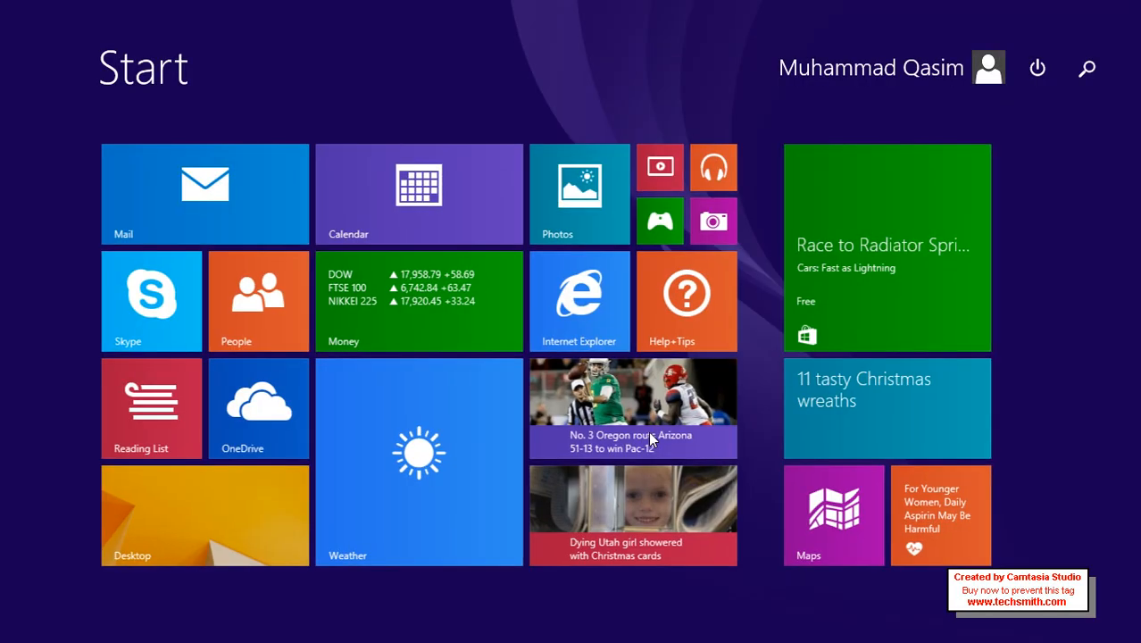
- Close the SQLQuery5 document and the dbo.MyTable design document, leaving an empty workspace
{"action": "left_click", "coordinate": [326, 626]}
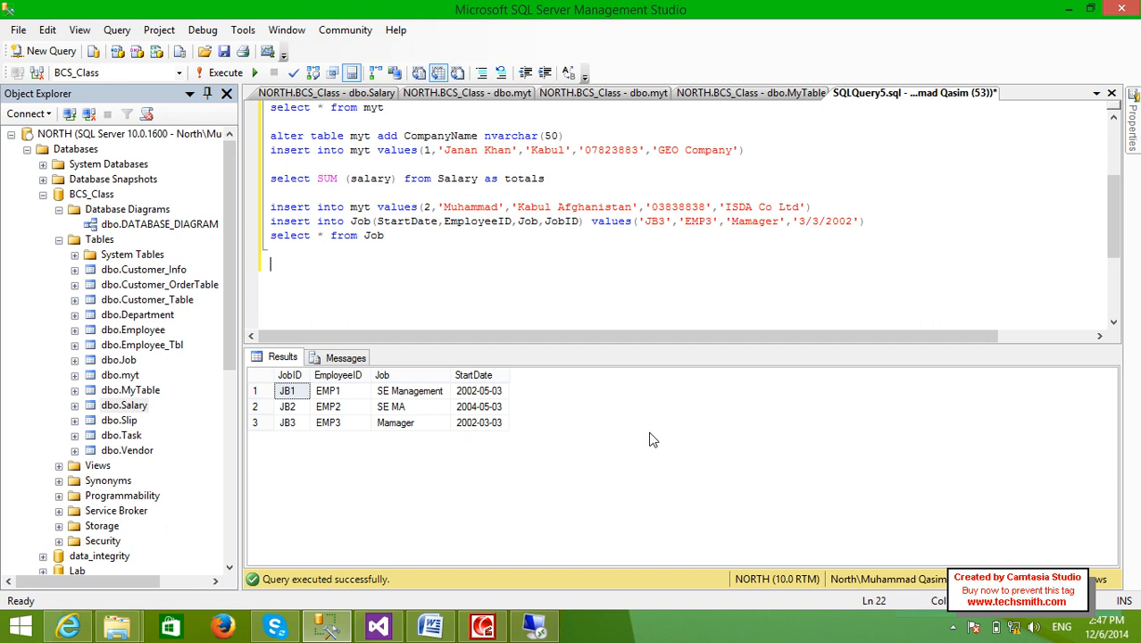
{"action": "right_click", "coordinate": [911, 93]}
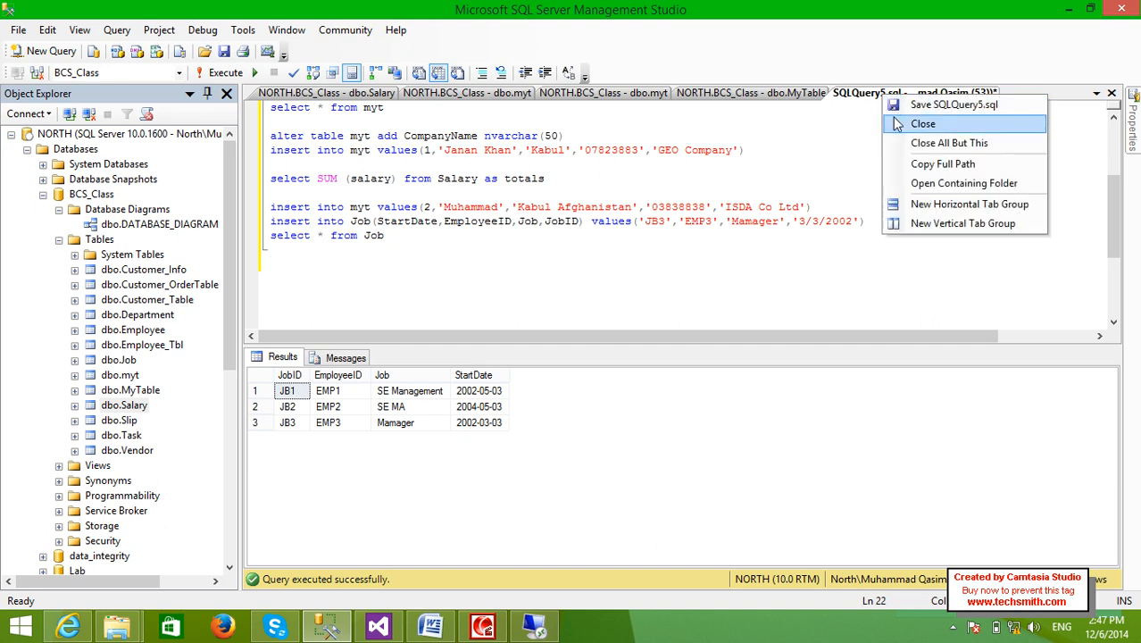
{"action": "left_click", "coordinate": [922, 123]}
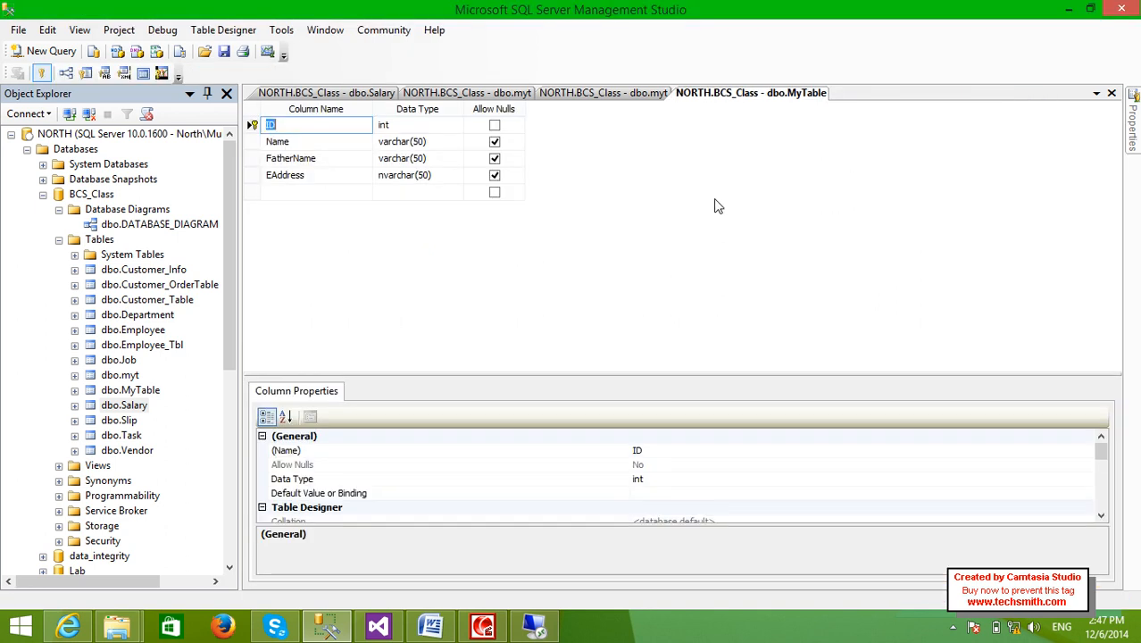
{"action": "left_click", "coordinate": [325, 93]}
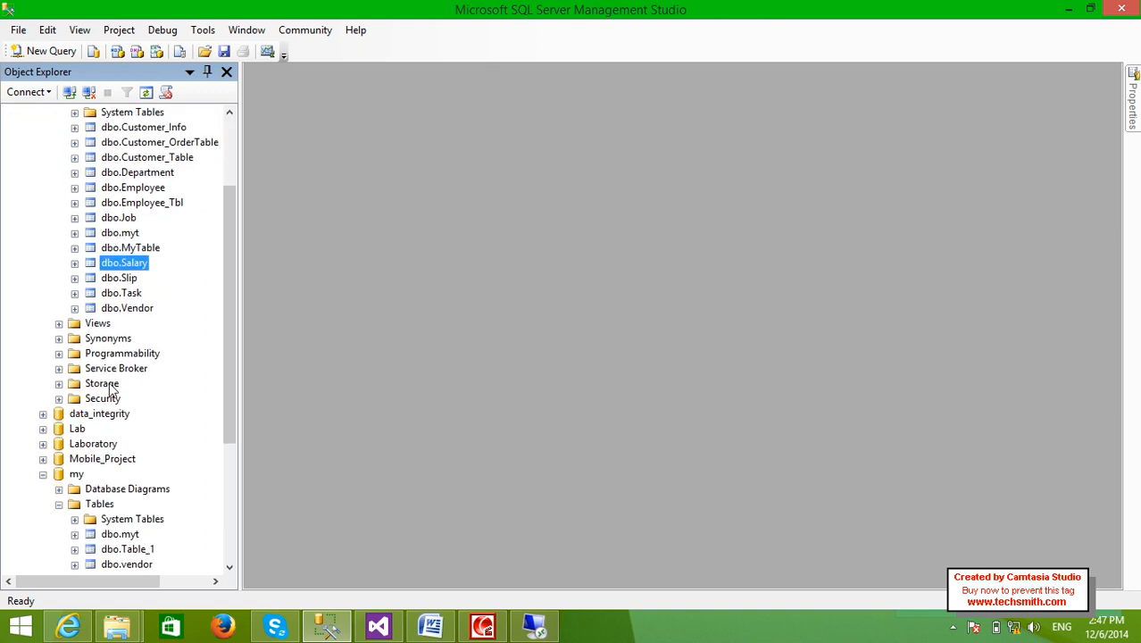
{"action": "mouse_move", "coordinate": [97, 411]}
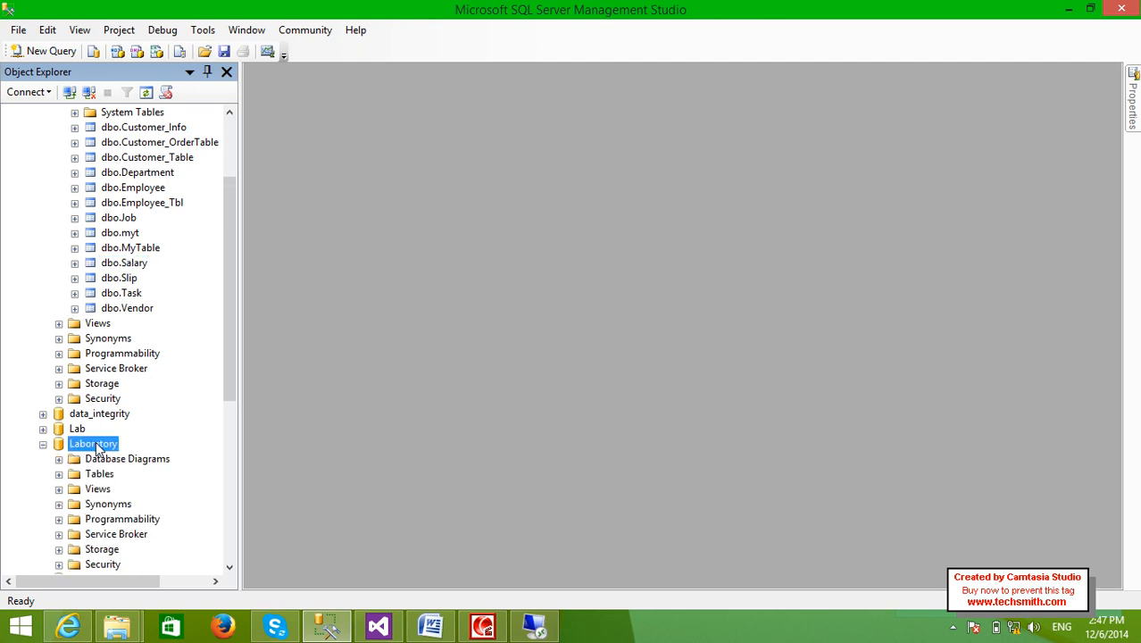
- Expand Laboratory's Tables folder to list Customer_information, CustomerTable, ORDER and Vendor Information
{"action": "left_click", "coordinate": [58, 473]}
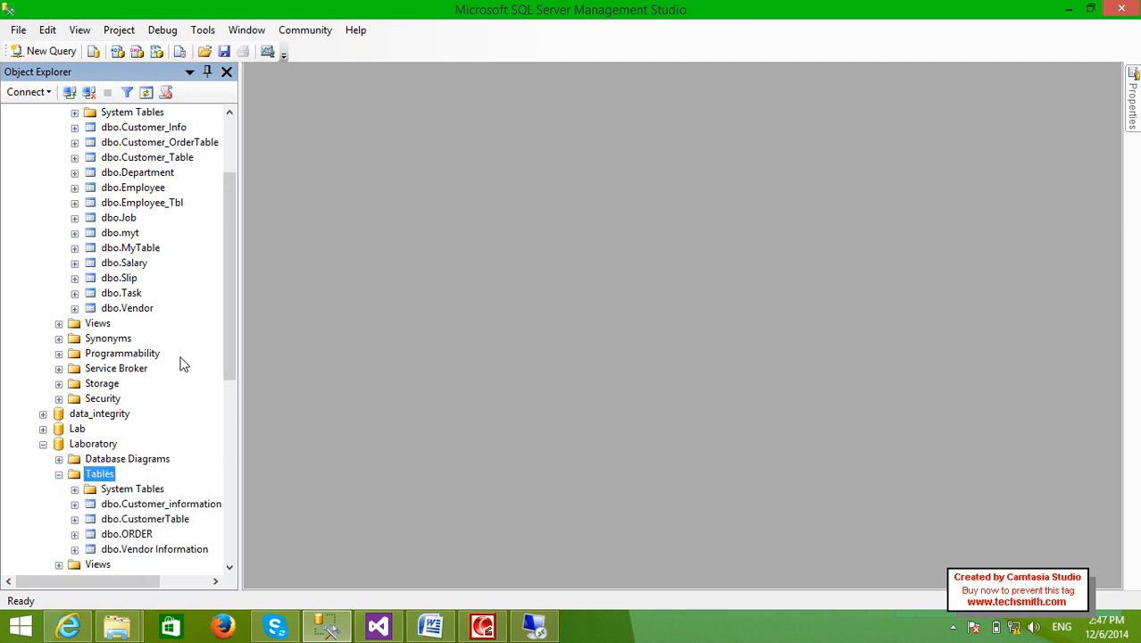
{"action": "scroll", "scroll_direction": "down", "scroll_amount": 3}
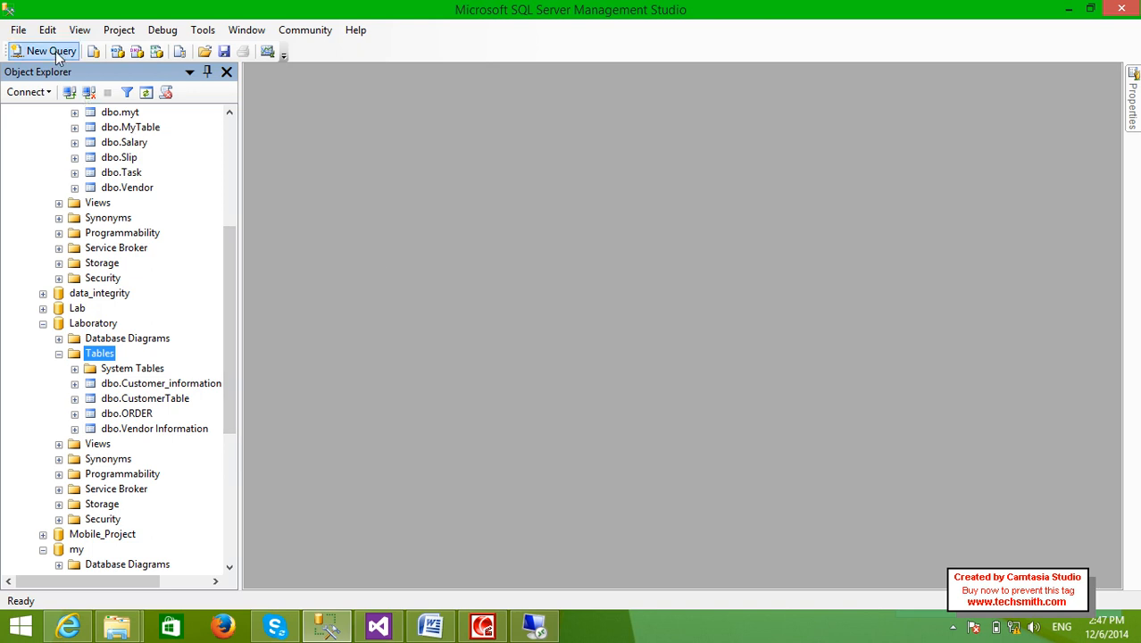
- In a new query, begin CREATE TABLE computers with ComputerID INT PRIMARY KEY
{"action": "left_click", "coordinate": [50, 50]}
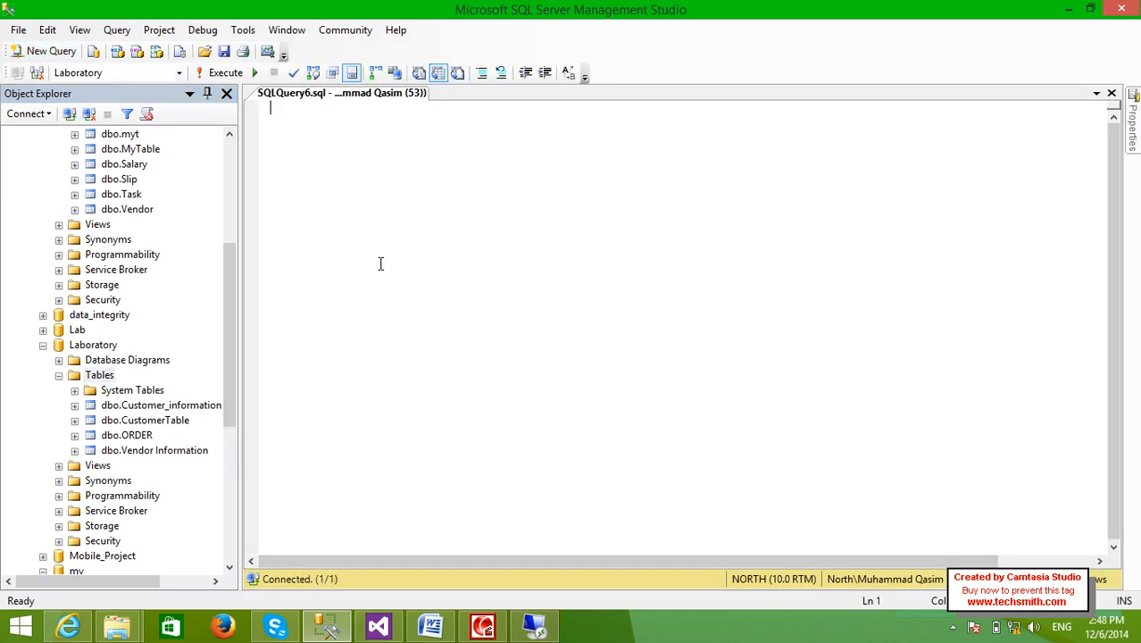
{"action": "type", "text": "cr"}
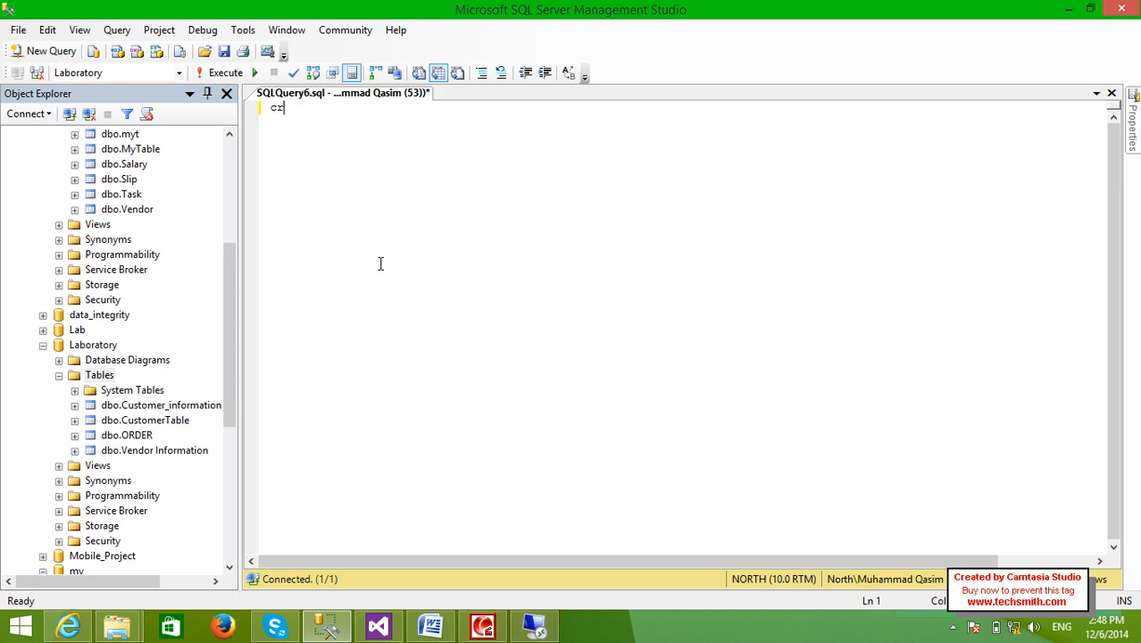
{"action": "type", "text": "reate table"}
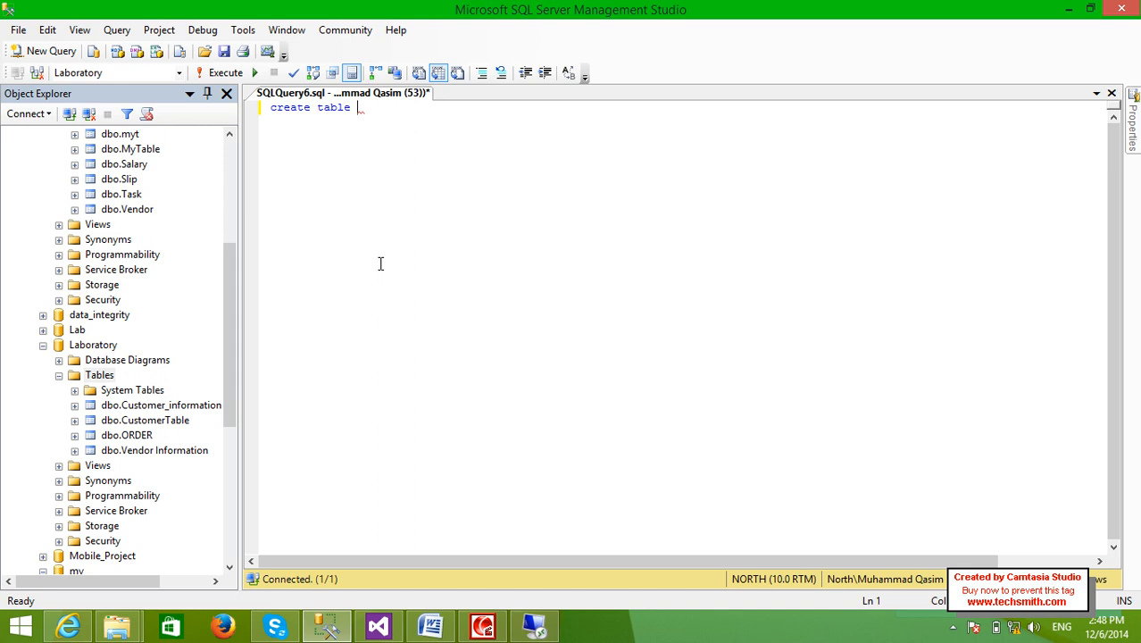
{"action": "type", "text": "computers"}
{"action": "type", "text": "("}
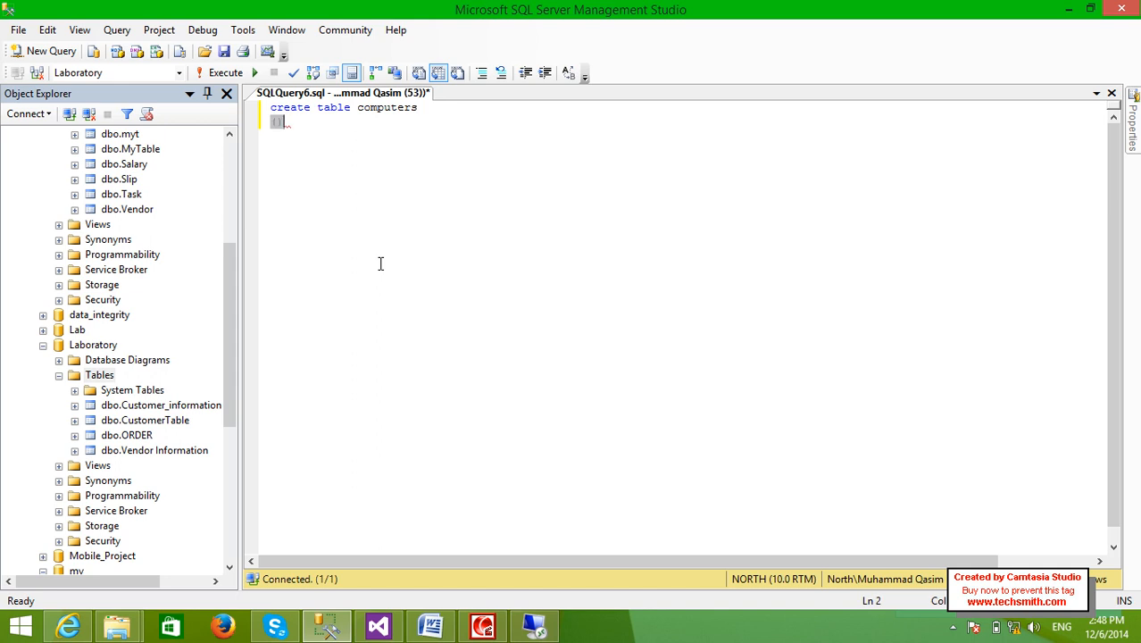
{"action": "type", "text": "("}
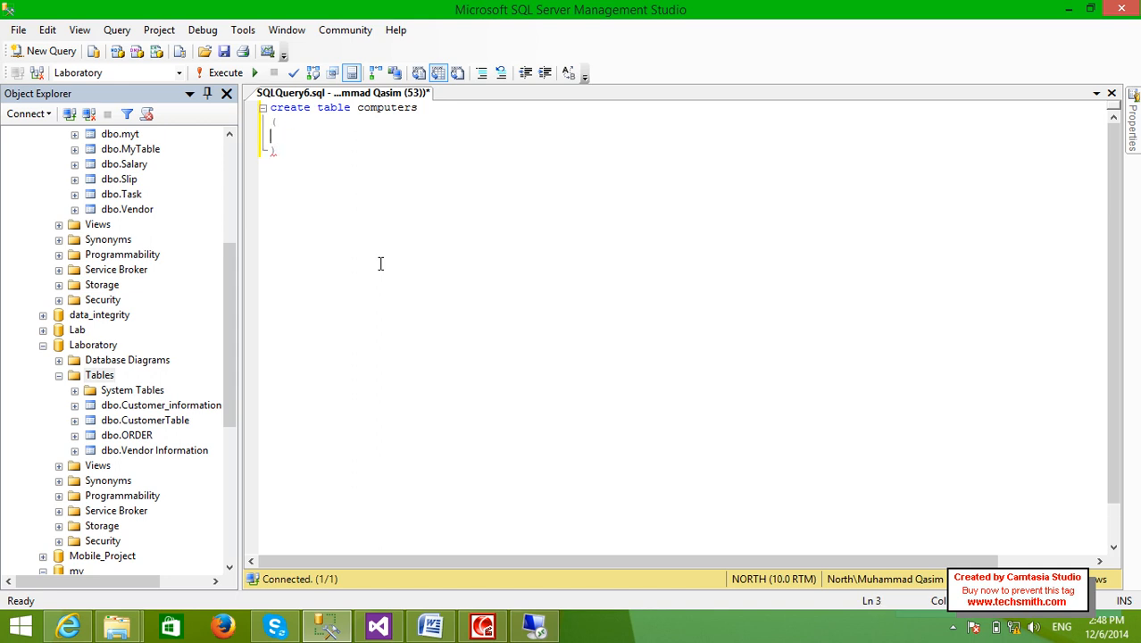
{"action": "type", "text": "Com"}
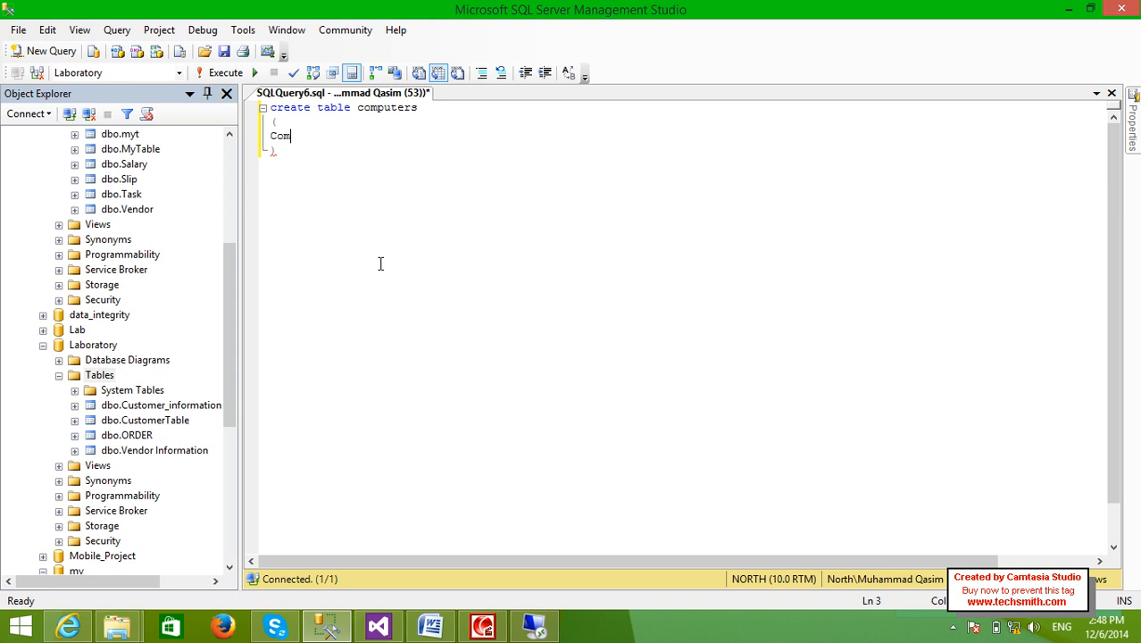
{"action": "type", "text": "puterID  INT,"}
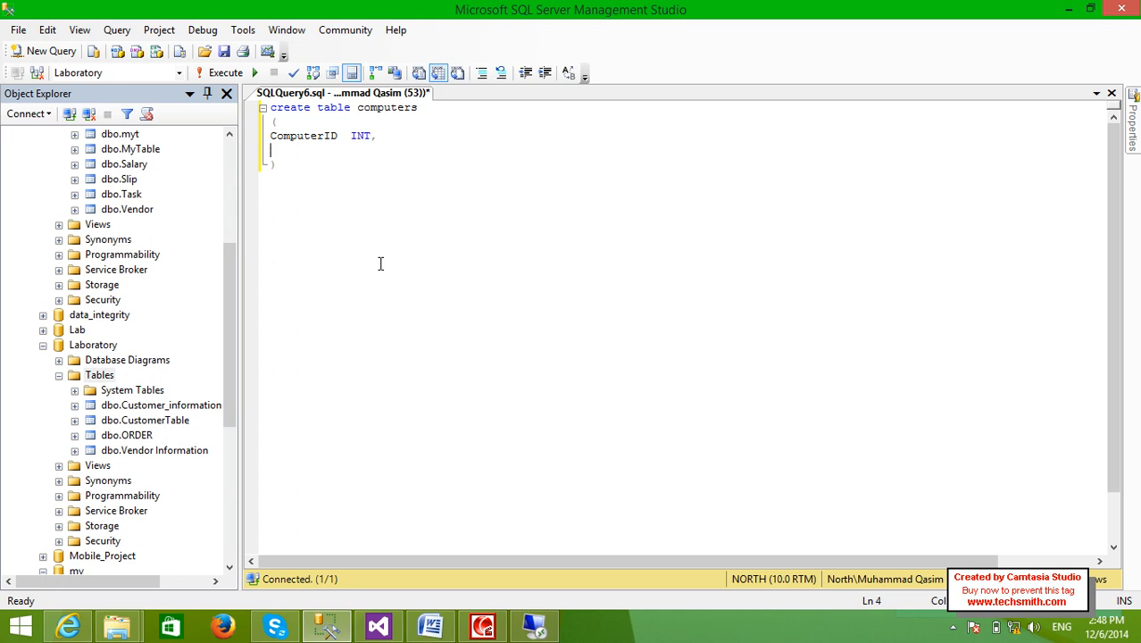
{"action": "key", "text": "BackSpace"}
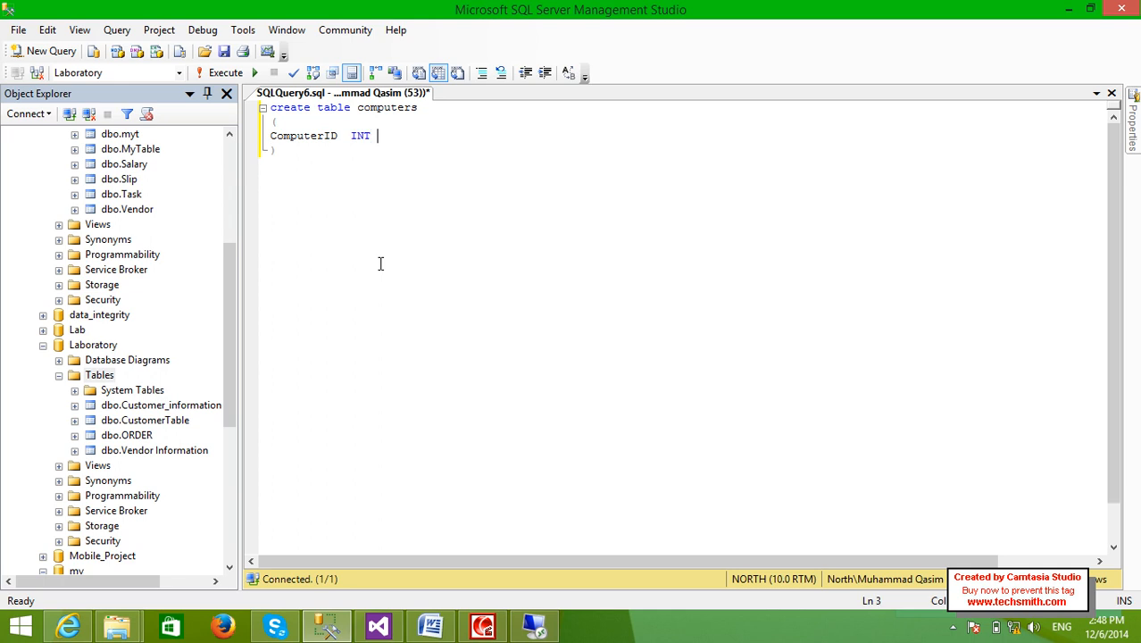
{"action": "type", "text": "o"}
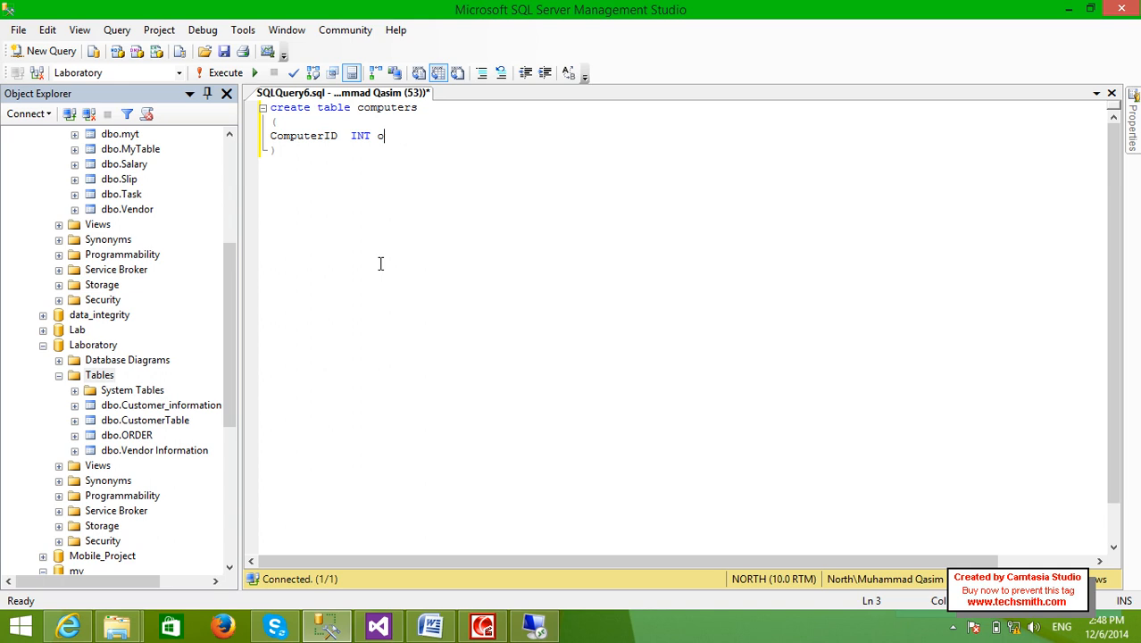
{"action": "type", "text": "rimary key,"}
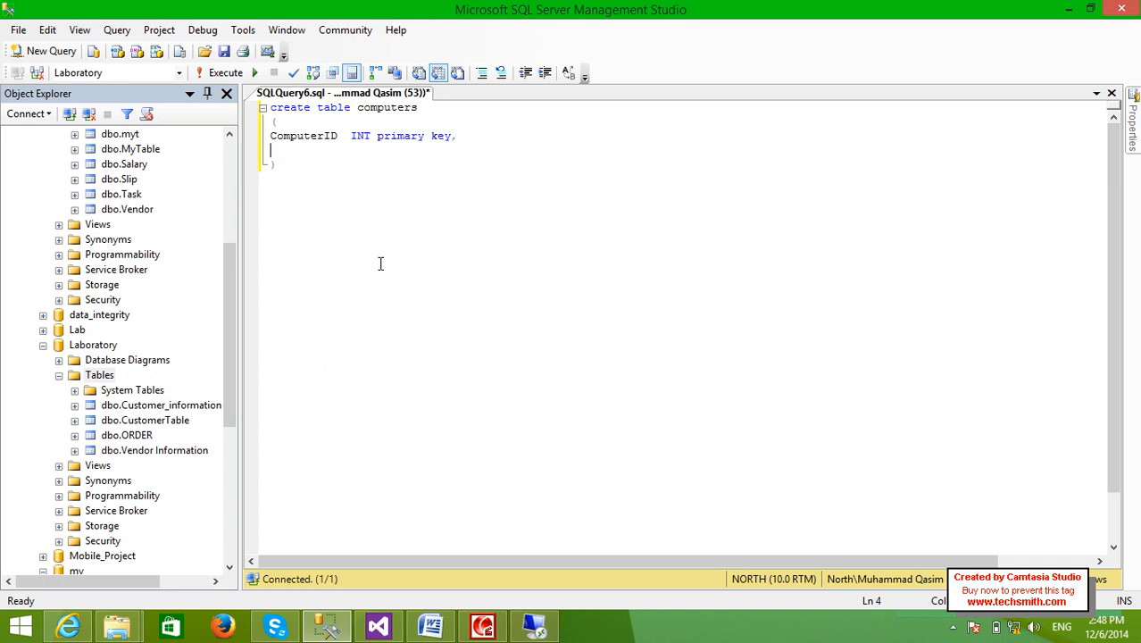
- Add the Name varchar(40), Model varchar(40) and More nvarchar(200) columns
{"action": "type", "text": "Name"}
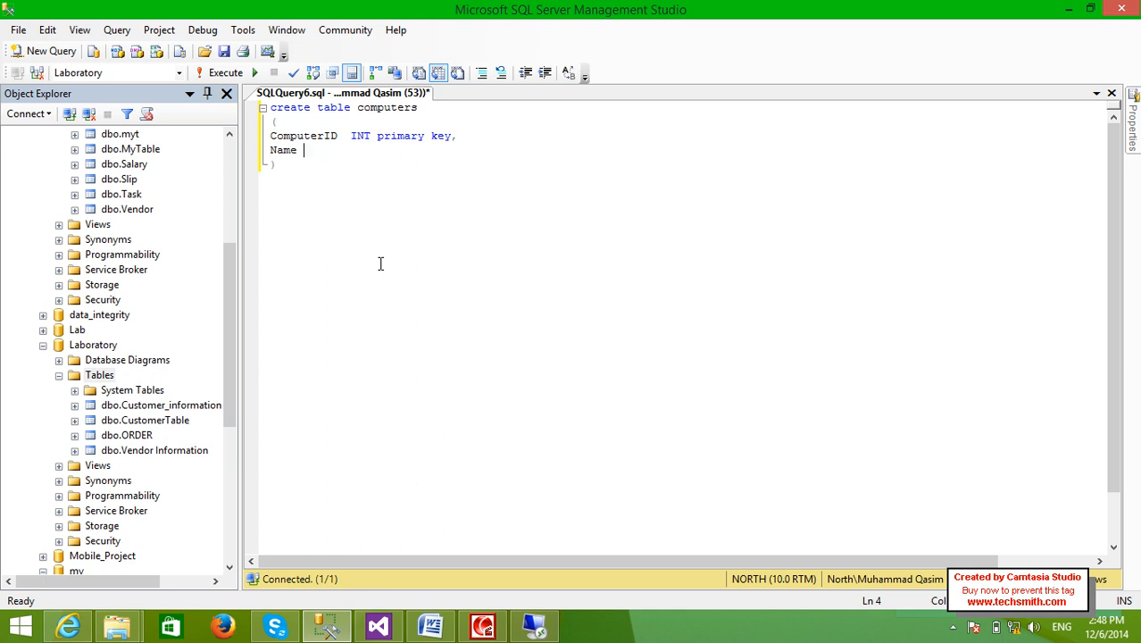
{"action": "type", "text": "varhca"}
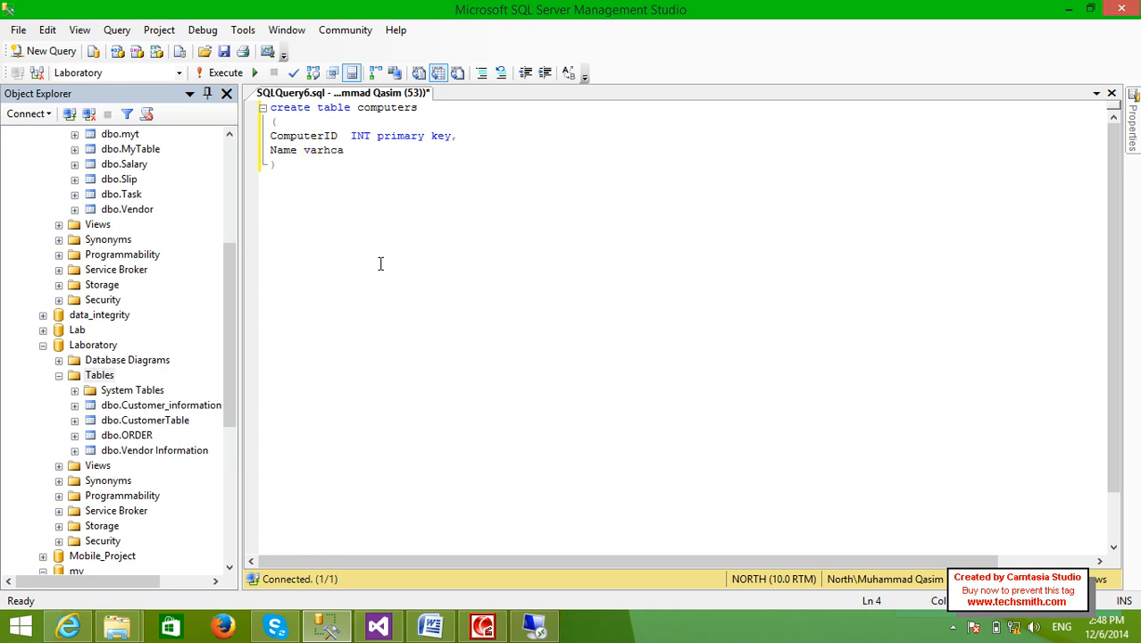
{"action": "type", "text": "char"}
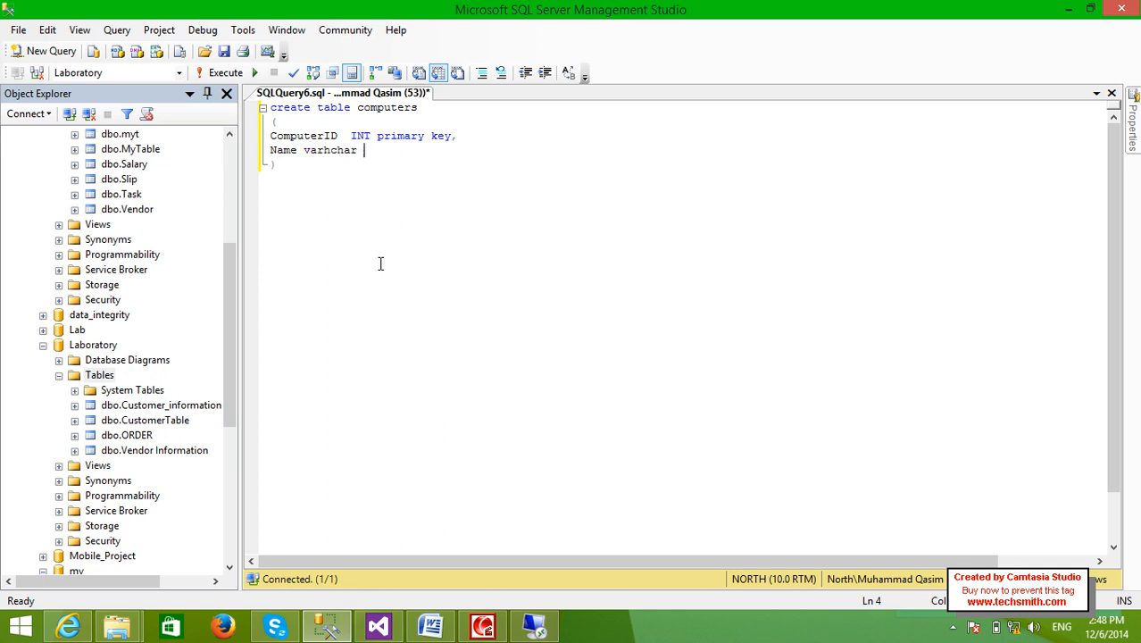
{"action": "key", "text": "BackSpace"}
{"action": "type", "text": "(40),"}
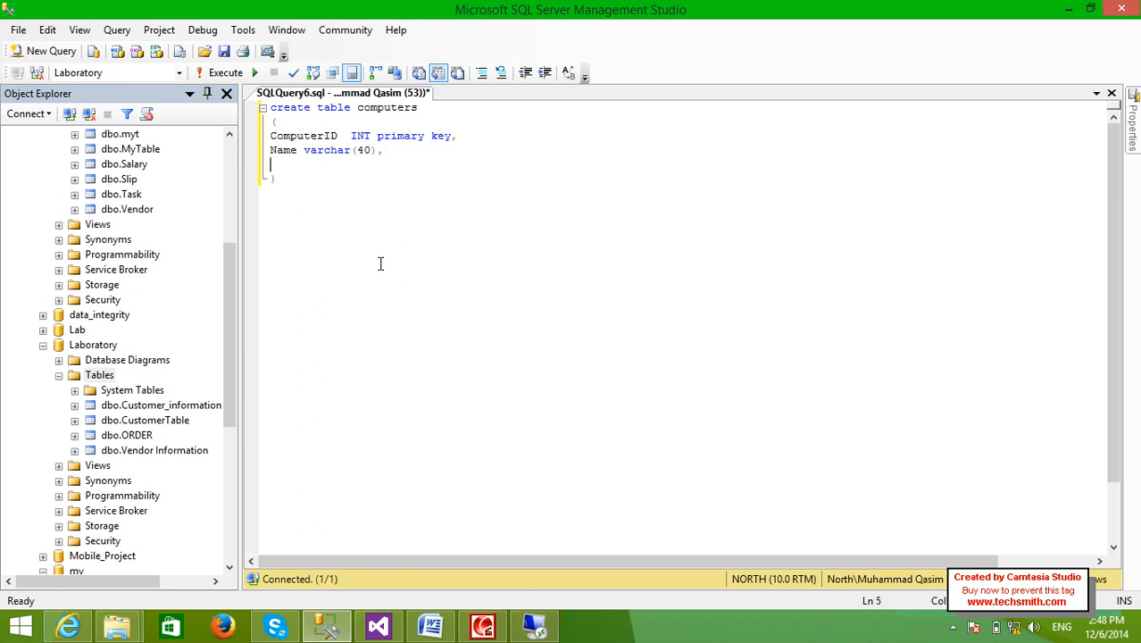
{"action": "type", "text": "Mo"}
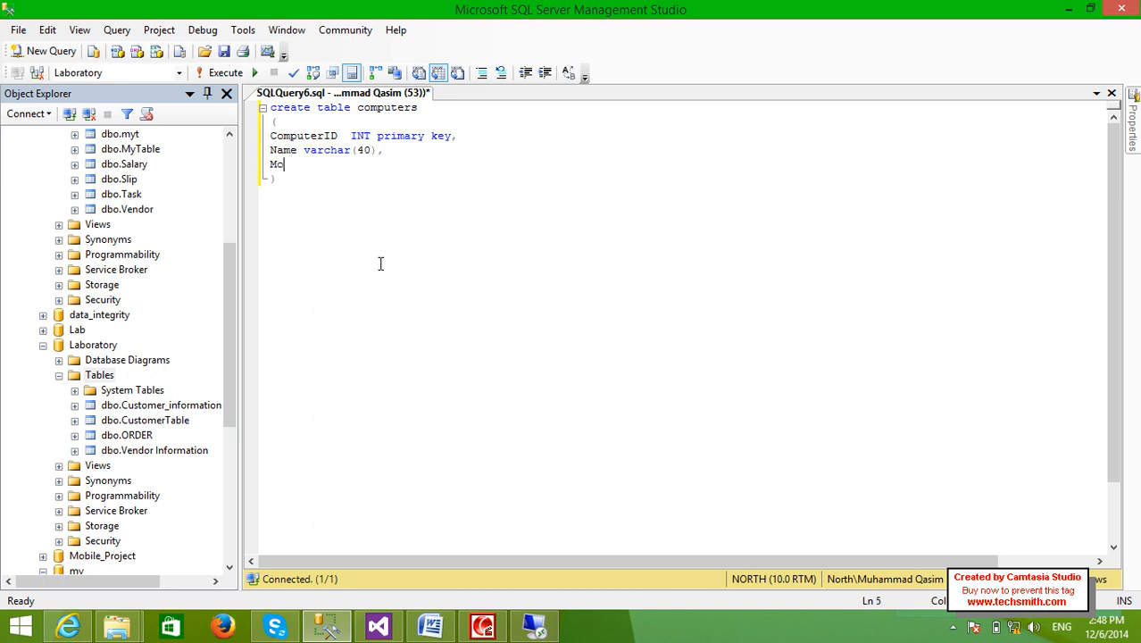
{"action": "type", "text": "del v"}
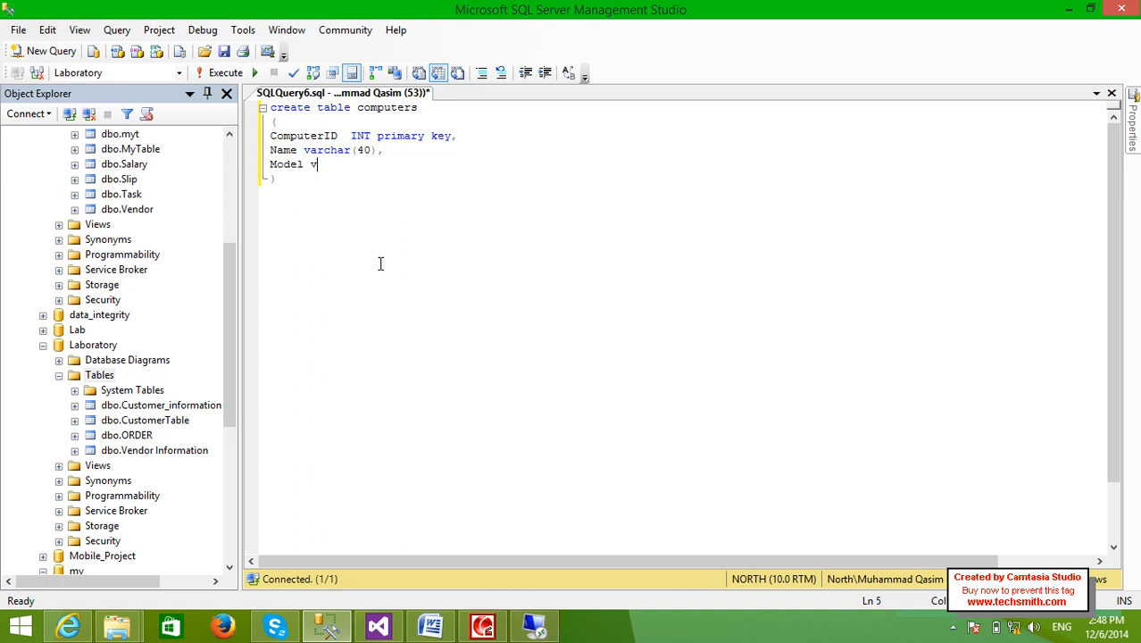
{"action": "type", "text": "archar(40),"}
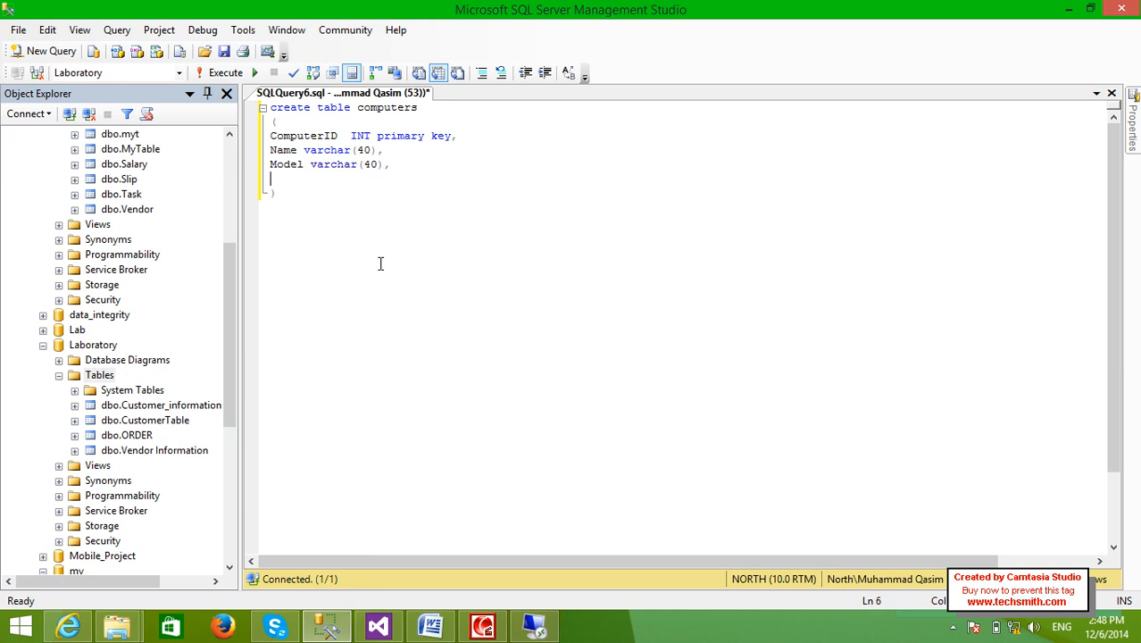
{"action": "type", "text": "More n"}
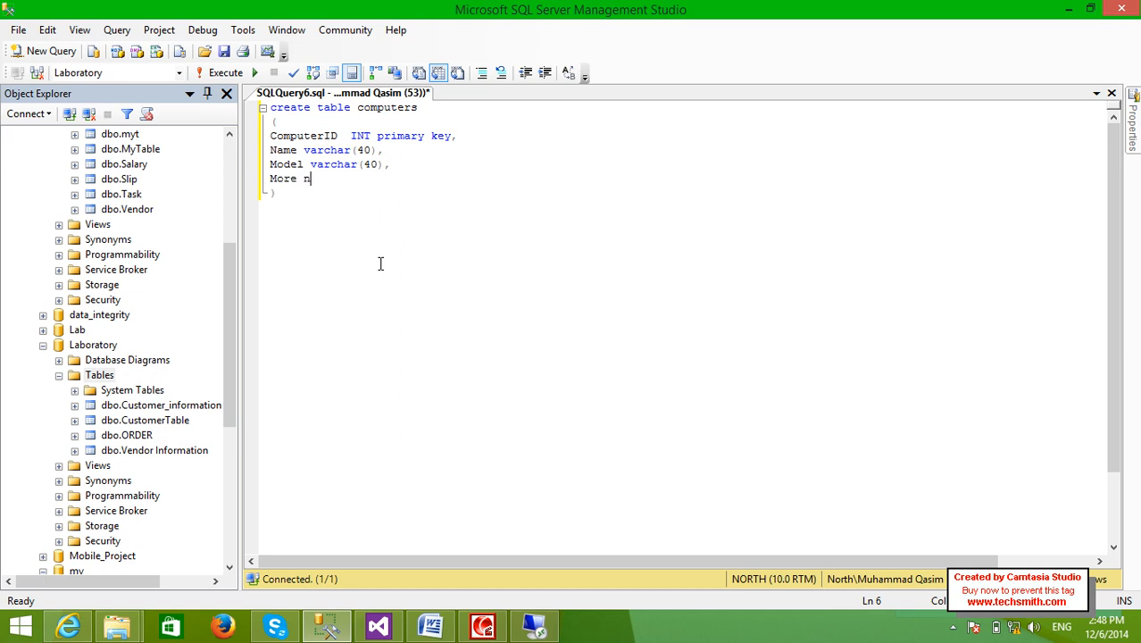
{"action": "type", "text": "varcha"}
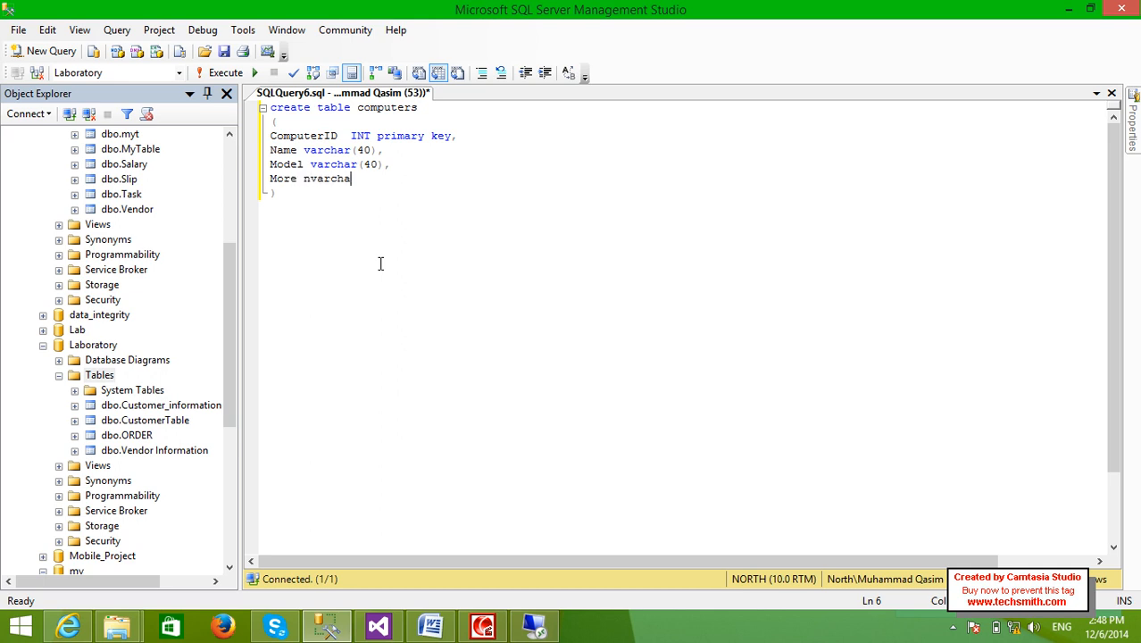
{"action": "type", "text": "("}
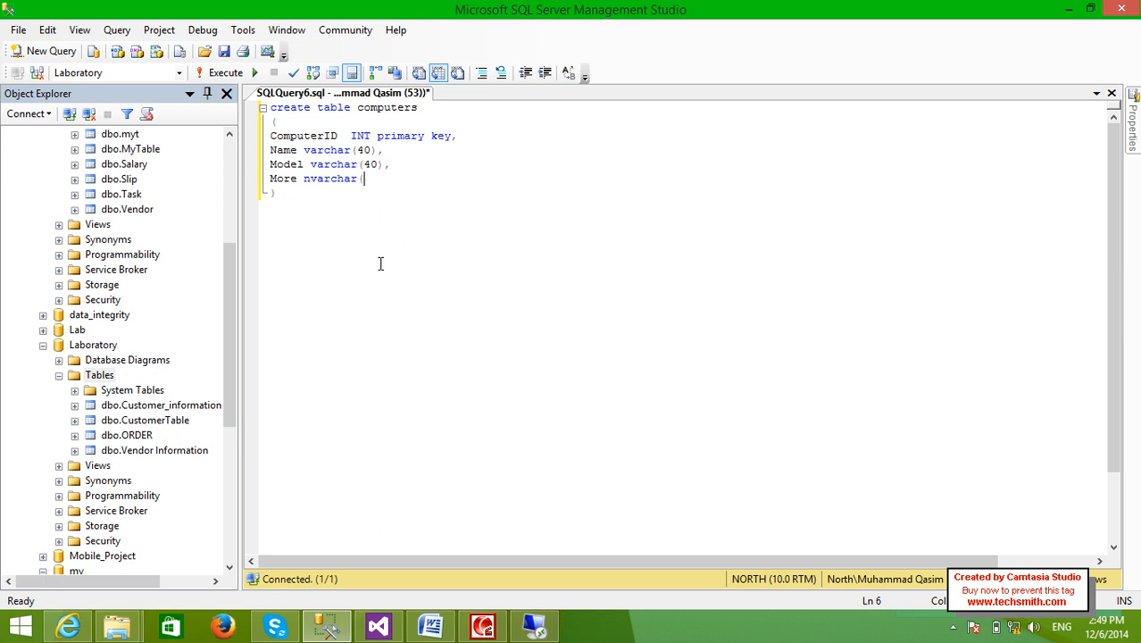
{"action": "type", "text": "200),"}
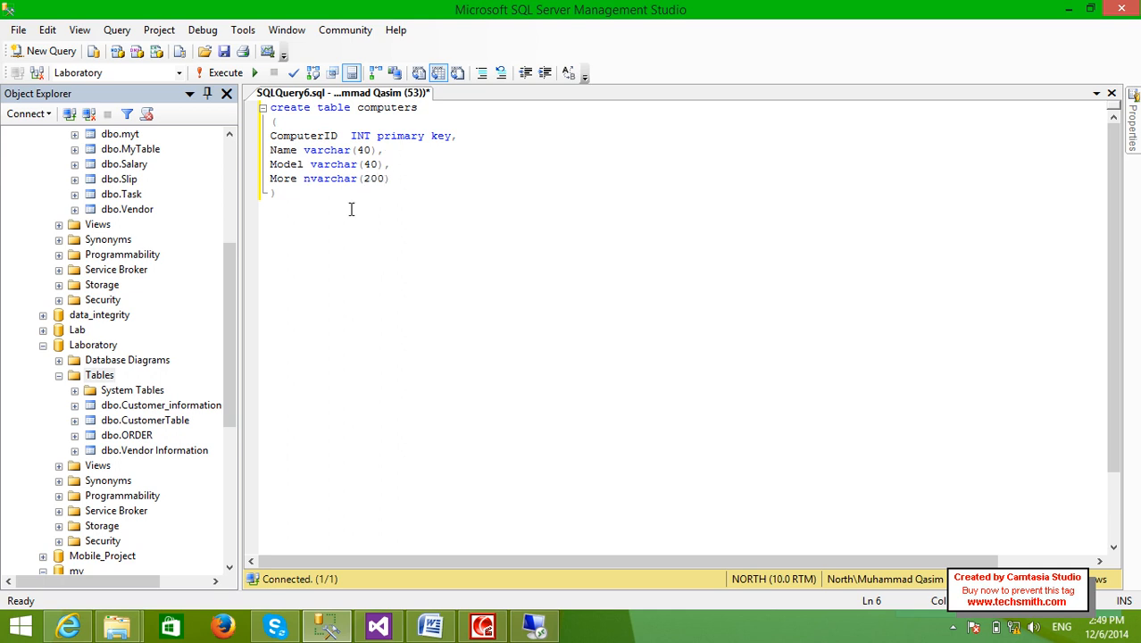
- Run the whole CREATE TABLE computers script so the table is created successfully
{"action": "key", "text": "ctrl+a"}
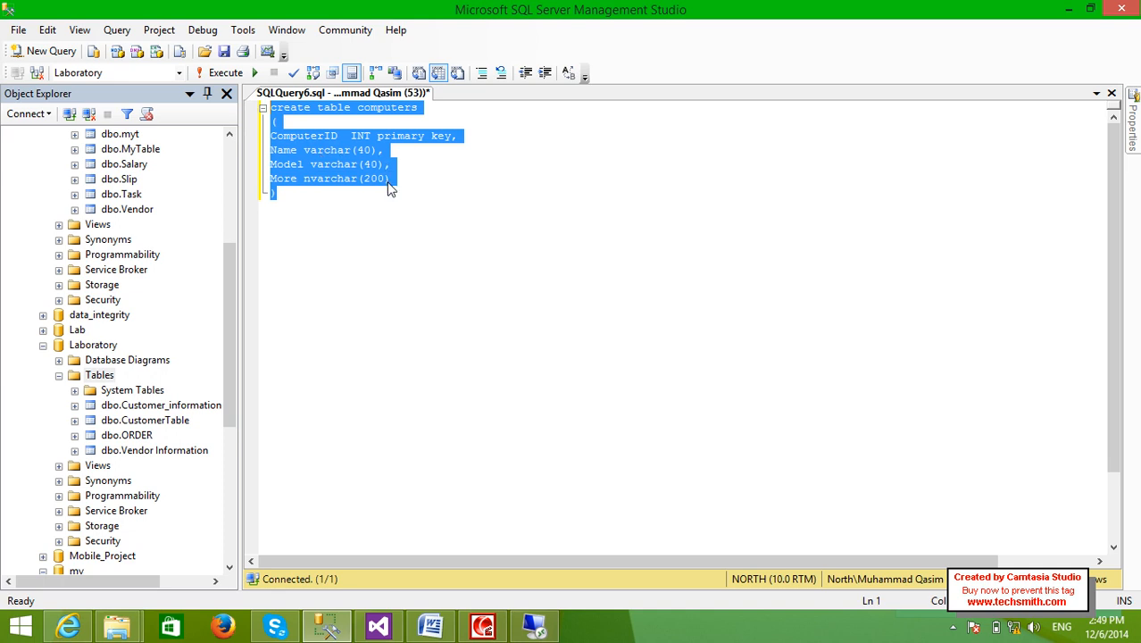
{"action": "mouse_move", "coordinate": [395, 187]}
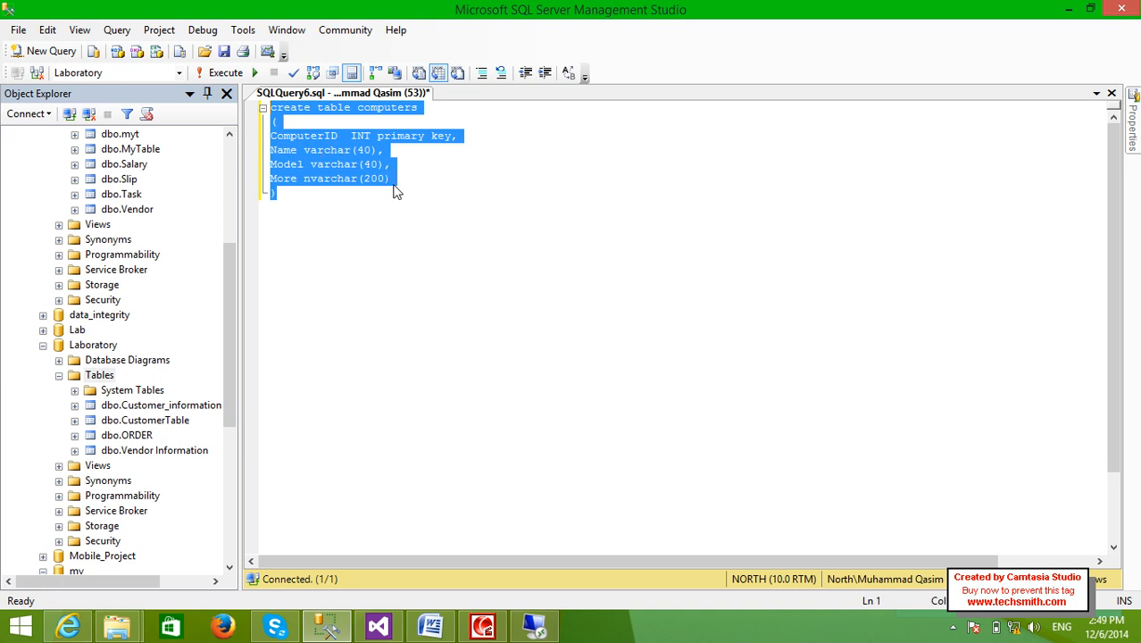
{"action": "left_click", "coordinate": [218, 71]}
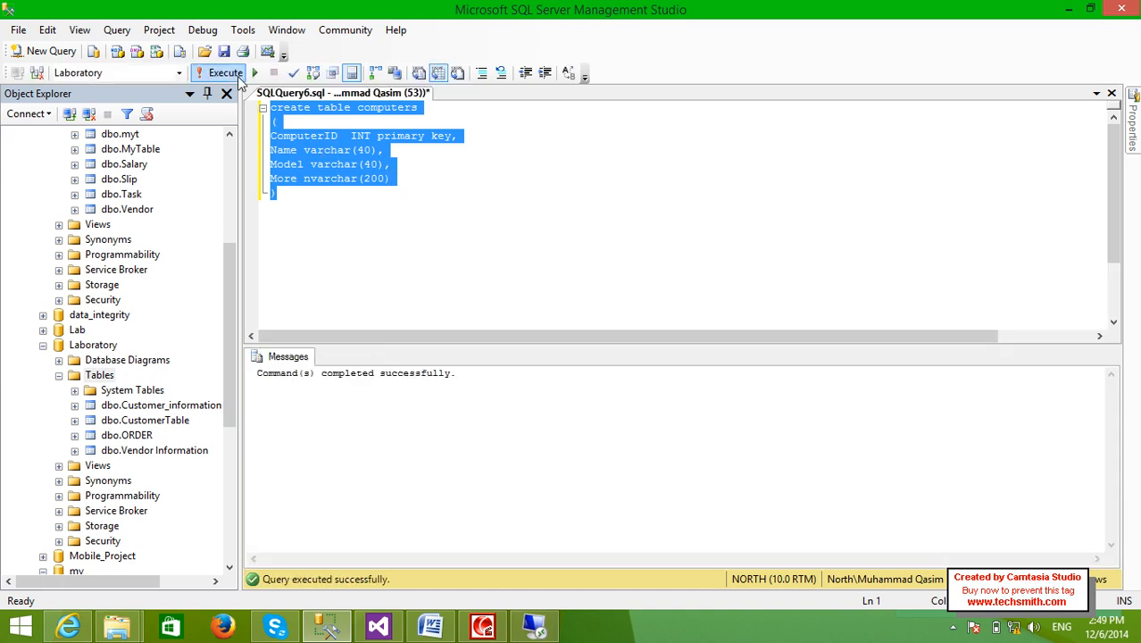
{"action": "mouse_move", "coordinate": [361, 272]}
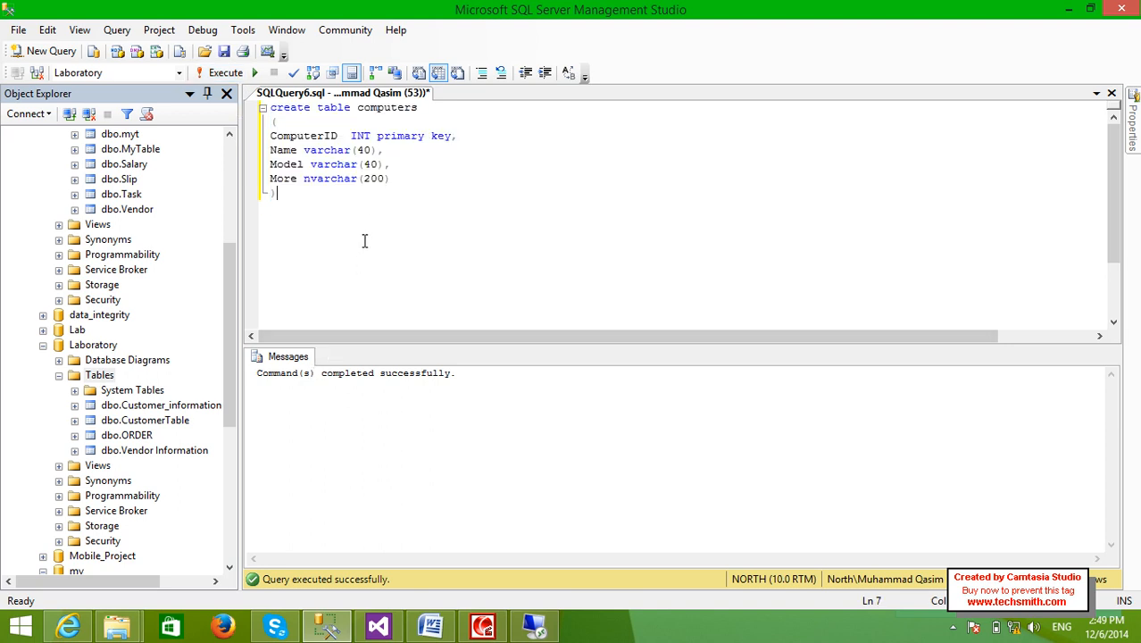
- Run SELECT * FROM computers, returning an empty grid with ComputerID, Name, Model and More
{"action": "type", "text": "select"}
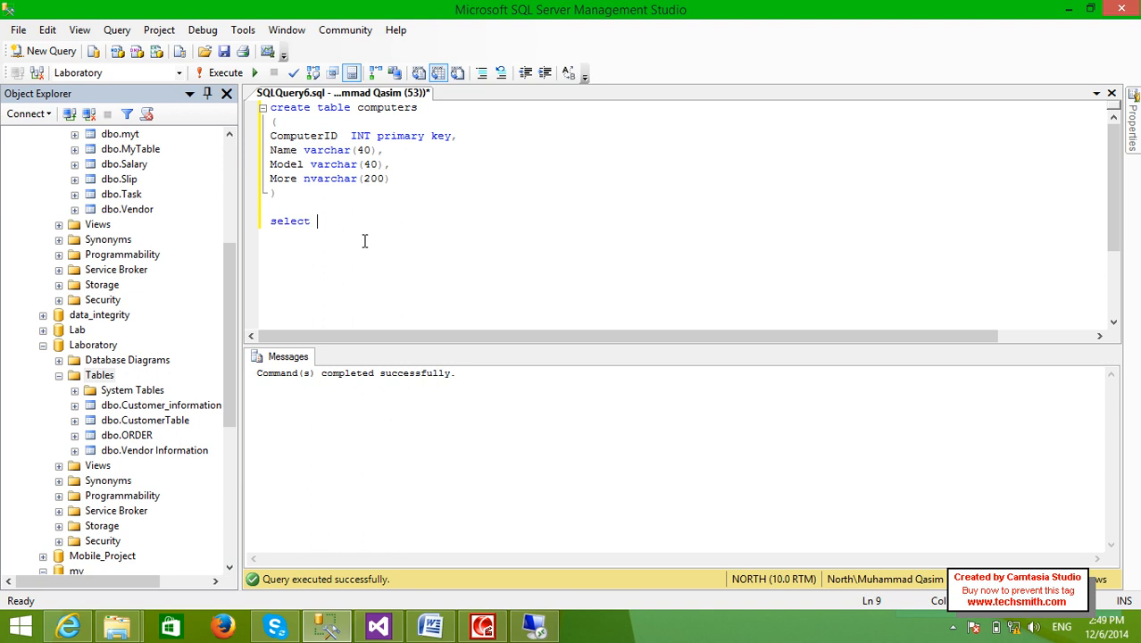
{"action": "type", "text": "* from"}
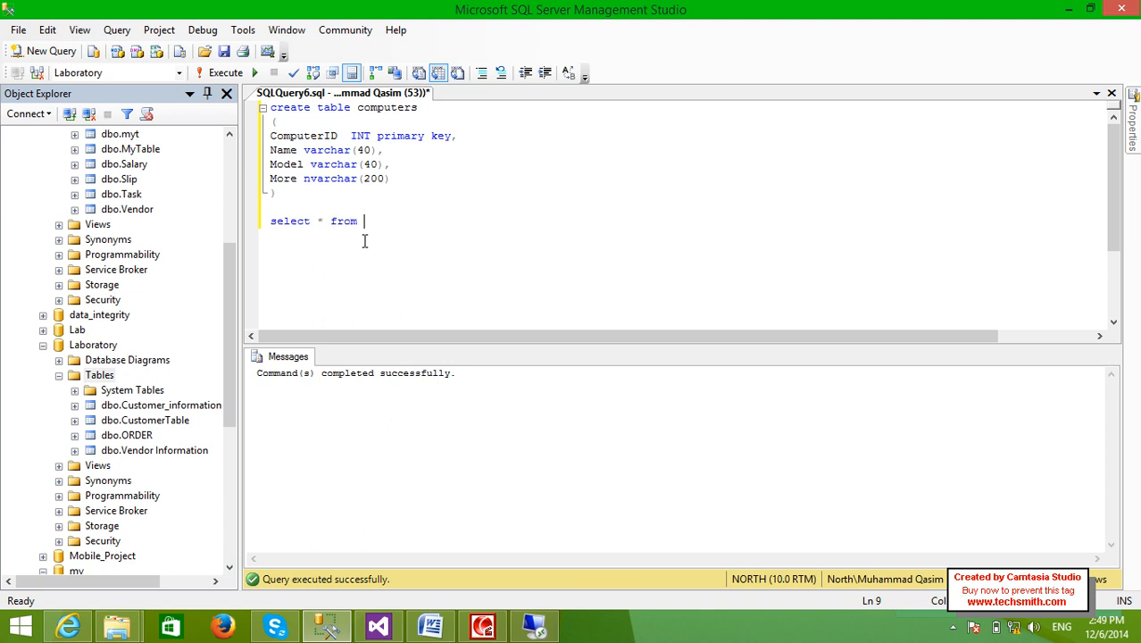
{"action": "type", "text": "computers"}
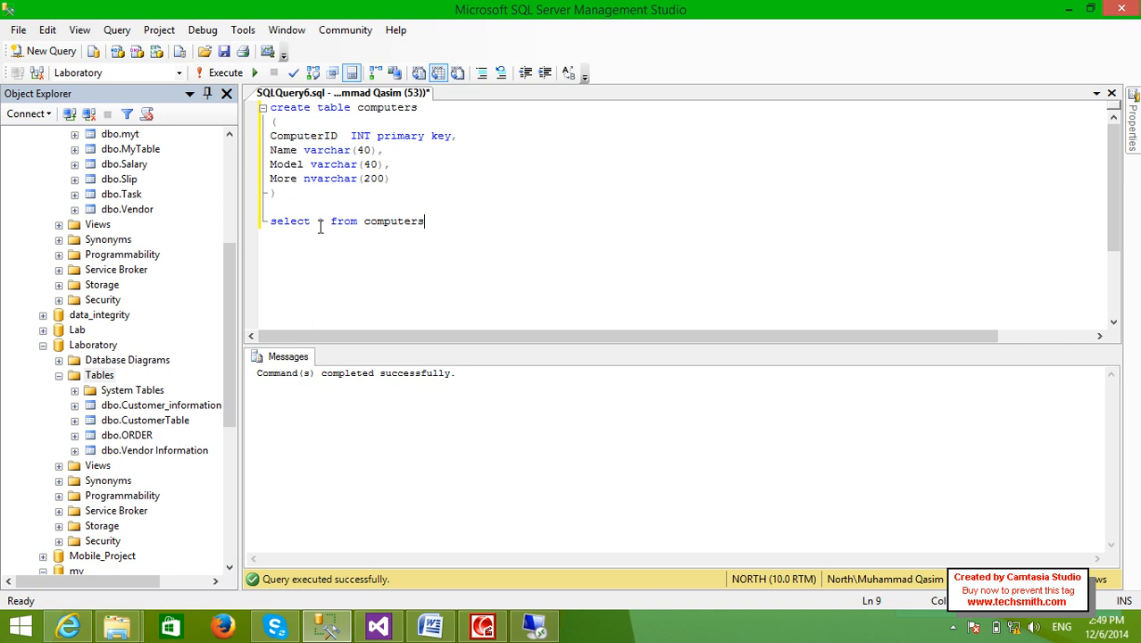
{"action": "left_click", "coordinate": [218, 72]}
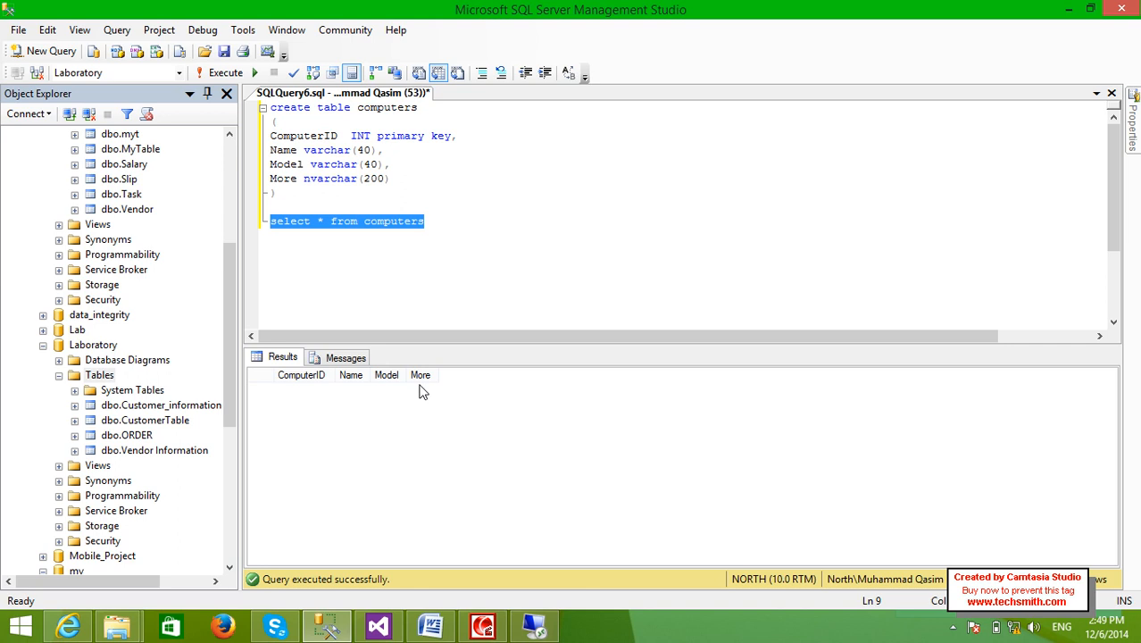
{"action": "mouse_move", "coordinate": [309, 289]}
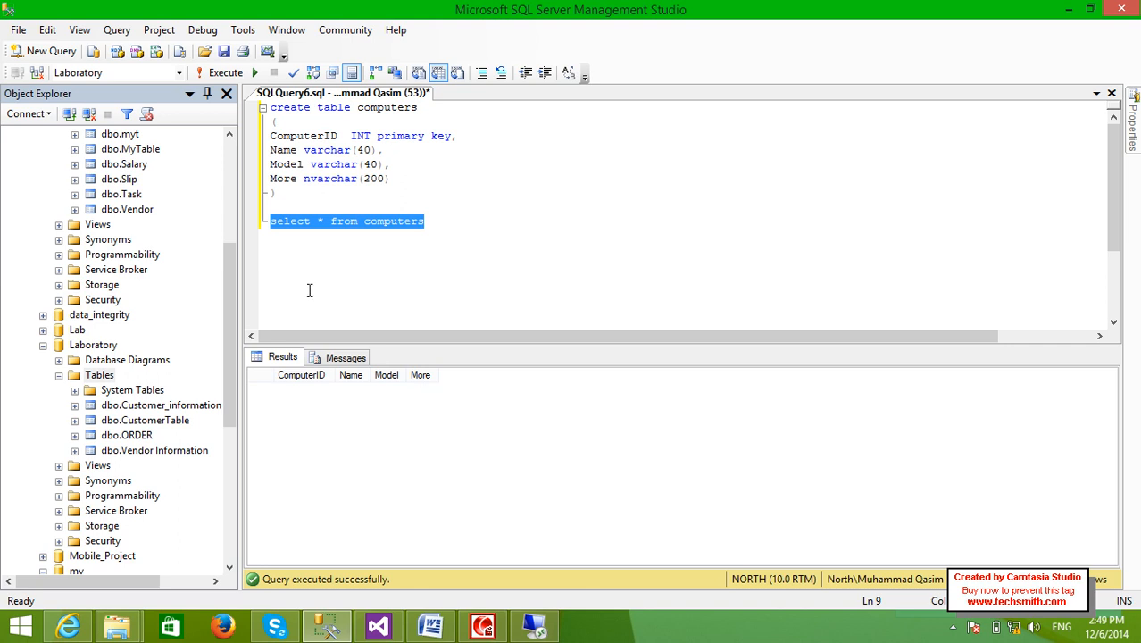
- Refresh Laboratory's tables and open dbo.computers for row editing
{"action": "left_click", "coordinate": [100, 375]}
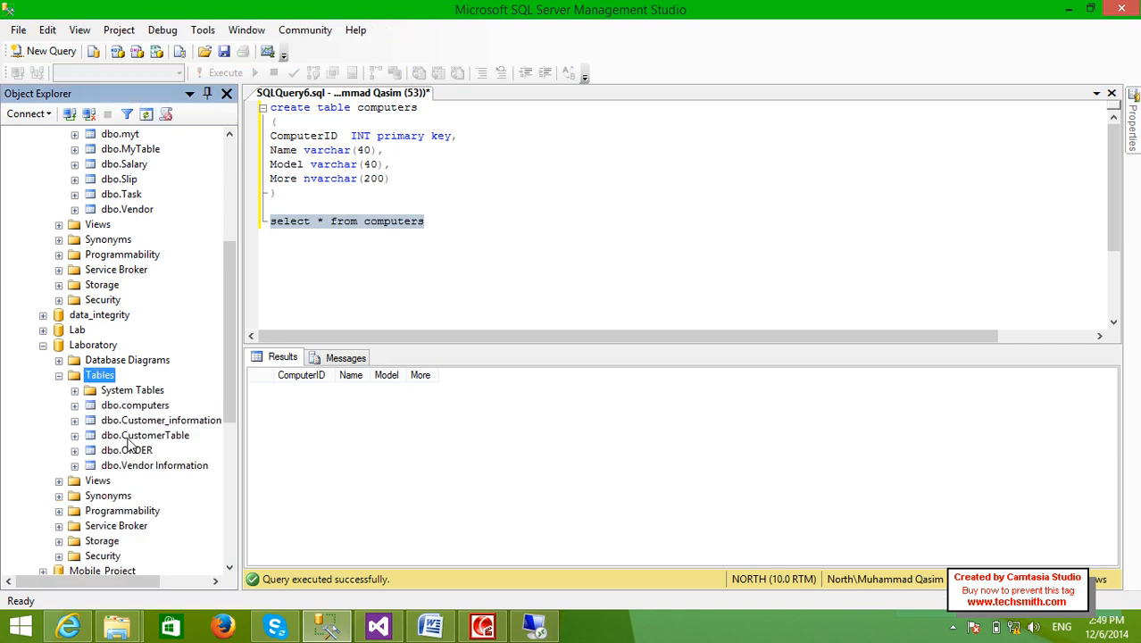
{"action": "left_click", "coordinate": [134, 404]}
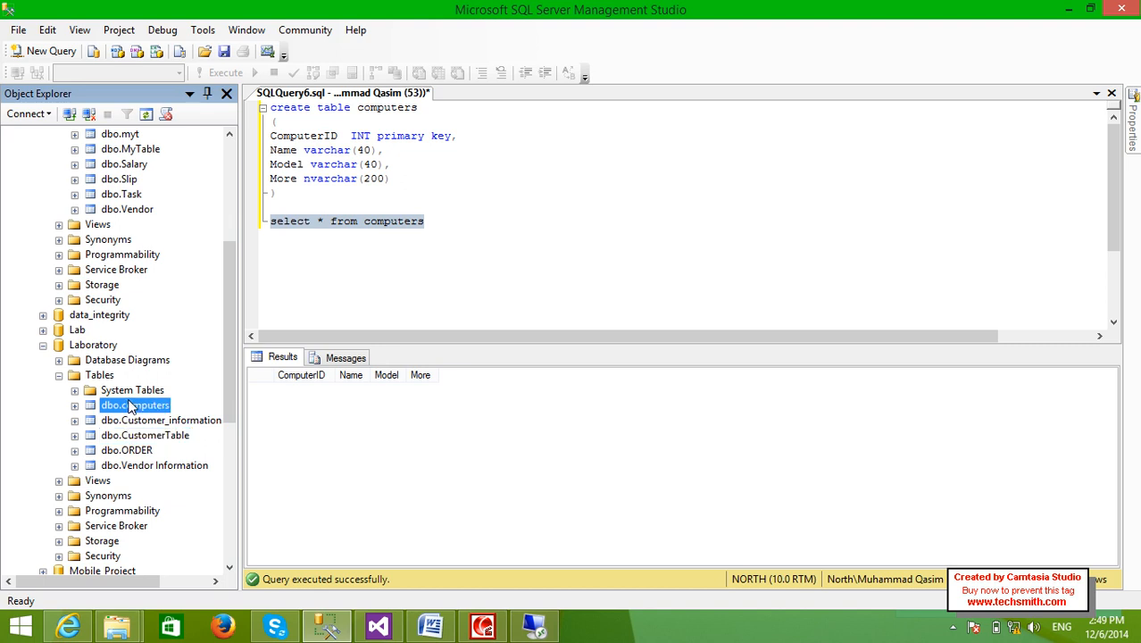
{"action": "double_click", "coordinate": [136, 403]}
{"action": "type", "text": "1"}
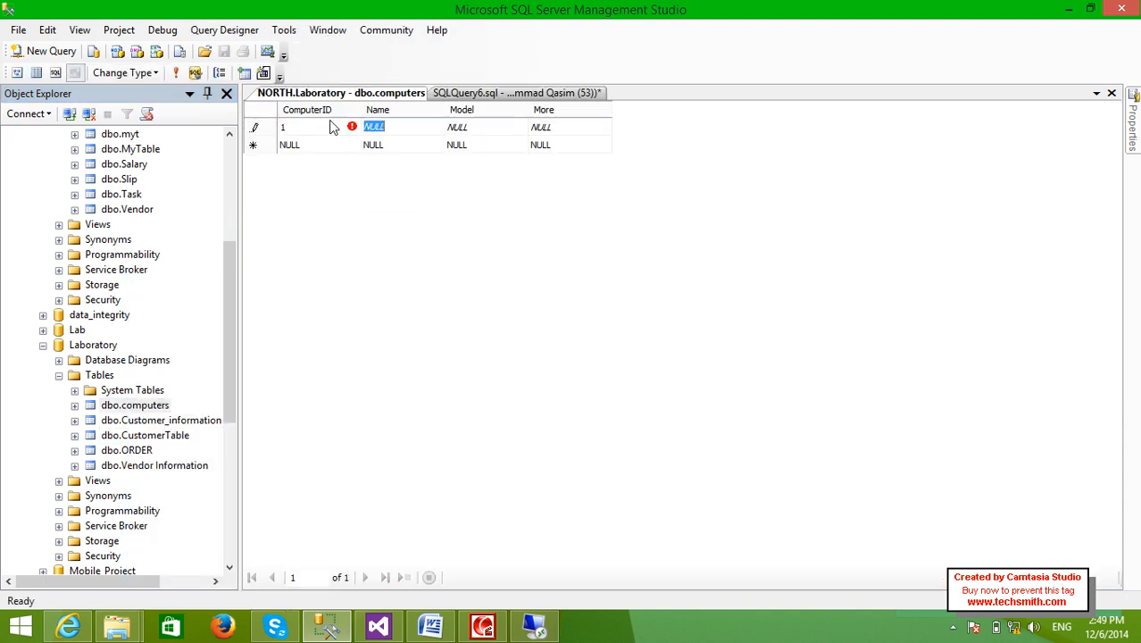
- Enter the first row 1, DELL, D630, New Model in the computers edit grid
{"action": "type", "text": "DELL"}
{"action": "left_click", "coordinate": [486, 127]}
{"action": "type", "text": "D630"}
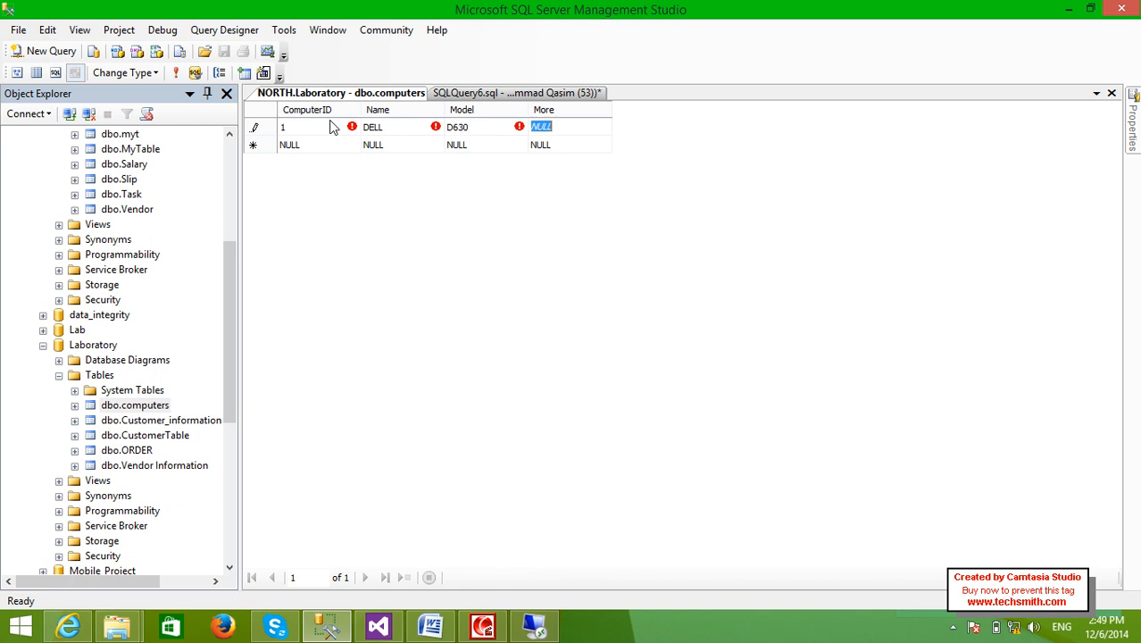
{"action": "type", "text": "New D"}
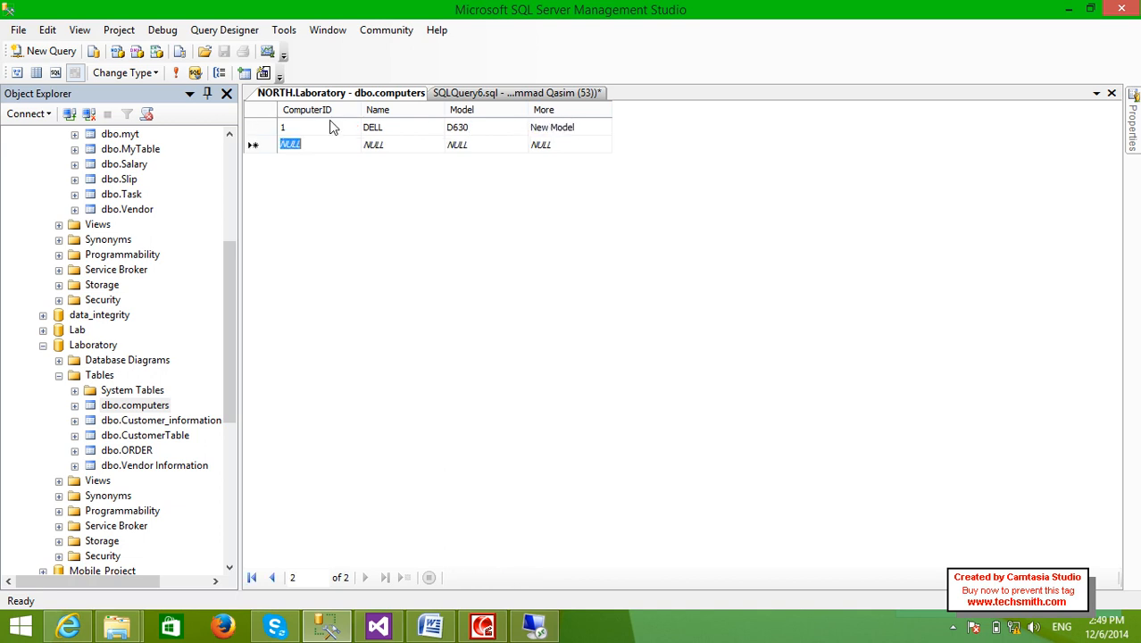
{"action": "left_click", "coordinate": [374, 145]}
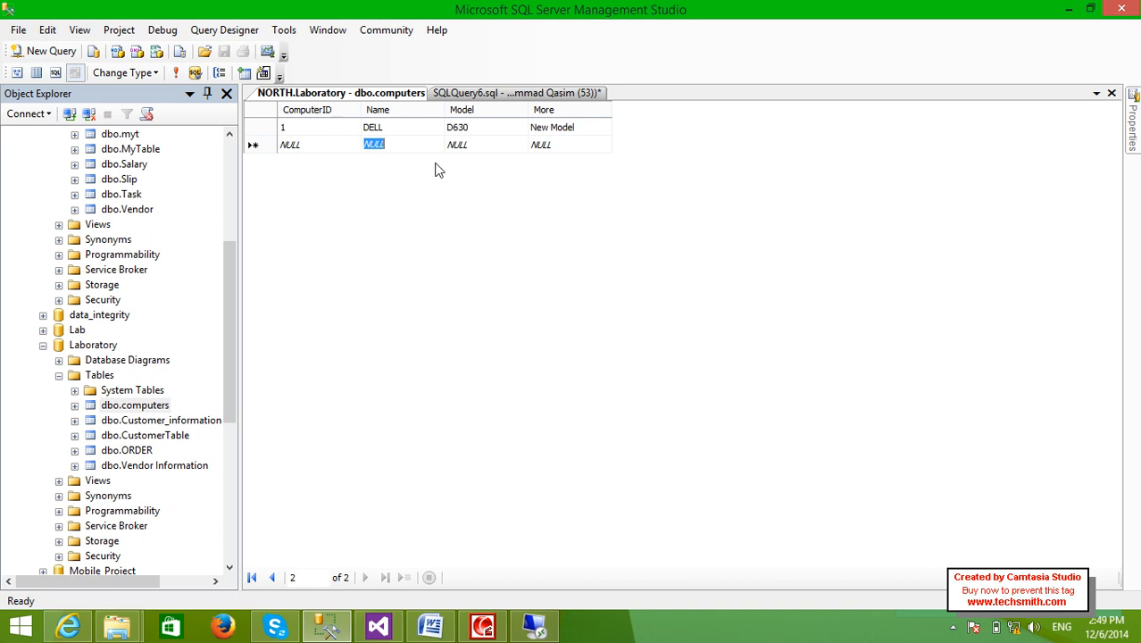
{"action": "mouse_move", "coordinate": [486, 93]}
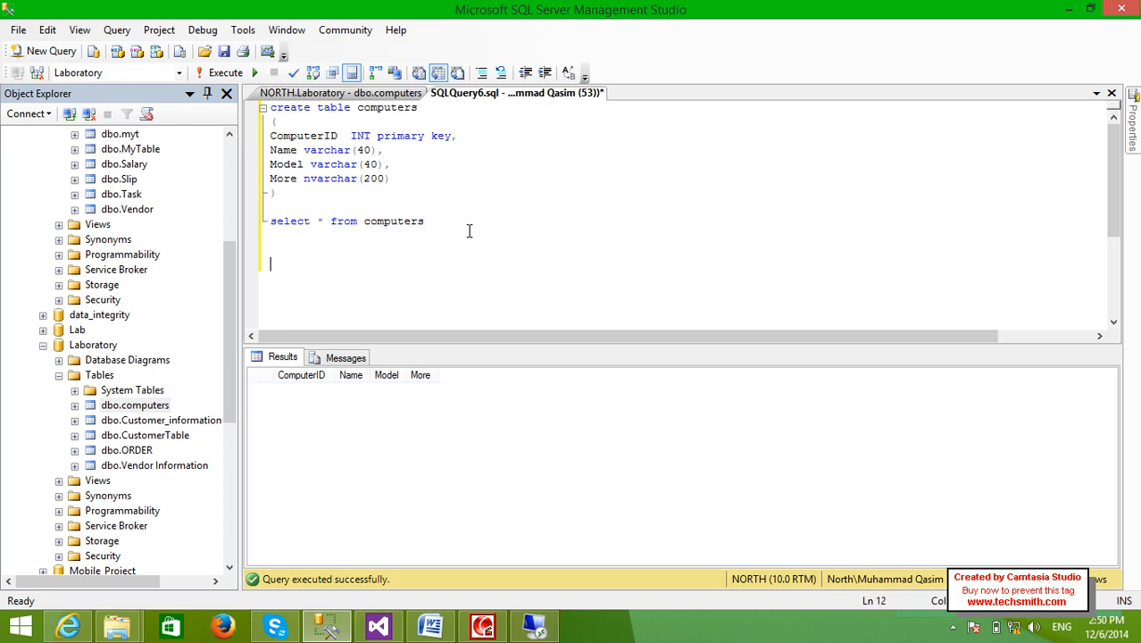
- Start an INSERT INTO computers VALUES statement with the ID and empty quoted values
{"action": "type", "text": "insert intp"}
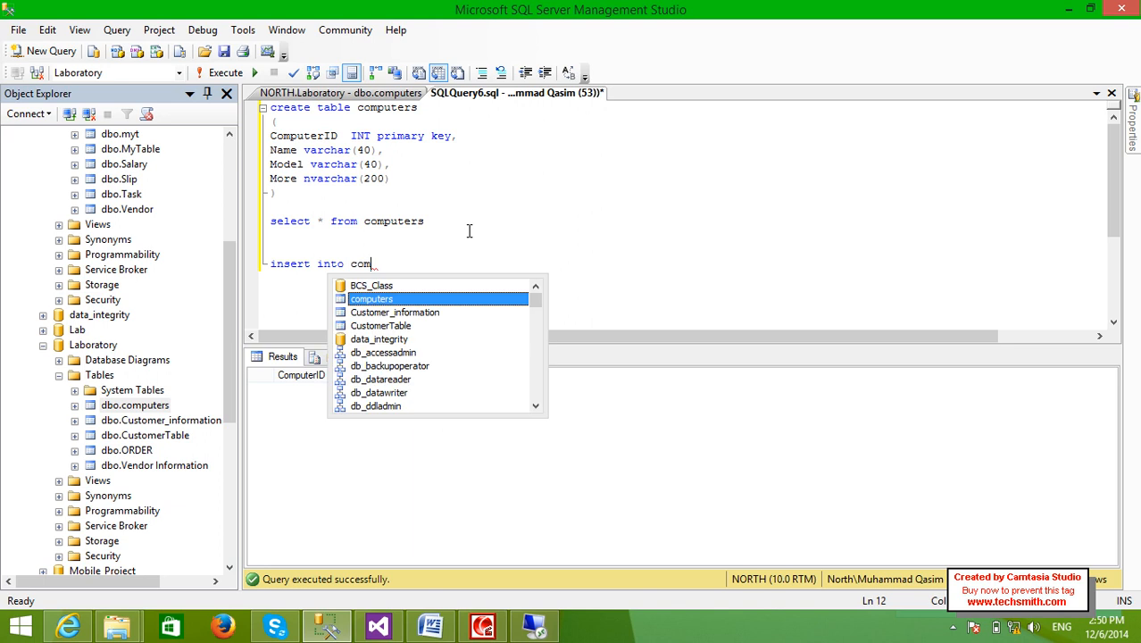
{"action": "key", "text": "Tab"}
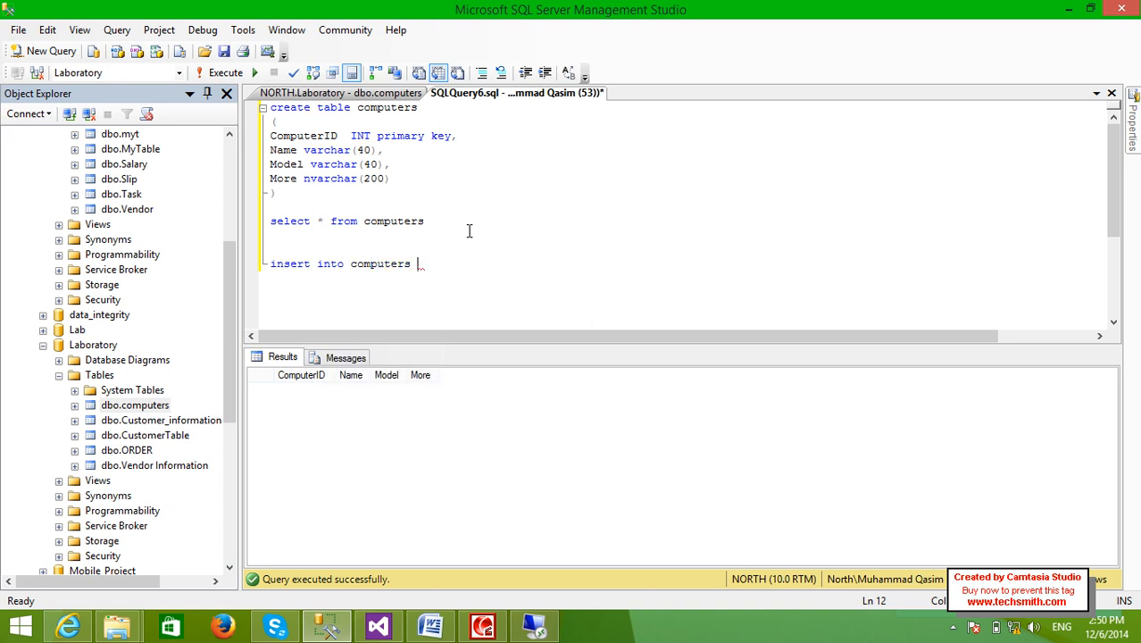
{"action": "type", "text": "values ("}
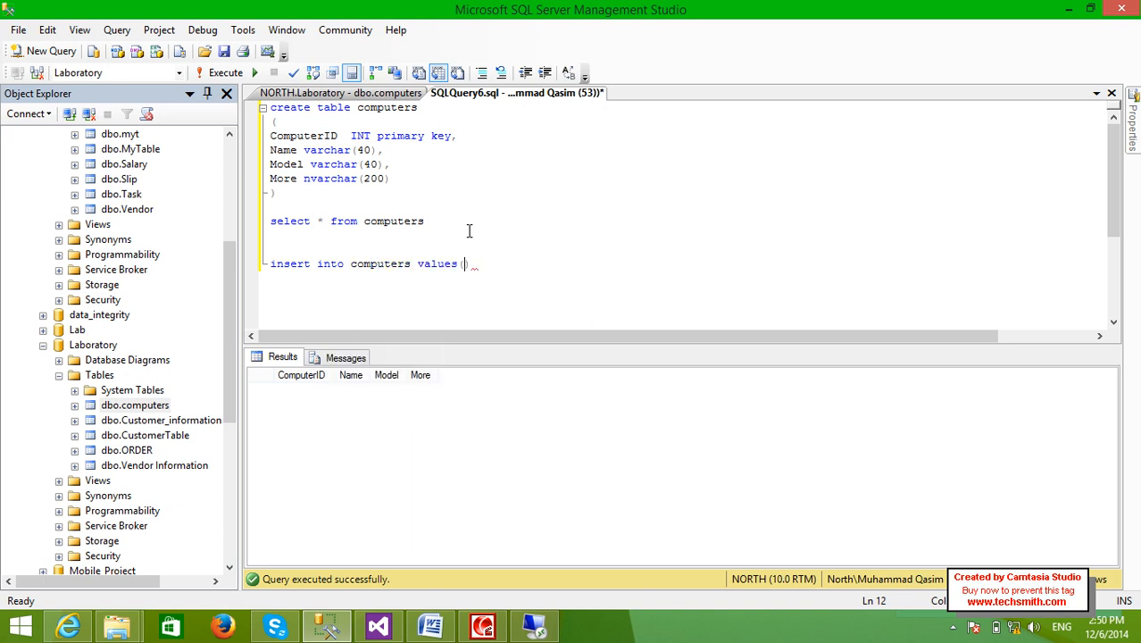
{"action": "type", "text": "1"}
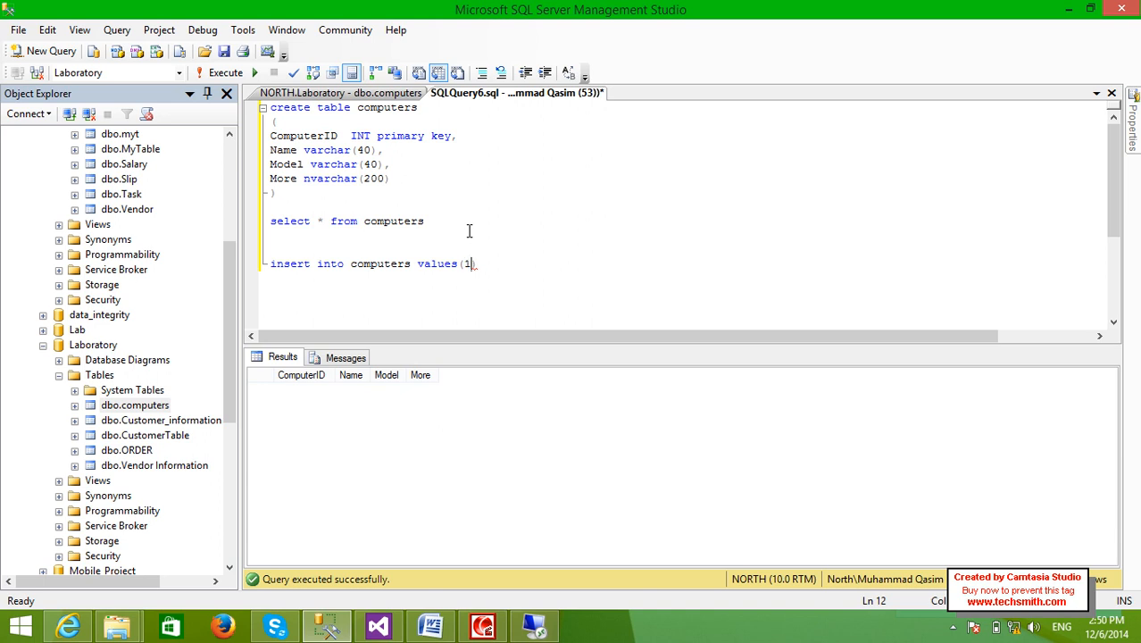
{"action": "type", "text": ",'')"}
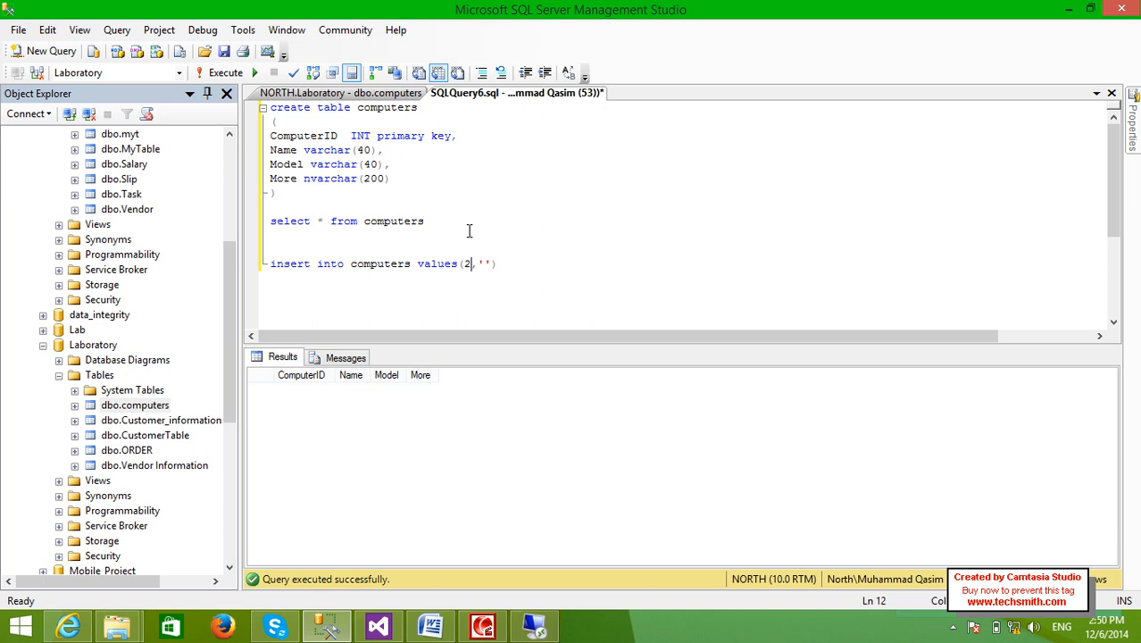
{"action": "mouse_move", "coordinate": [425, 143]}
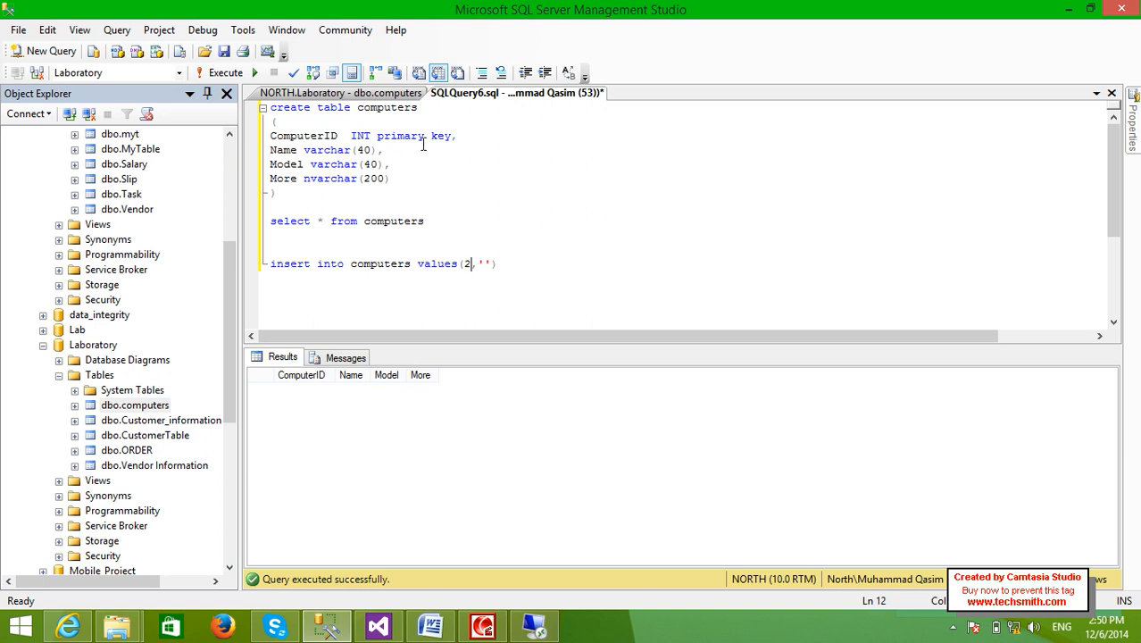
{"action": "double_click", "coordinate": [401, 136]}
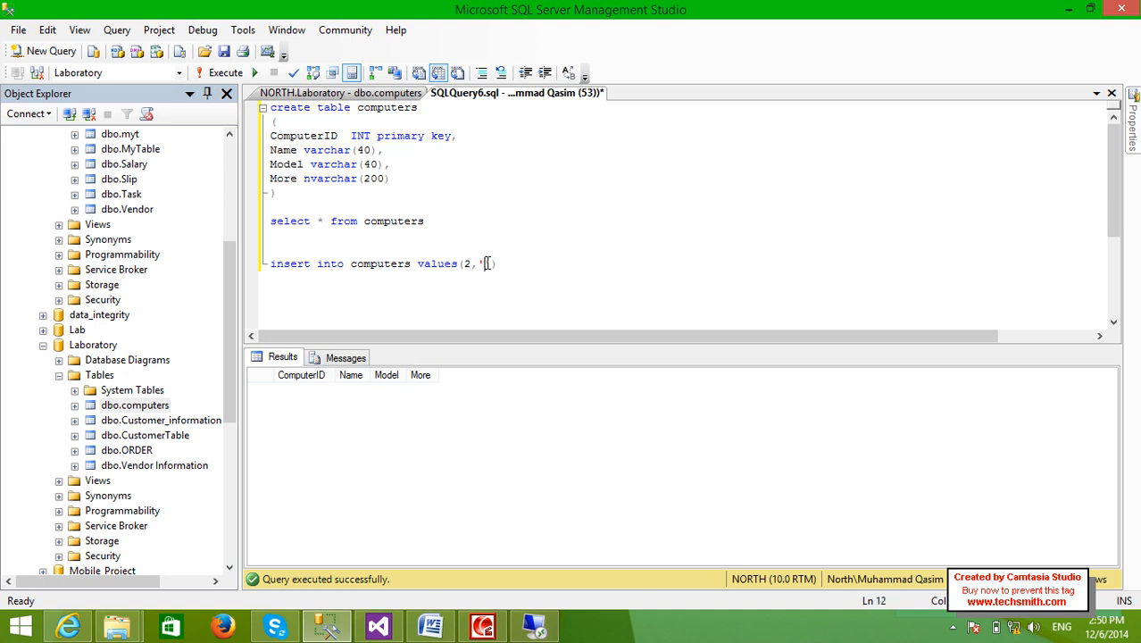
{"action": "mouse_move", "coordinate": [389, 447]}
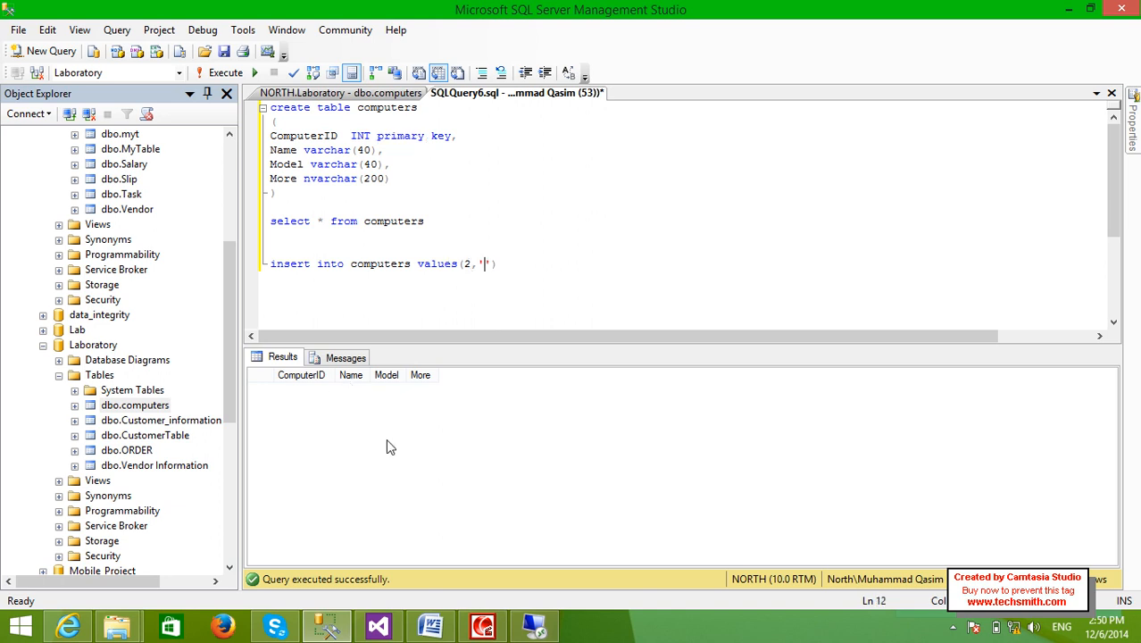
- Fill the values 'Intel Chipset', 'D3040' and 'New Model Intel' into the insert
{"action": "type", "text": "Intel Chip"}
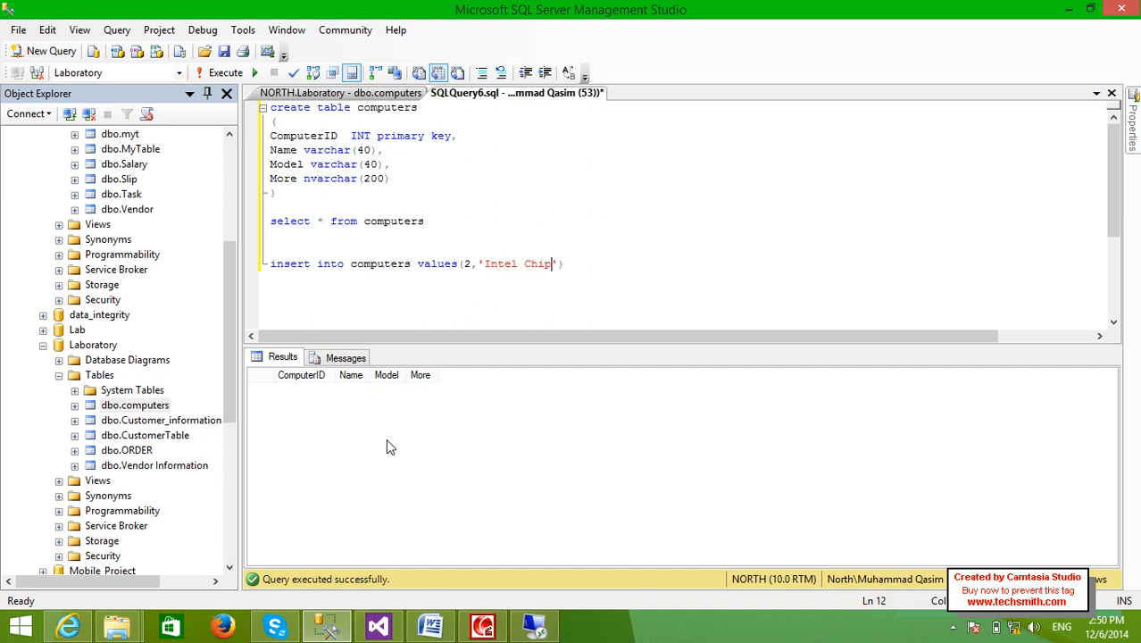
{"action": "type", "text": "set"}
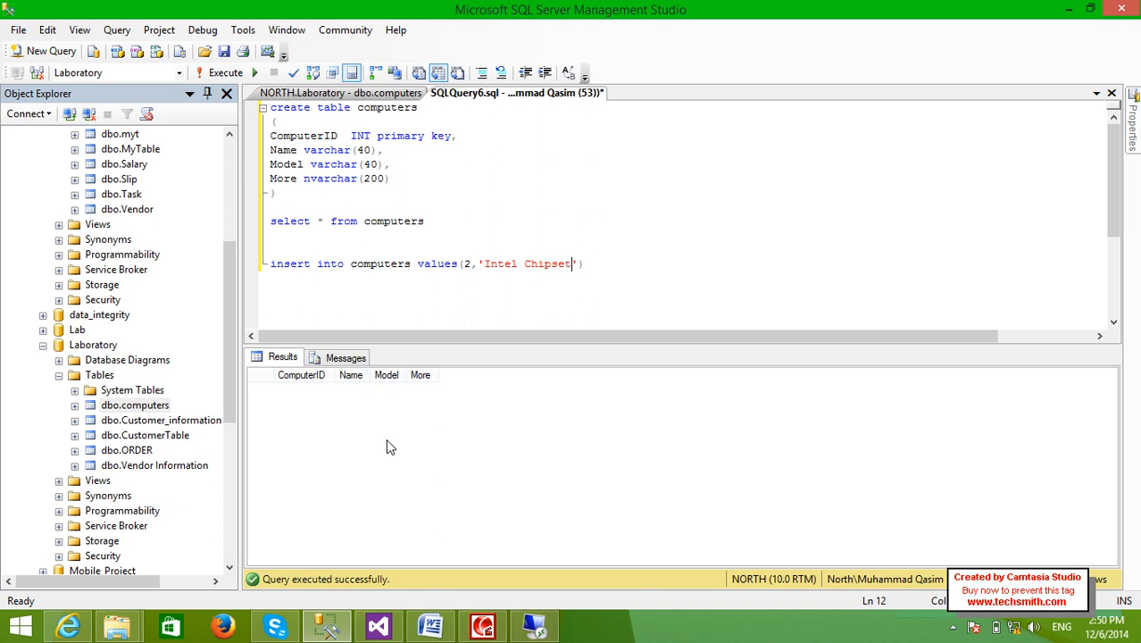
{"action": "type", "text": ",'"}
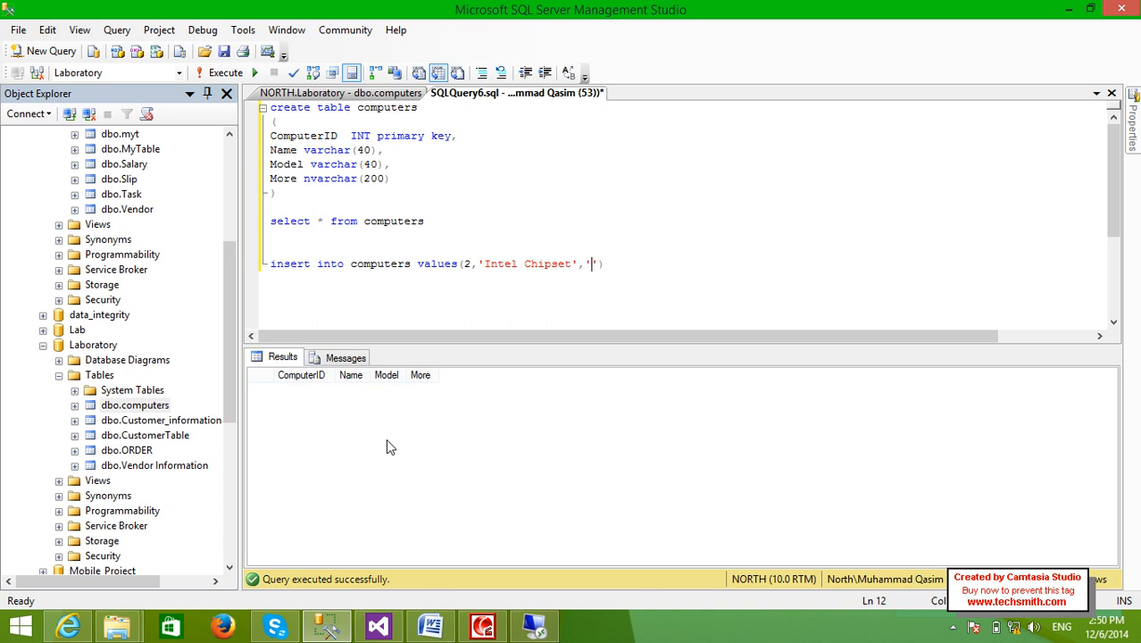
{"action": "type", "text": "D3040"}
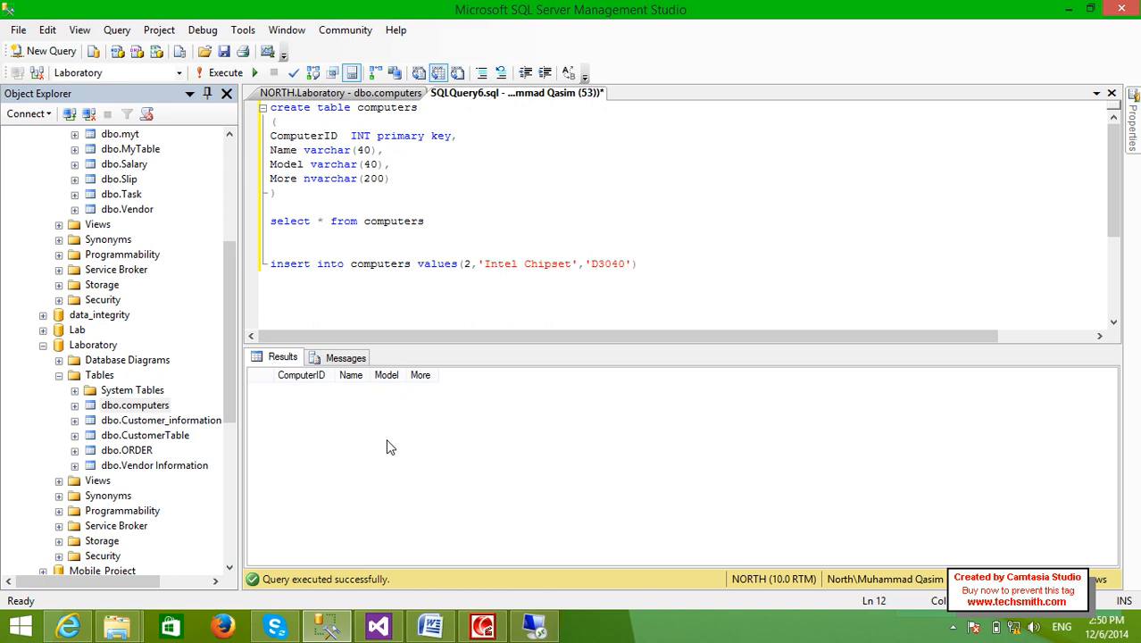
{"action": "type", "text": ",;"}
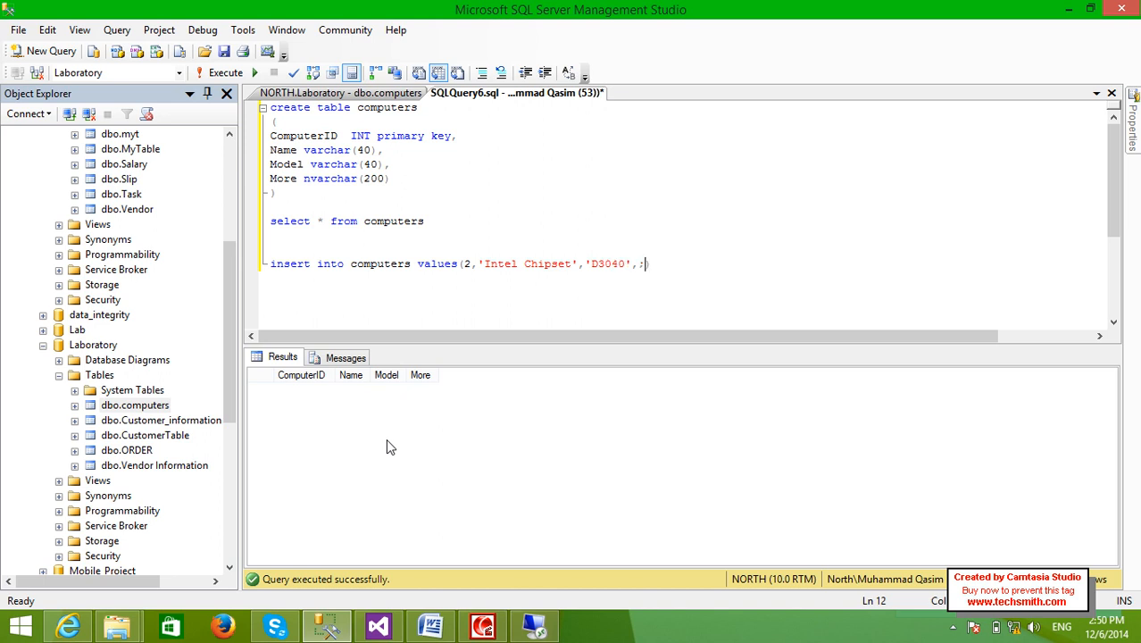
{"action": "type", "text": "'"}
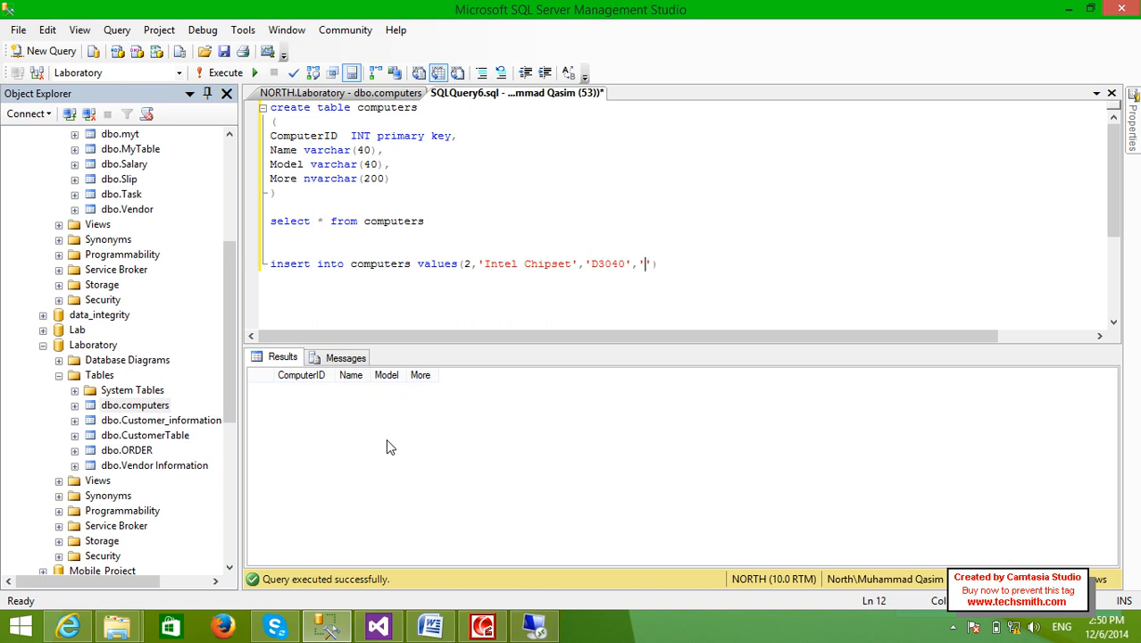
{"action": "type", "text": "New Model"}
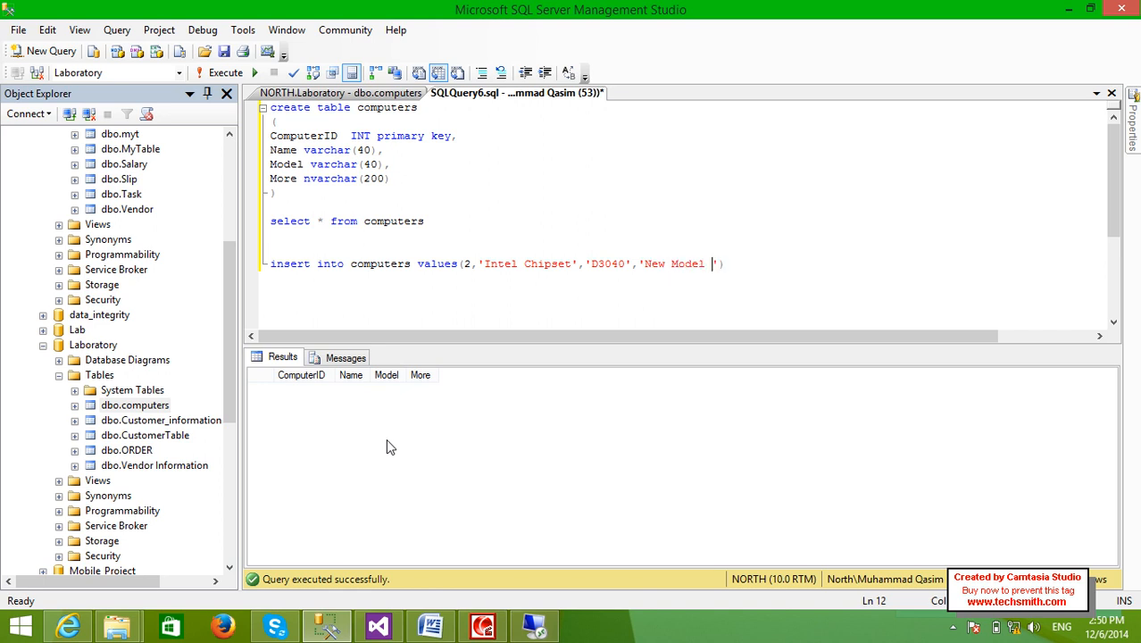
{"action": "type", "text": "Intel"}
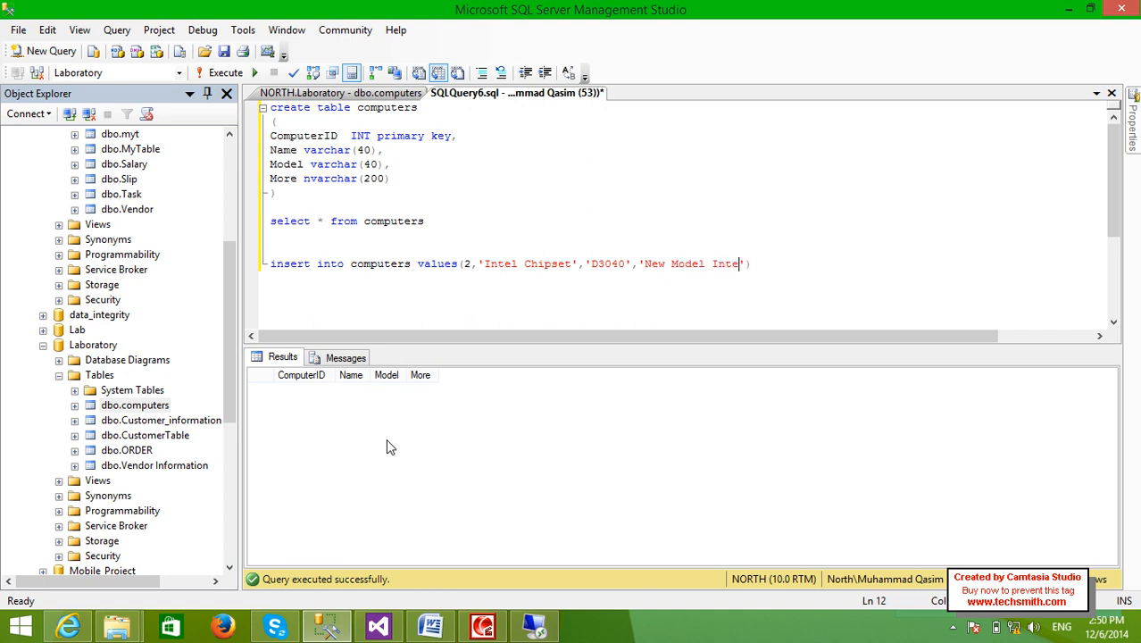
{"action": "type", "text": "'"}
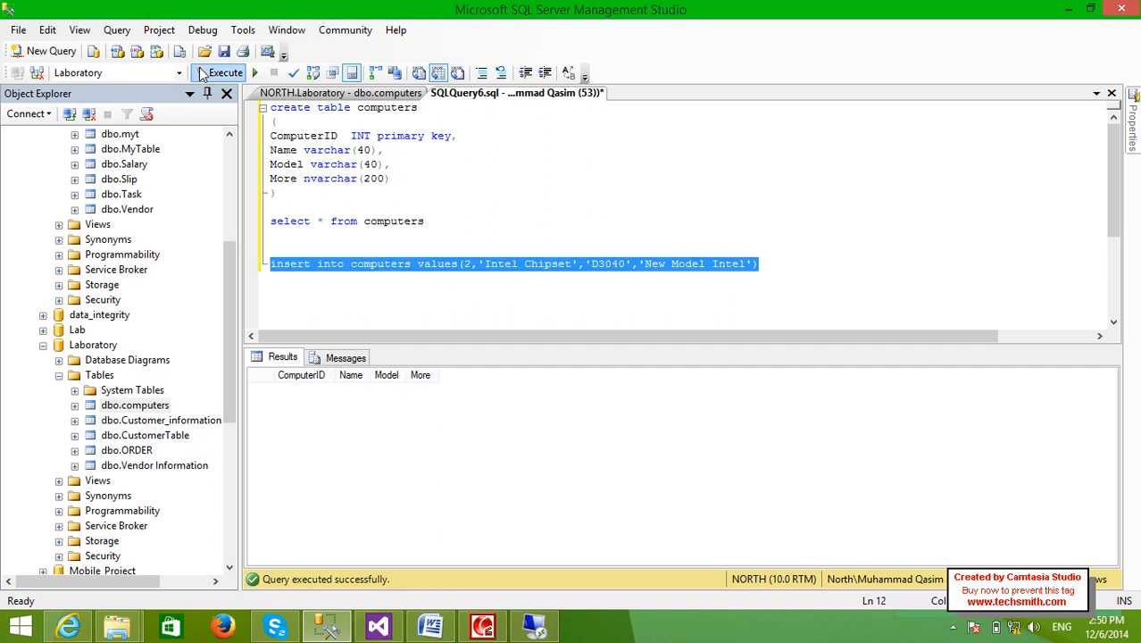
- Run the insert, then list computers showing rows DELL D630 and Intel Chipset D3040
{"action": "left_click", "coordinate": [225, 72]}
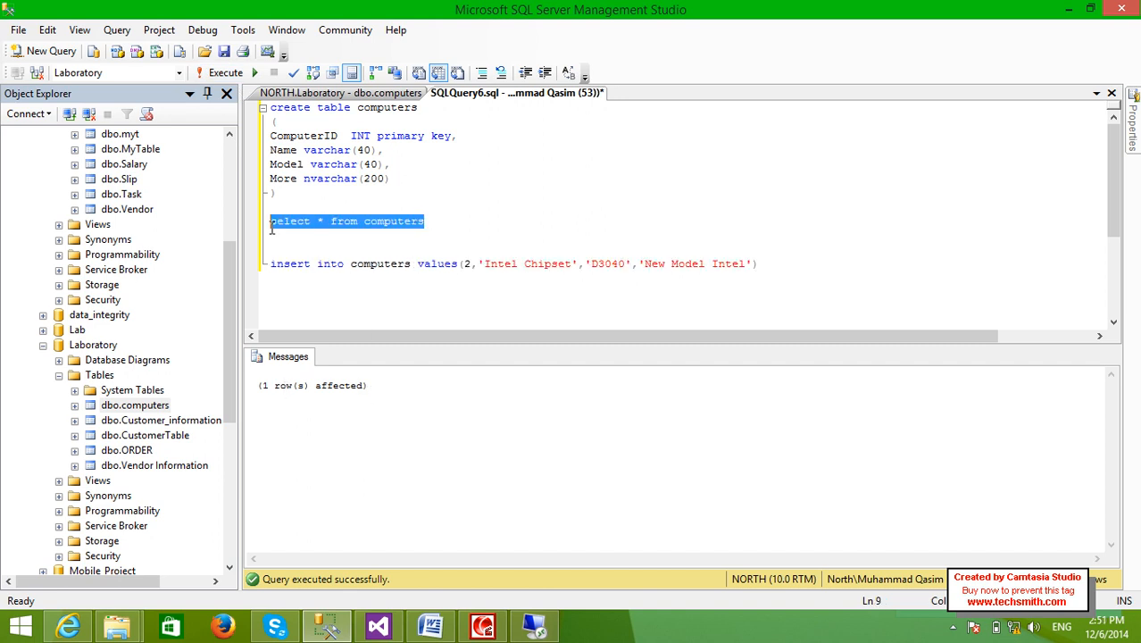
{"action": "left_click", "coordinate": [225, 72]}
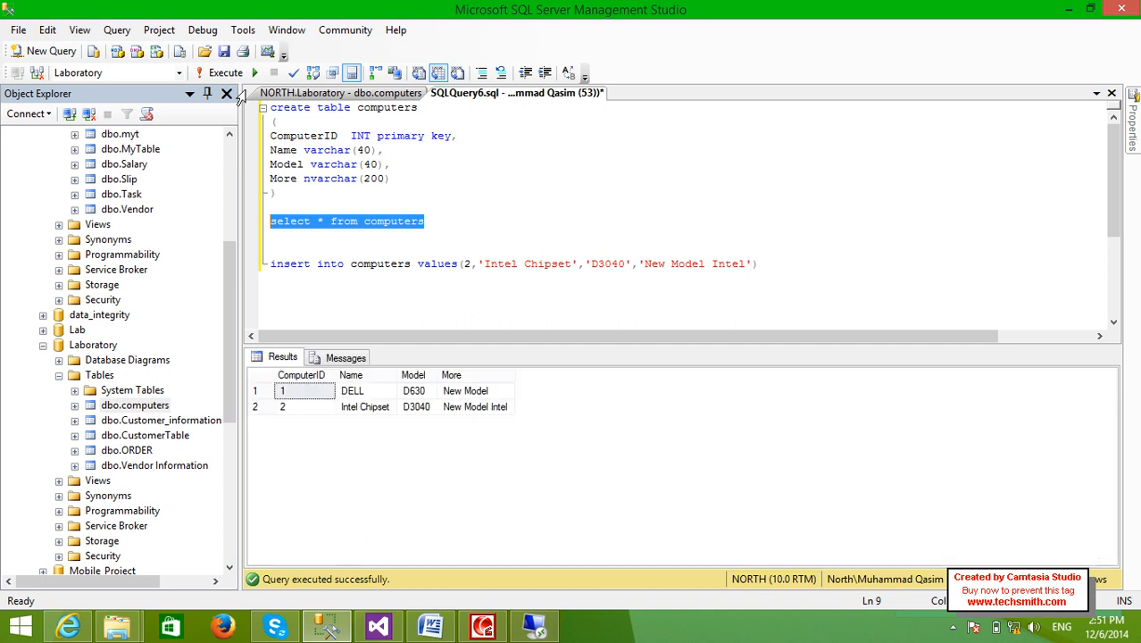
{"action": "left_click", "coordinate": [282, 389]}
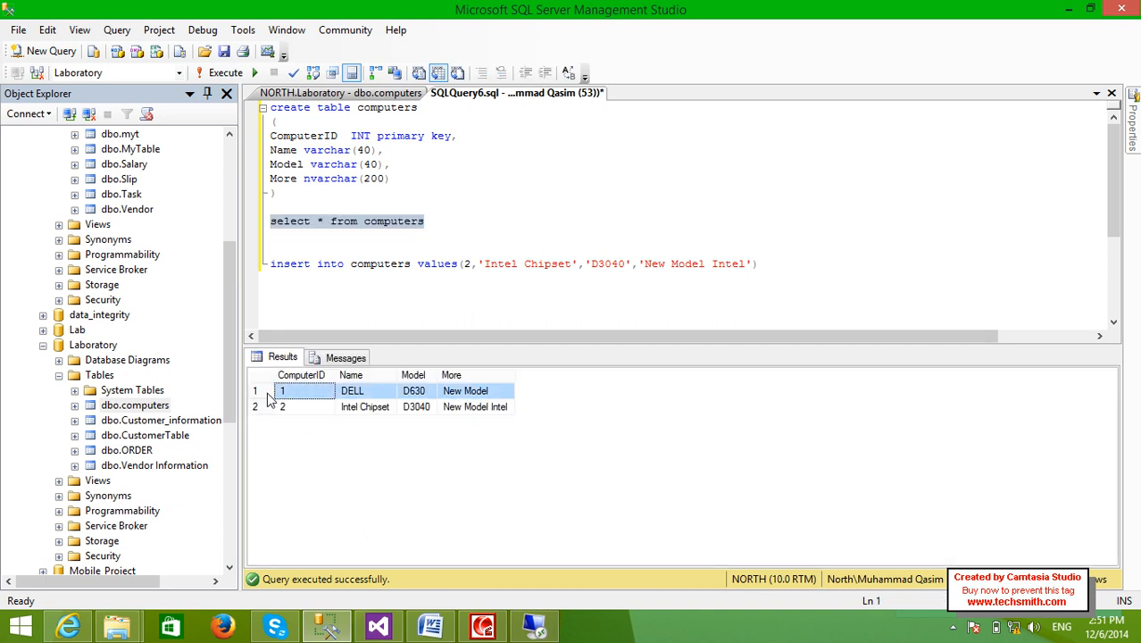
{"action": "left_click", "coordinate": [255, 407]}
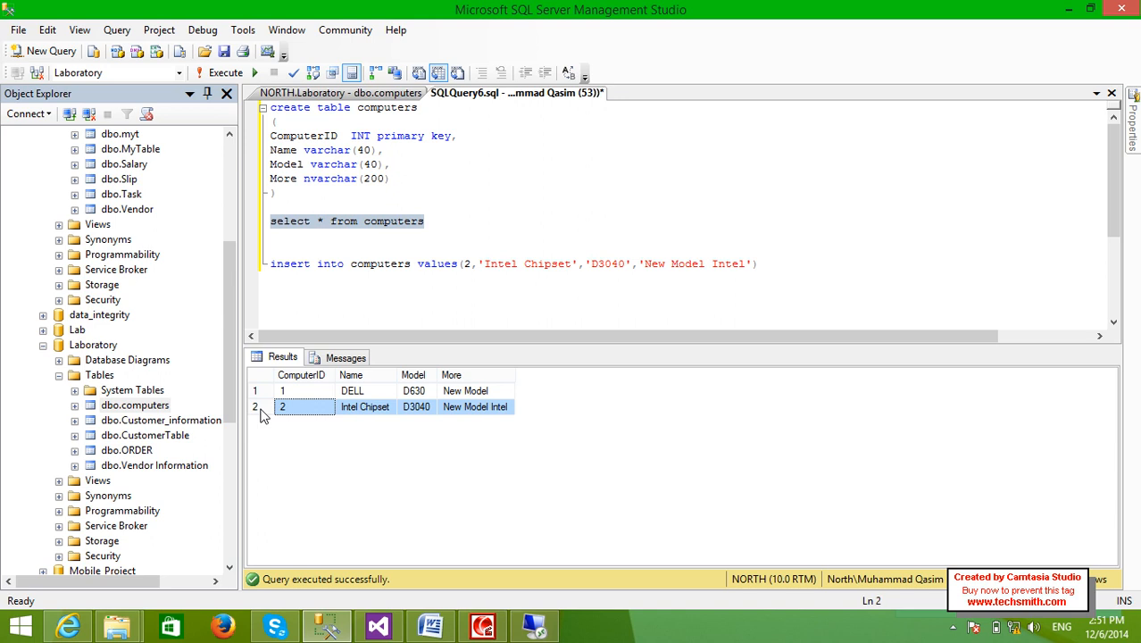
{"action": "mouse_move", "coordinate": [375, 347]}
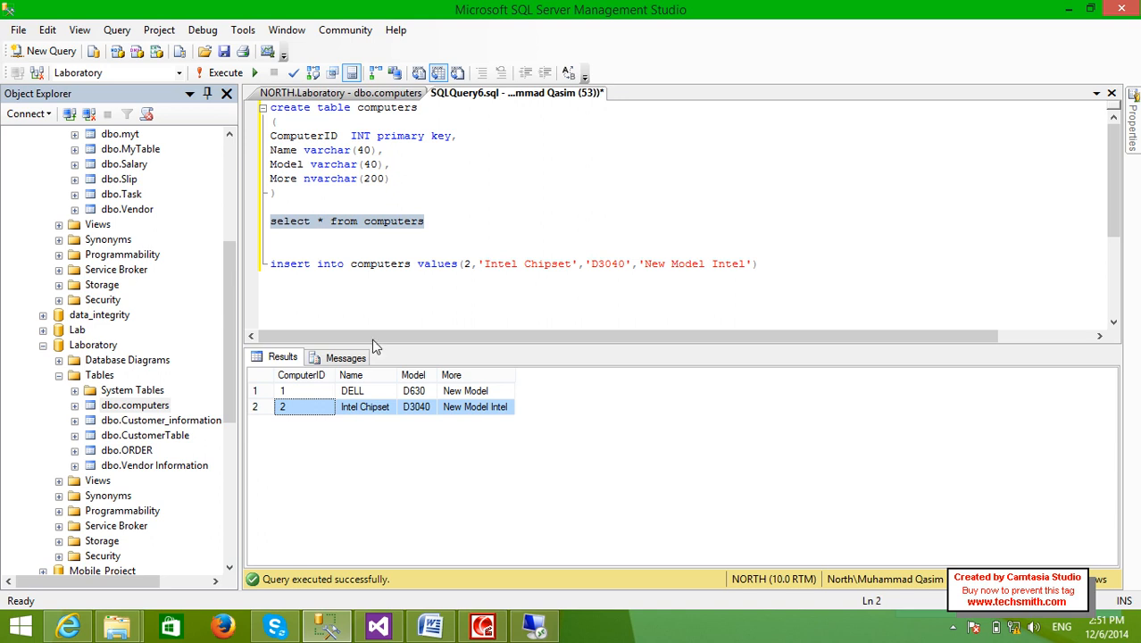
{"action": "left_click", "coordinate": [468, 264]}
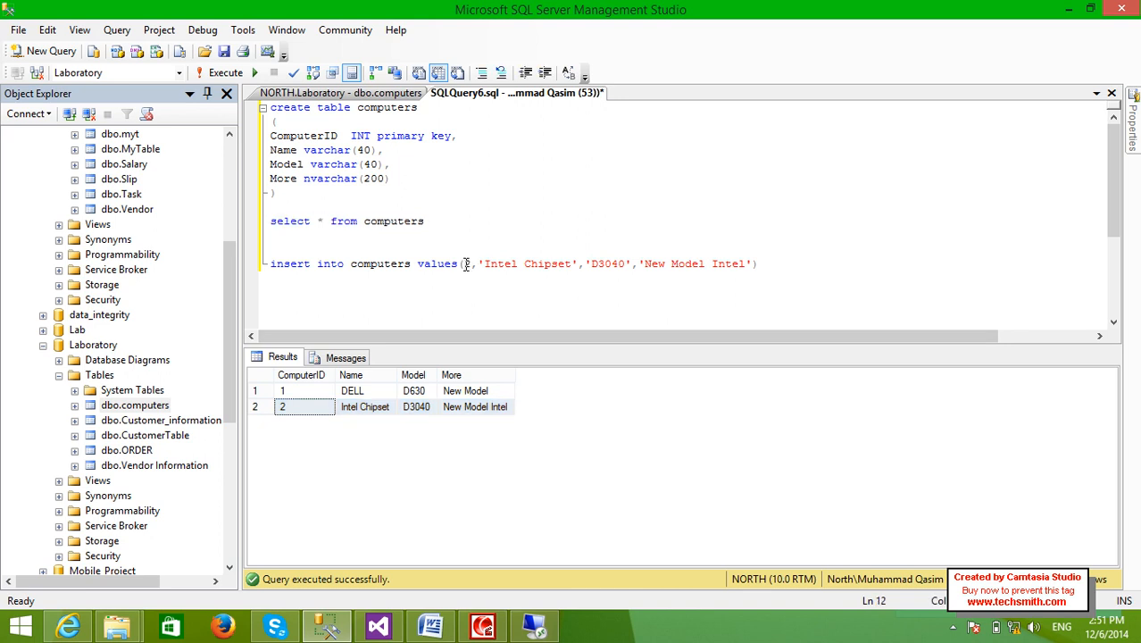
- Rerun the insert with ID 2, hit the PRIMARY KEY violation, and confirm computers still lists two rows
{"action": "double_click", "coordinate": [527, 264]}
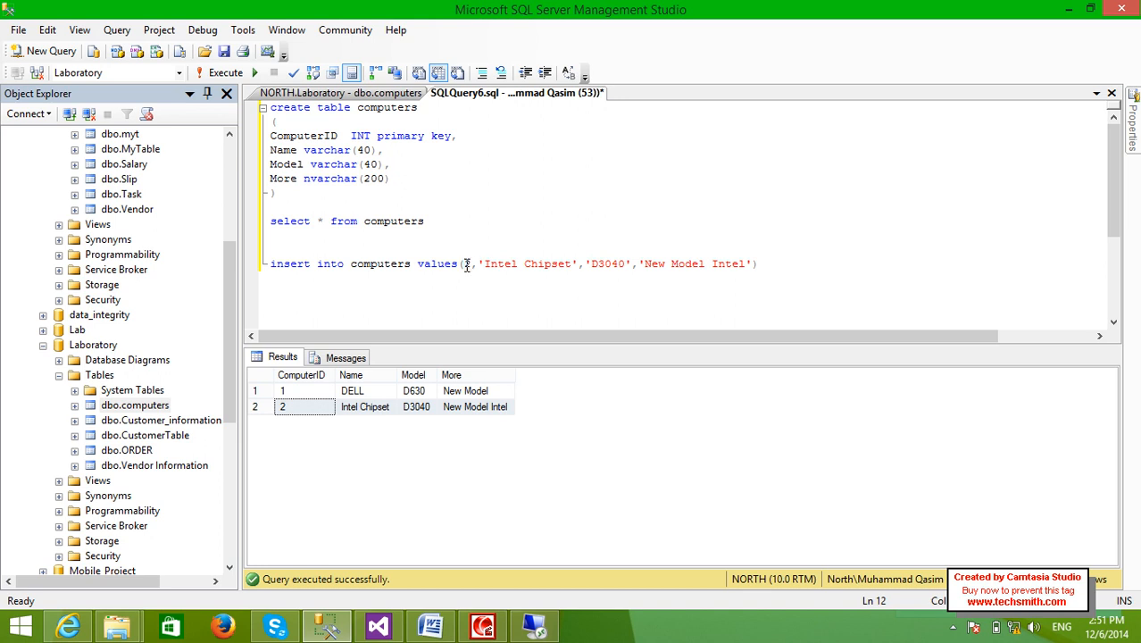
{"action": "type", "text": "2,"}
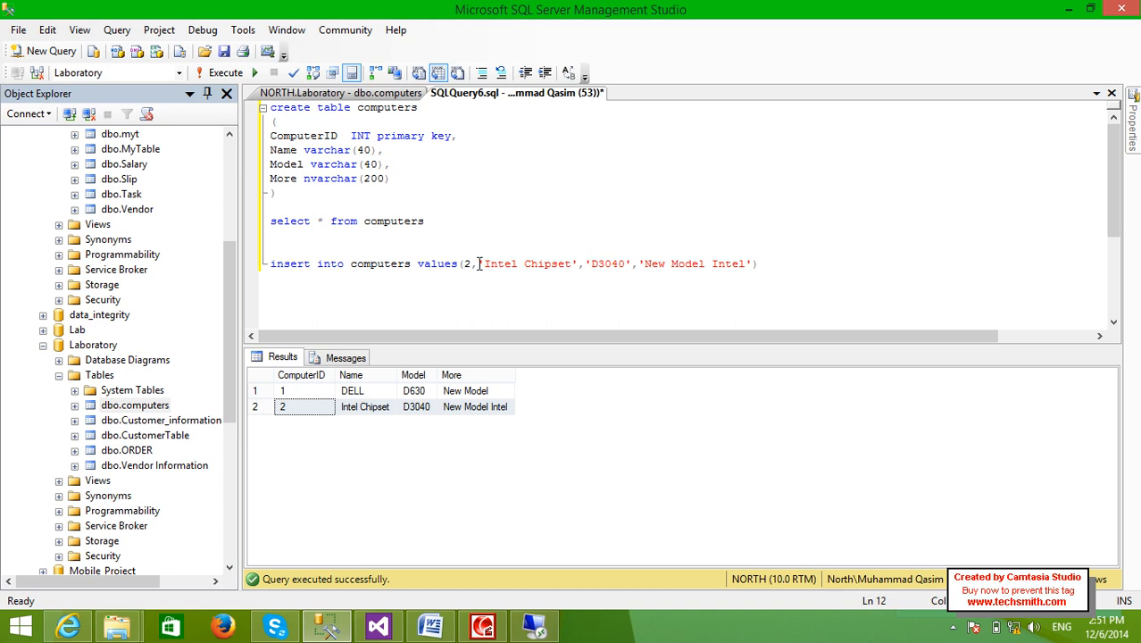
{"action": "double_click", "coordinate": [527, 264]}
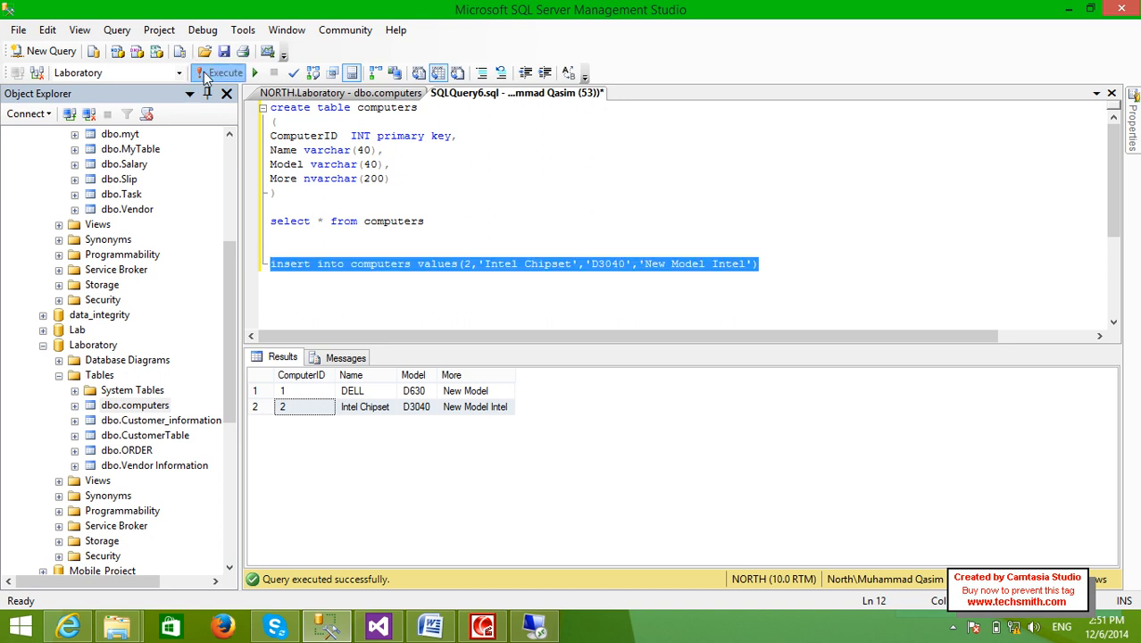
{"action": "left_click", "coordinate": [220, 71]}
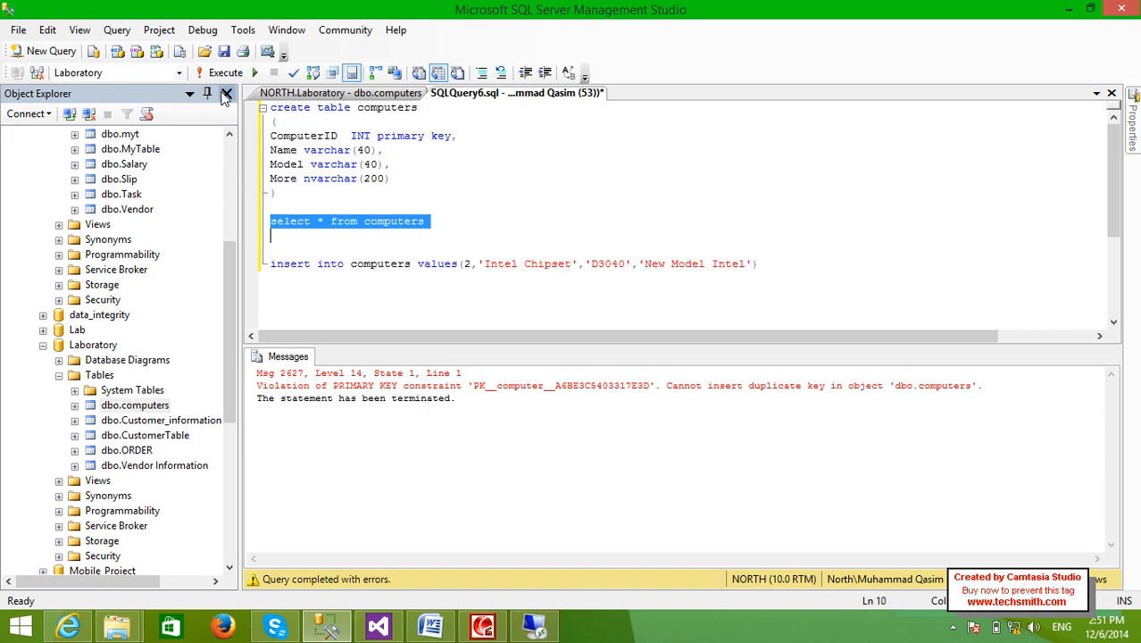
{"action": "left_click", "coordinate": [225, 71]}
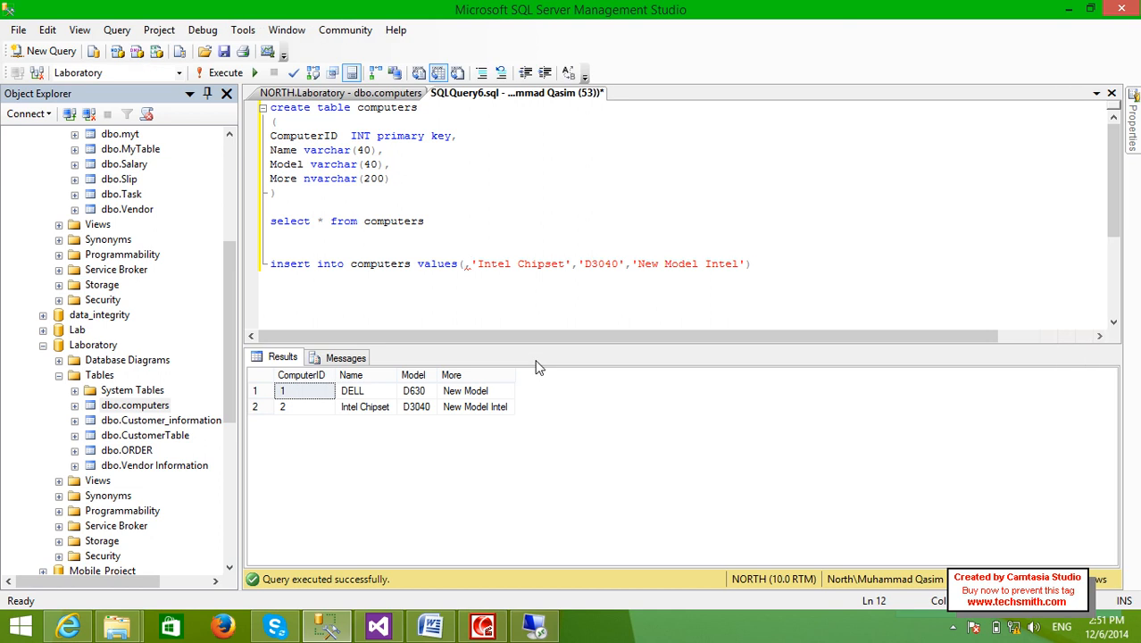
- Insert computer 3, 'Chipset', 'D300', 'Old Model Intel' and list all three computers rows
{"action": "type", "text": "3,"}
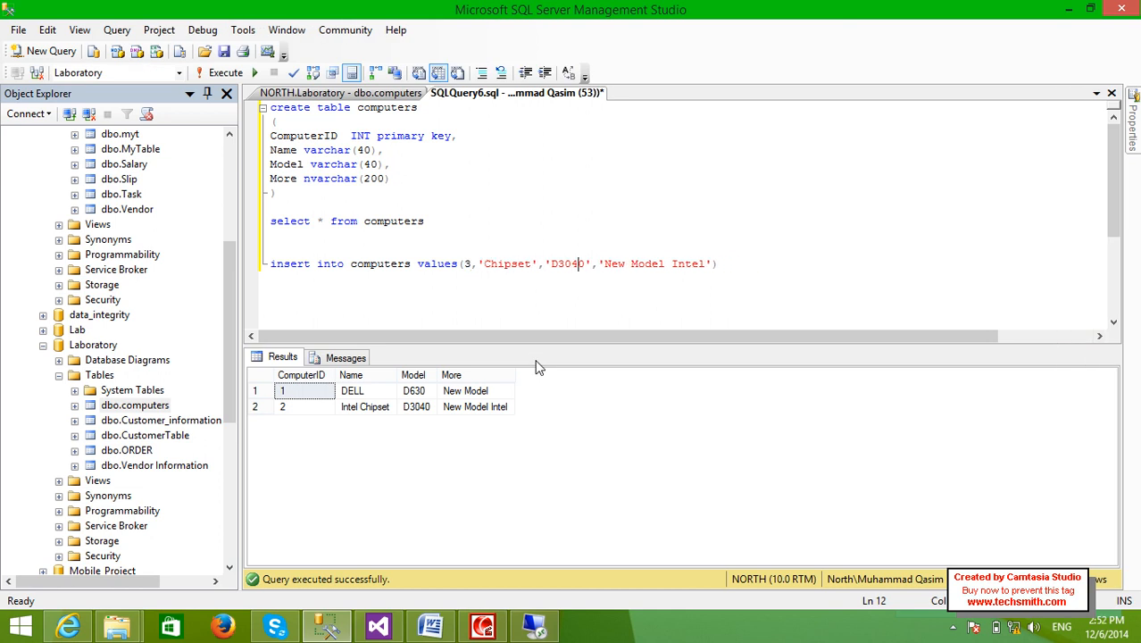
{"action": "key", "text": "BackSpace"}
{"action": "type", "text": "Old"}
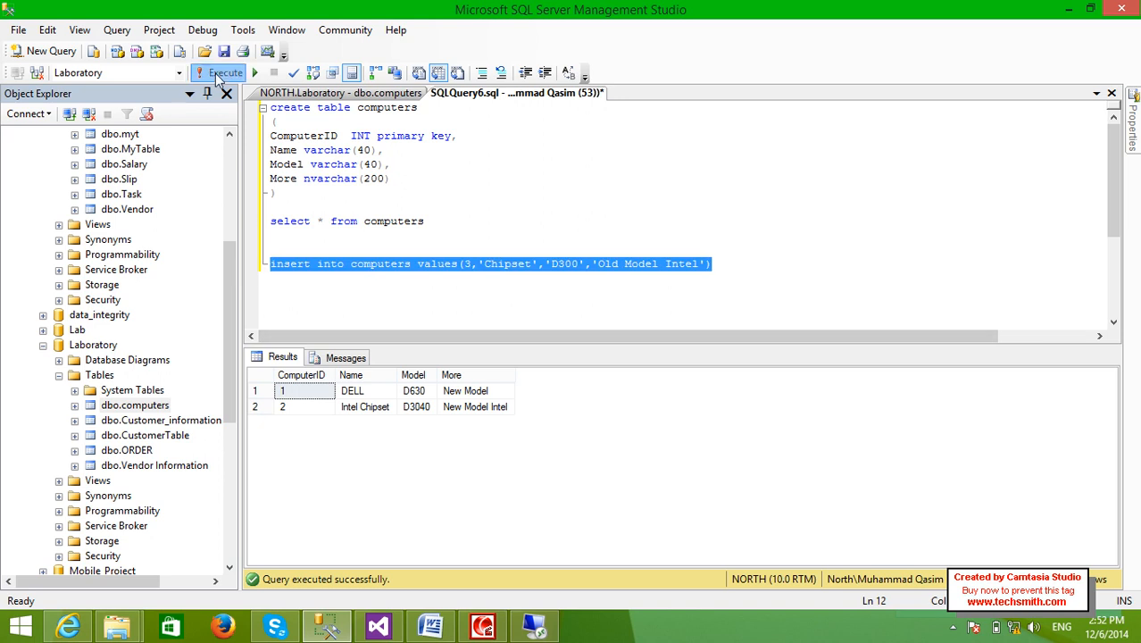
{"action": "left_click", "coordinate": [218, 72]}
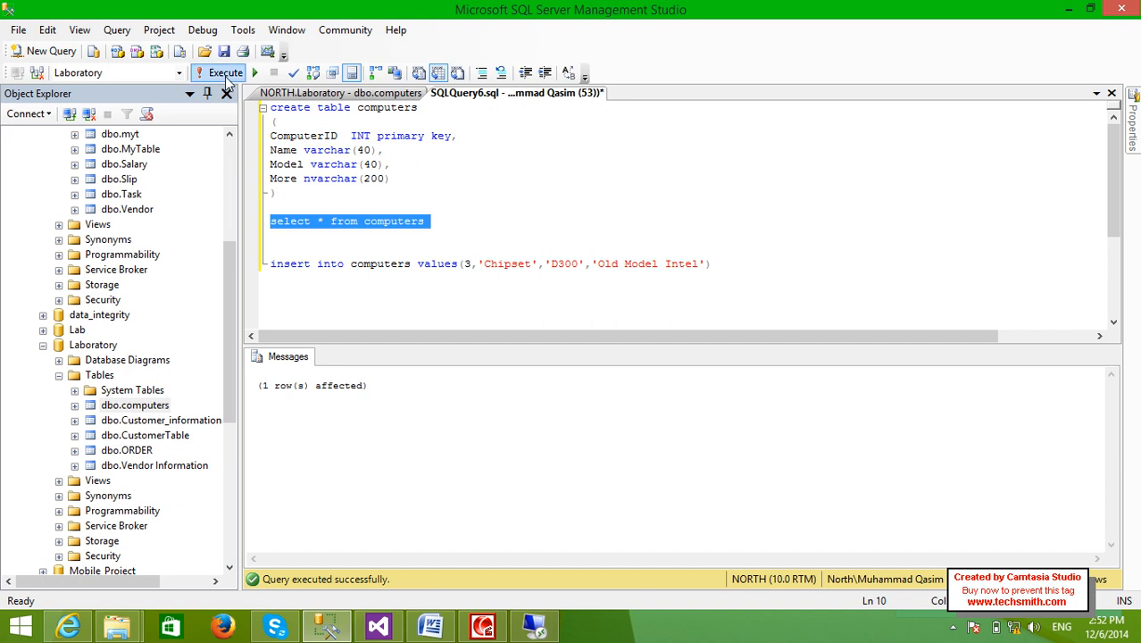
{"action": "left_click", "coordinate": [225, 71]}
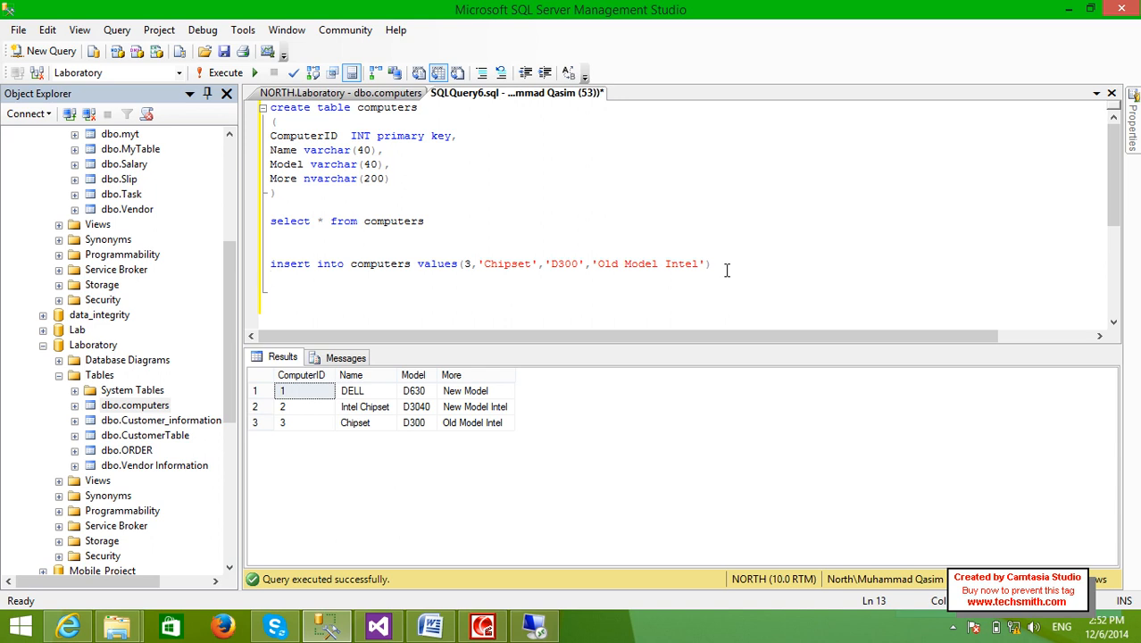
- Write insert into computers naming the ComputerID, Name, Model and More columns
{"action": "type", "text": "insert i"}
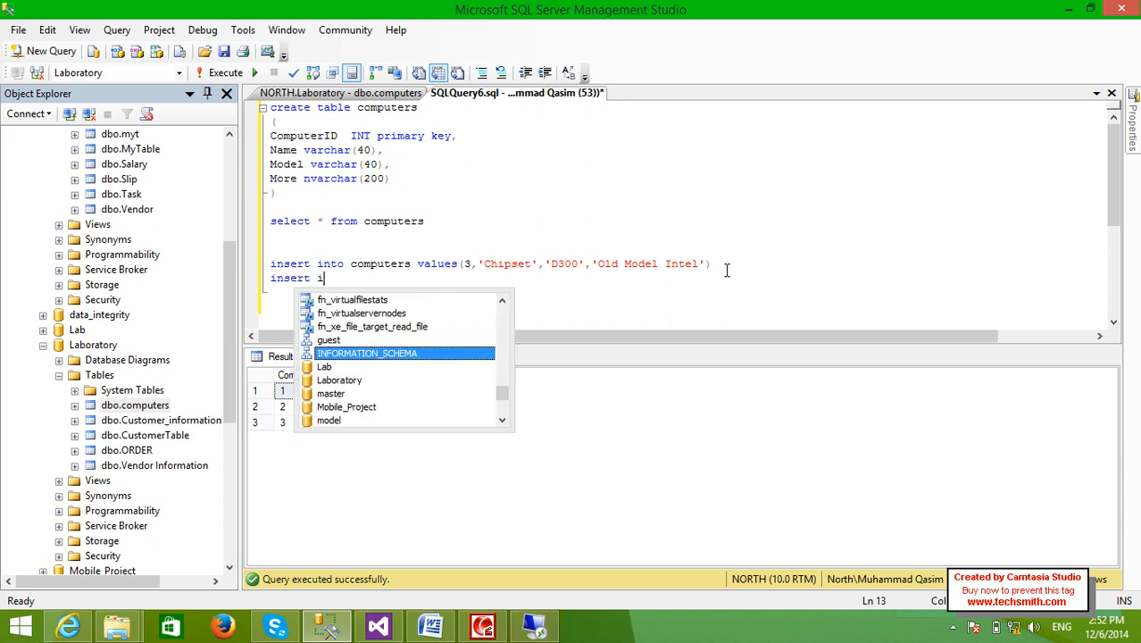
{"action": "type", "text": "nto"}
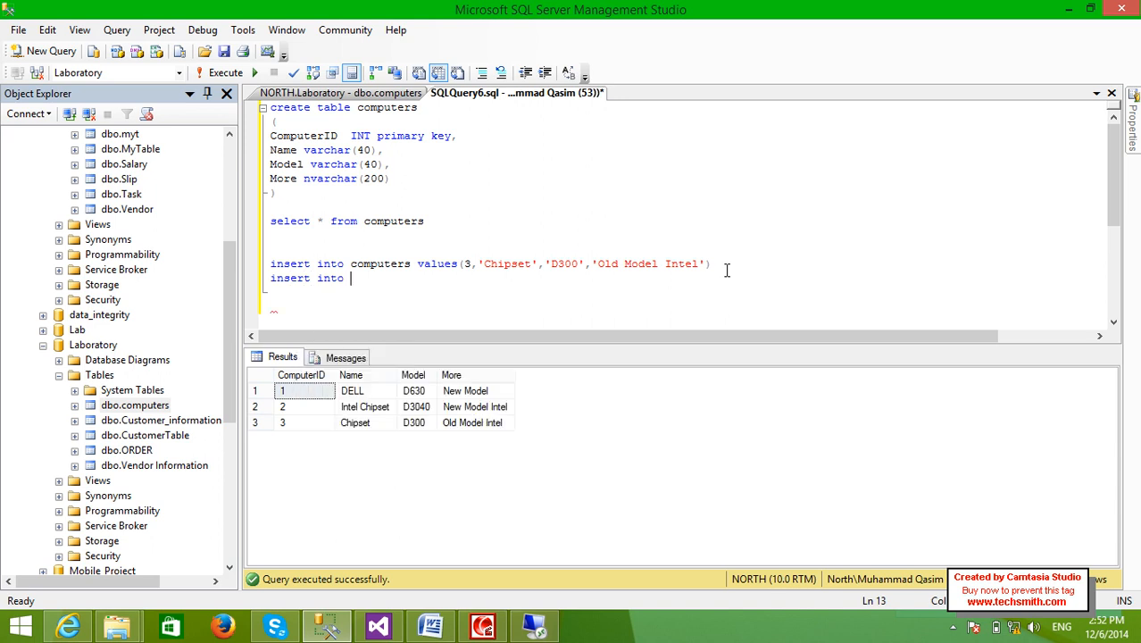
{"action": "type", "text": "computers"}
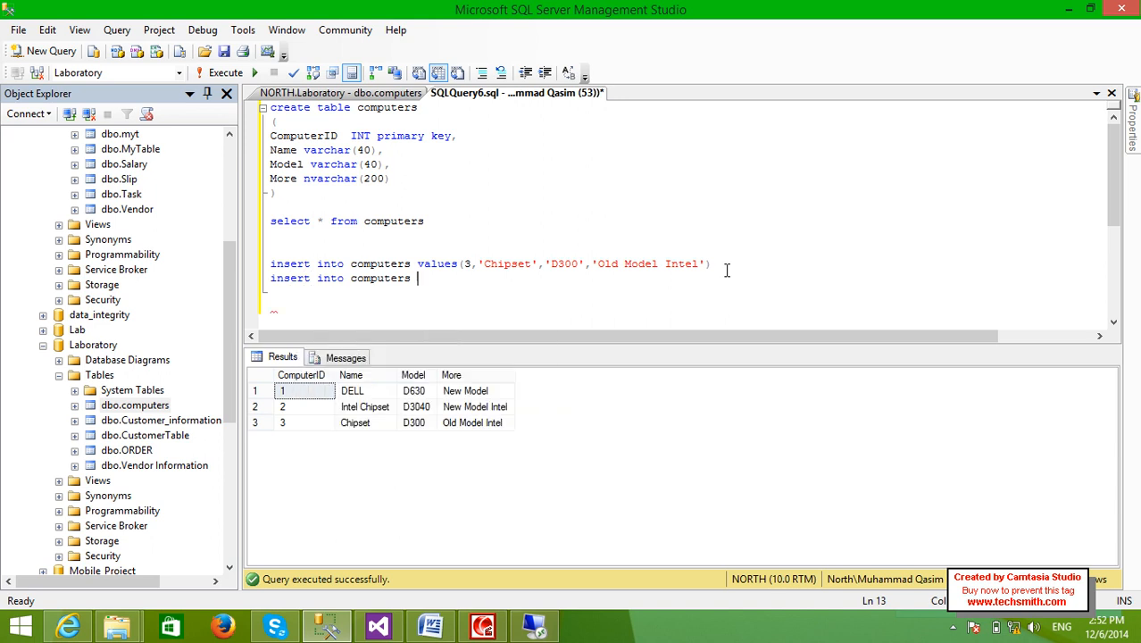
{"action": "type", "text": "("}
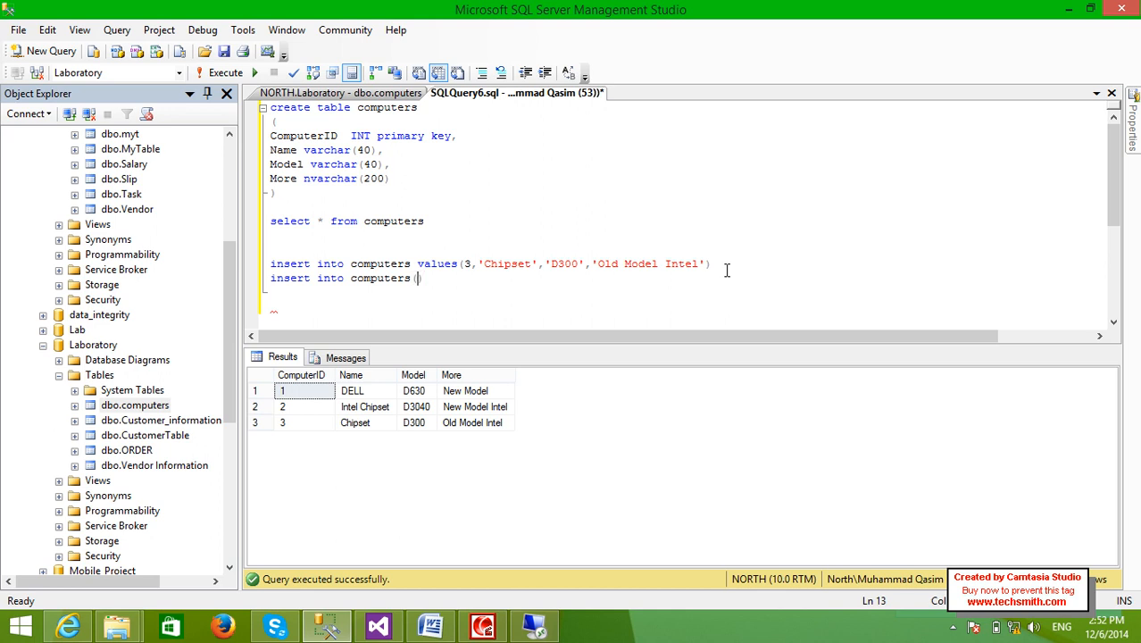
{"action": "type", "text": "com"}
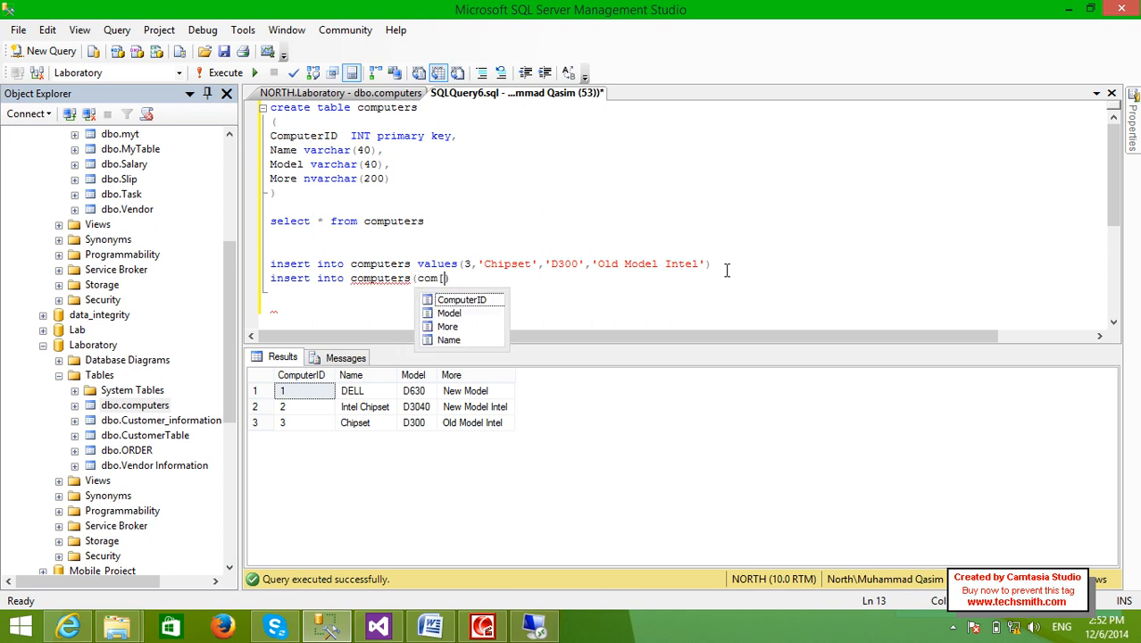
{"action": "type", "text": "ComputerID,"}
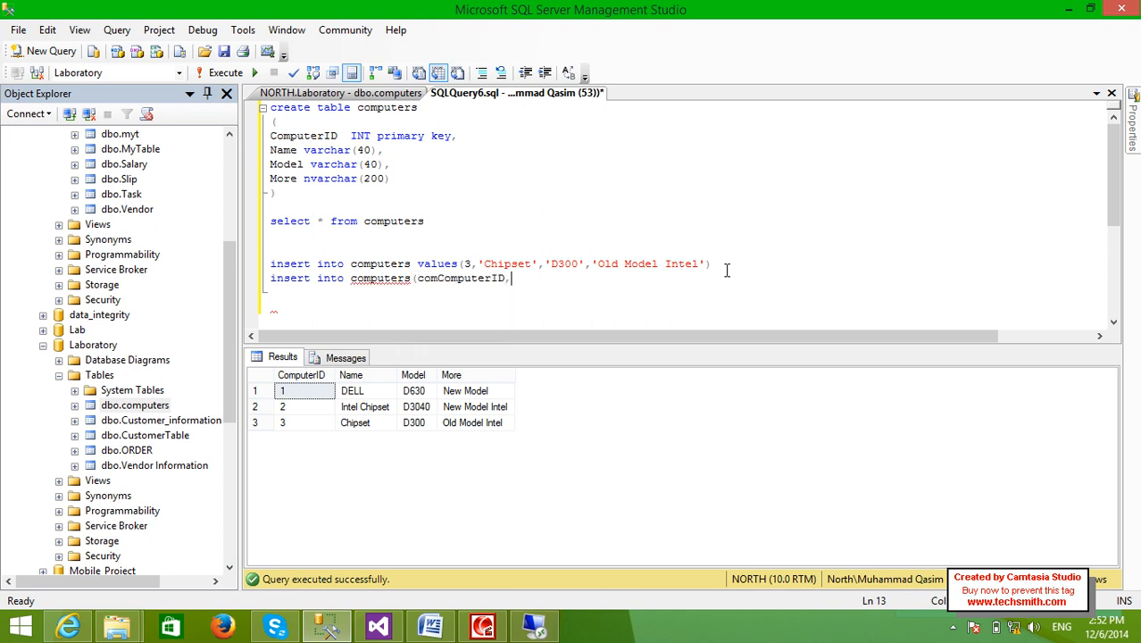
{"action": "type", "text": "Name,m"}
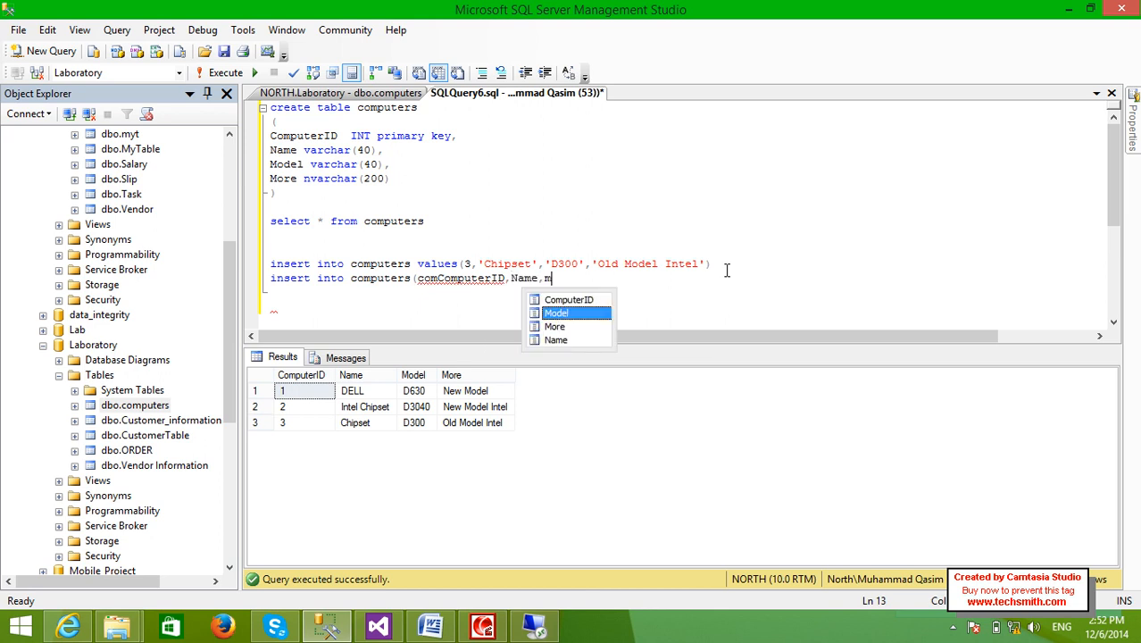
{"action": "type", "text": "odel,"}
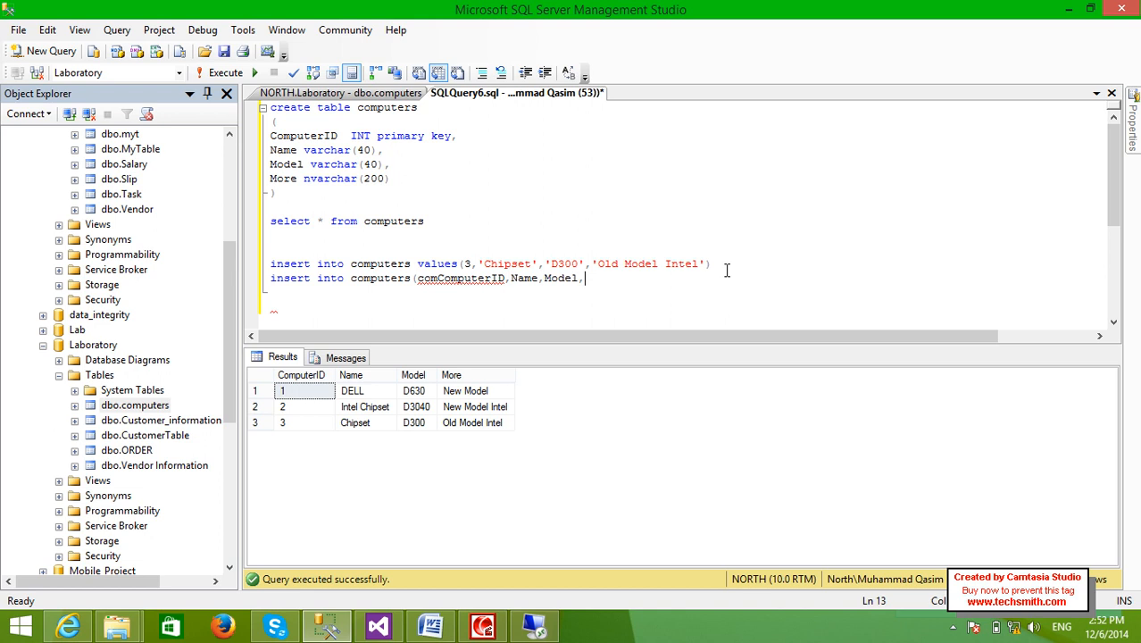
{"action": "type", "text": "More"}
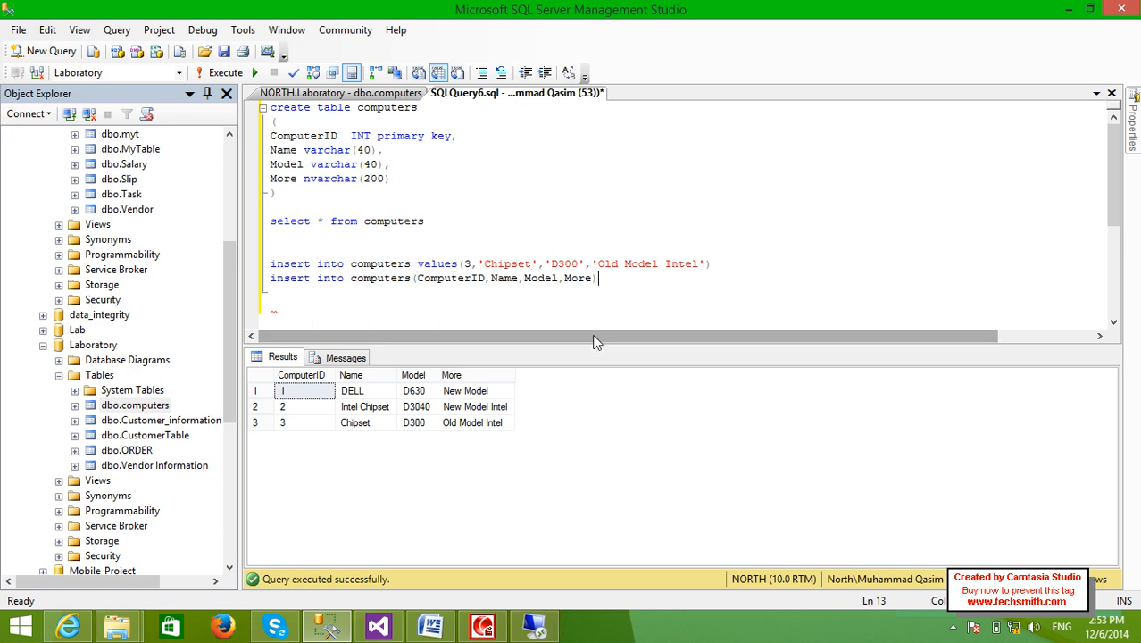
- Complete the values list as 4, 'HP LS', 'DFRRR', 'New M'
{"action": "type", "text": "val"}
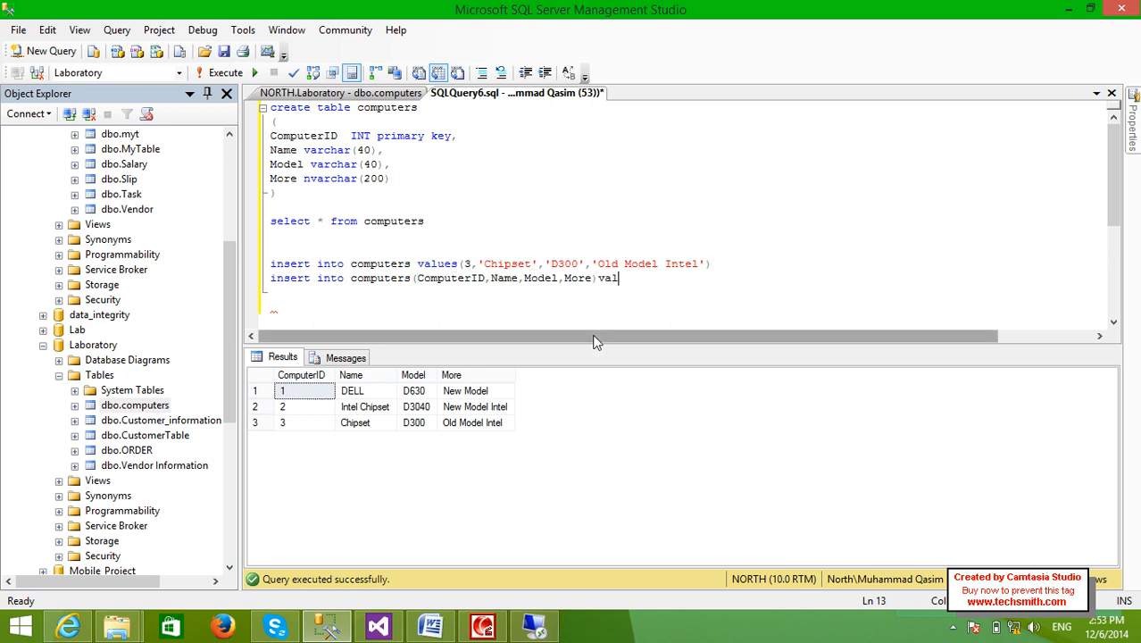
{"action": "type", "text": "ues ("}
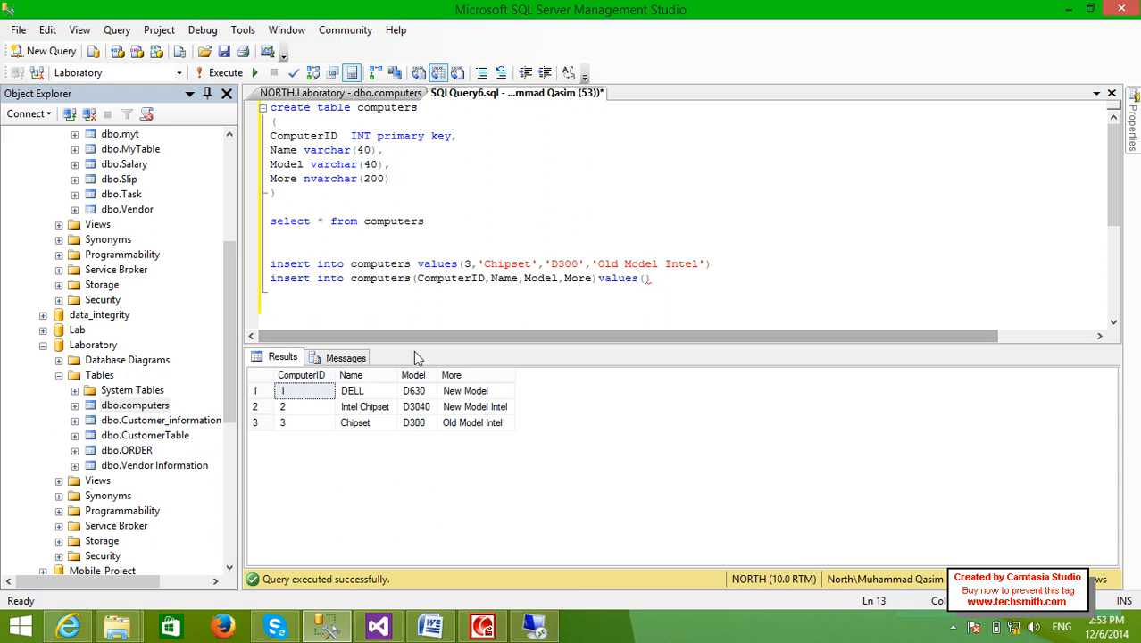
{"action": "type", "text": "3"}
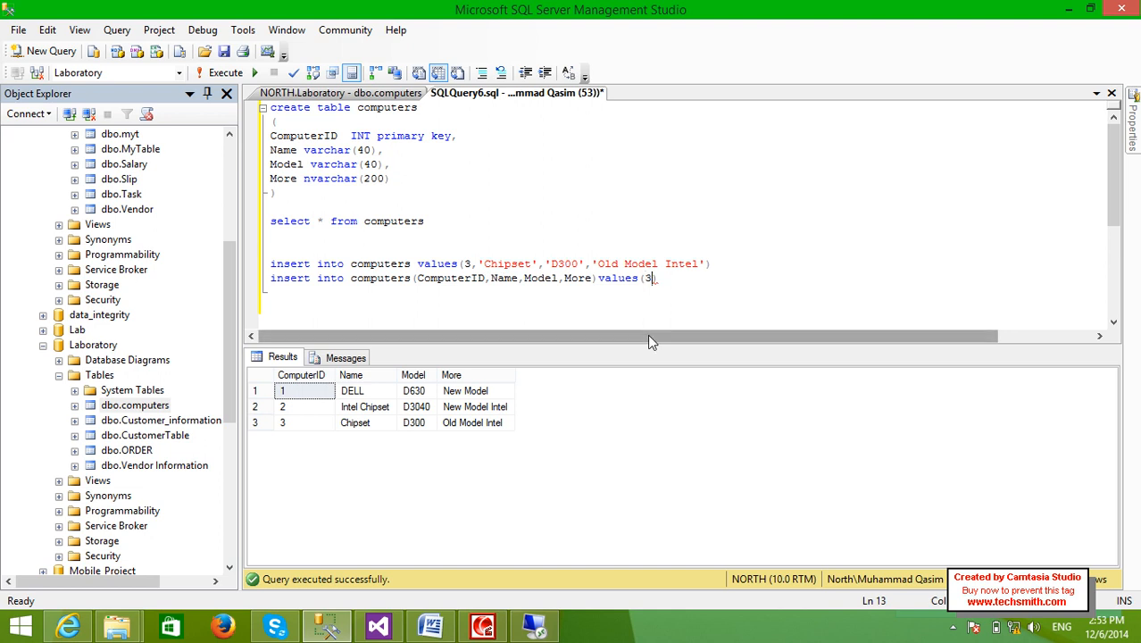
{"action": "type", "text": "4,)"}
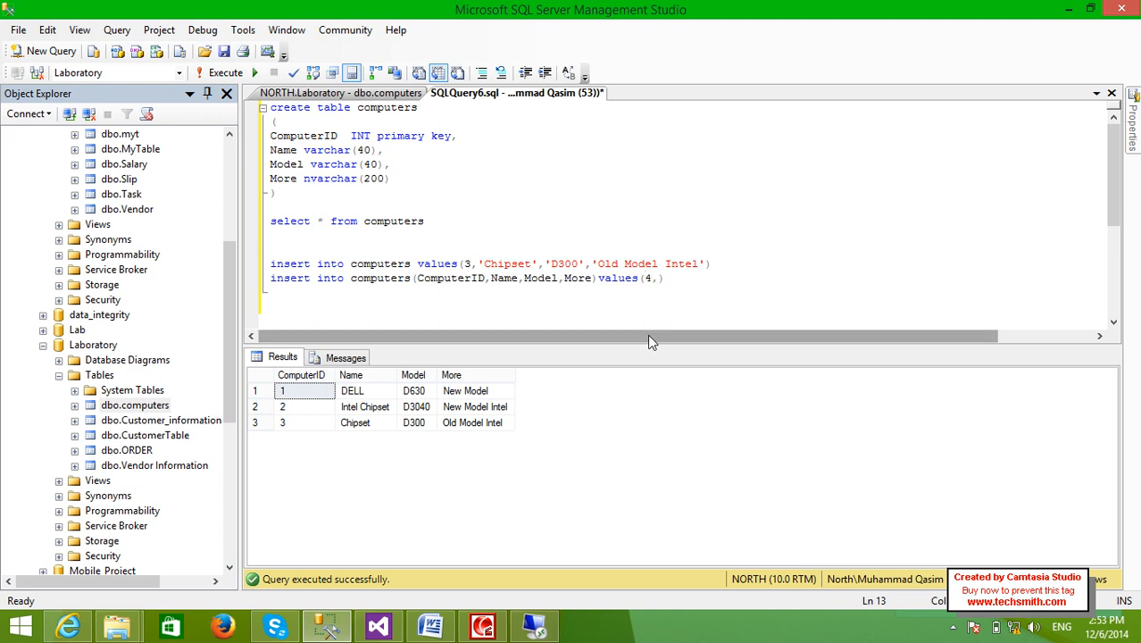
{"action": "type", "text": "''"}
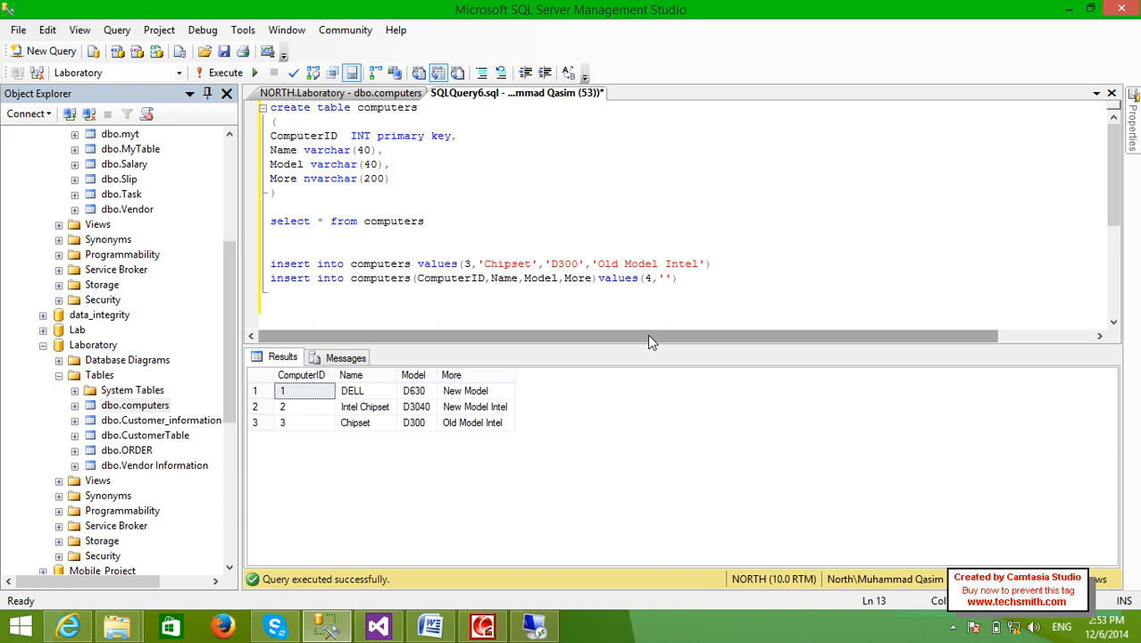
{"action": "type", "text": "HP LS"}
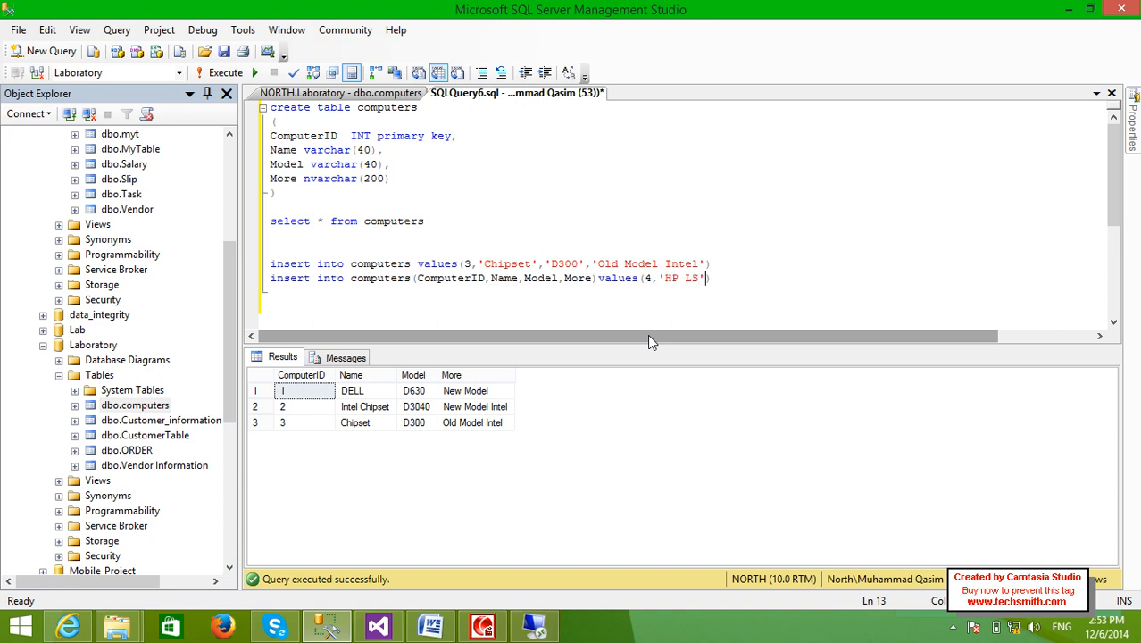
{"action": "type", "text": ",'"}
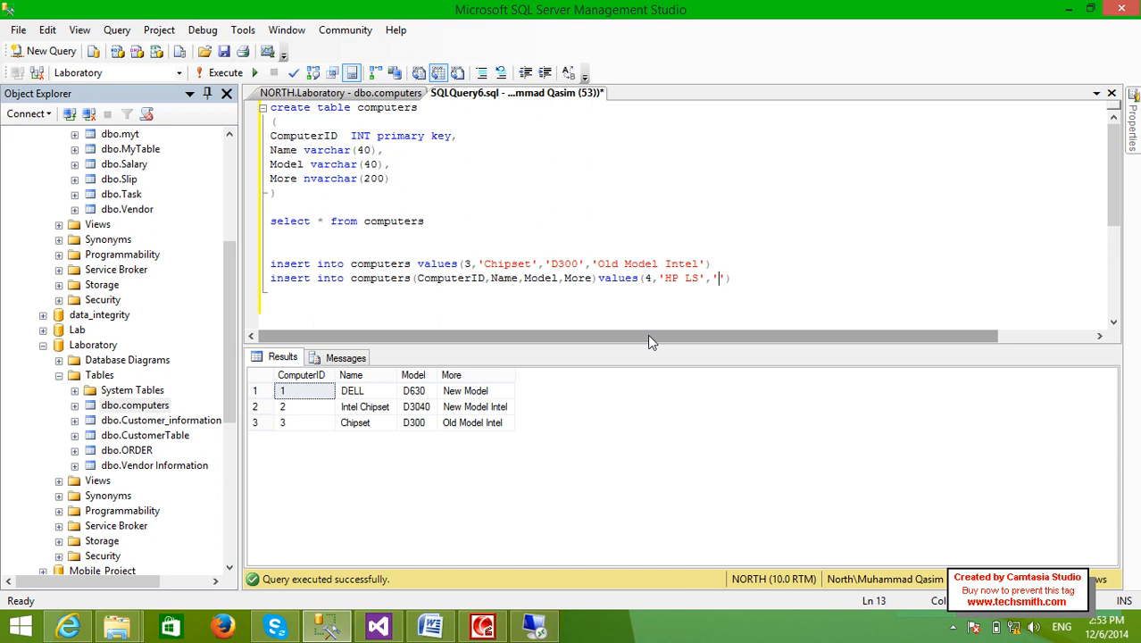
{"action": "type", "text": "DFRRR"}
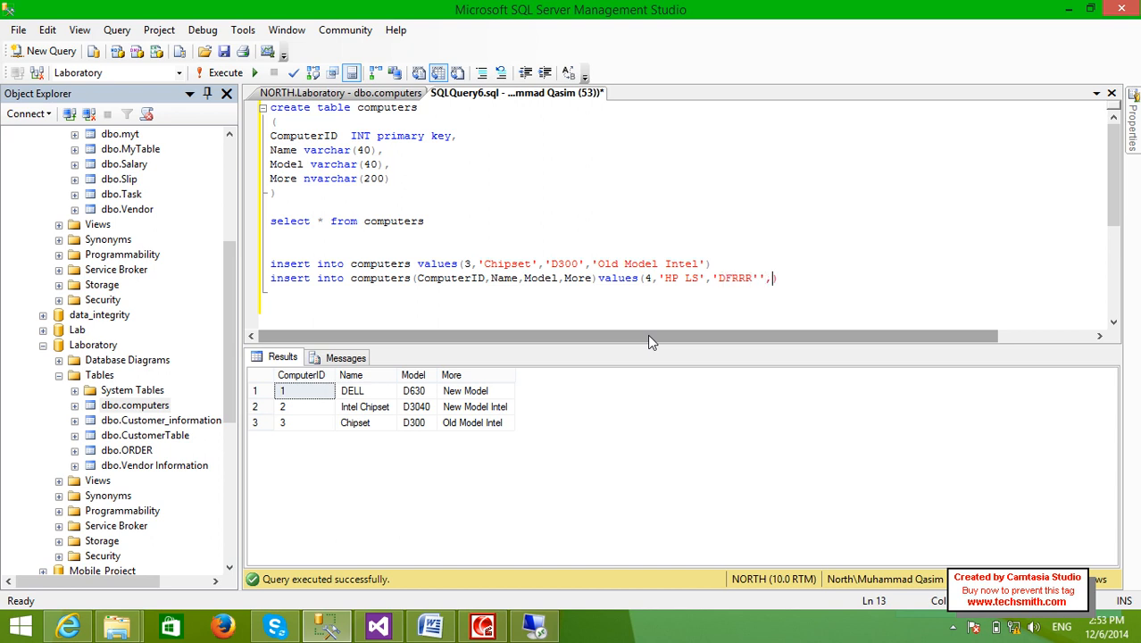
{"action": "type", "text": "''"}
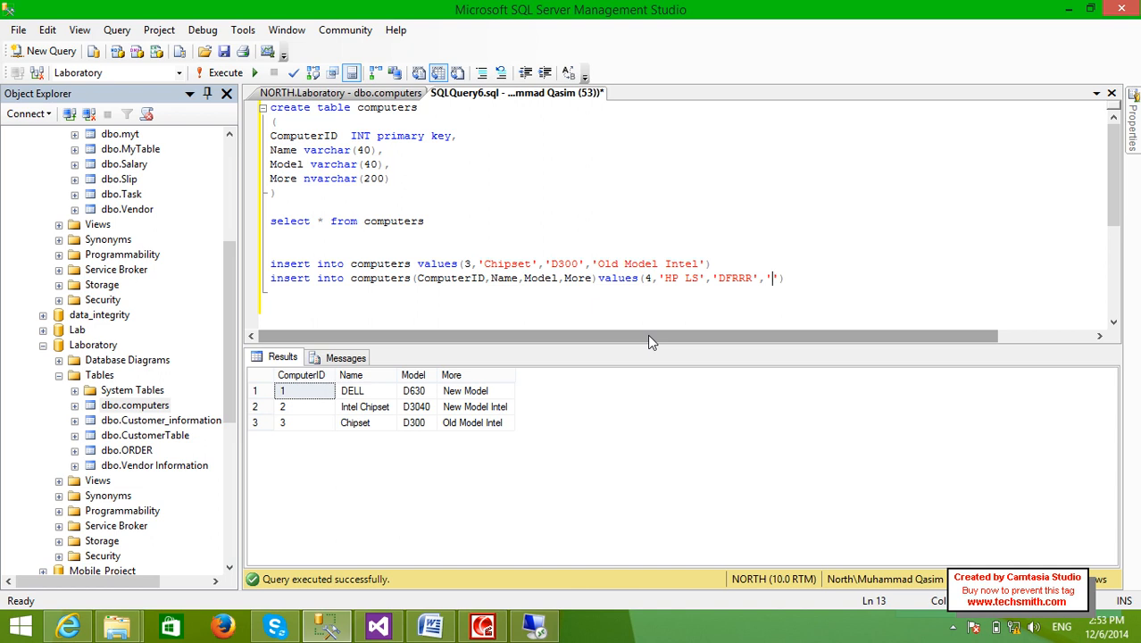
{"action": "type", "text": "New C"}
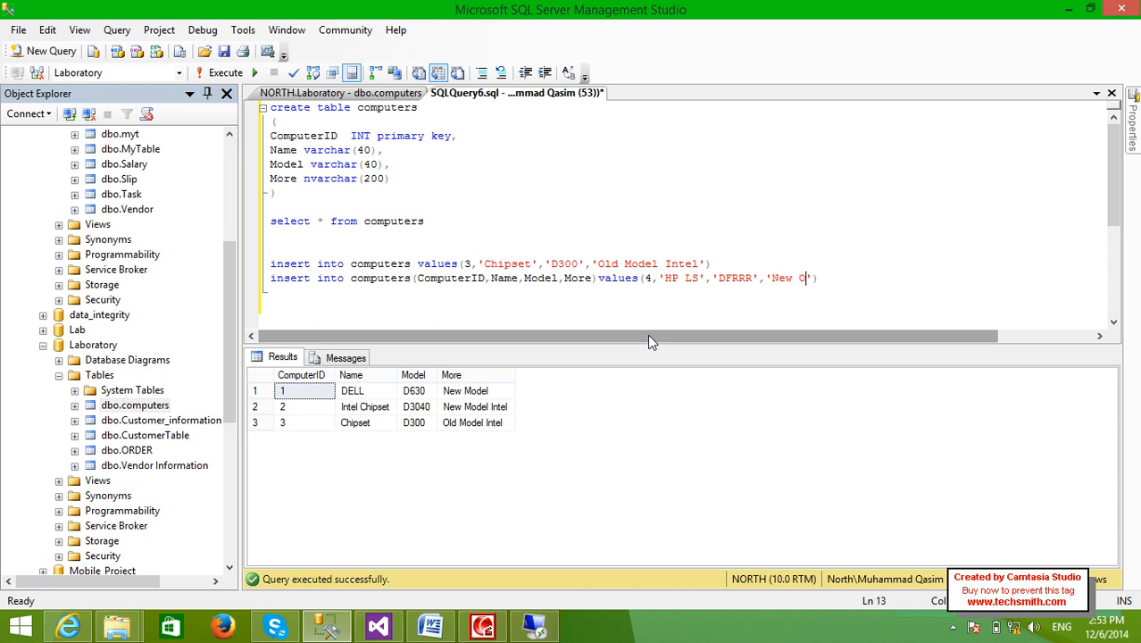
{"action": "type", "text": "M"}
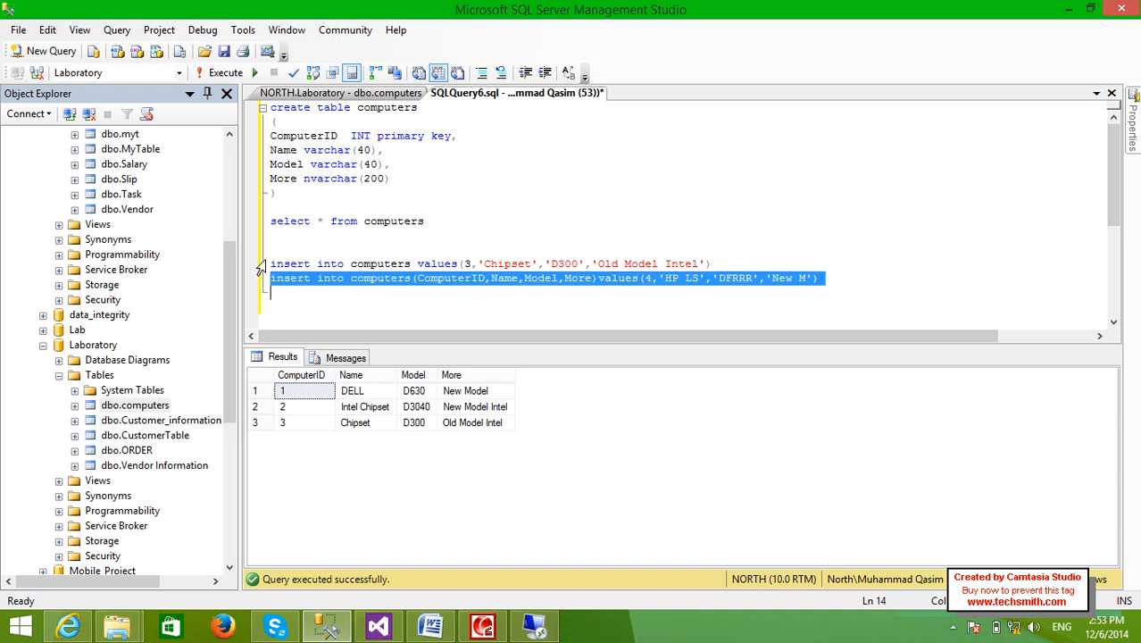
- Run the insert for computer 4 and list the computers table, now four rows including HP LS
{"action": "left_click", "coordinate": [225, 72]}
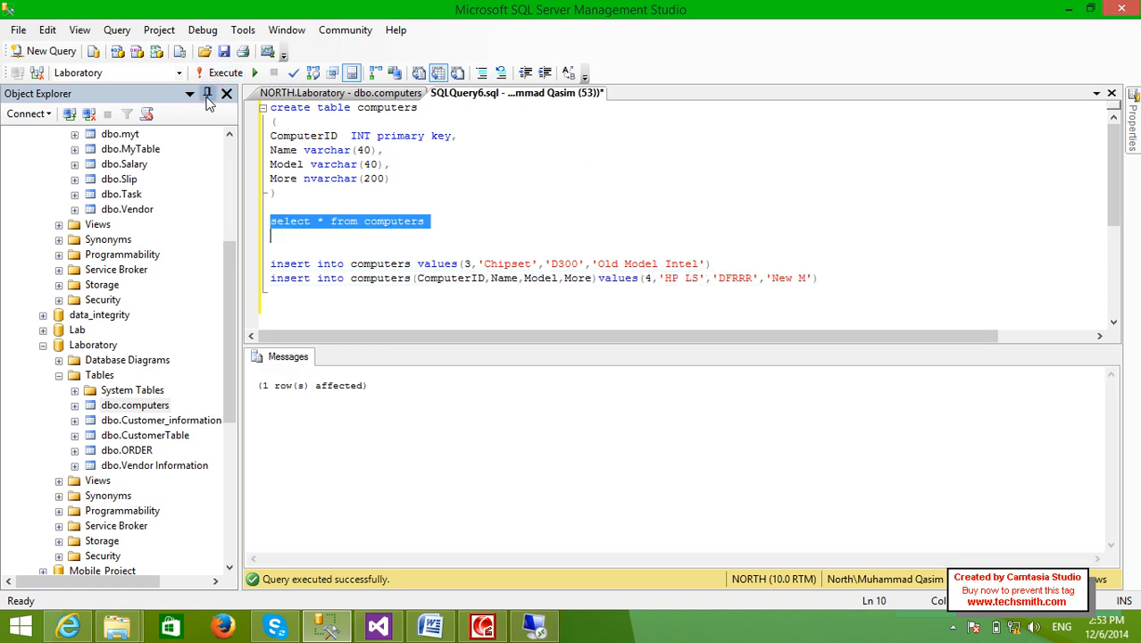
{"action": "left_click", "coordinate": [226, 72]}
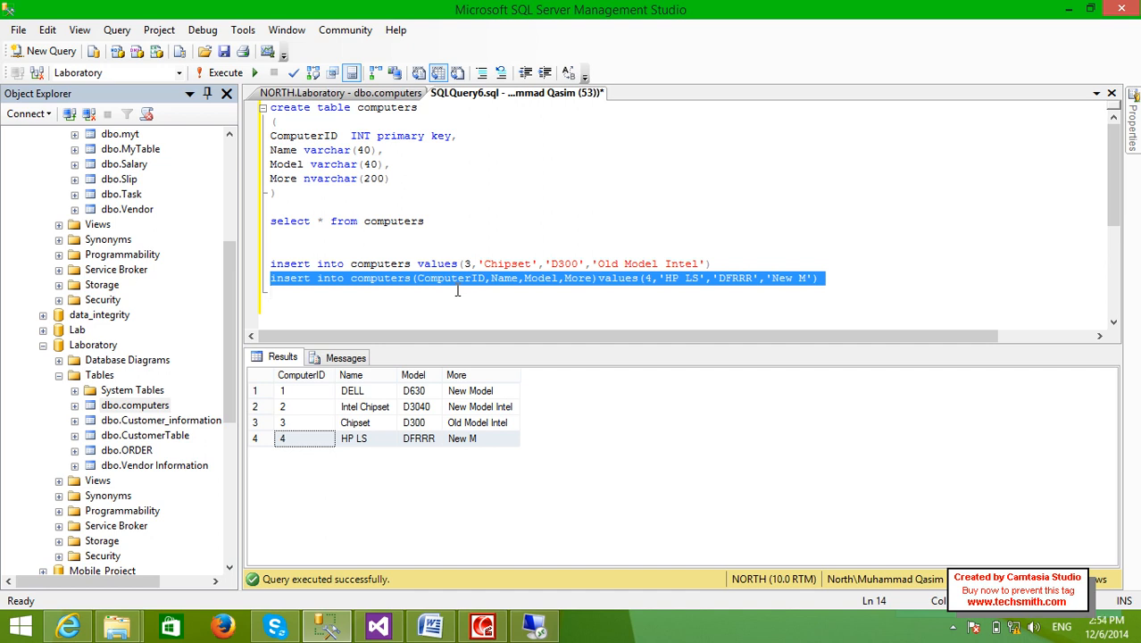
{"action": "left_click", "coordinate": [272, 293]}
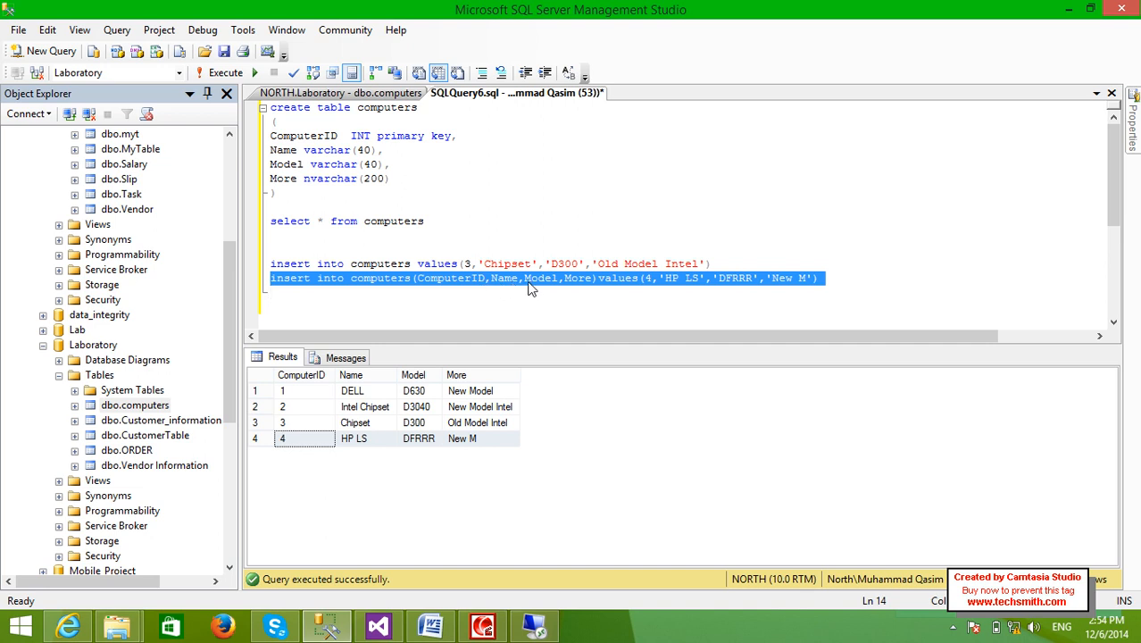
{"action": "mouse_move", "coordinate": [586, 293]}
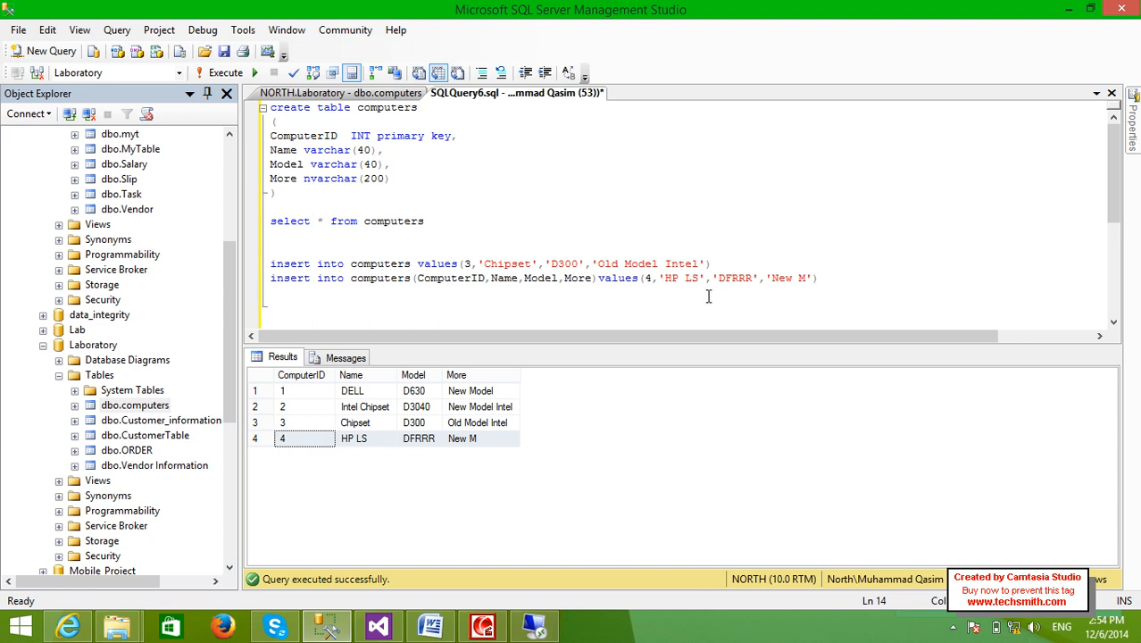
{"action": "mouse_move", "coordinate": [552, 390]}
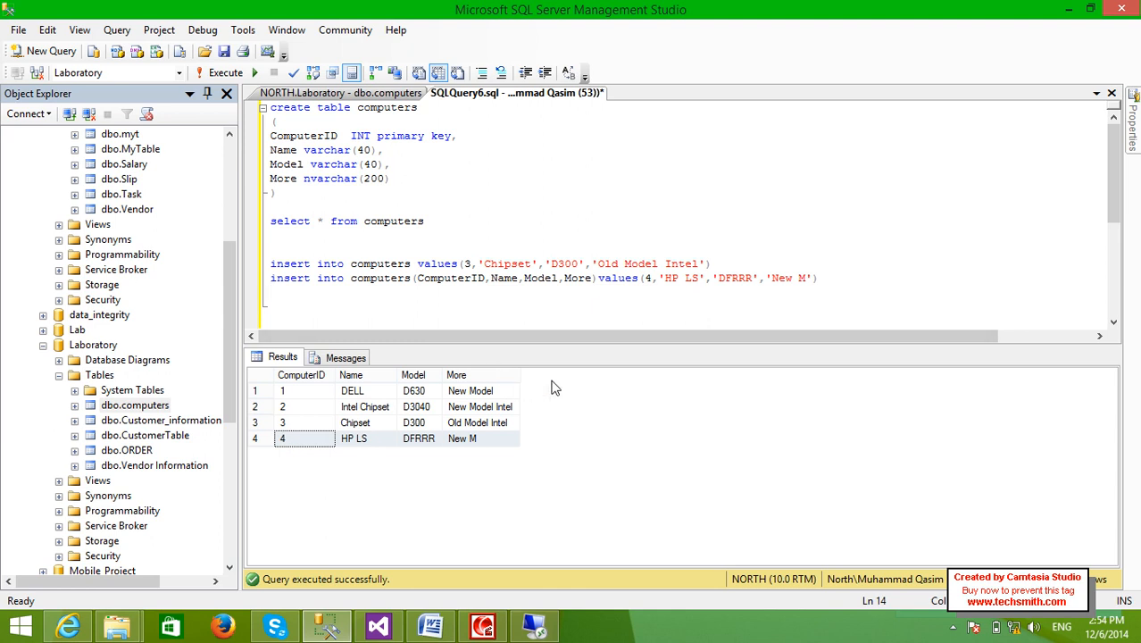
{"action": "mouse_move", "coordinate": [554, 438]}
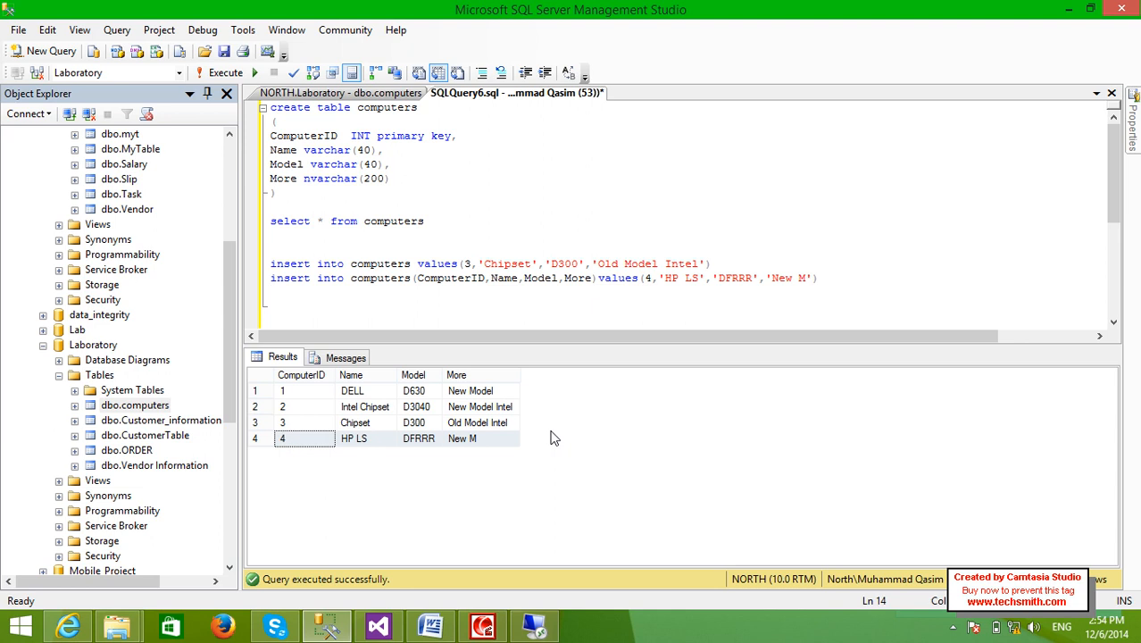
- Write alter table computers add ProductDate
{"action": "type", "text": "alter table"}
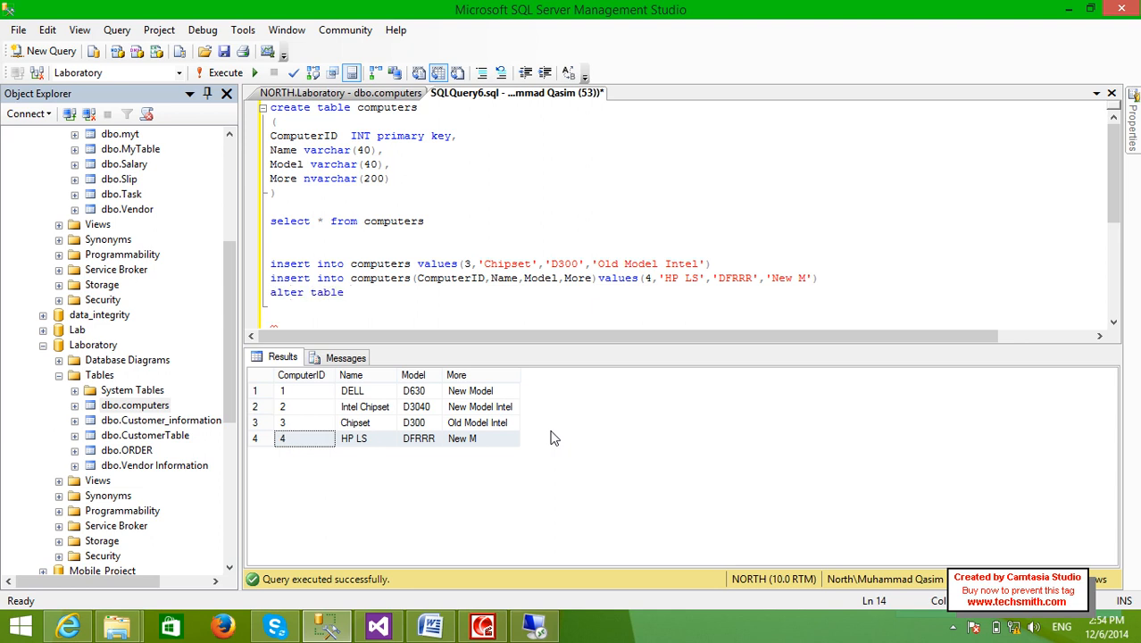
{"action": "type", "text": "com"}
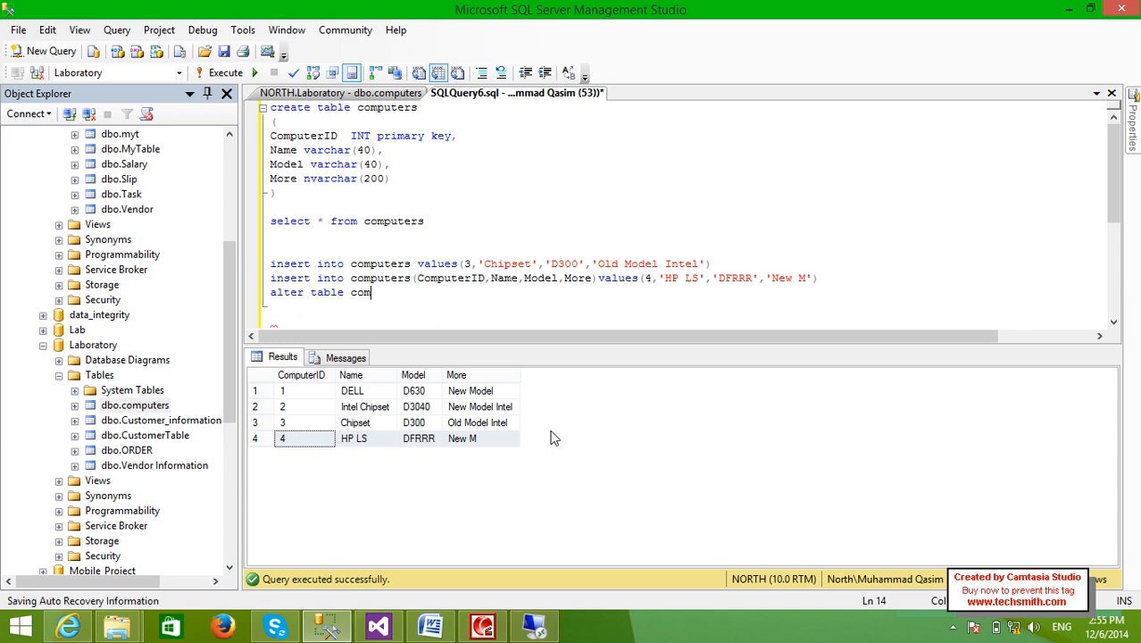
{"action": "type", "text": "puters"}
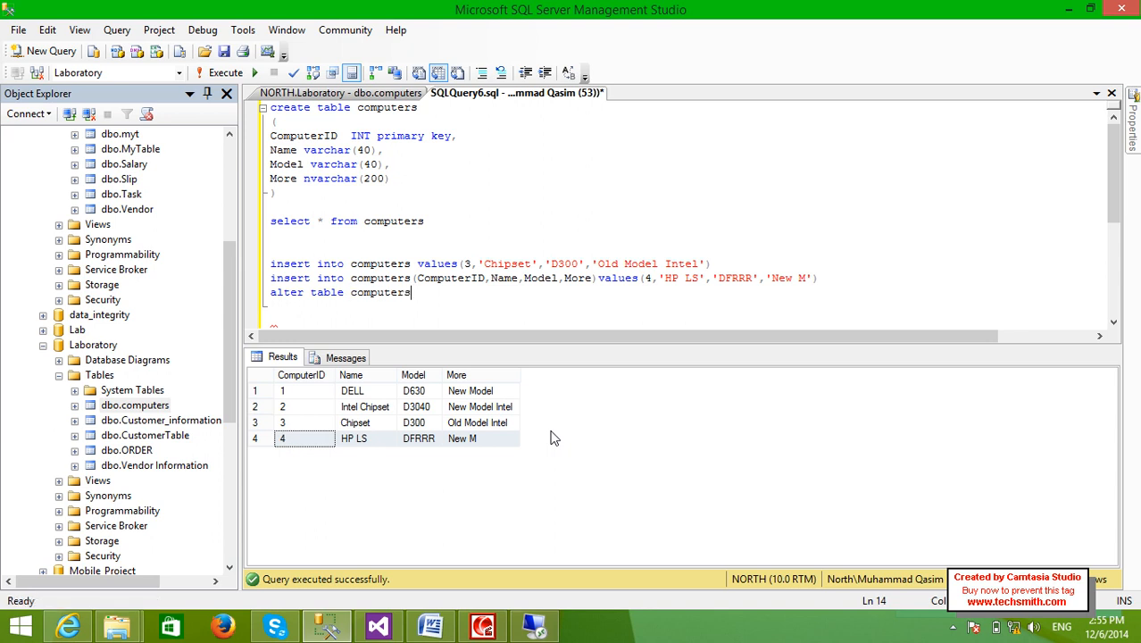
{"action": "type", "text": "add"}
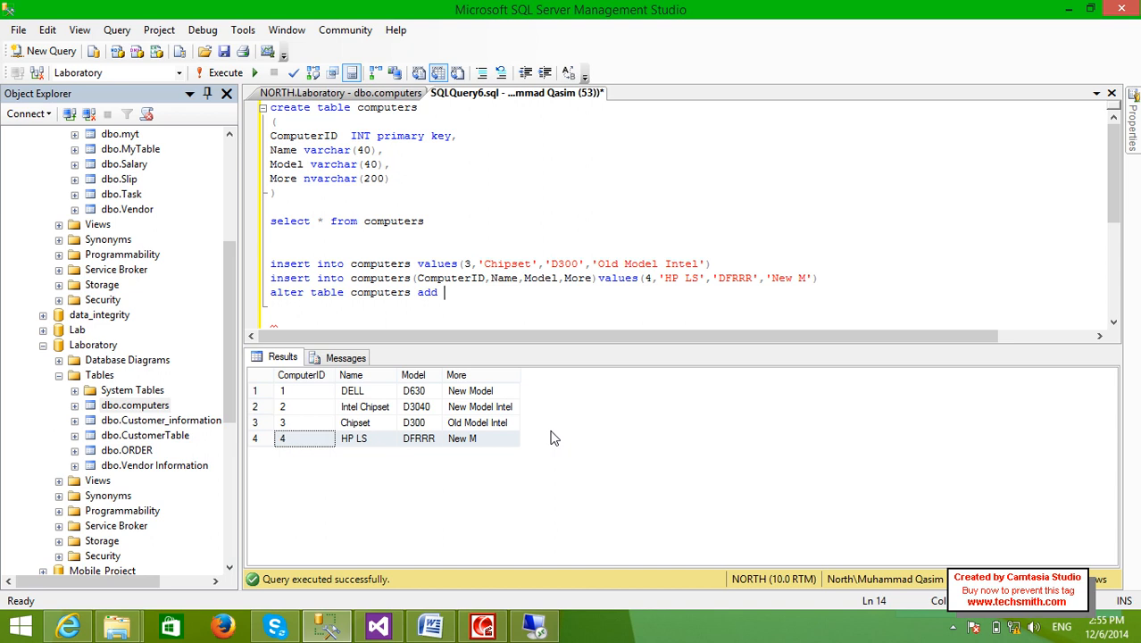
{"action": "type", "text": "Pr"}
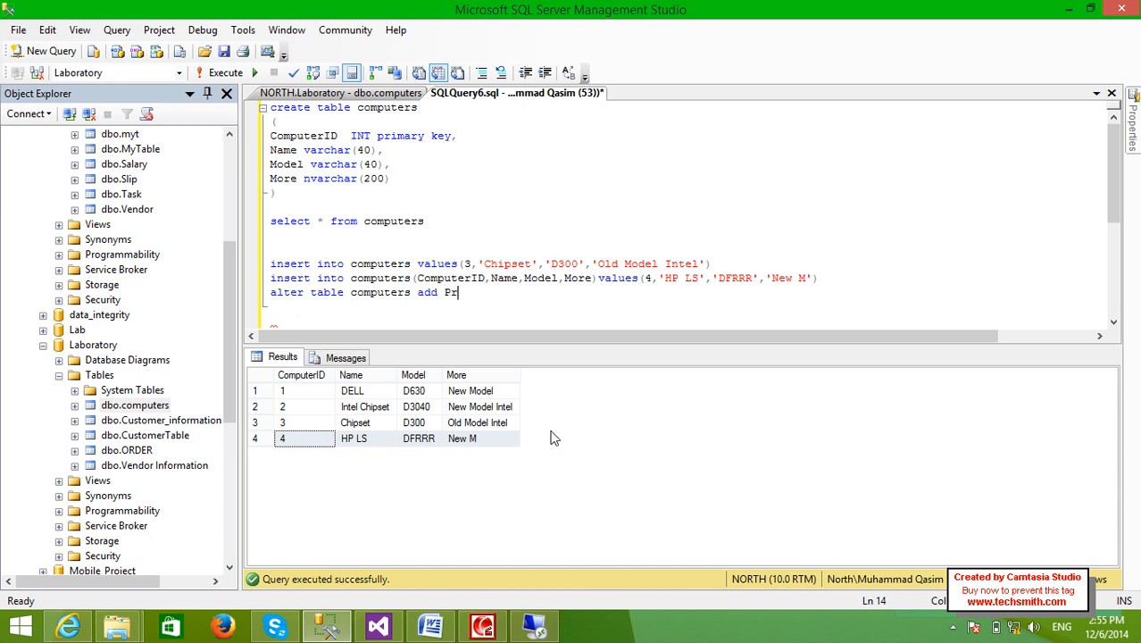
{"action": "type", "text": "oductDate"}
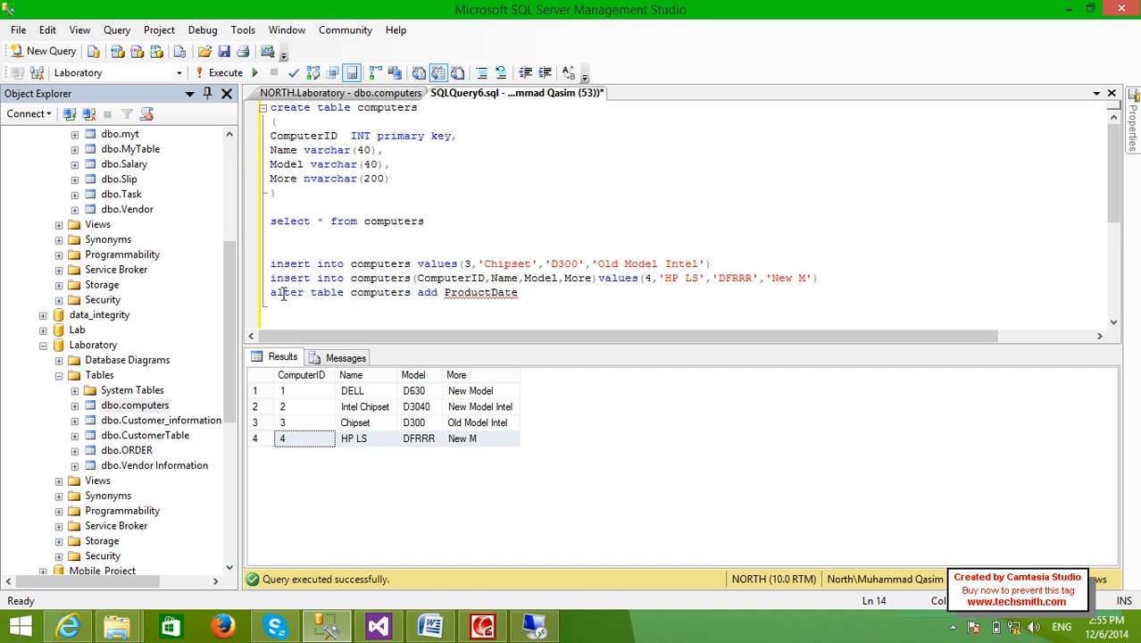
- Change the ProductDate type from nvarchar(450) to date and run the alter statement
{"action": "double_click", "coordinate": [327, 293]}
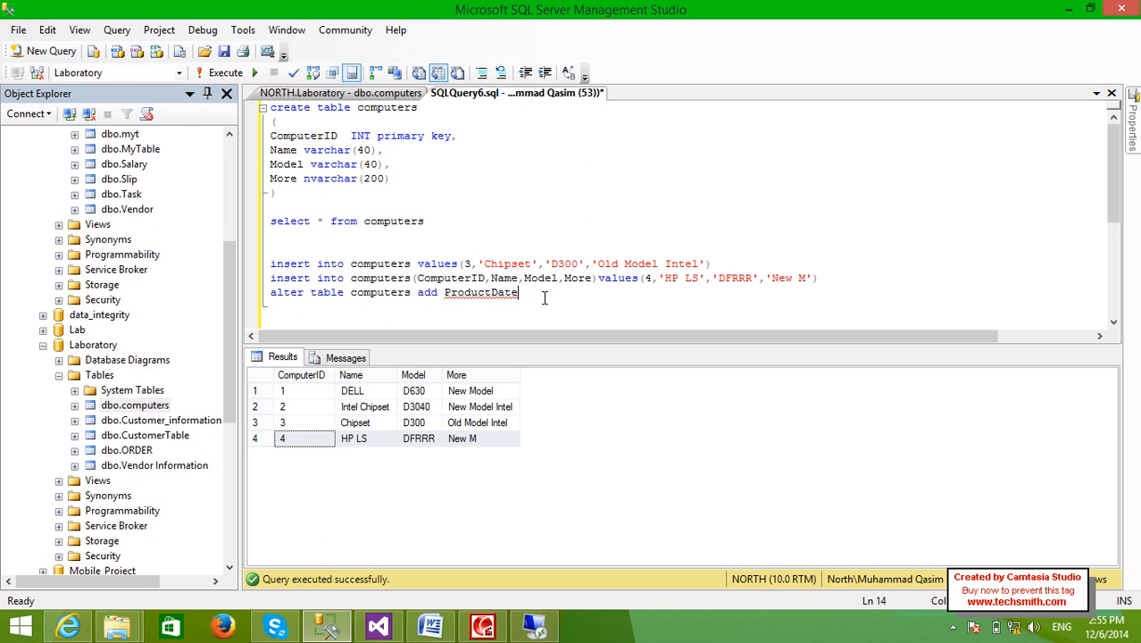
{"action": "type", "text": "n"}
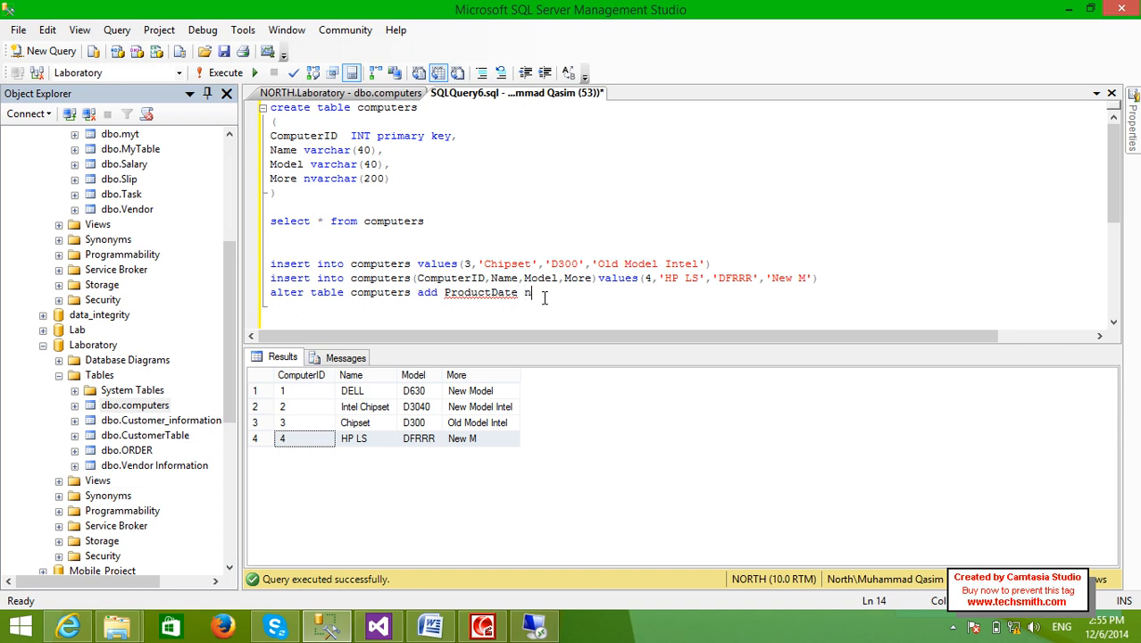
{"action": "type", "text": "varchar"}
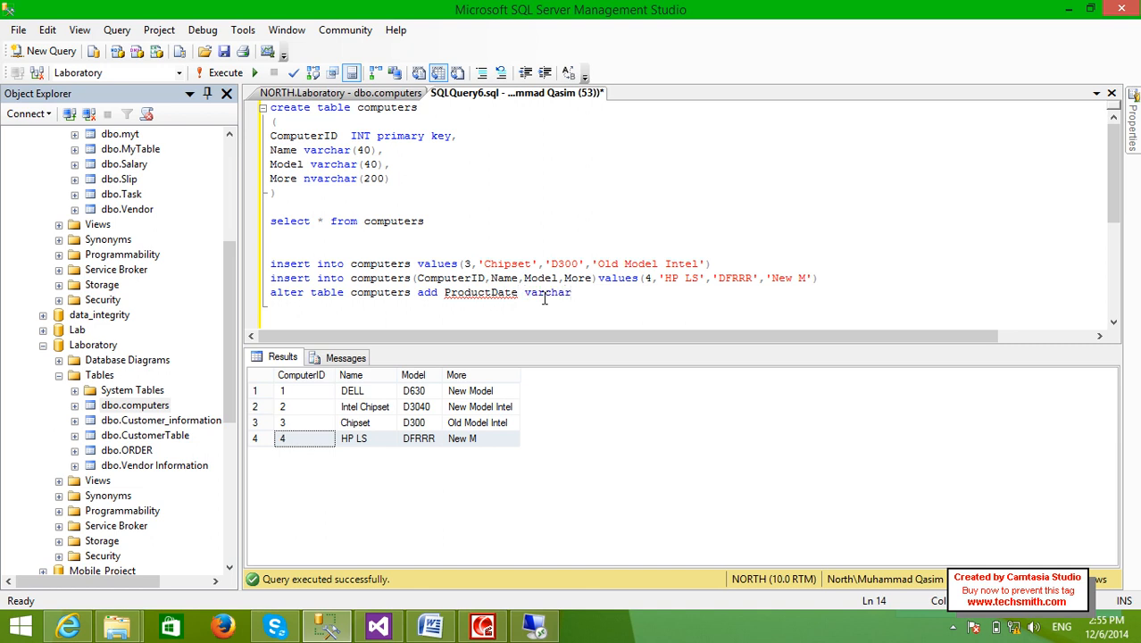
{"action": "type", "text": "(450"}
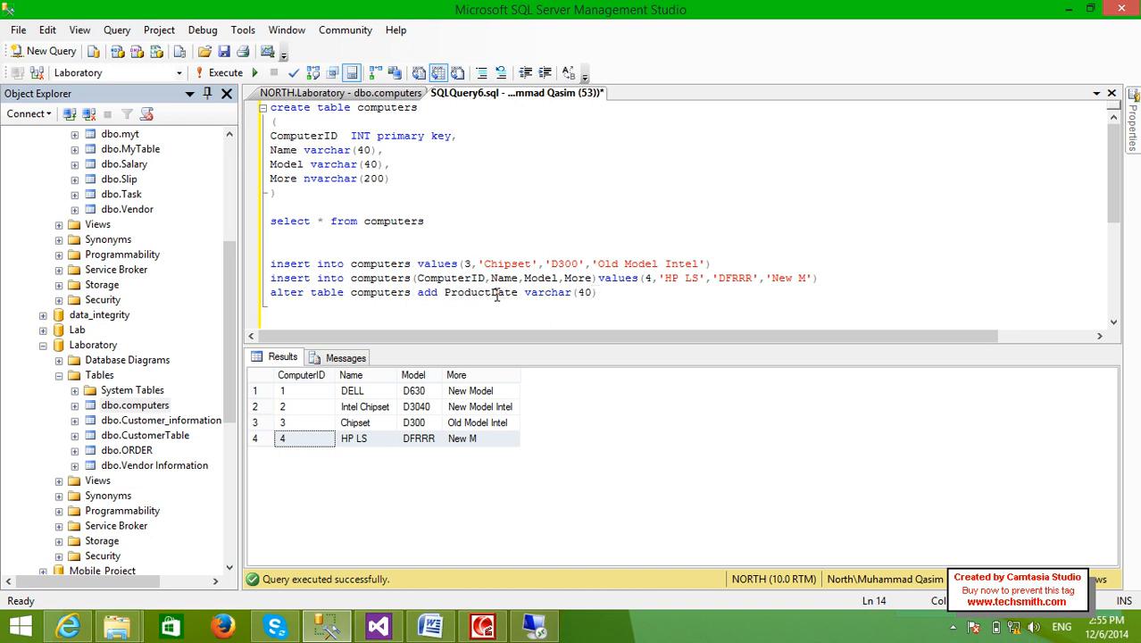
{"action": "double_click", "coordinate": [547, 293]}
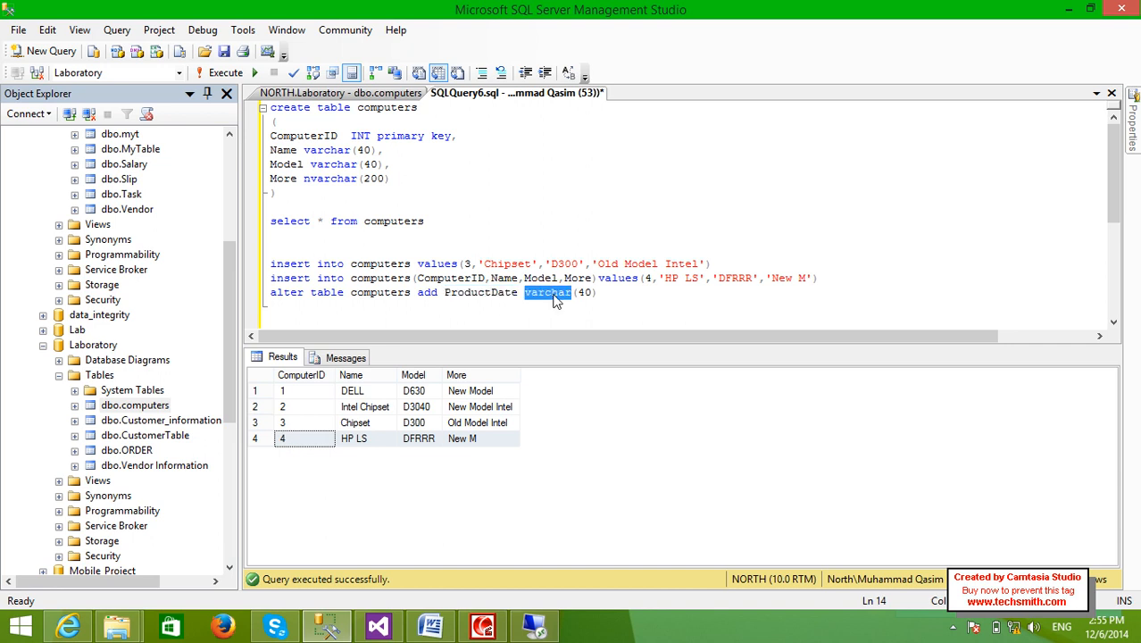
{"action": "type", "text": "date"}
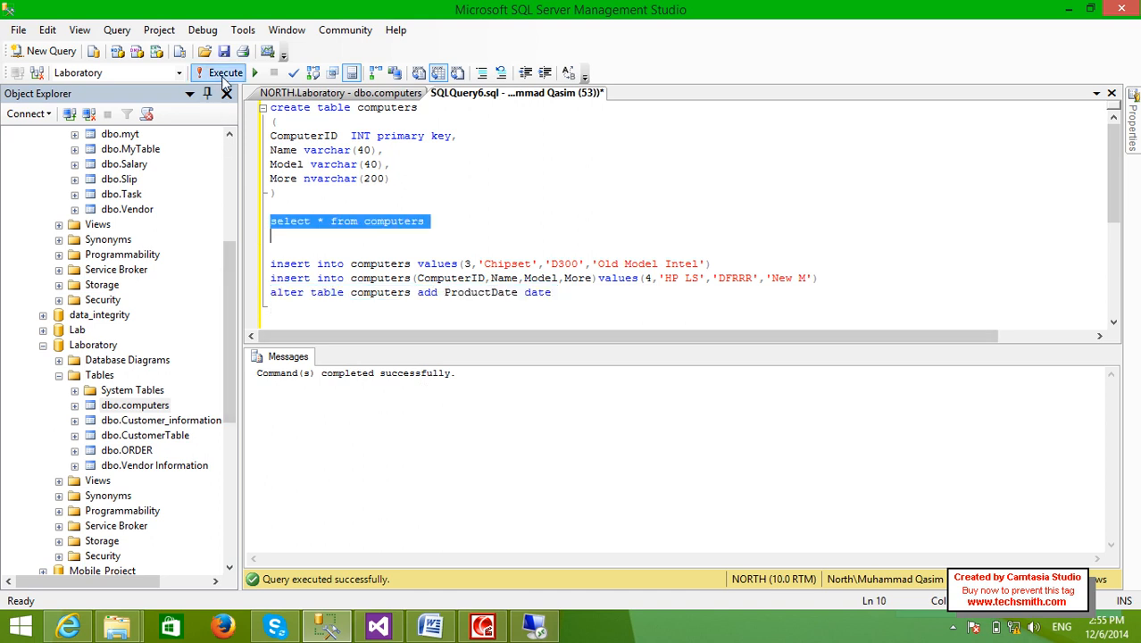
- List the computers rows showing the new ProductDate column as NULL for all four
{"action": "left_click", "coordinate": [225, 71]}
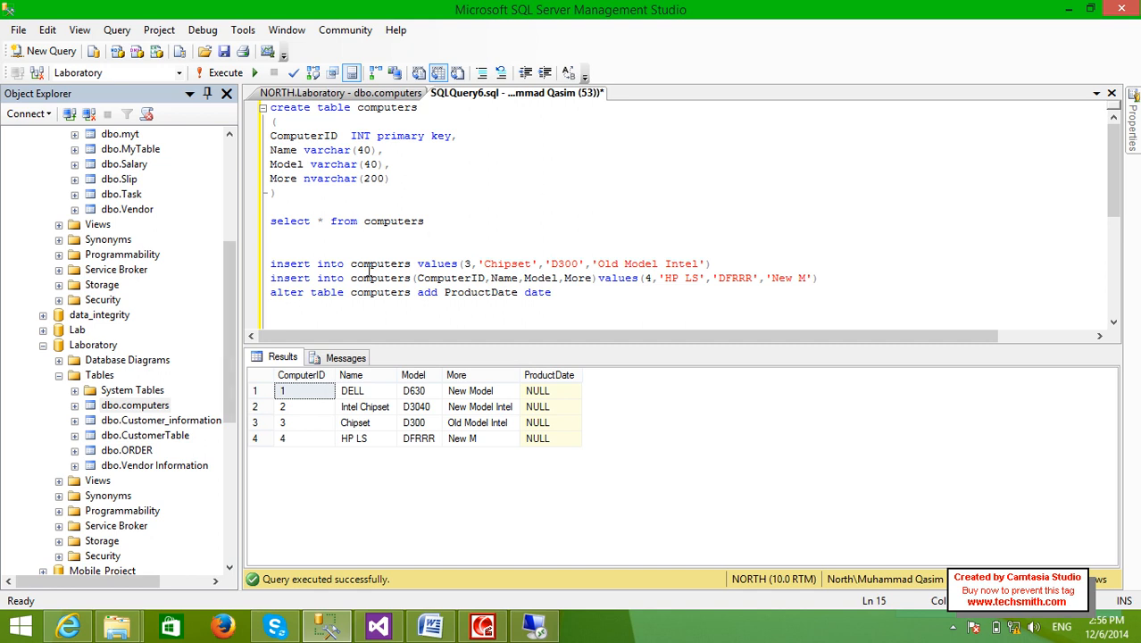
- Create a Laptop table without a primary key and query it empty with select * from Laptop
{"action": "double_click", "coordinate": [386, 107]}
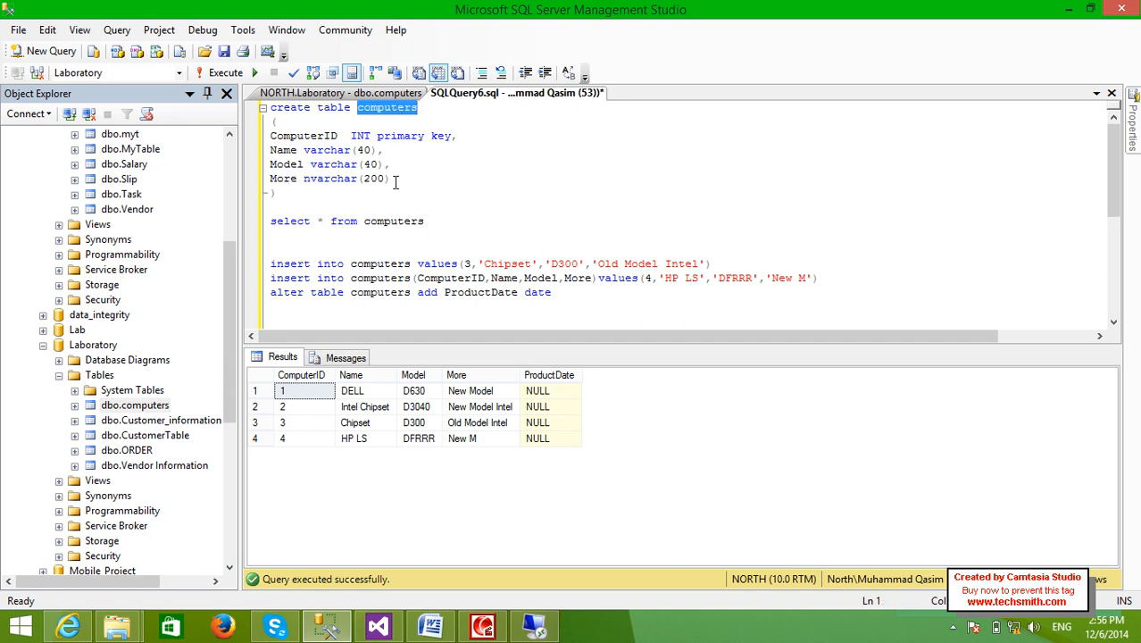
{"action": "type", "text": "Lapto"}
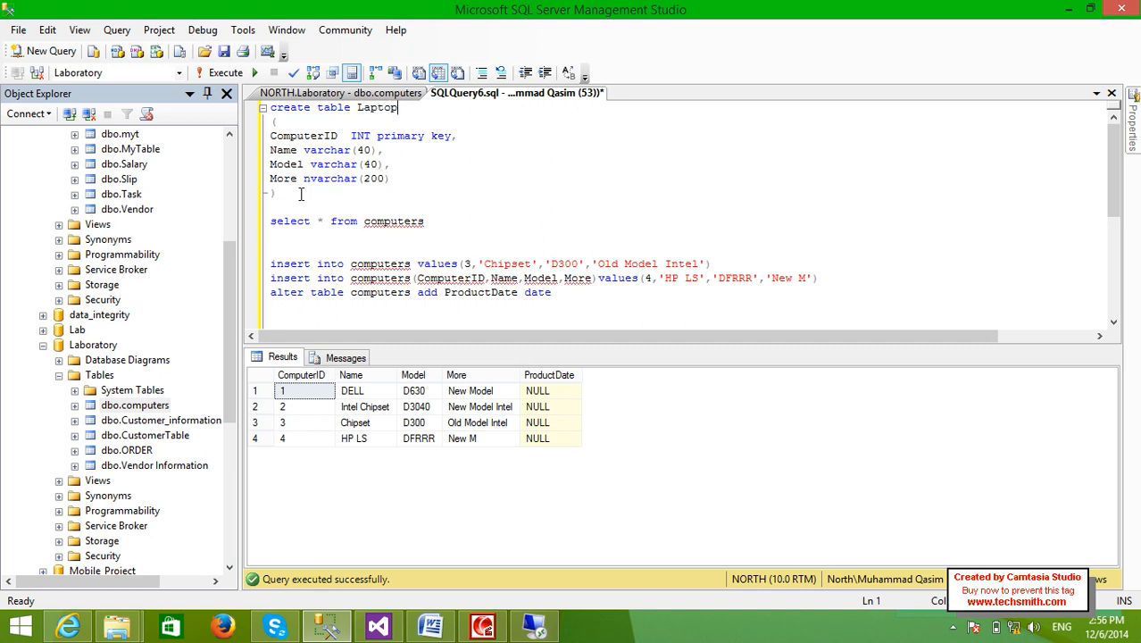
{"action": "left_click", "coordinate": [376, 150]}
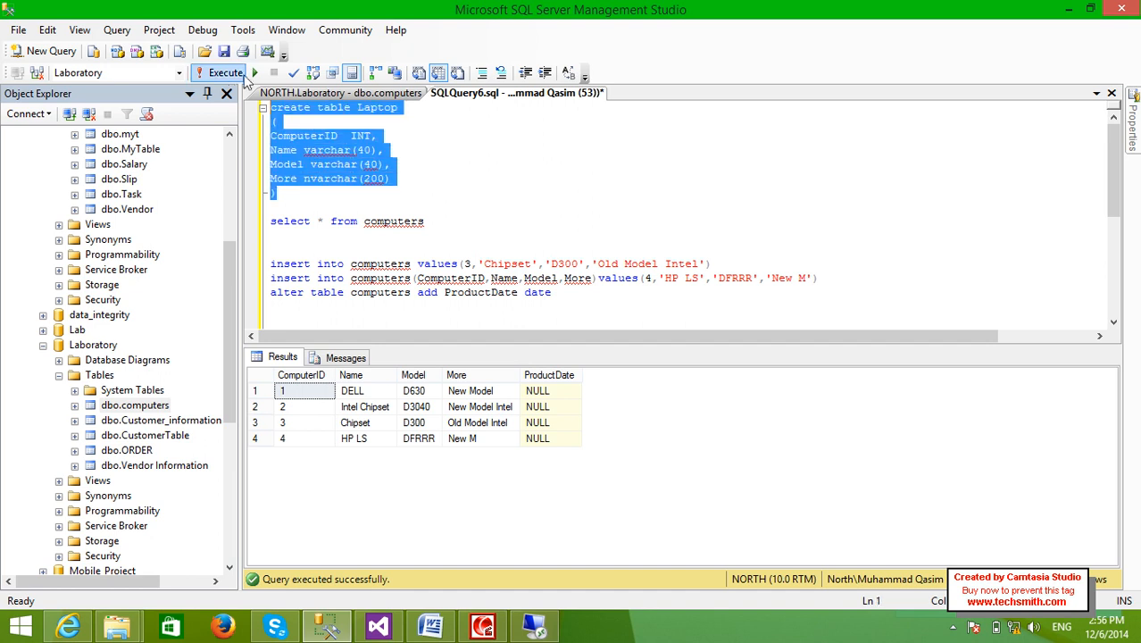
{"action": "left_click", "coordinate": [226, 72]}
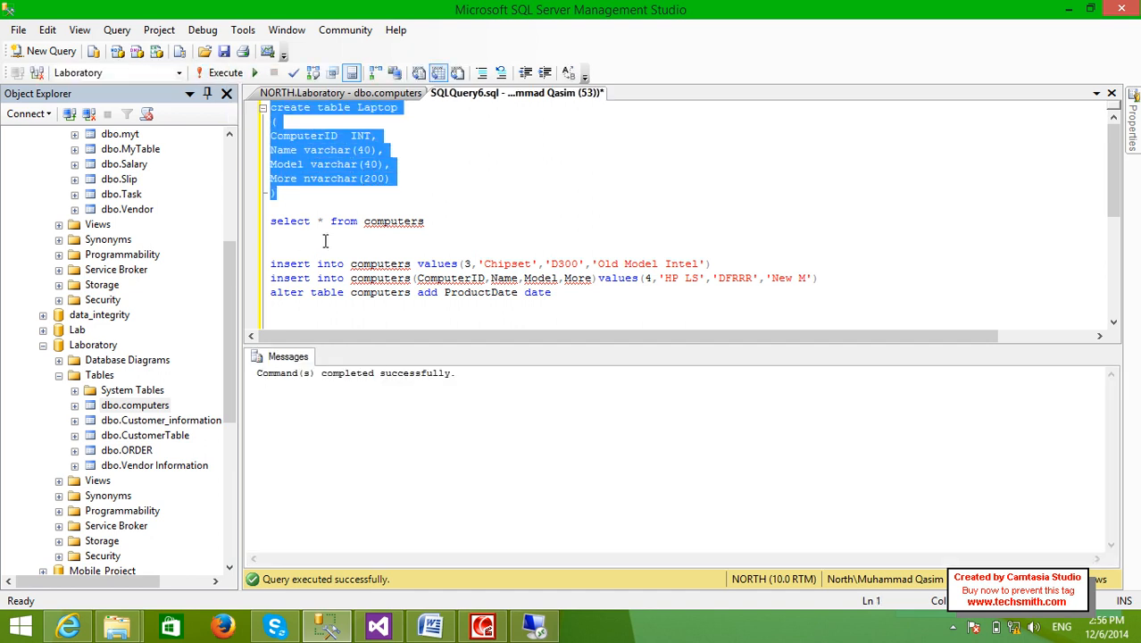
{"action": "type", "text": "select * from Laptop"}
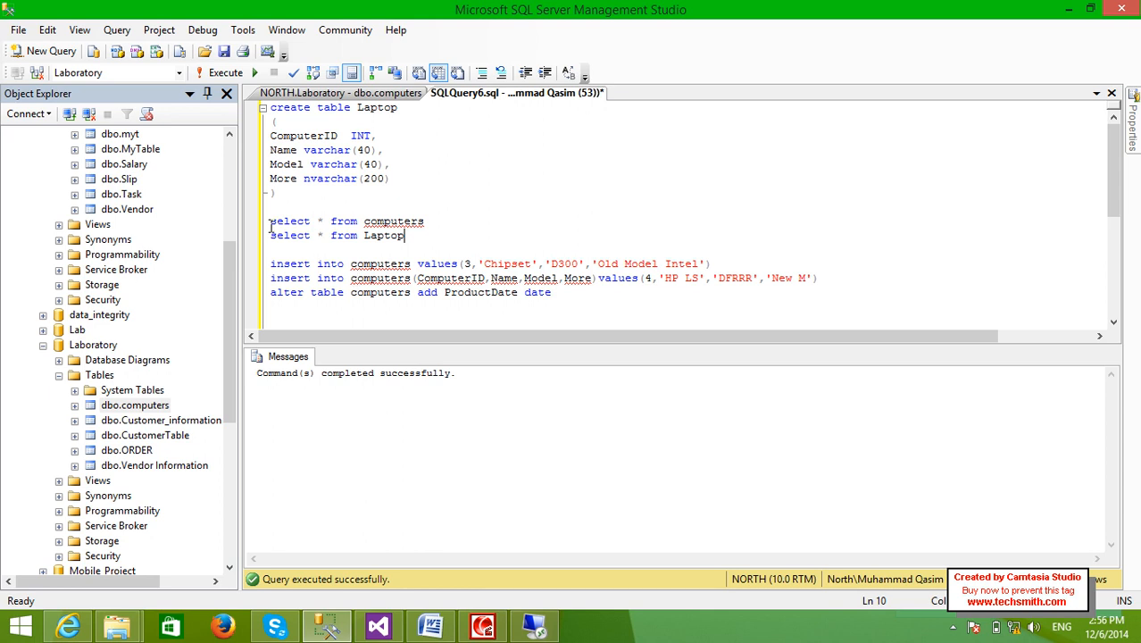
{"action": "left_click", "coordinate": [220, 72]}
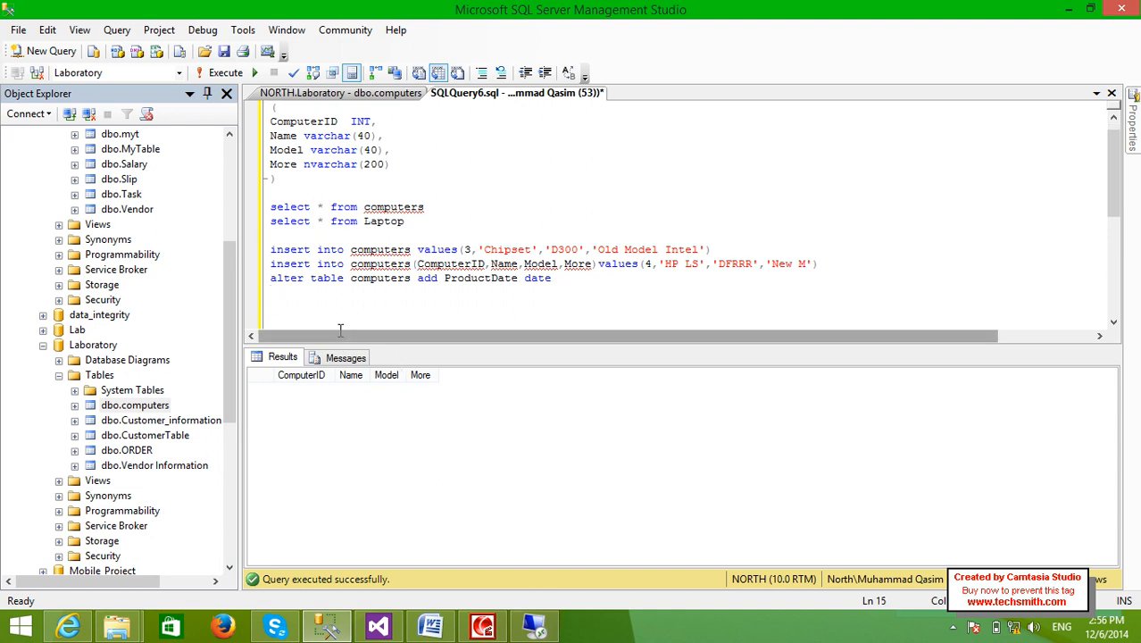
- Insert the Chipset D300 row into Laptop twice and list its two identical rows
{"action": "type", "text": "lab"}
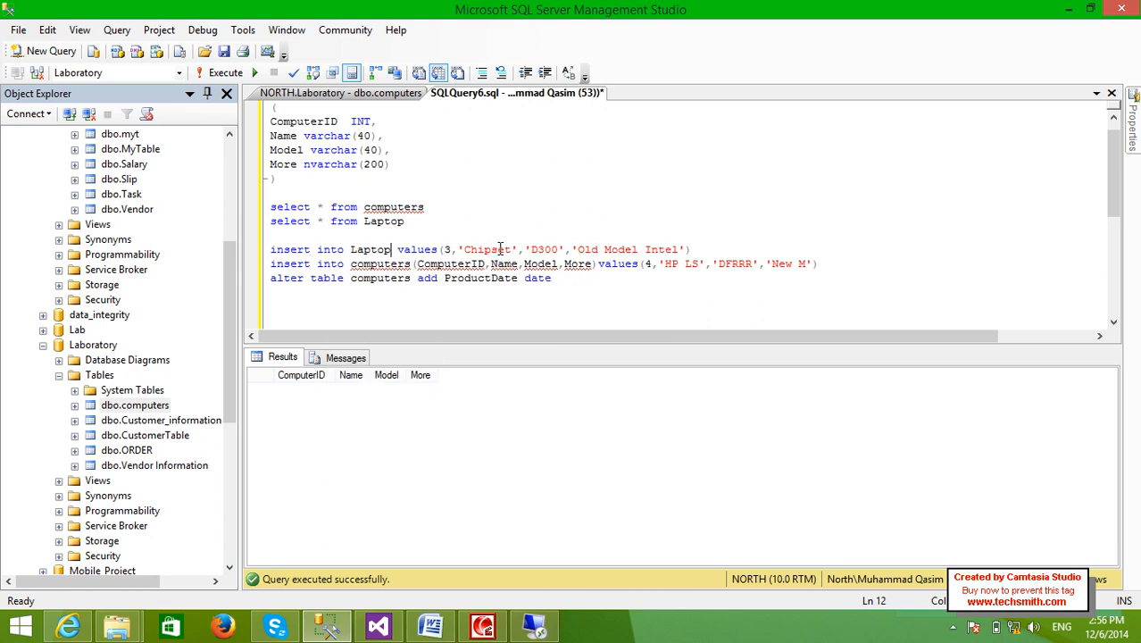
{"action": "left_click", "coordinate": [225, 71]}
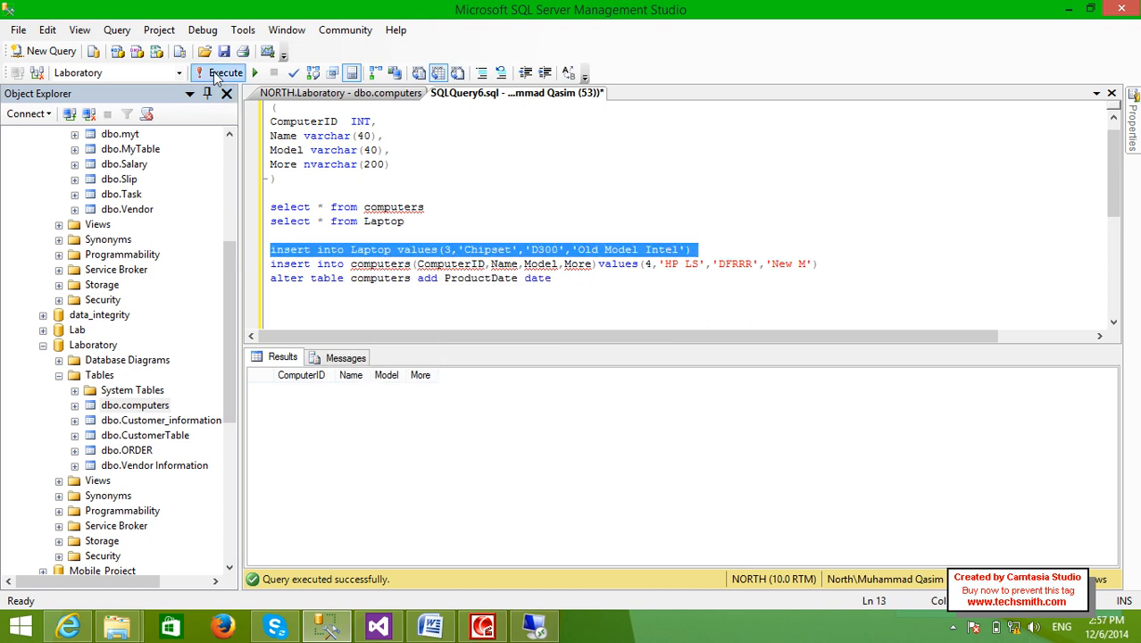
{"action": "left_click", "coordinate": [218, 72]}
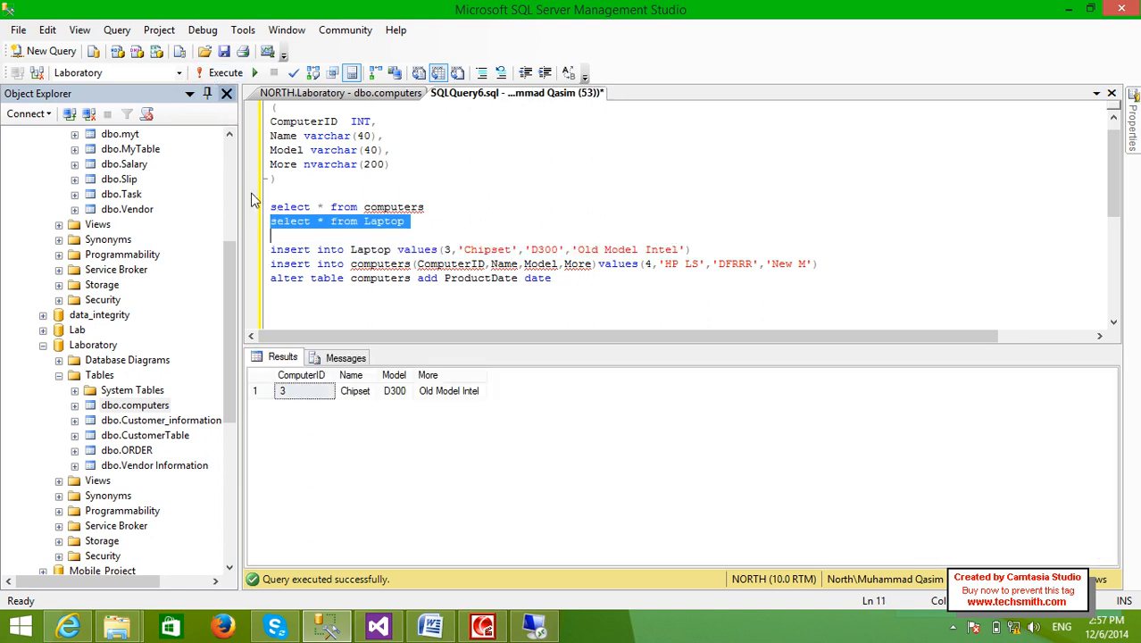
{"action": "mouse_move", "coordinate": [338, 404]}
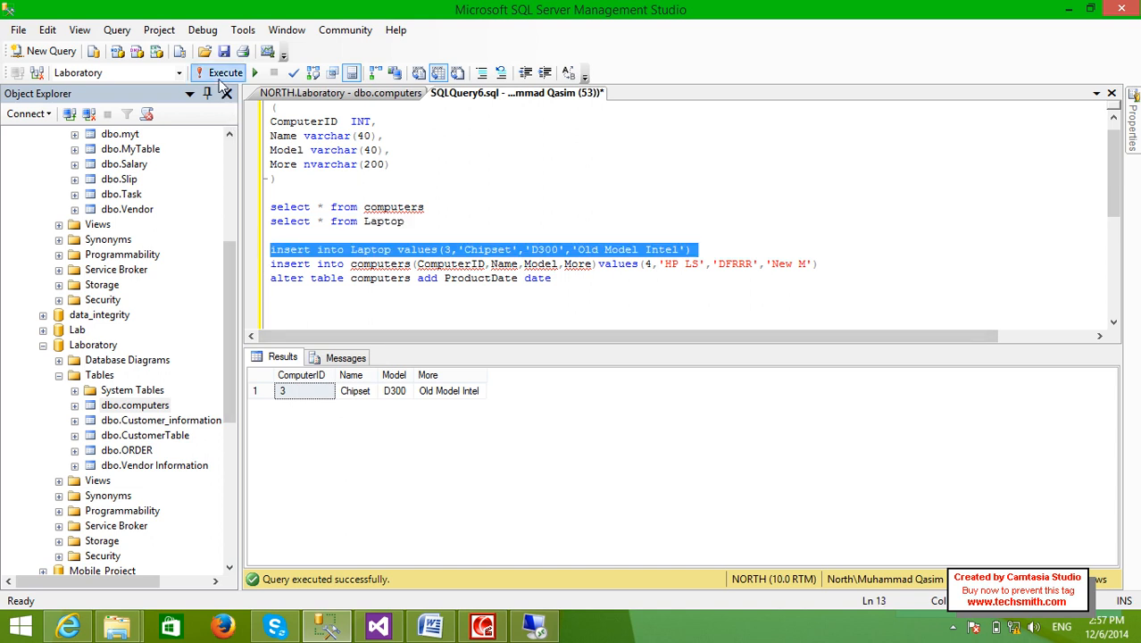
{"action": "left_click", "coordinate": [220, 71]}
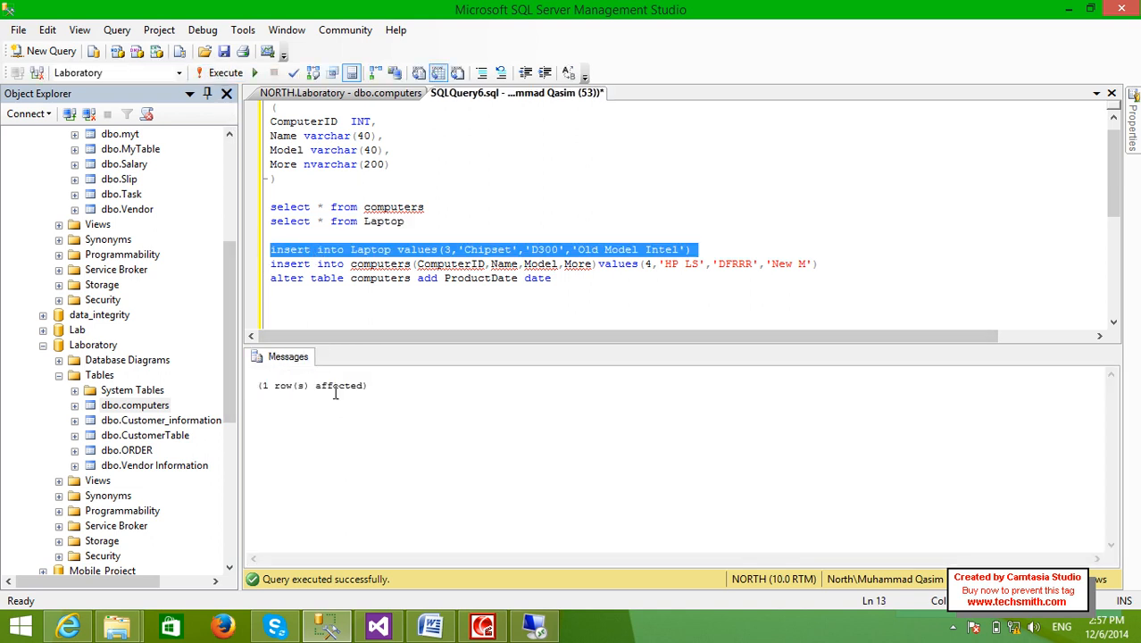
{"action": "left_click", "coordinate": [339, 222]}
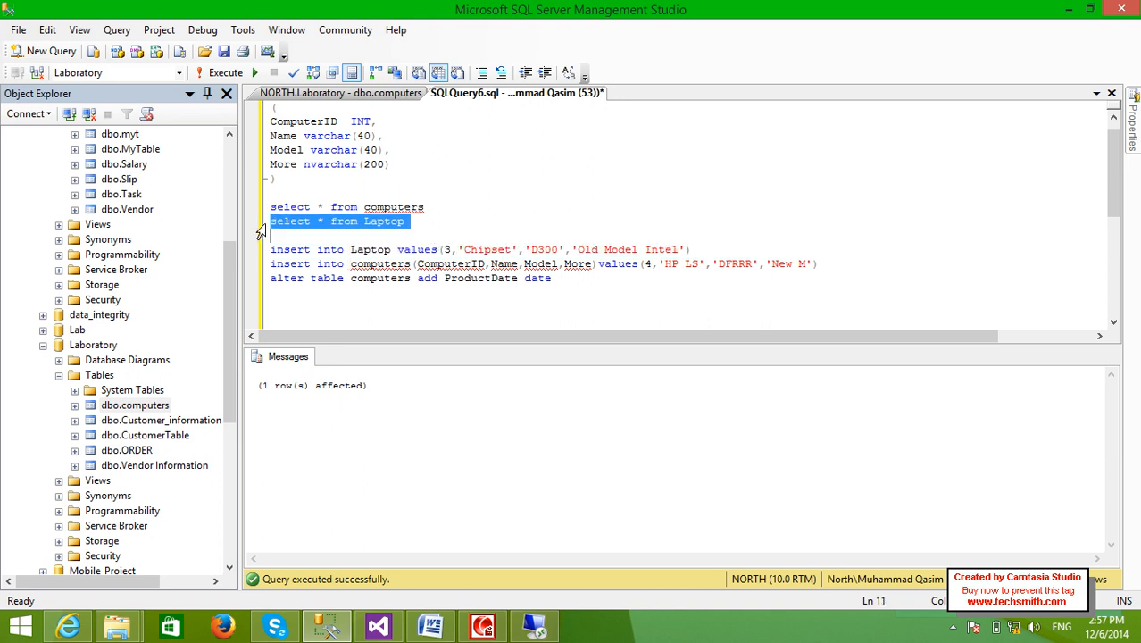
{"action": "left_click", "coordinate": [225, 72]}
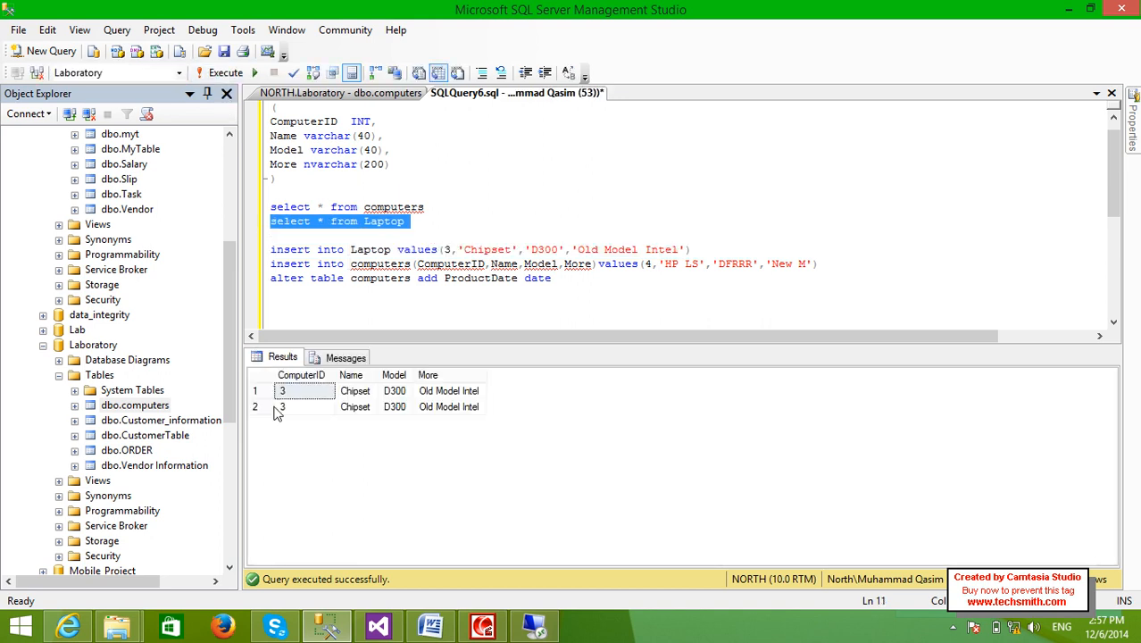
{"action": "left_click", "coordinate": [277, 307]}
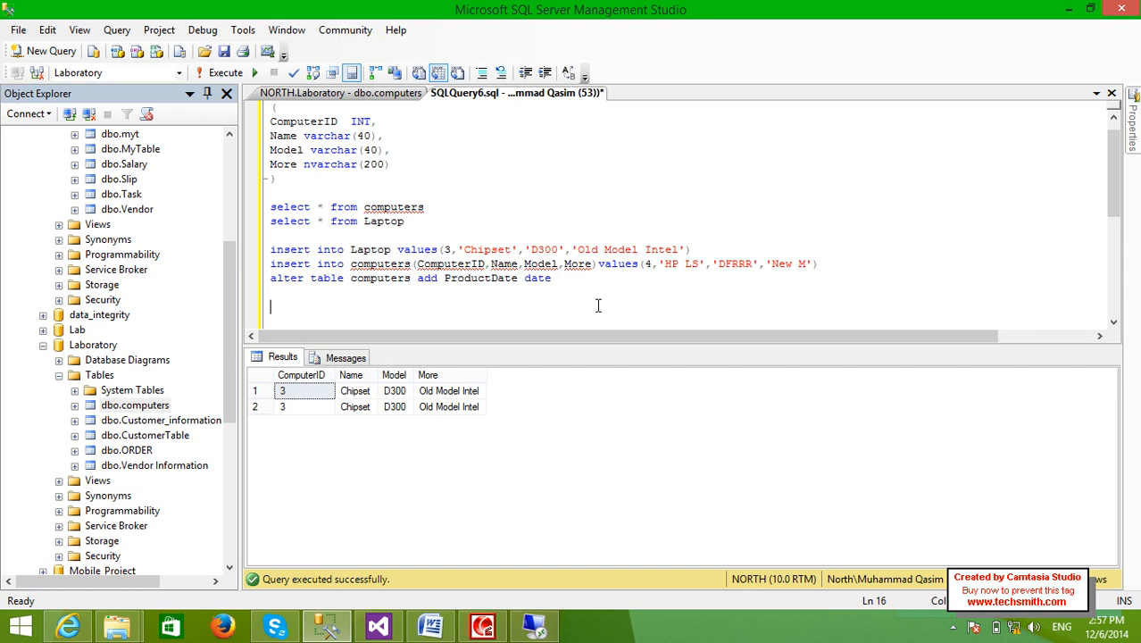
- Write alter table laptop add constraint p_k
{"action": "type", "text": "add"}
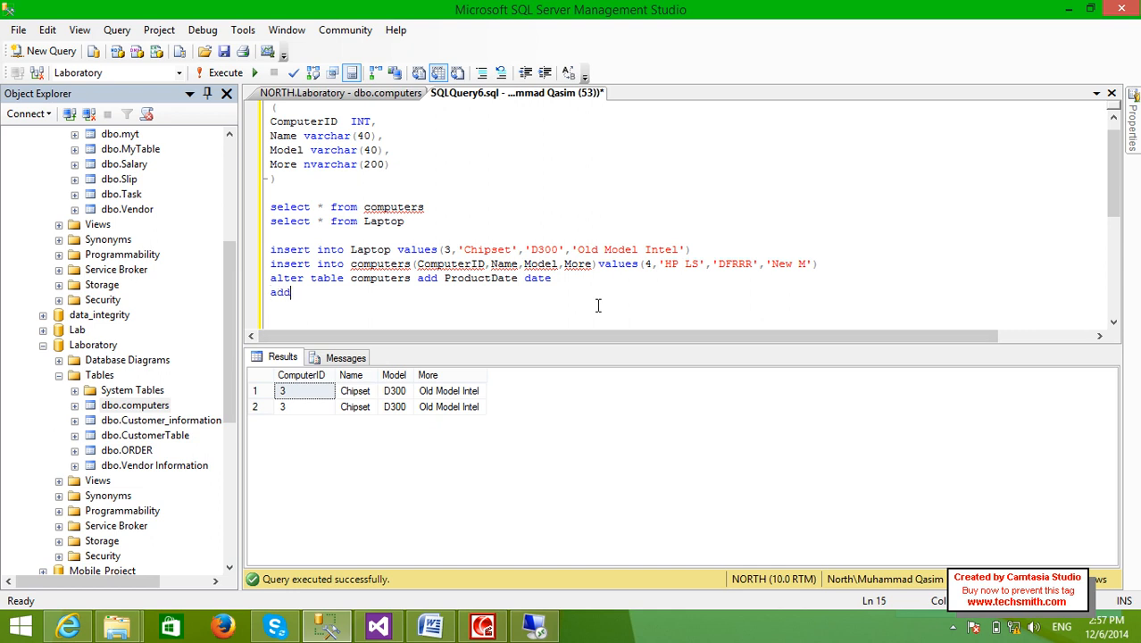
{"action": "type", "text": "alter talbe"}
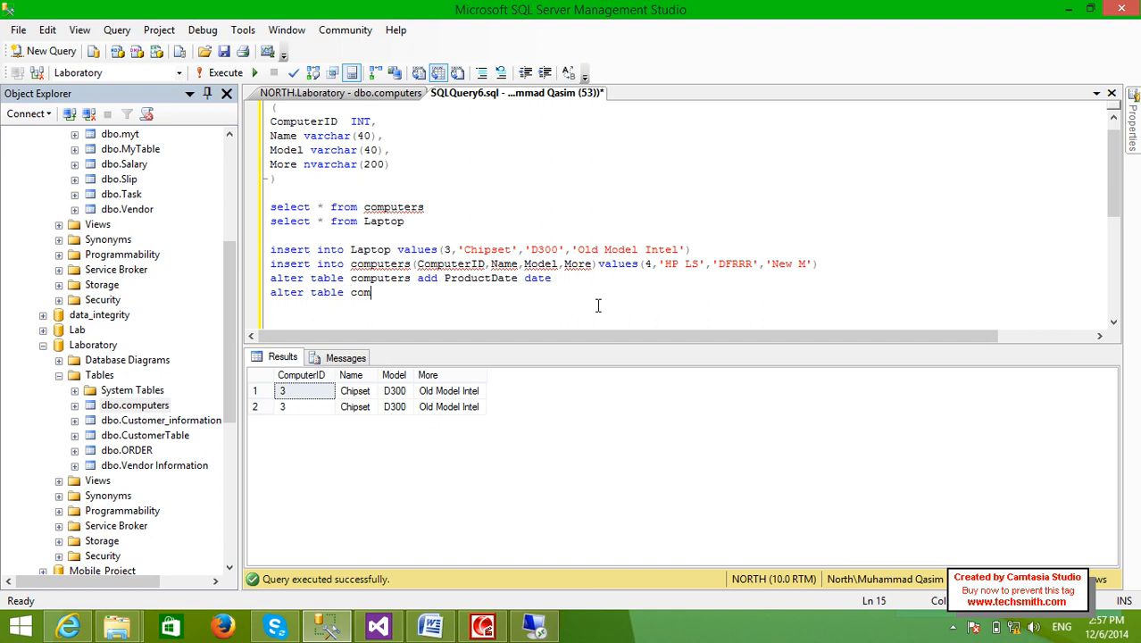
{"action": "type", "text": "la"}
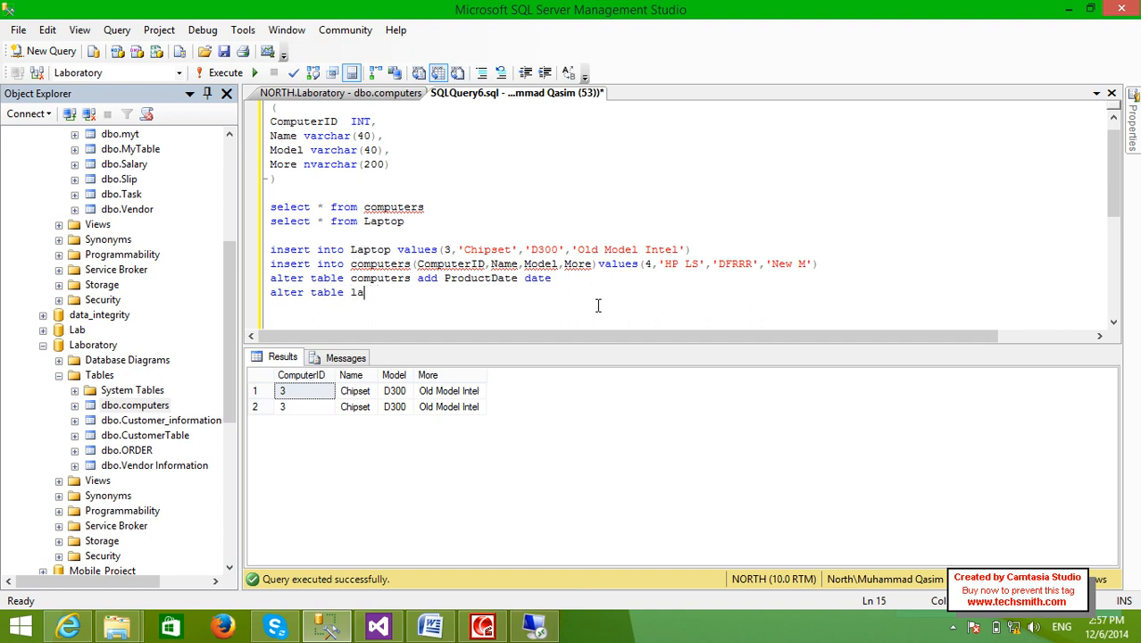
{"action": "type", "text": "ptop"}
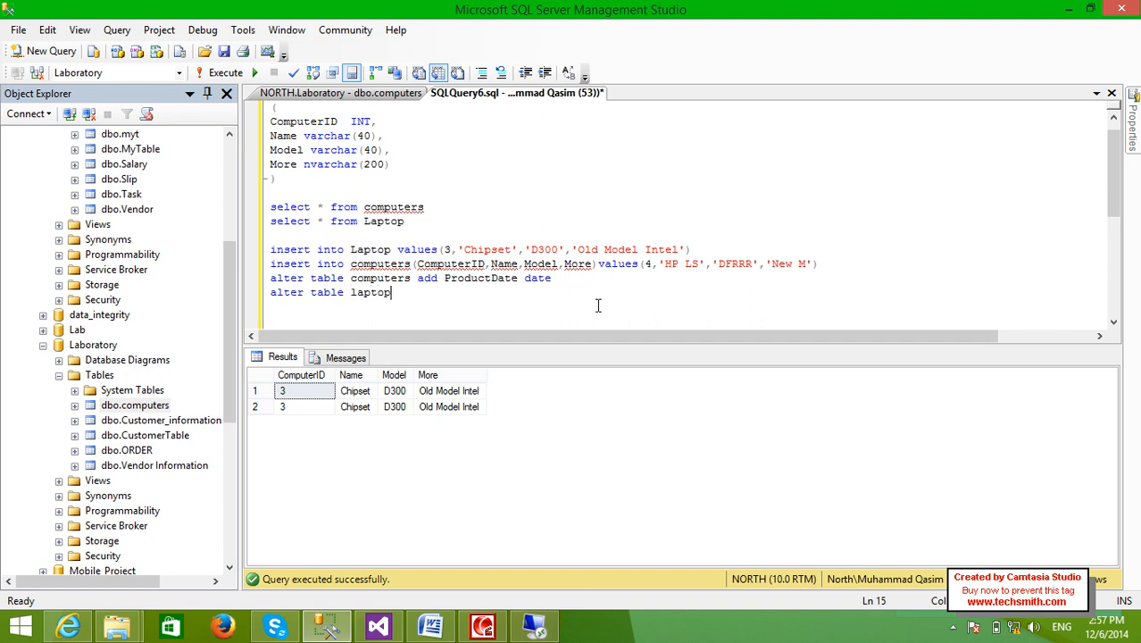
{"action": "type", "text": "a"}
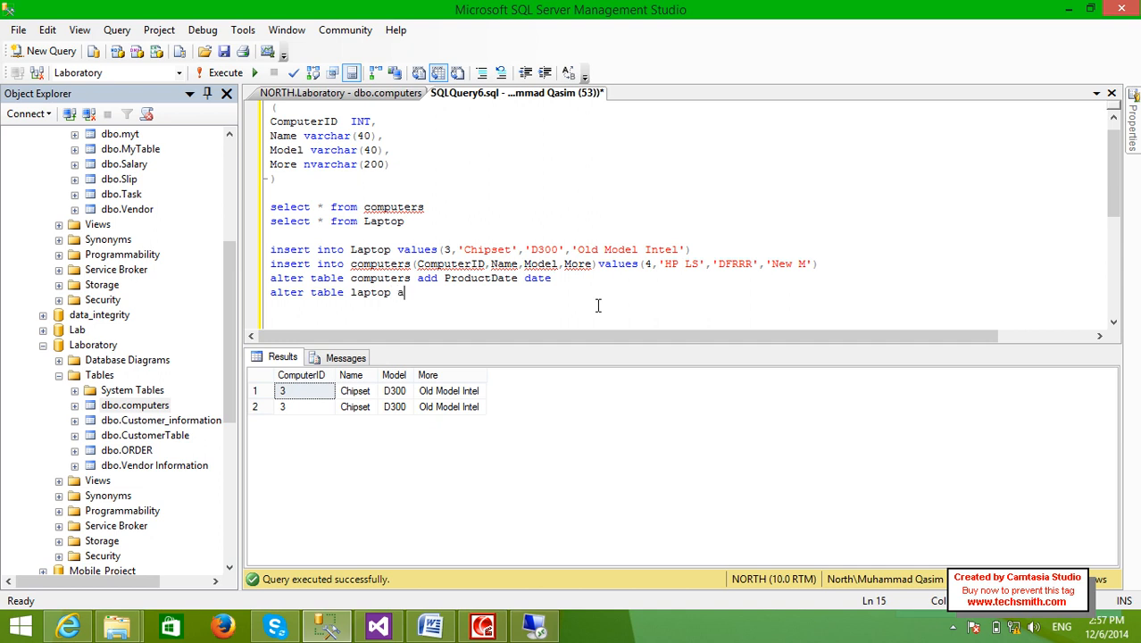
{"action": "type", "text": "add sc"}
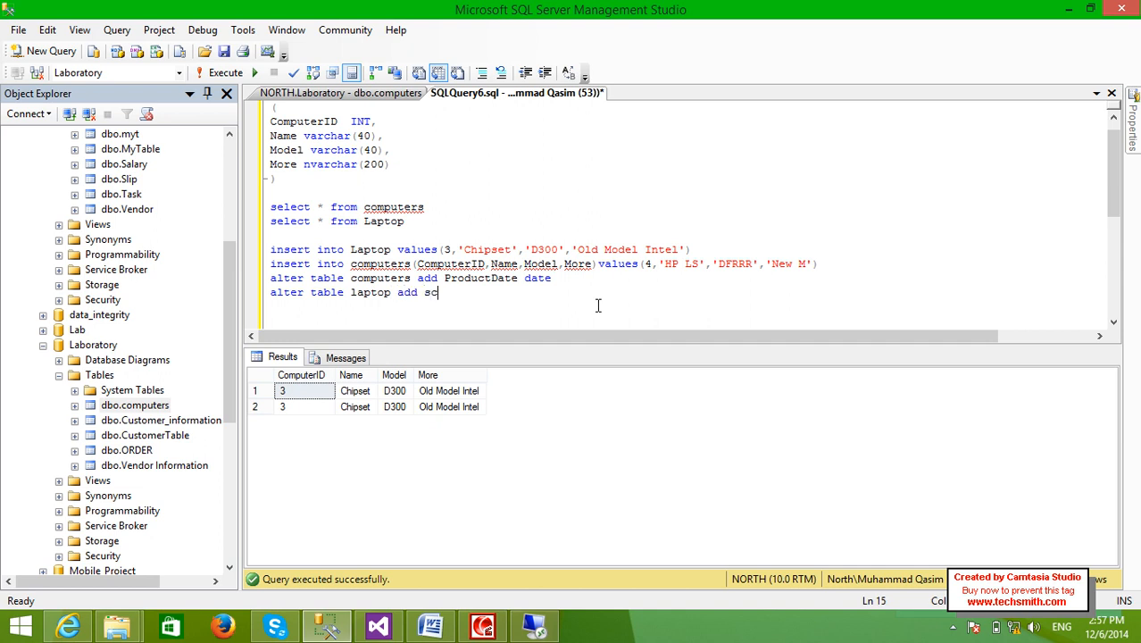
{"action": "type", "text": "onstratint"}
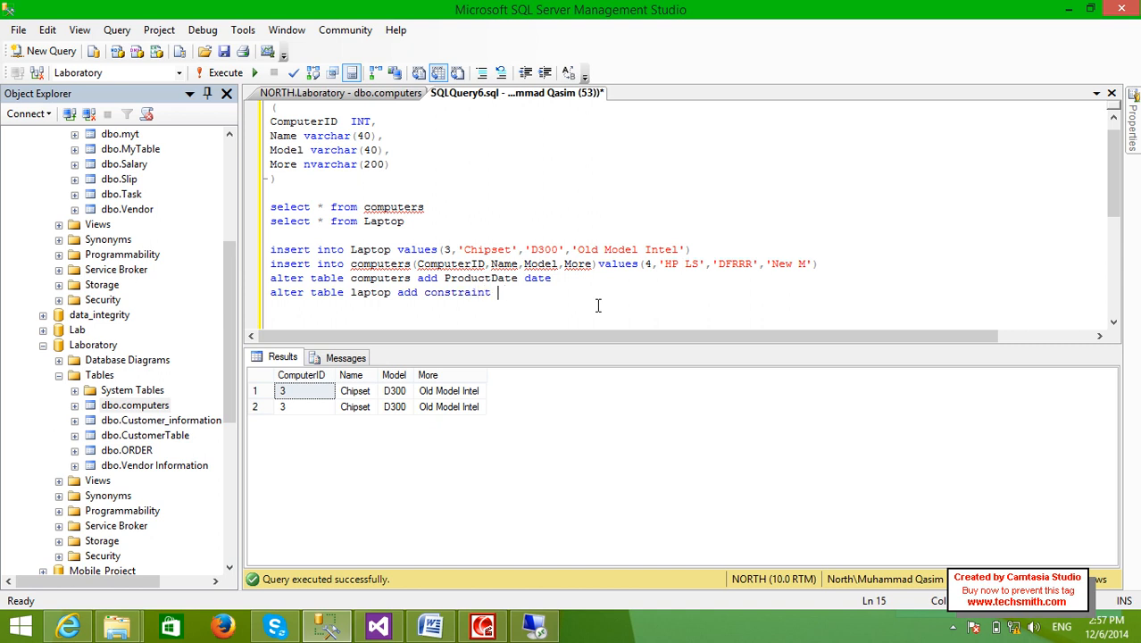
{"action": "type", "text": "p"}
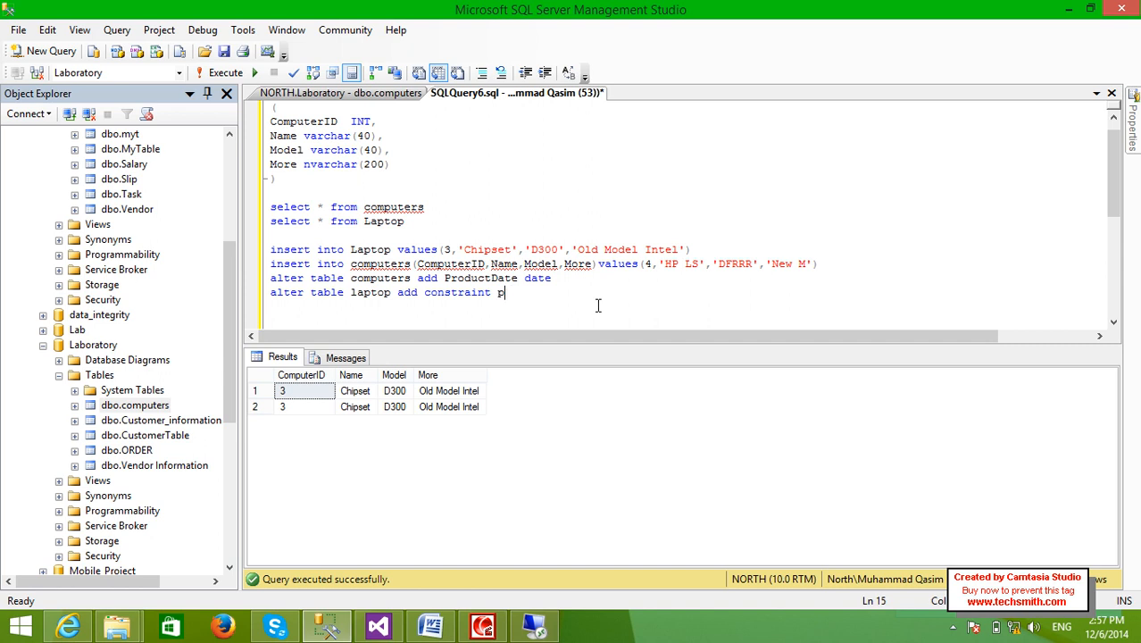
{"action": "type", "text": "_1"}
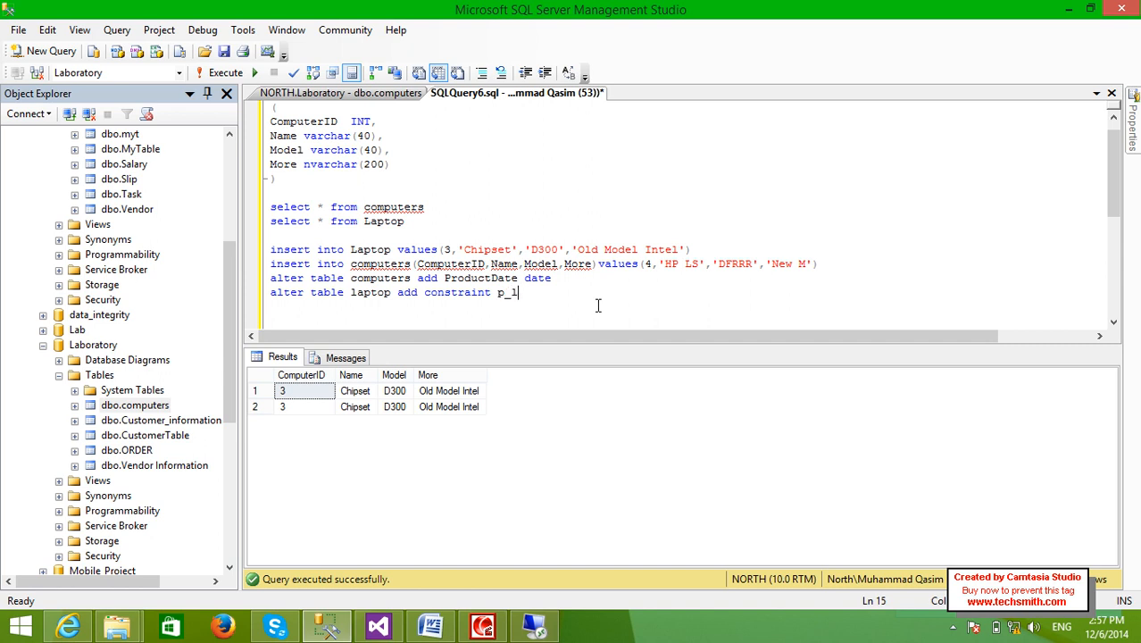
{"action": "type", "text": "k"}
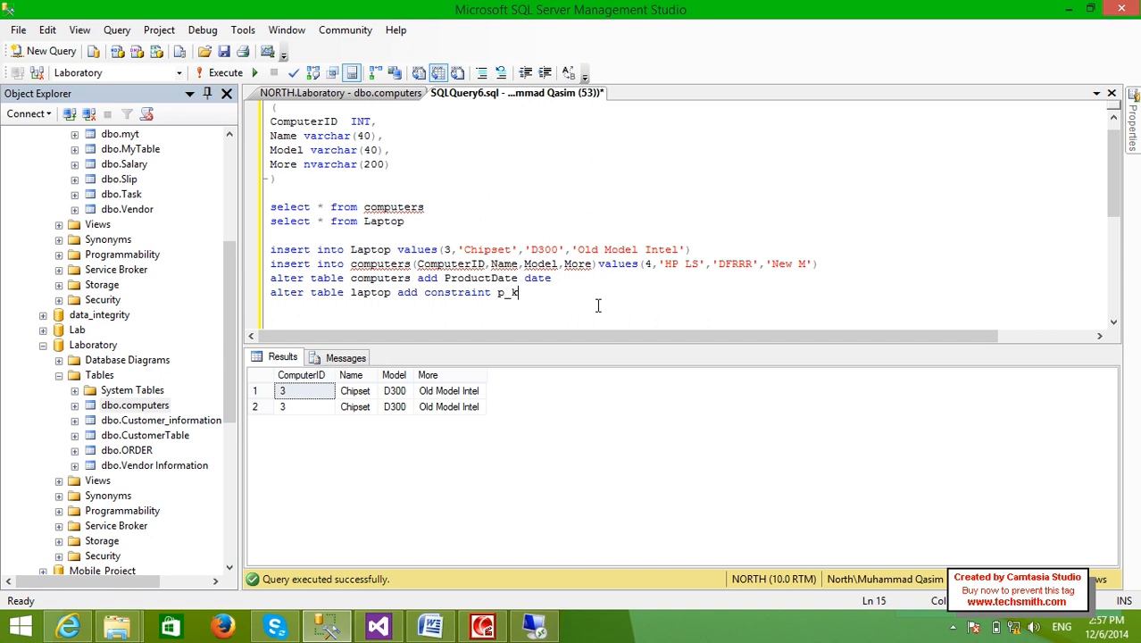
- Complete it as primary key (computerid) and run it, failing on the nullable column
{"action": "type", "text": "primary key ("}
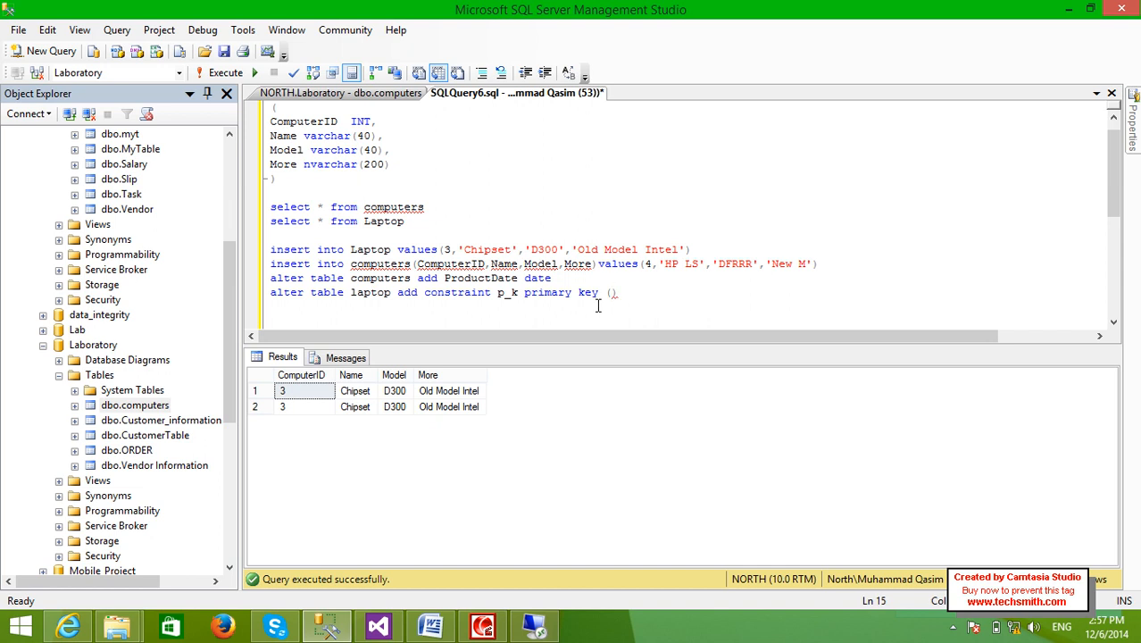
{"action": "type", "text": "computerid"}
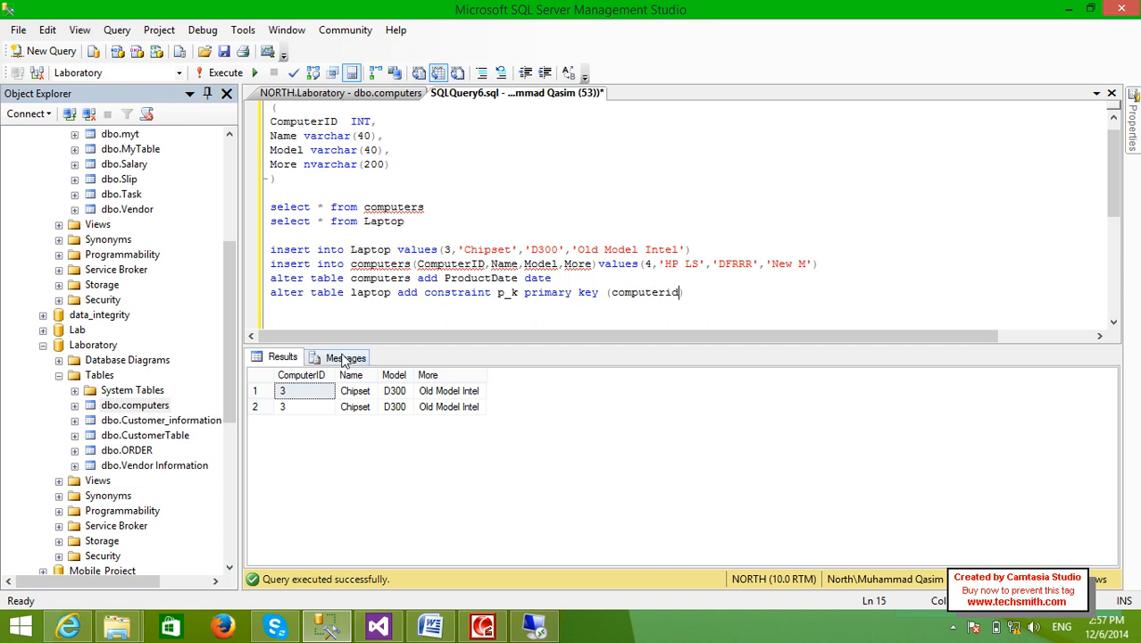
{"action": "double_click", "coordinate": [286, 293]}
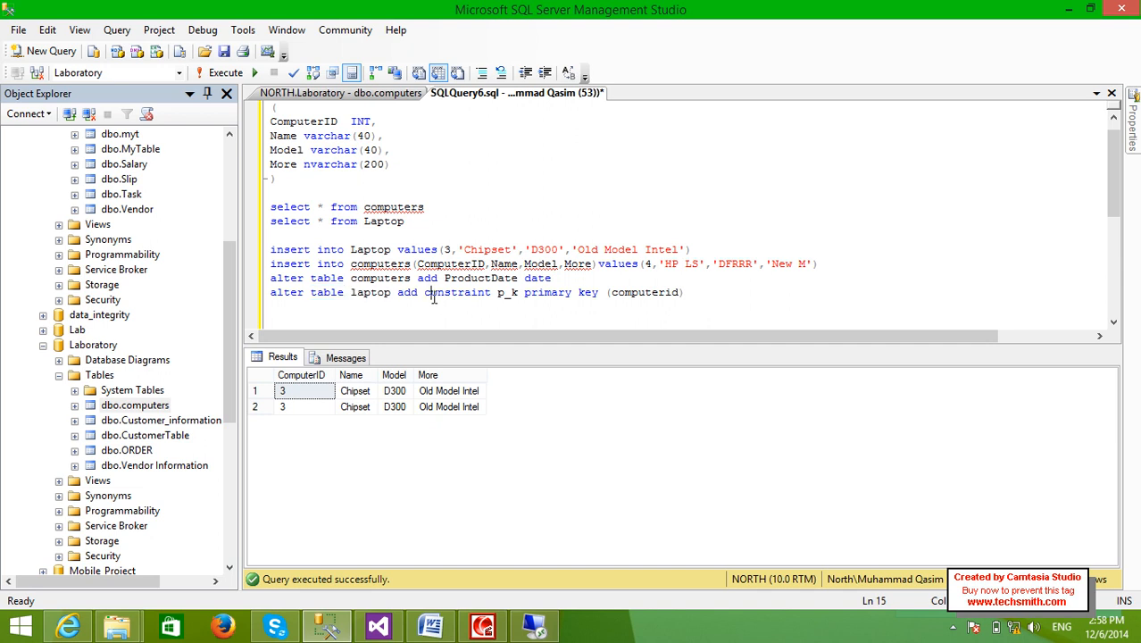
{"action": "double_click", "coordinate": [507, 293]}
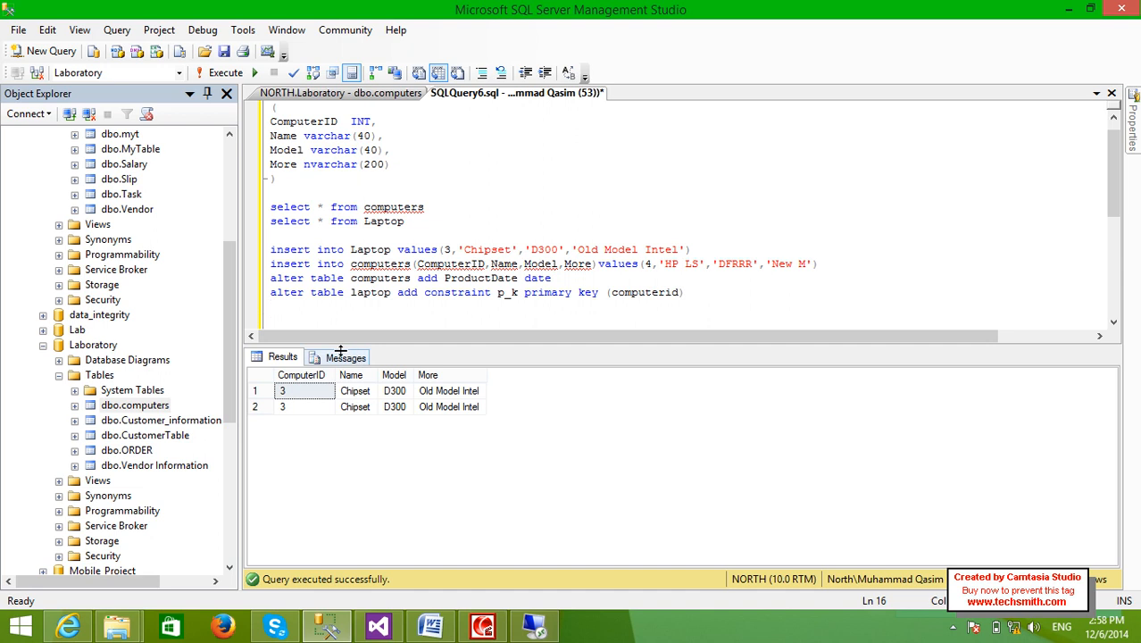
{"action": "left_click", "coordinate": [225, 71]}
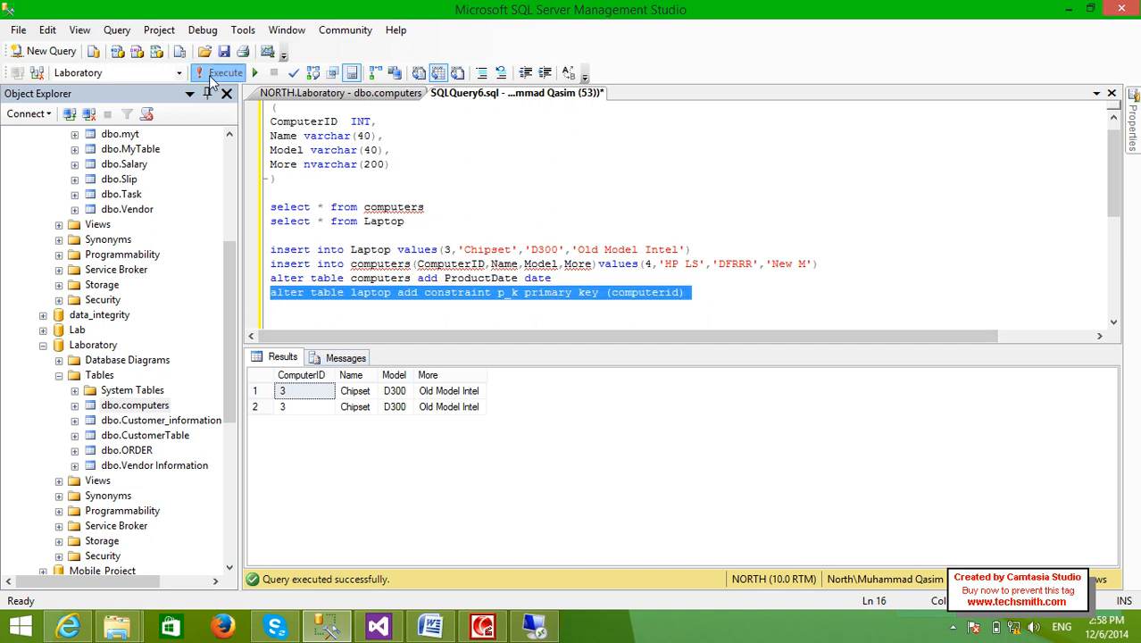
{"action": "left_click", "coordinate": [219, 72]}
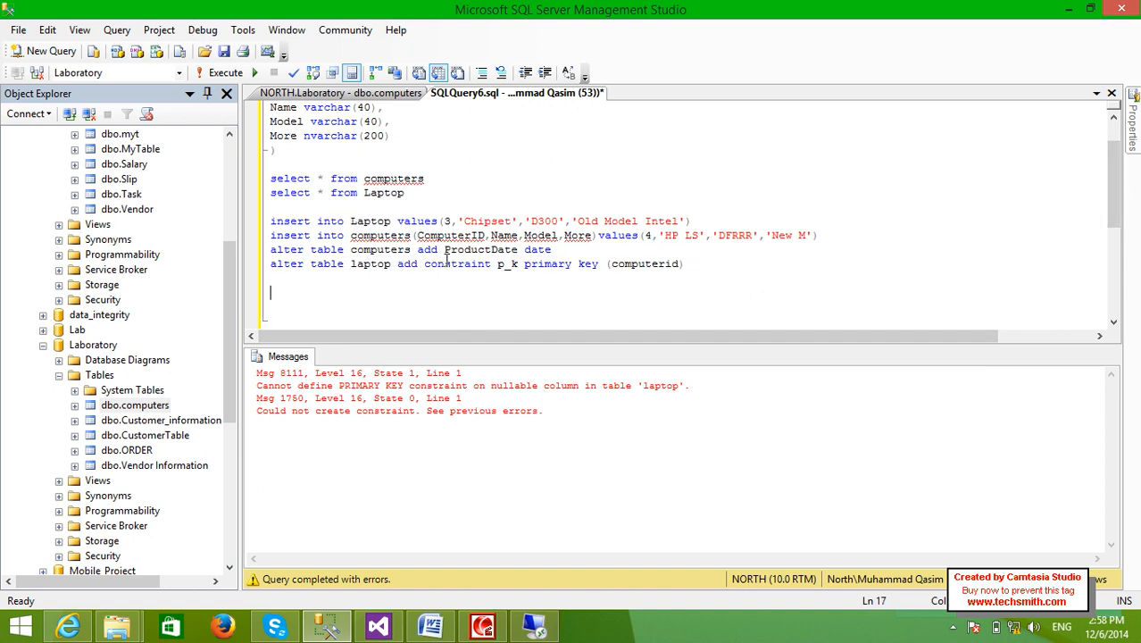
- Delete from Laptop where ComputerID=3 and confirm the Laptop query returns no rows
{"action": "type", "text": "d"}
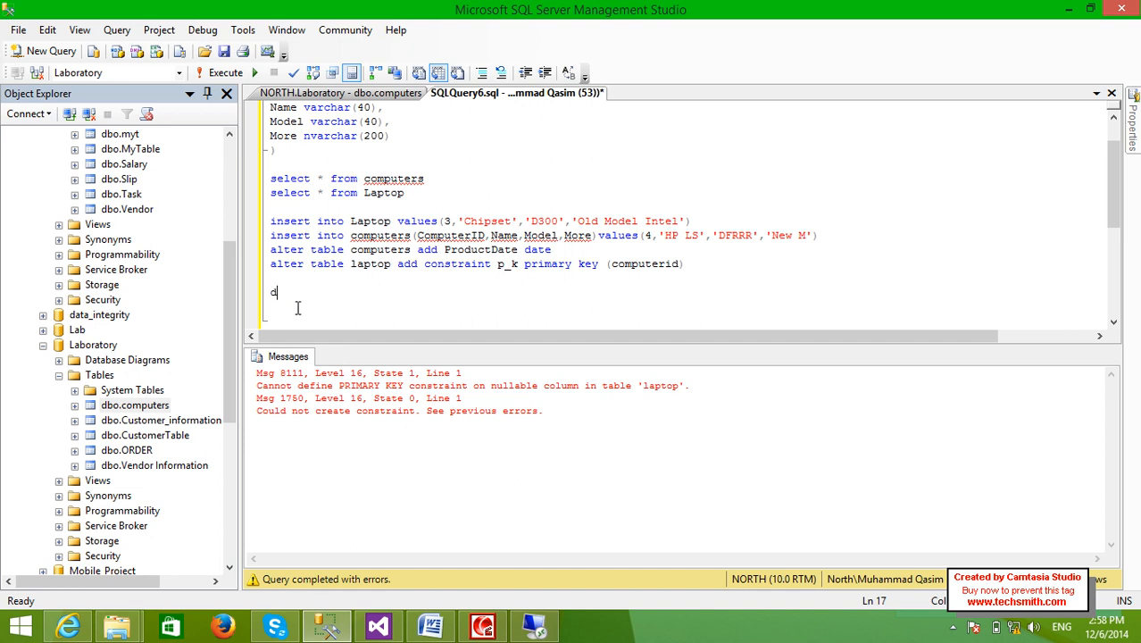
{"action": "type", "text": "elere"}
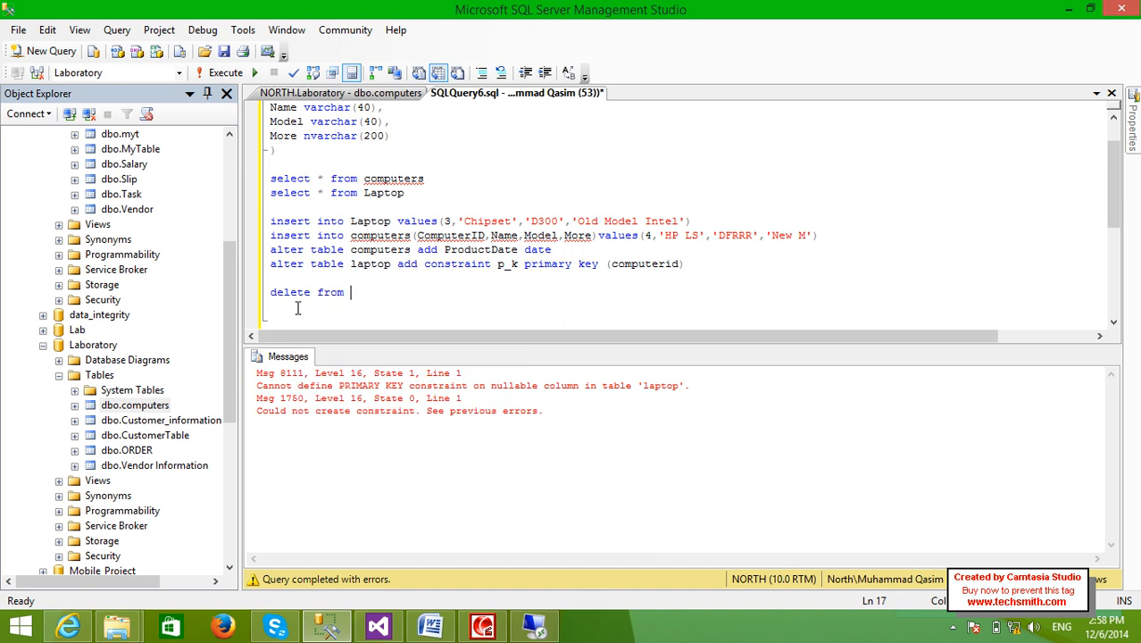
{"action": "type", "text": "lap"}
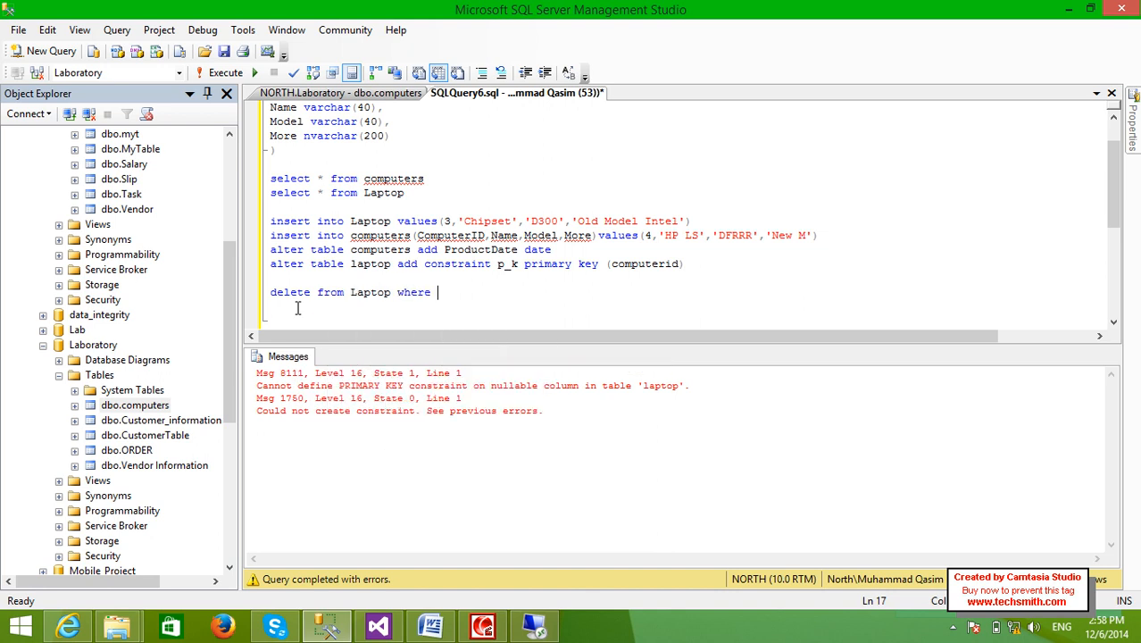
{"action": "type", "text": "Laptop"}
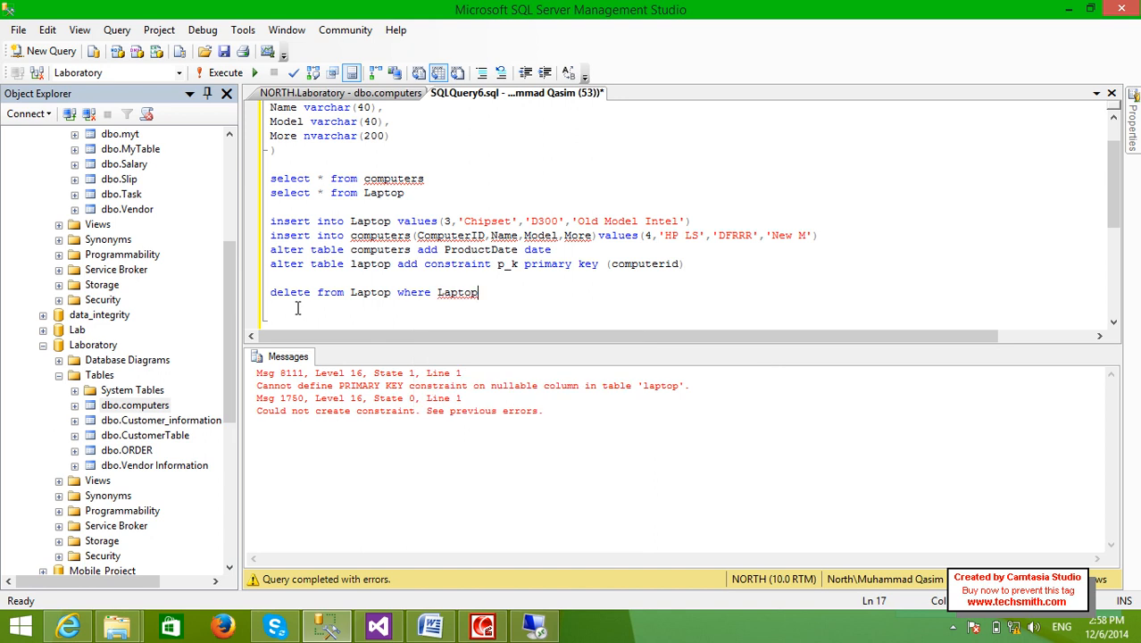
{"action": "key", "text": "BackSpace"}
{"action": "type", "text": "com"}
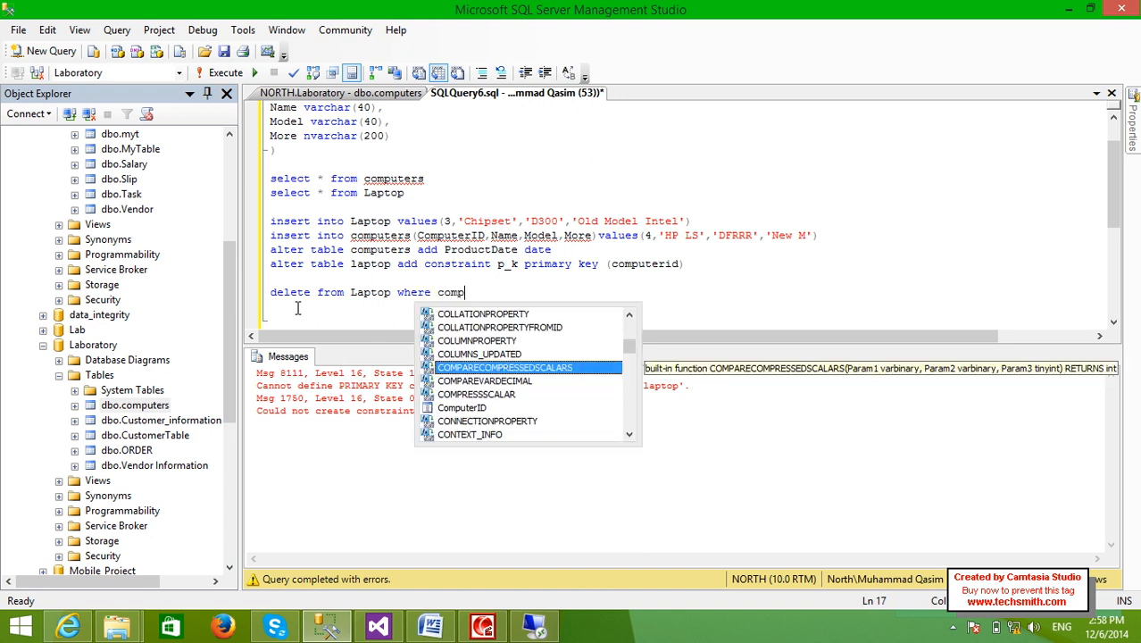
{"action": "key", "text": "BackSpace"}
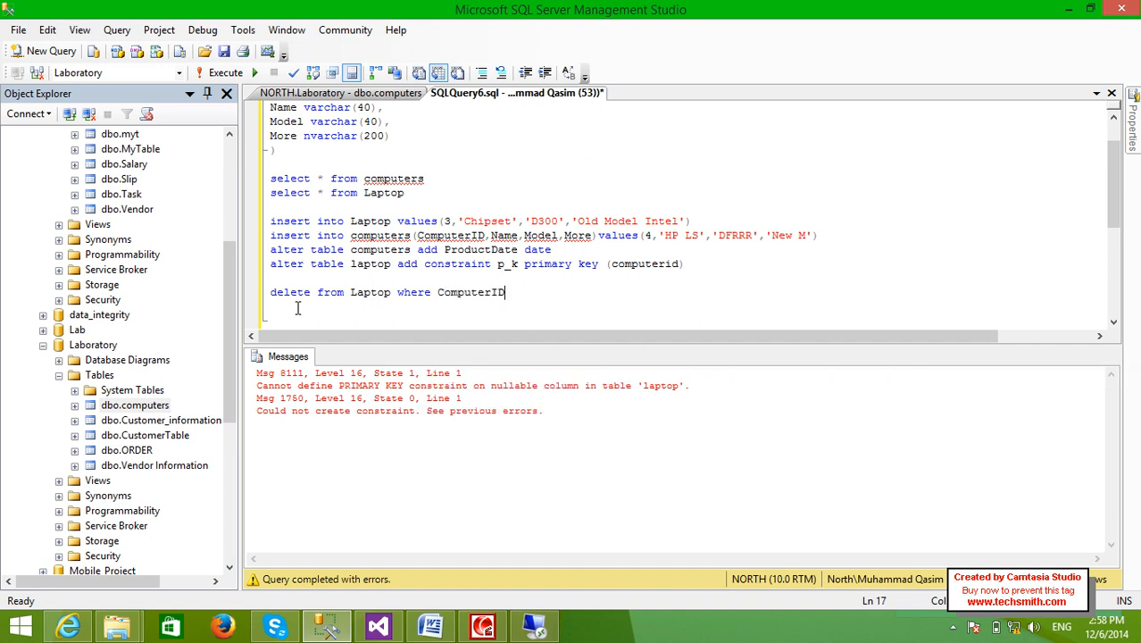
{"action": "type", "text": "="}
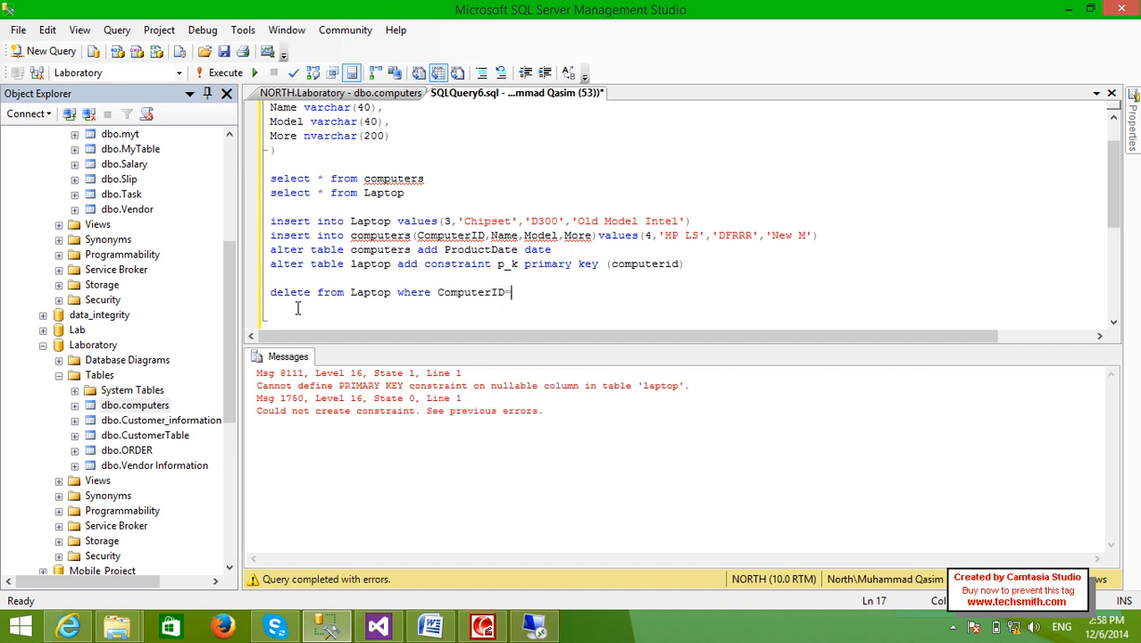
{"action": "type", "text": "3"}
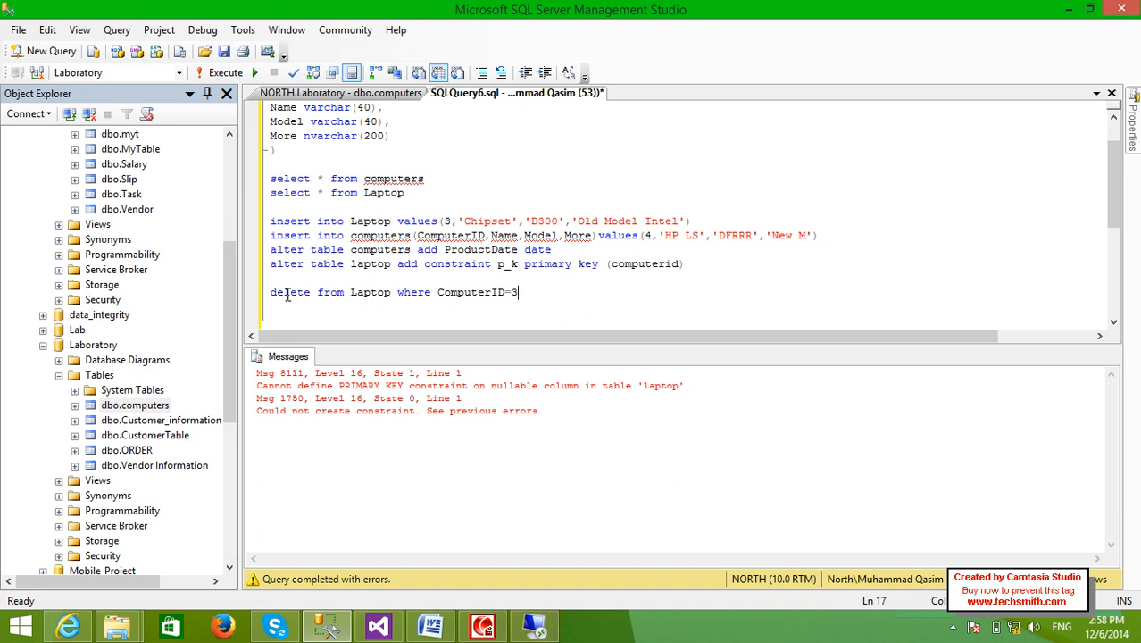
{"action": "left_click", "coordinate": [225, 71]}
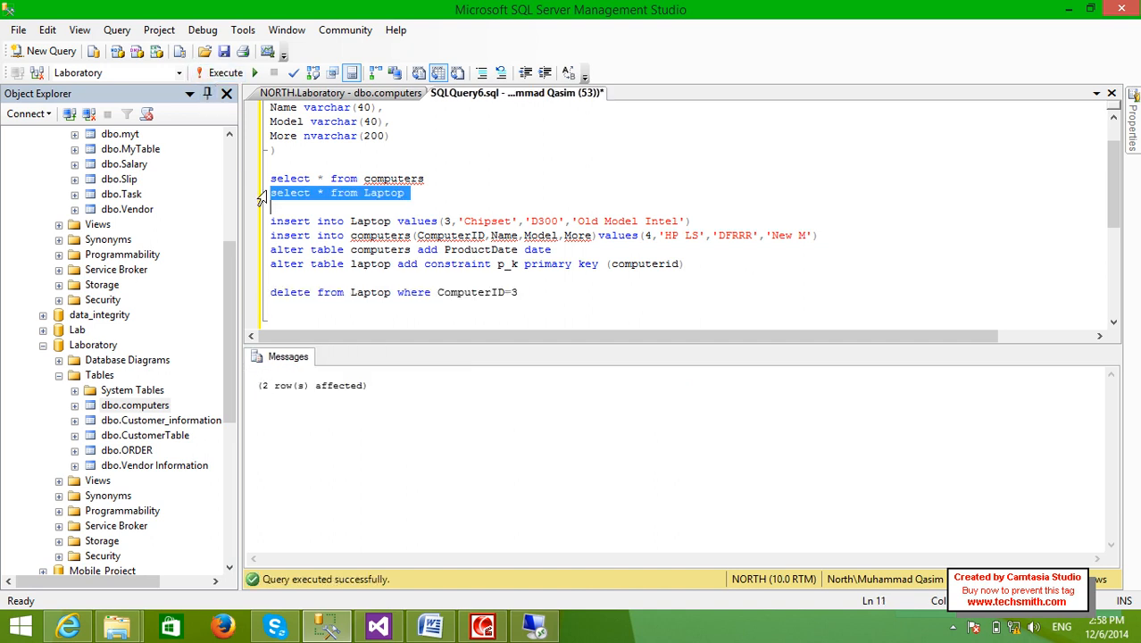
{"action": "left_click", "coordinate": [225, 71]}
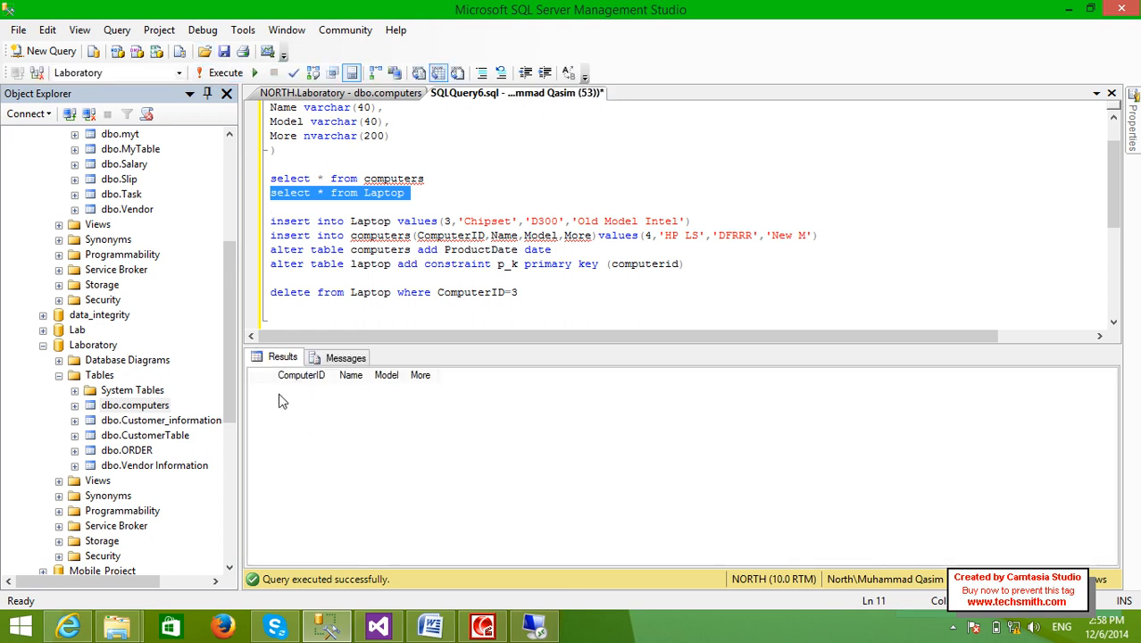
{"action": "mouse_move", "coordinate": [254, 277]}
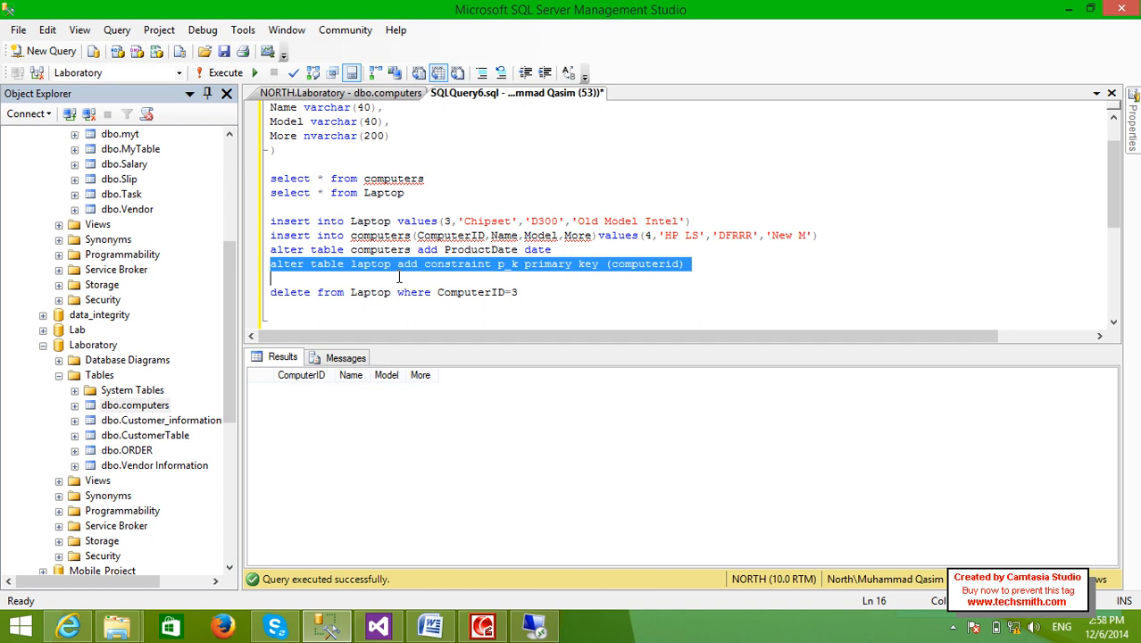
{"action": "mouse_move", "coordinate": [572, 271]}
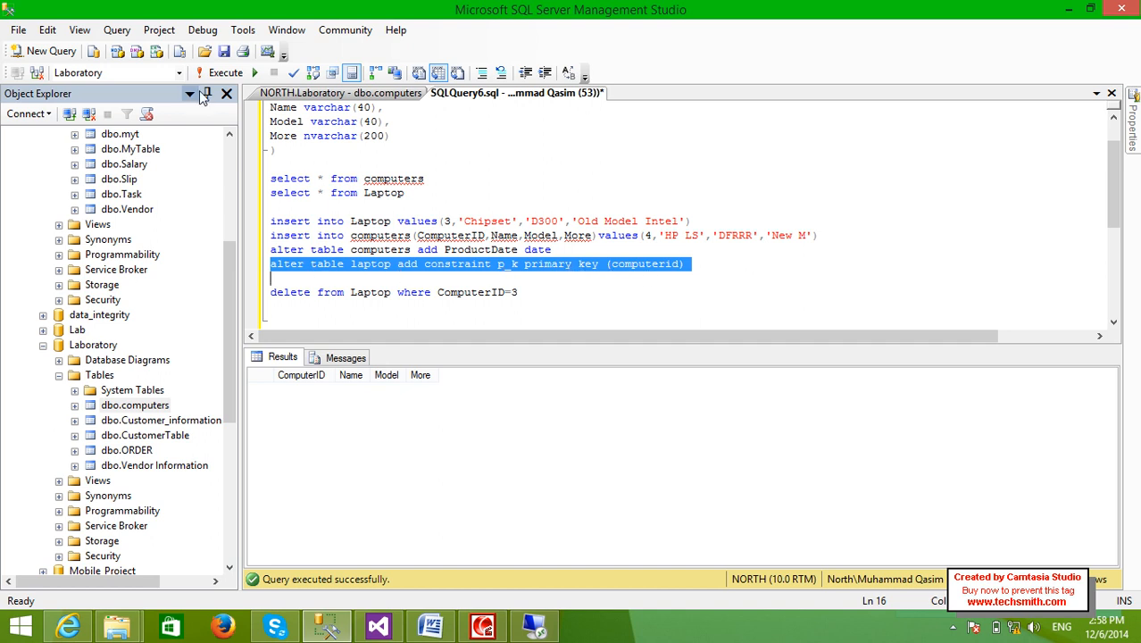
- Rerun the p_k constraint, then add and run select * from Laptop on the empty table
{"action": "left_click", "coordinate": [225, 72]}
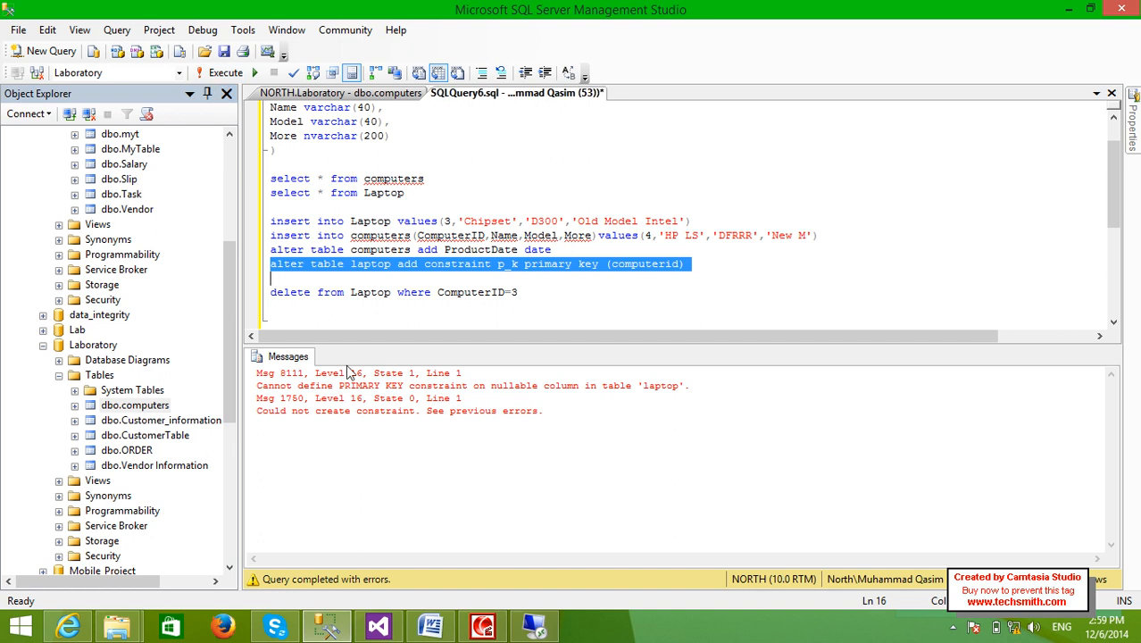
{"action": "type", "text": "select * from"}
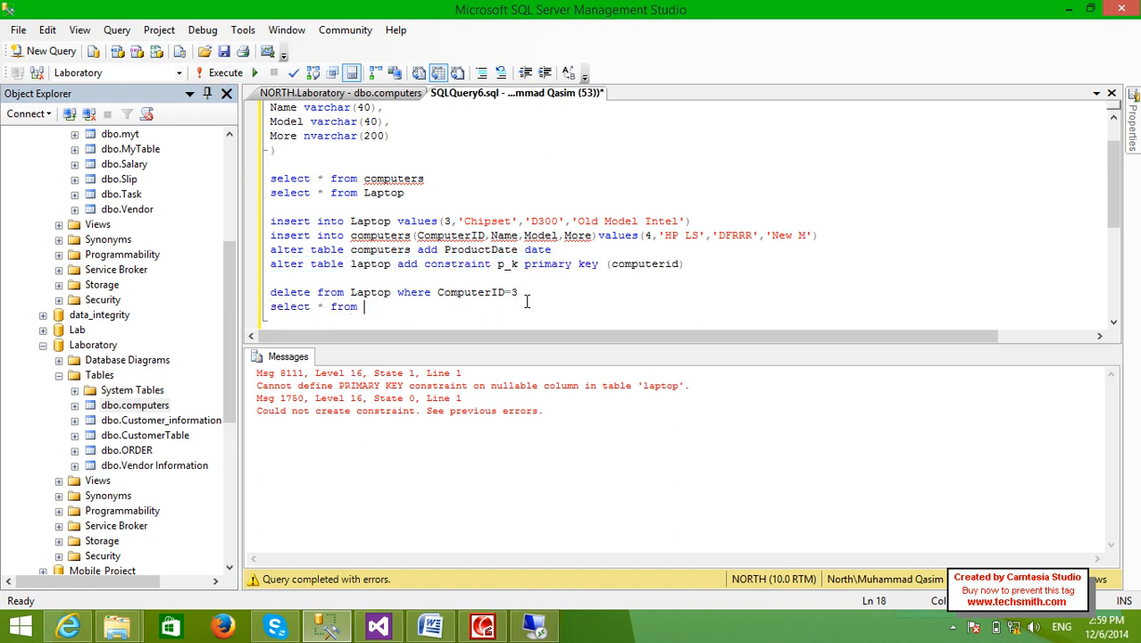
{"action": "type", "text": "Laptop"}
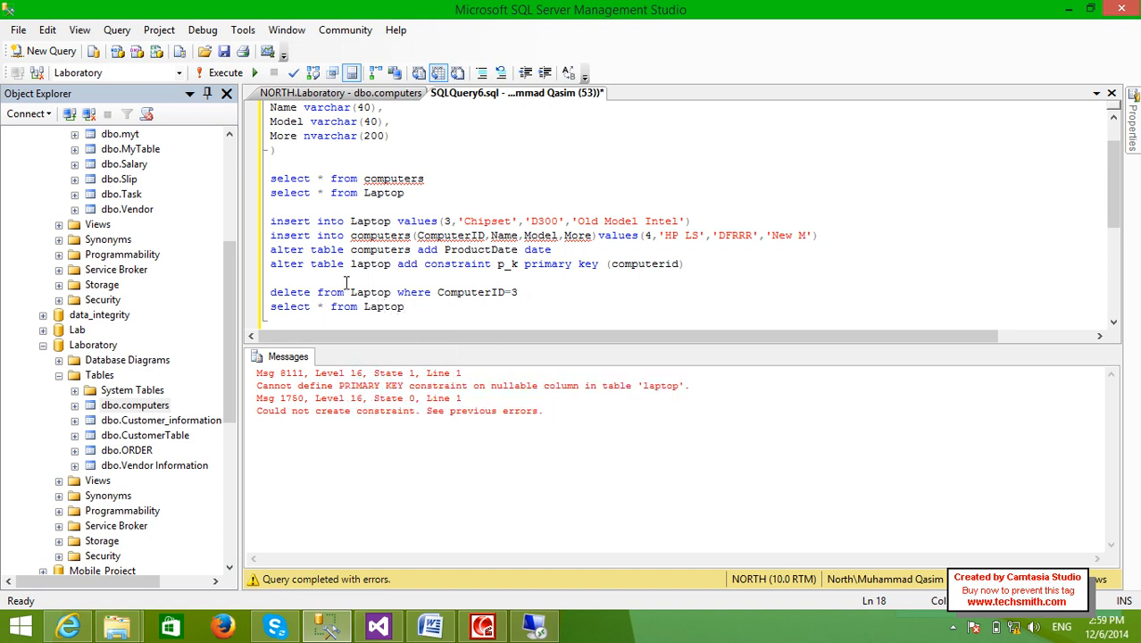
{"action": "triple_click", "coordinate": [338, 308]}
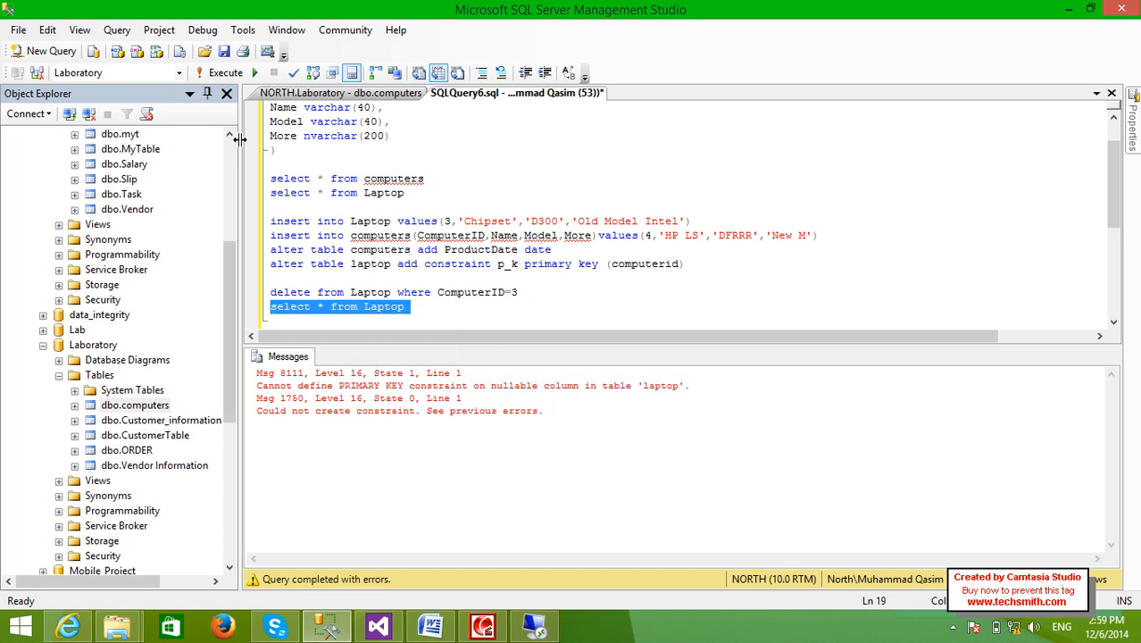
{"action": "left_click", "coordinate": [219, 71]}
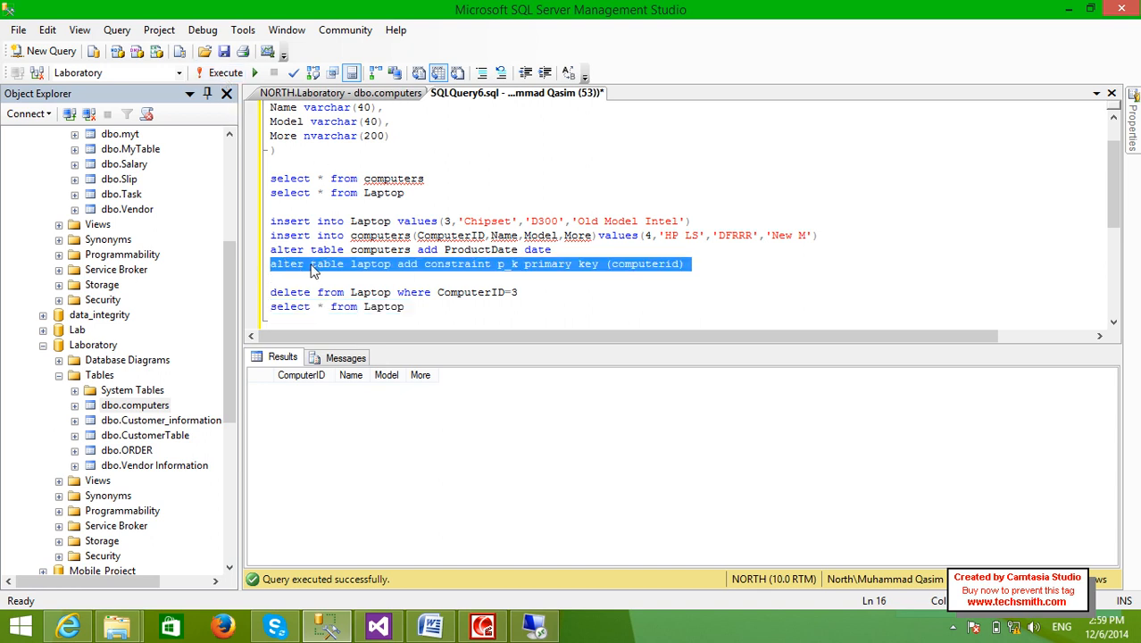
{"action": "mouse_move", "coordinate": [589, 272]}
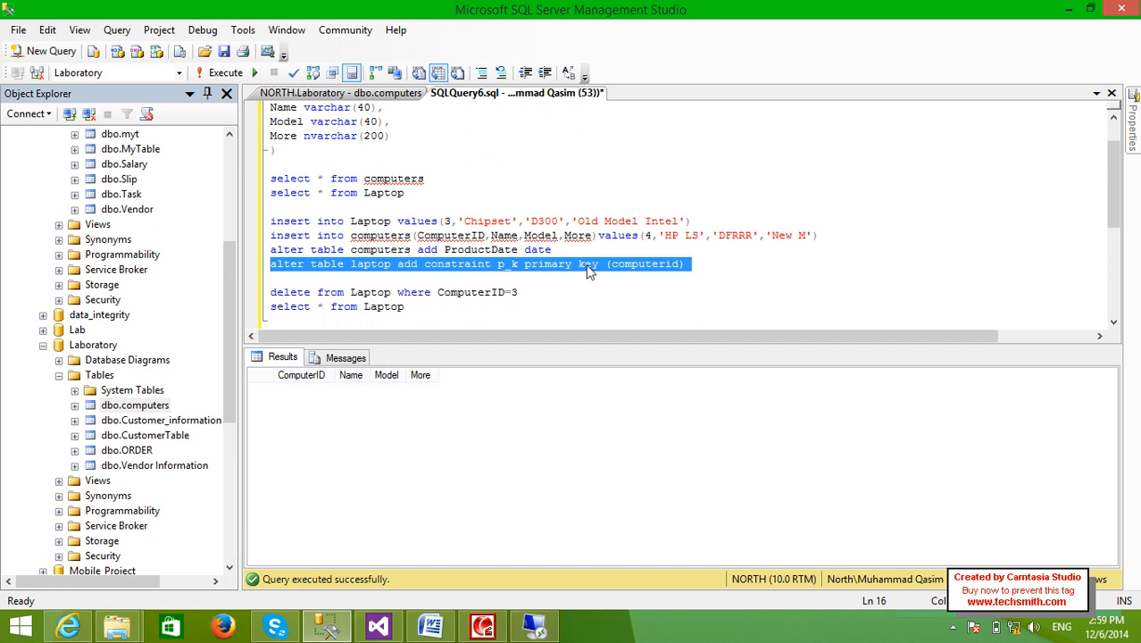
{"action": "mouse_move", "coordinate": [631, 268]}
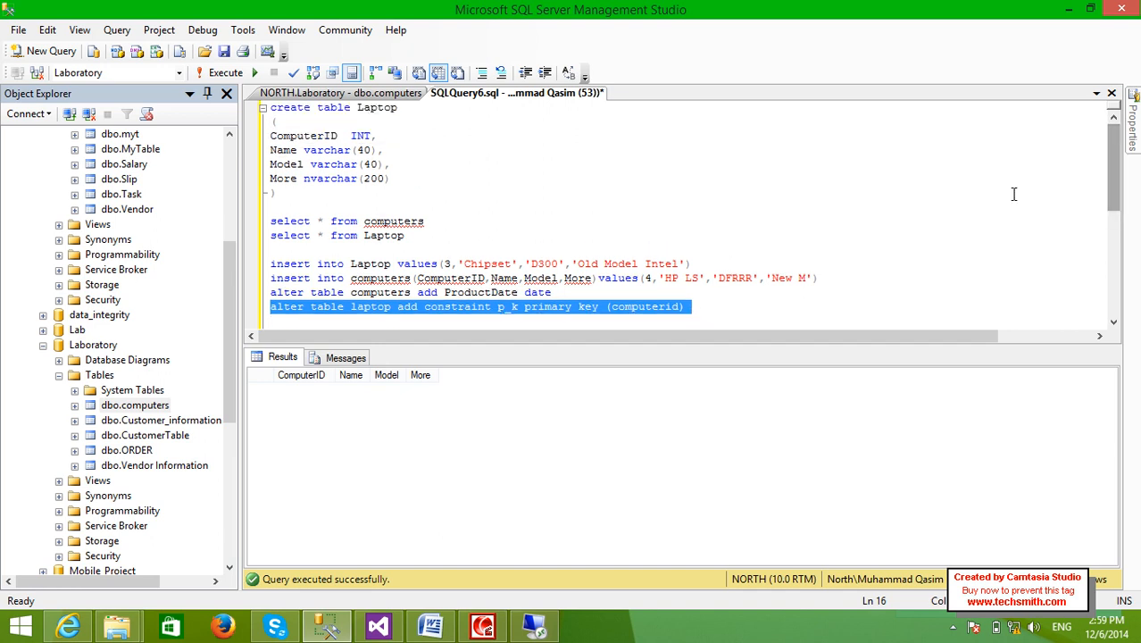
- Run the primary key statement once more, still failing because computerid is nullable
{"action": "left_click", "coordinate": [225, 72]}
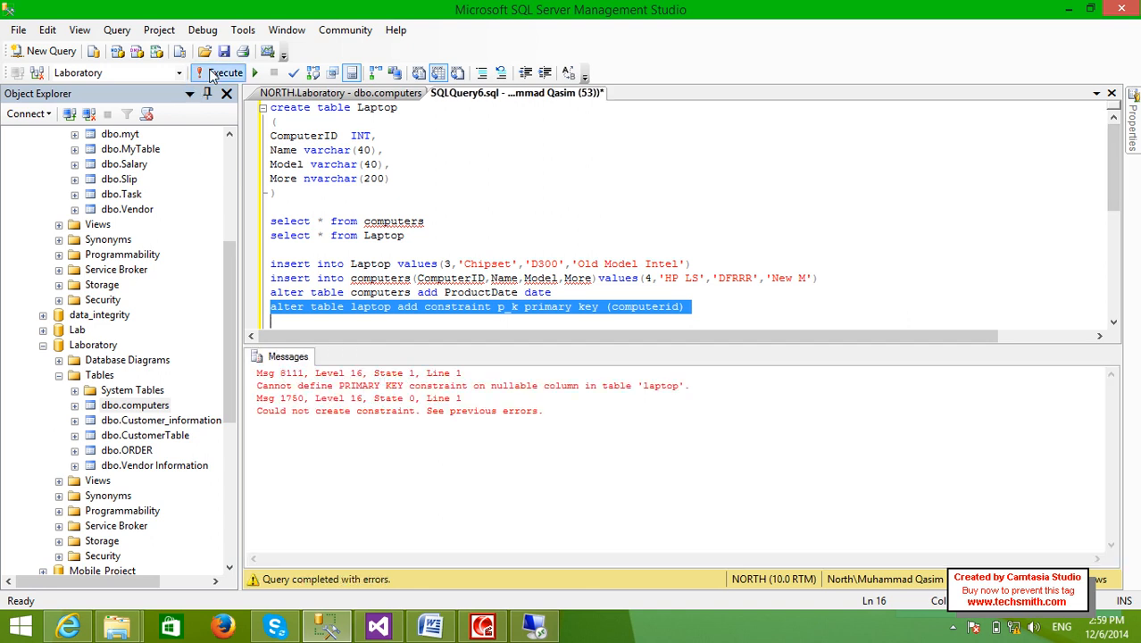
{"action": "type", "text": "delete from Laptop where ComputerID=3"}
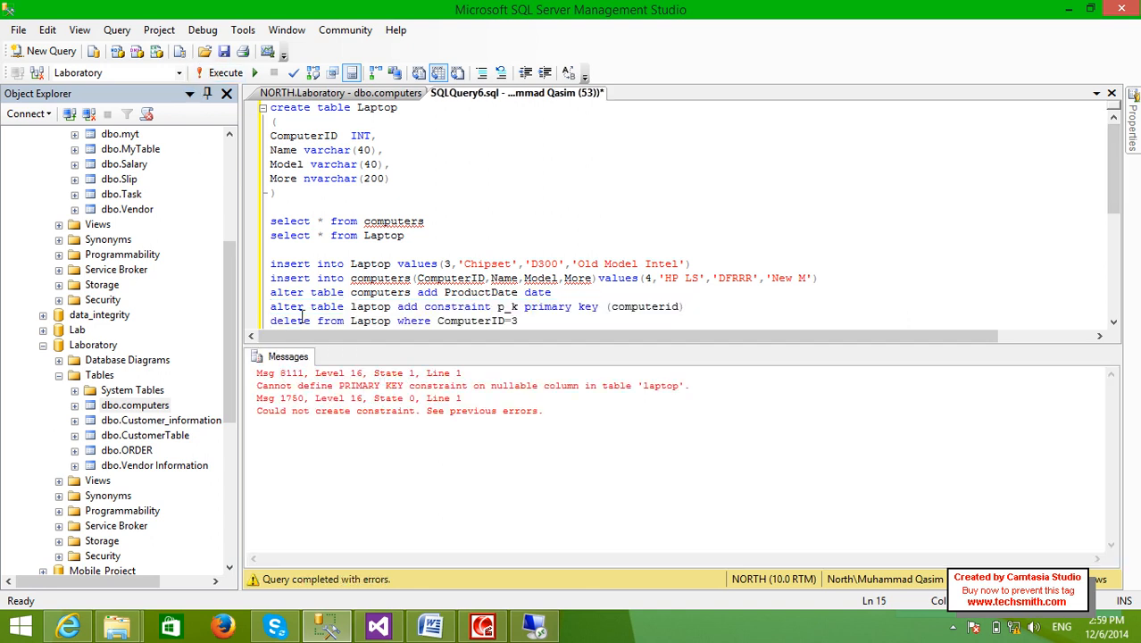
{"action": "double_click", "coordinate": [668, 307]}
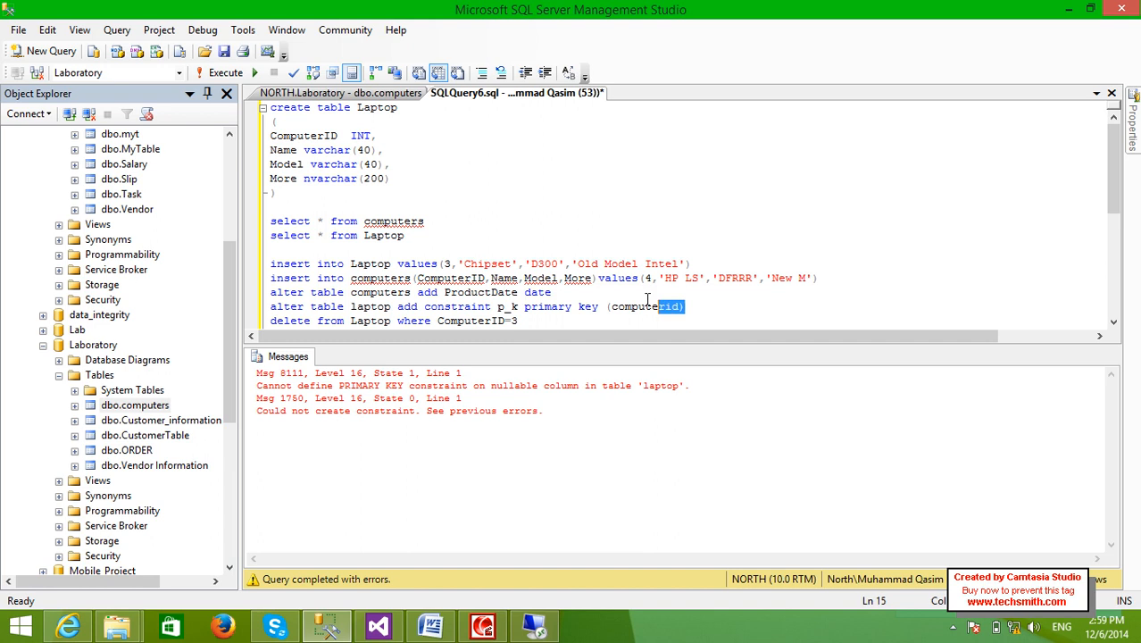
{"action": "triple_click", "coordinate": [447, 307]}
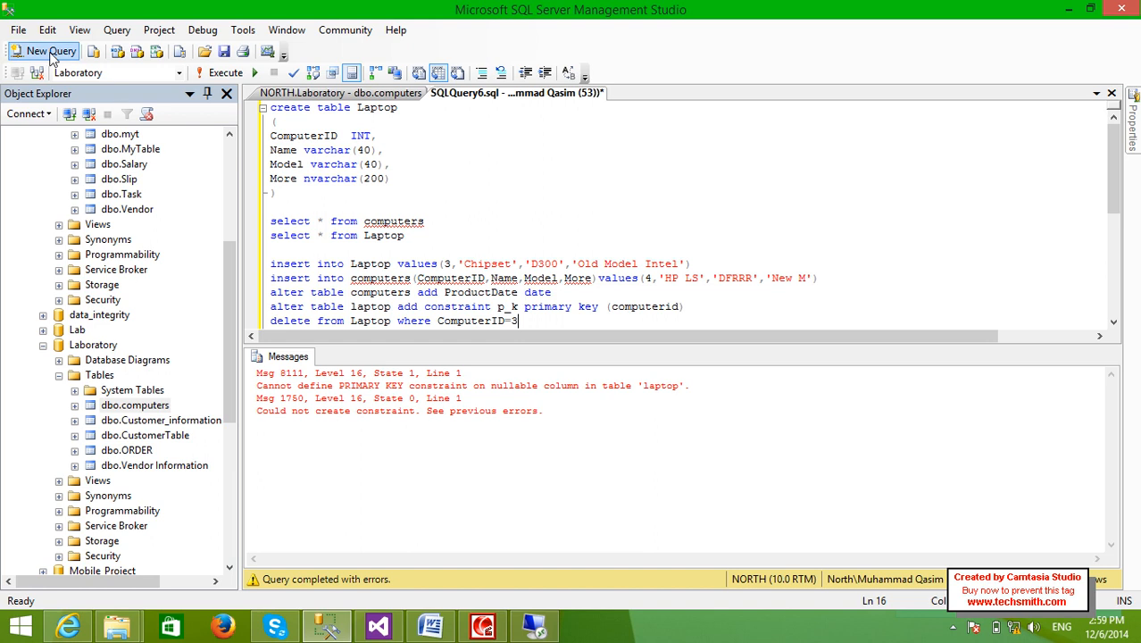
- In a new query, run alter table laptop add primary key pkk (computerid), then start closing SQLQuery6
{"action": "left_click", "coordinate": [43, 50]}
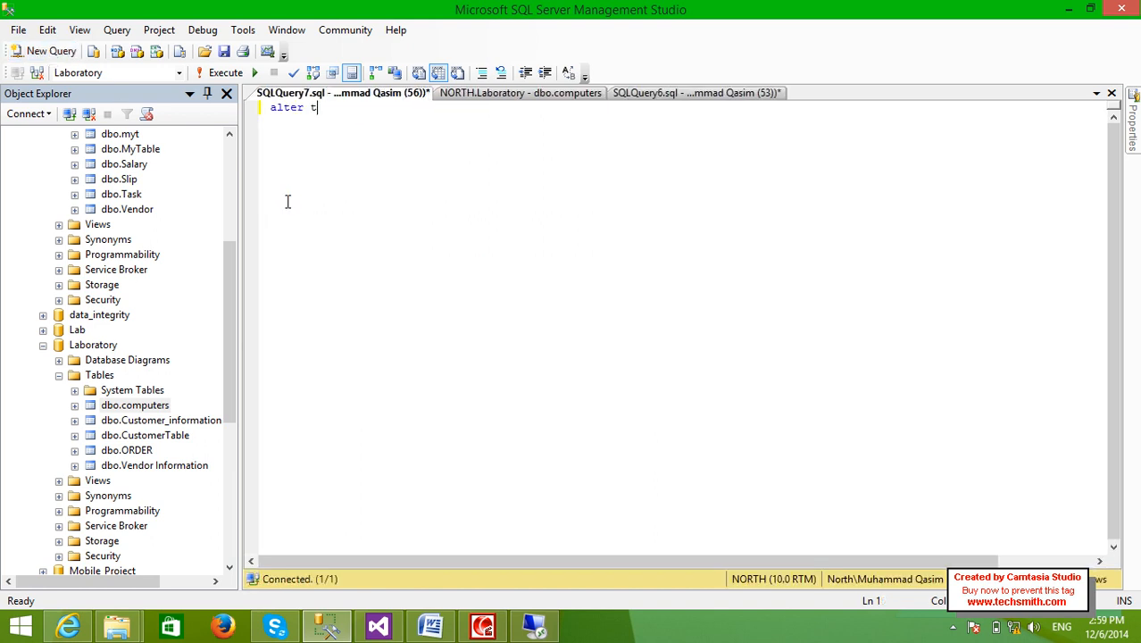
{"action": "type", "text": "able laptop add constraint pkk"}
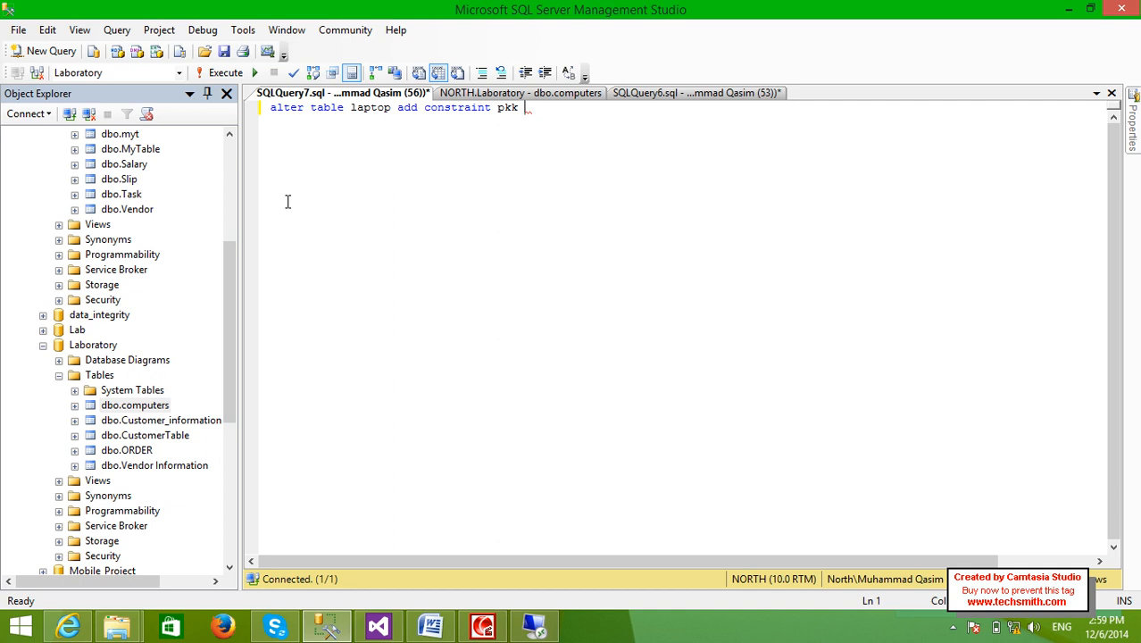
{"action": "type", "text": "pri"}
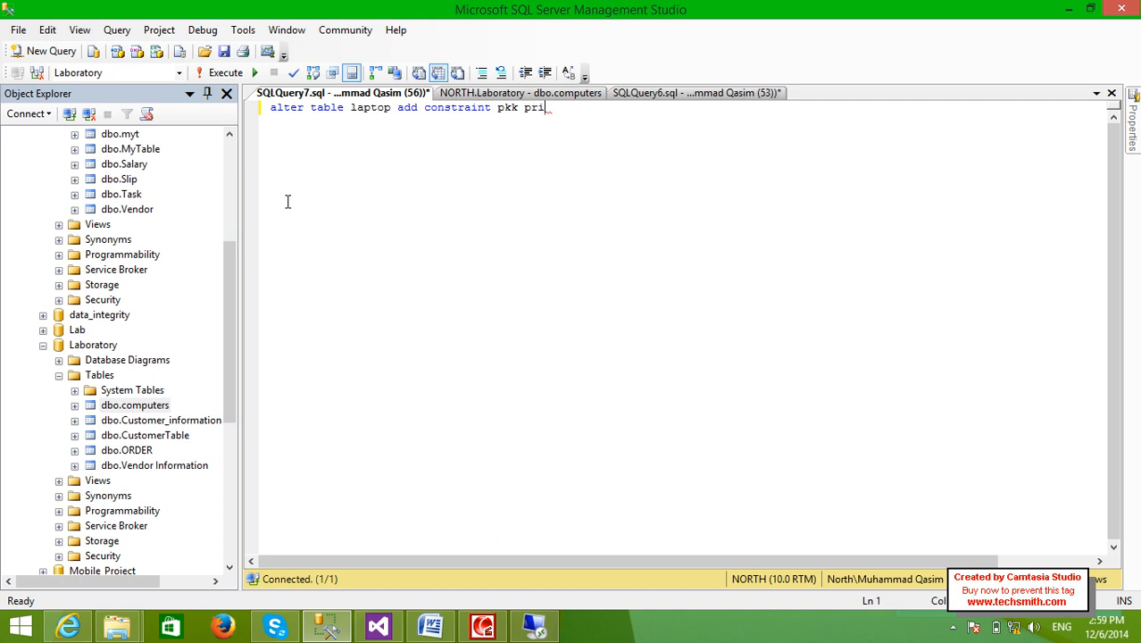
{"action": "type", "text": "mary key"}
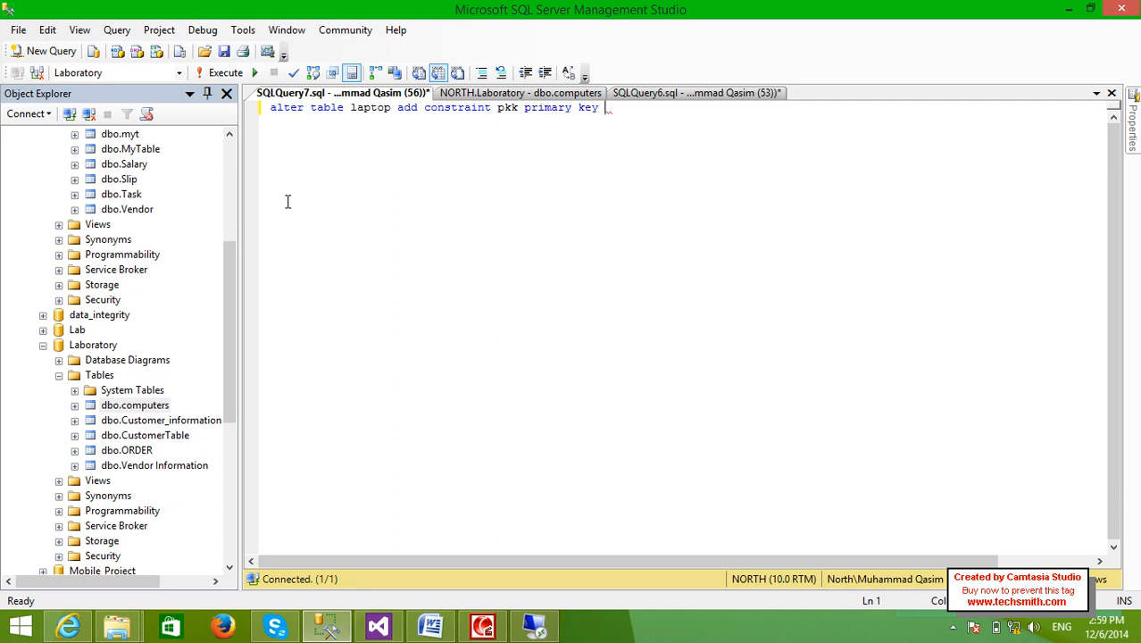
{"action": "type", "text": "(computerid"}
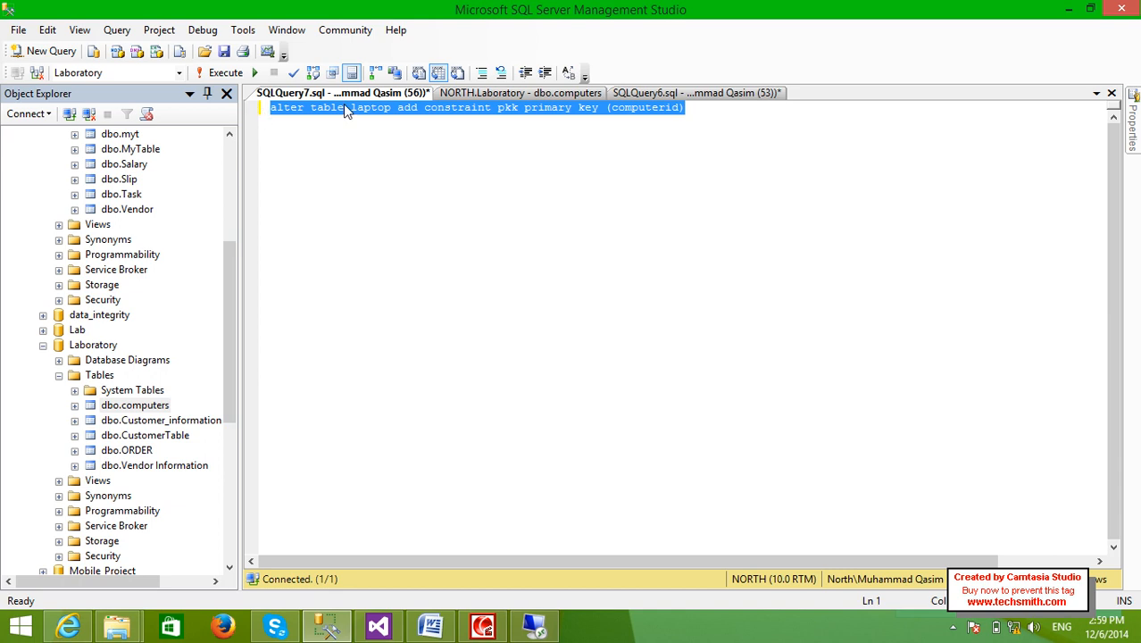
{"action": "left_click", "coordinate": [225, 72]}
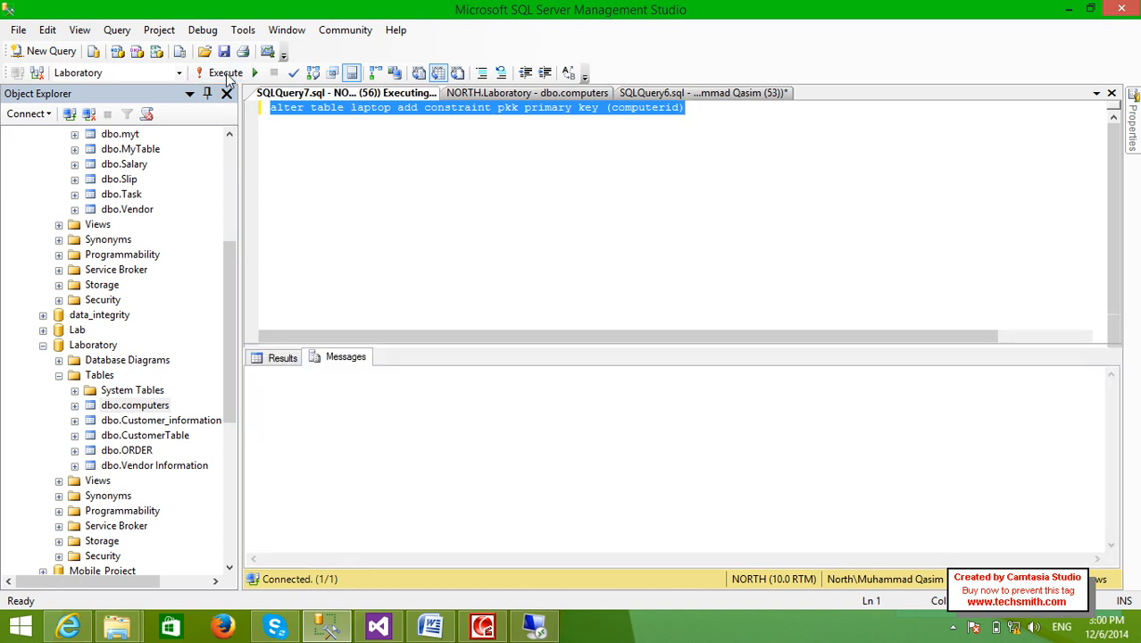
{"action": "left_click", "coordinate": [225, 72]}
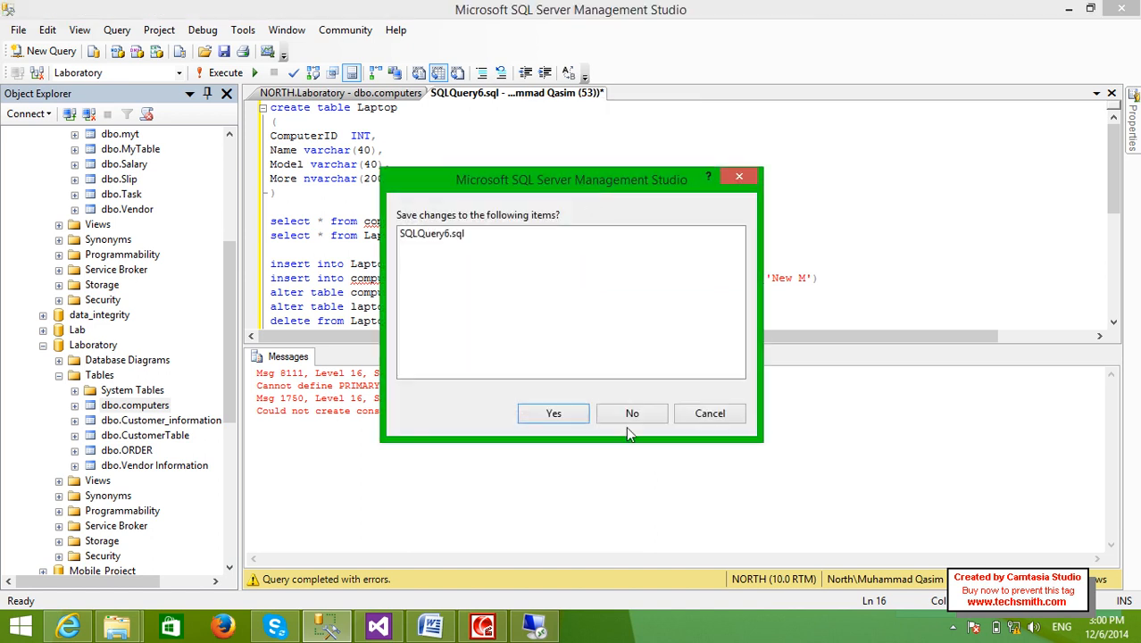
- Discard SQLQuery6 changes, close the computers document and refresh Laboratory's Tables list
{"action": "left_click", "coordinate": [633, 412]}
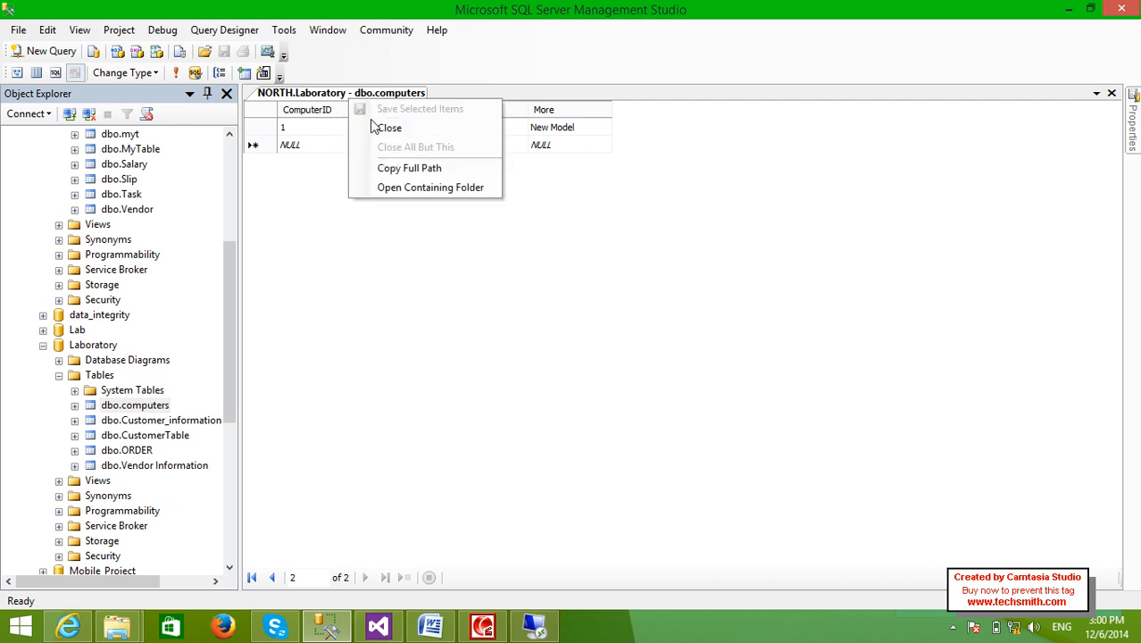
{"action": "left_click", "coordinate": [389, 129]}
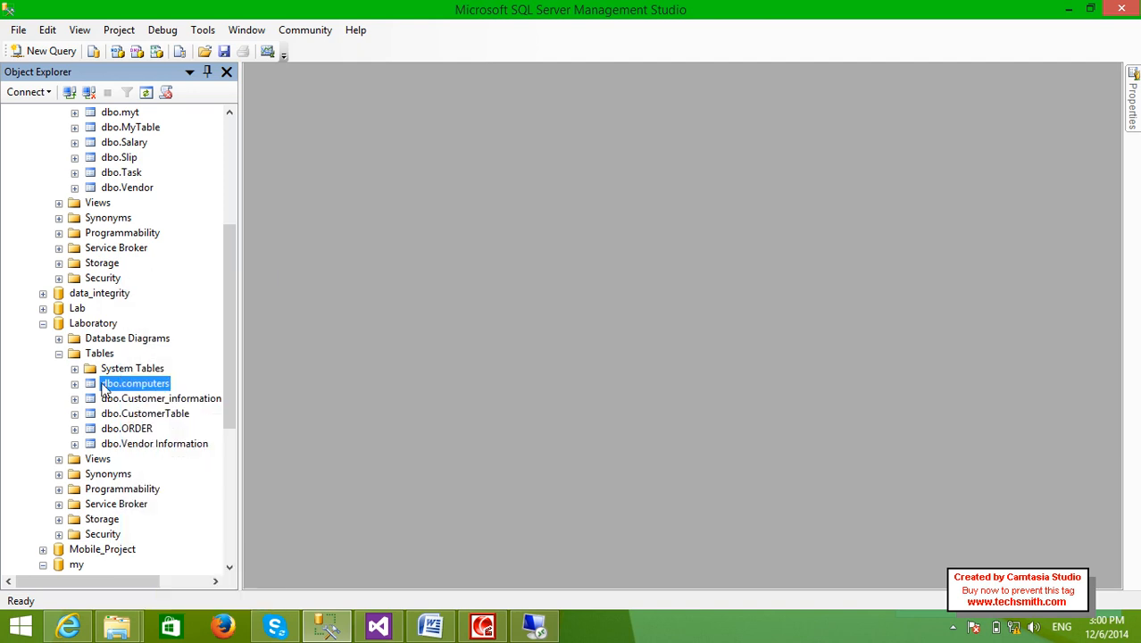
{"action": "left_click", "coordinate": [100, 353]}
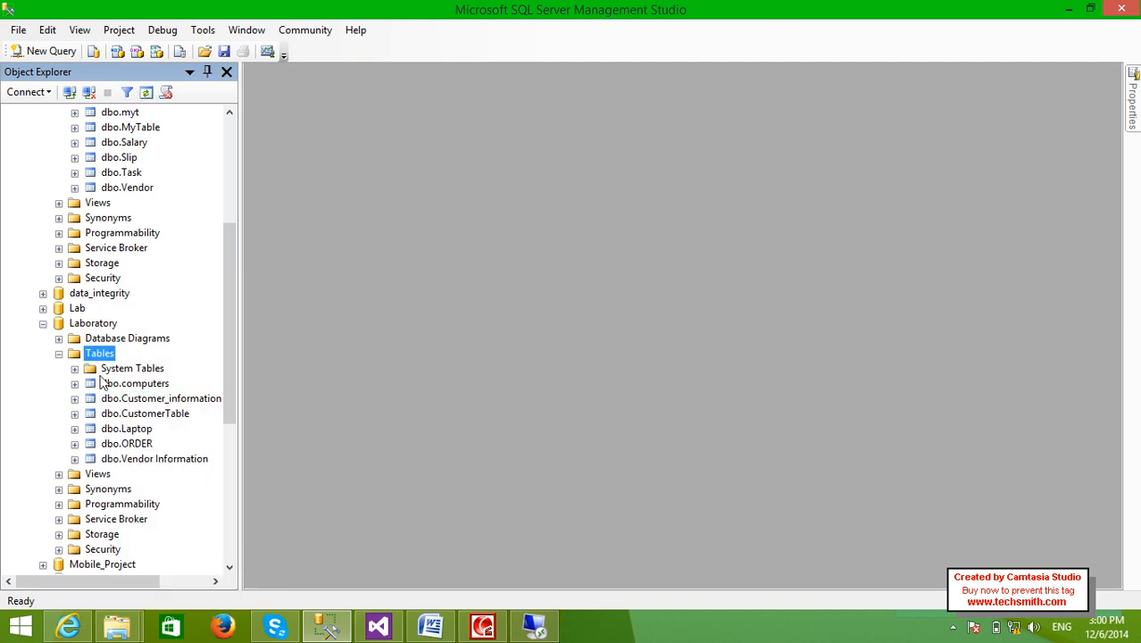
- Bring up the newly listed Laptop table in the table designer
{"action": "left_click", "coordinate": [127, 429]}
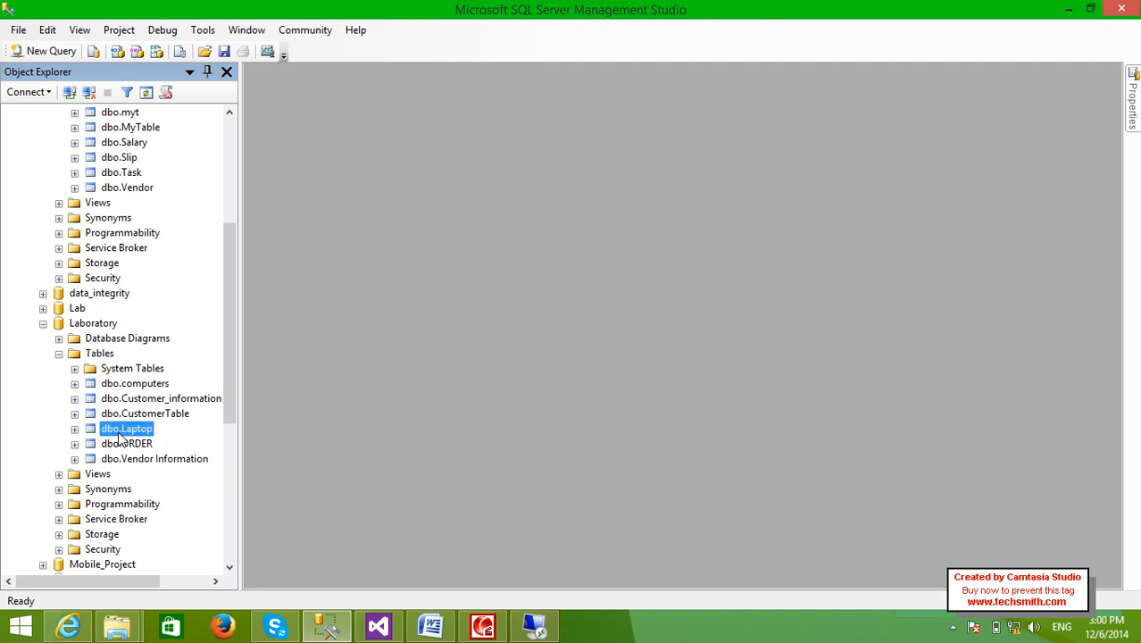
{"action": "right_click", "coordinate": [127, 429]}
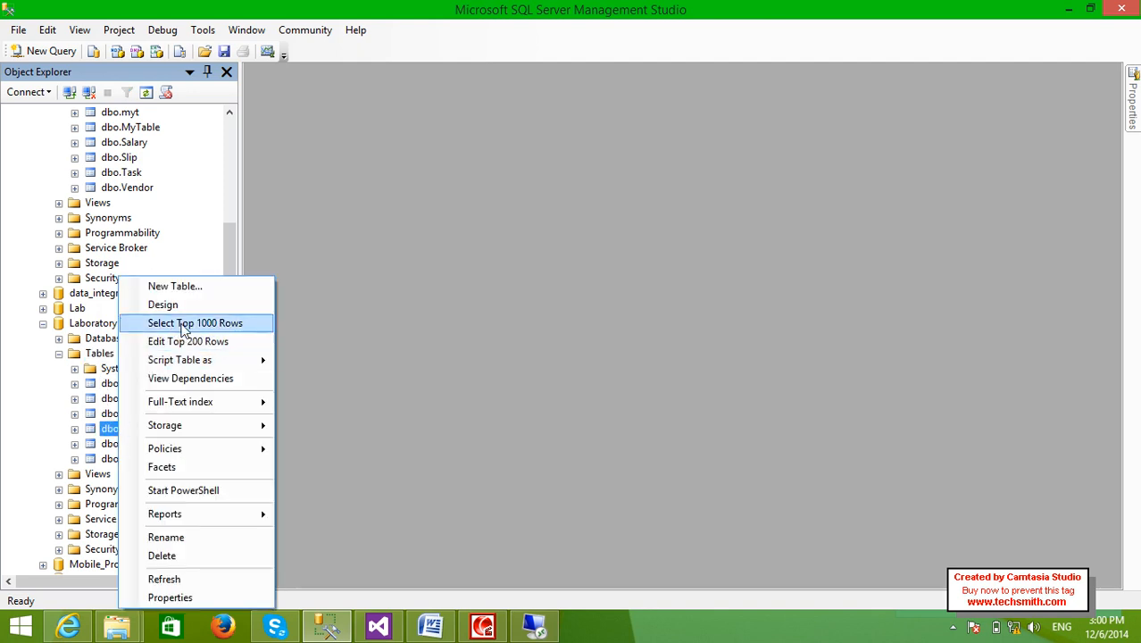
{"action": "left_click", "coordinate": [162, 303]}
{"action": "type", "text": "alter table la"}
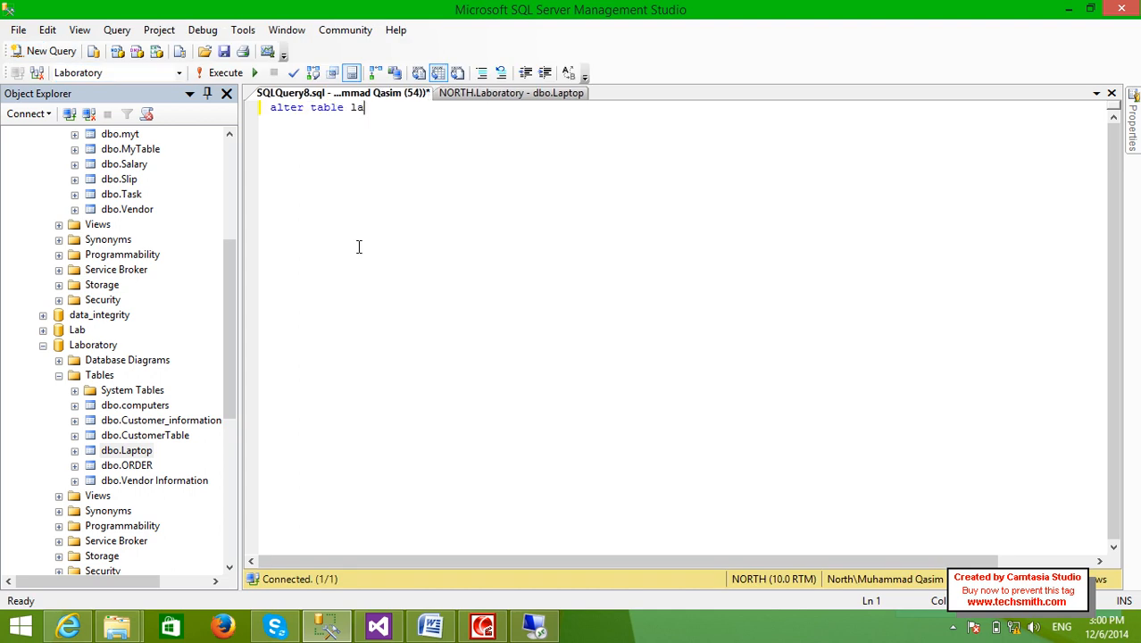
- Run ALTER TABLE laptop ADD CONSTRAINT pkkk PRIMARY KEY (computerid), which fails on the nullable column
{"action": "type", "text": "ptop"}
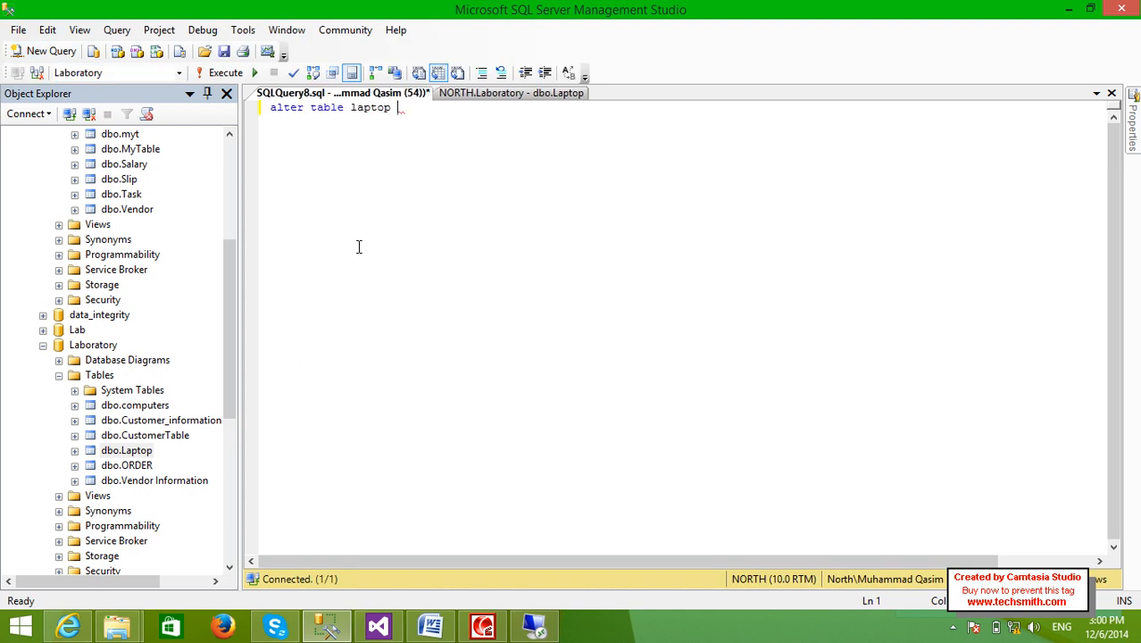
{"action": "type", "text": "add constraint"}
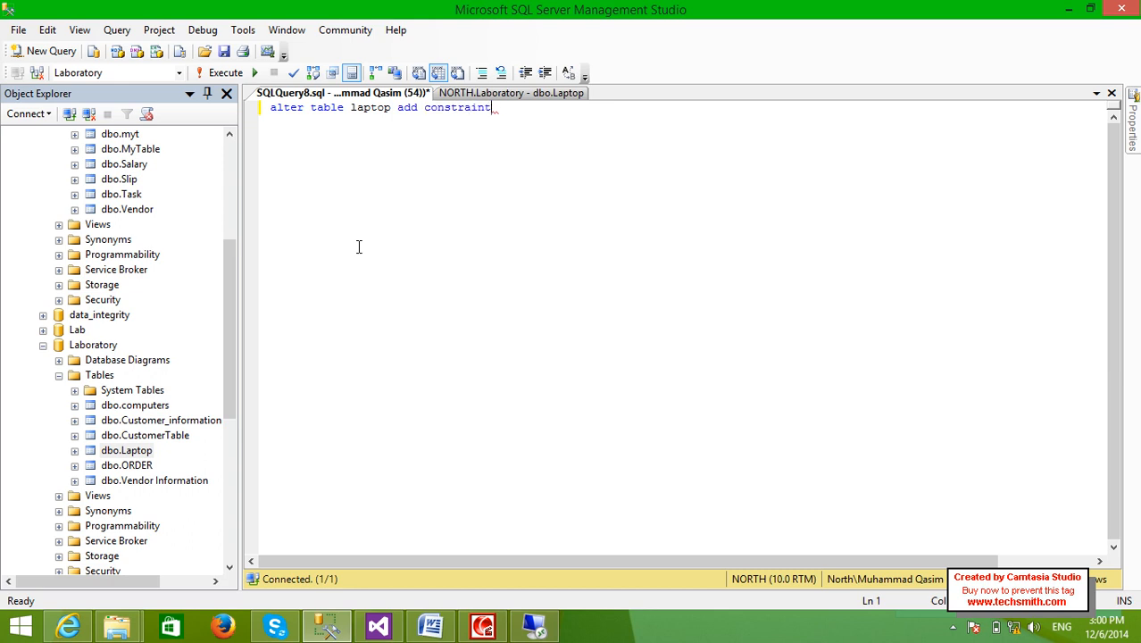
{"action": "type", "text": "pkkk"}
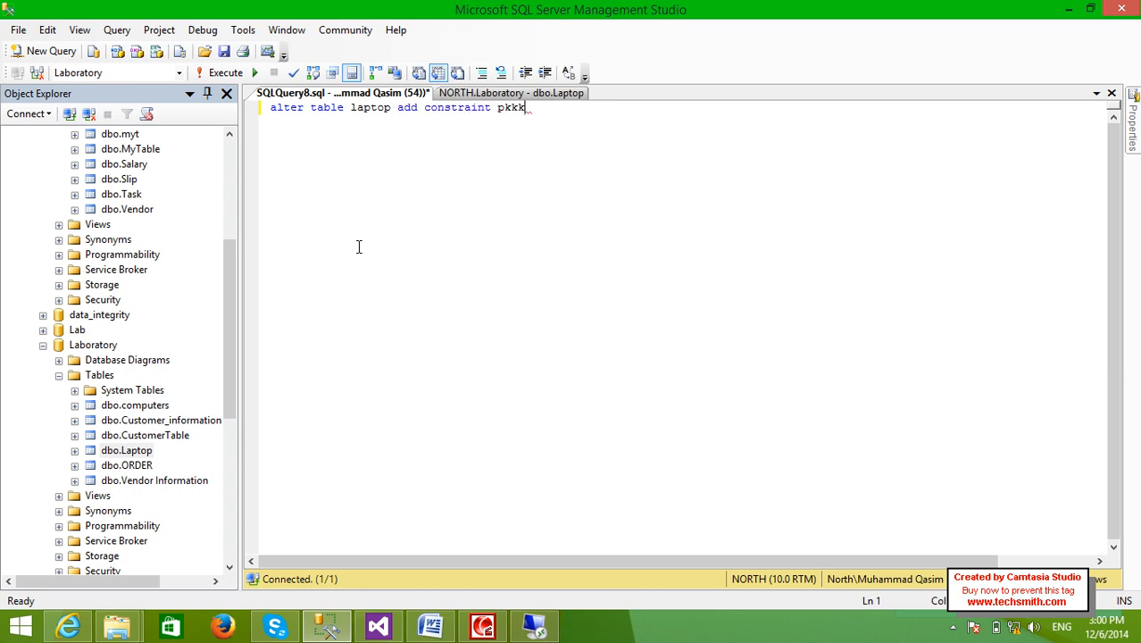
{"action": "type", "text": "primary key"}
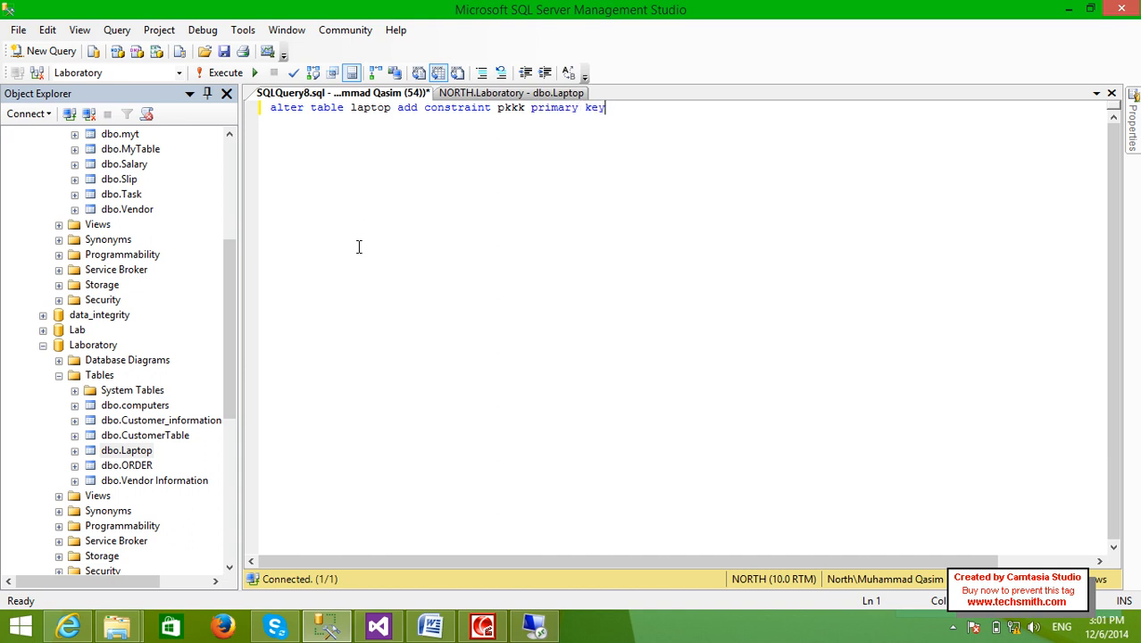
{"action": "type", "text": "(computerid"}
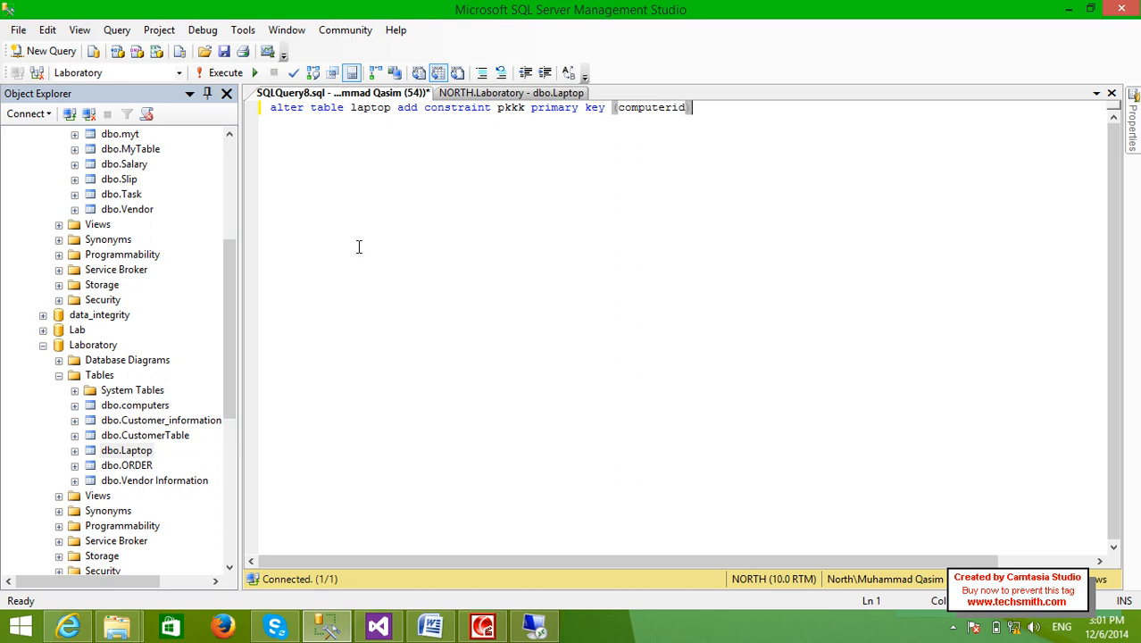
{"action": "left_click", "coordinate": [220, 71]}
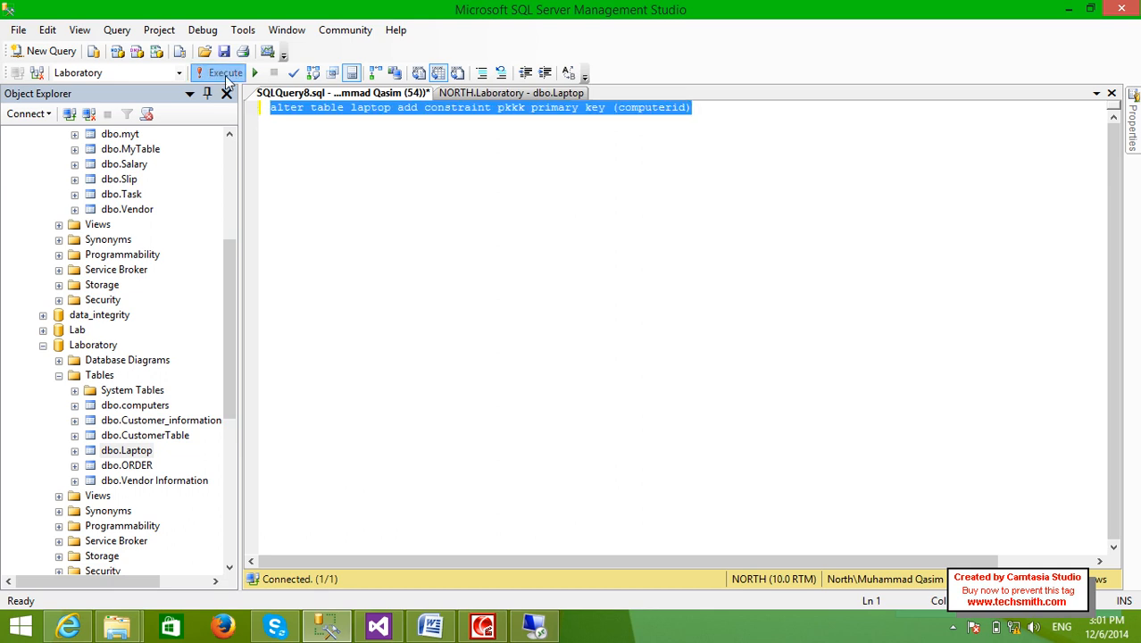
{"action": "left_click", "coordinate": [218, 71]}
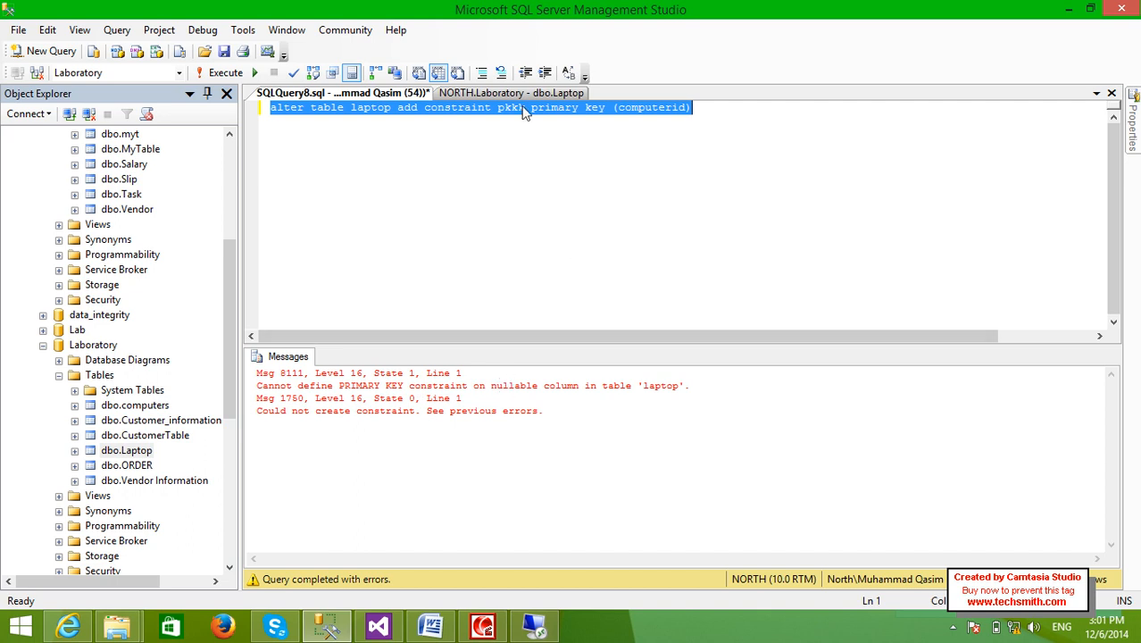
- Clear Allow Nulls on Laptop's ComputerID, save, and rerun the pkkk query successfully
{"action": "left_click", "coordinate": [511, 93]}
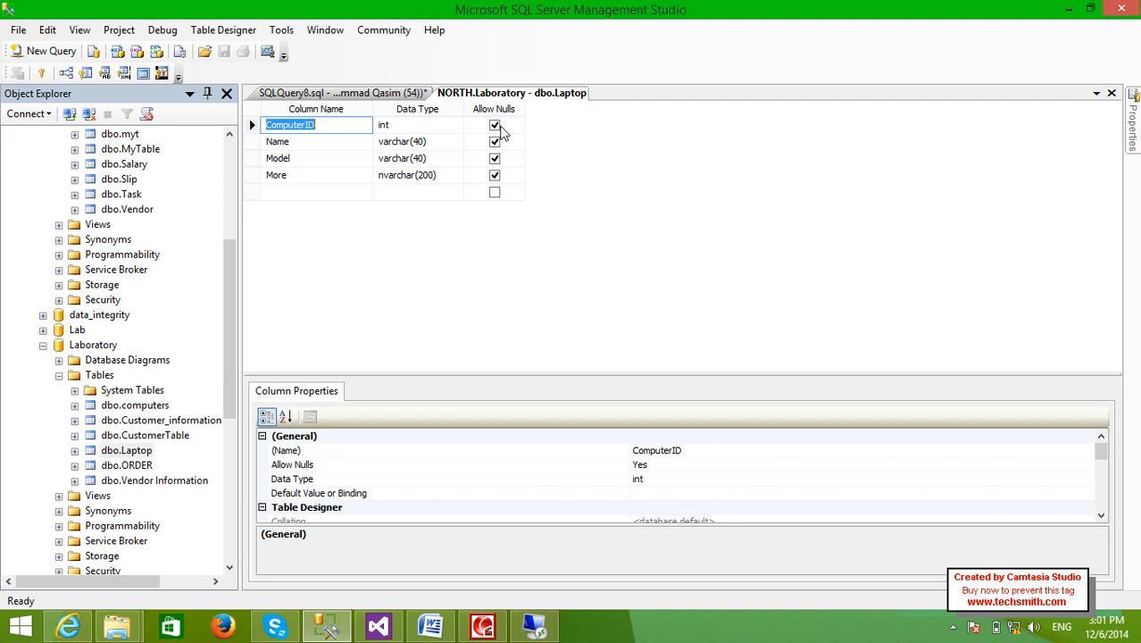
{"action": "left_click", "coordinate": [495, 125]}
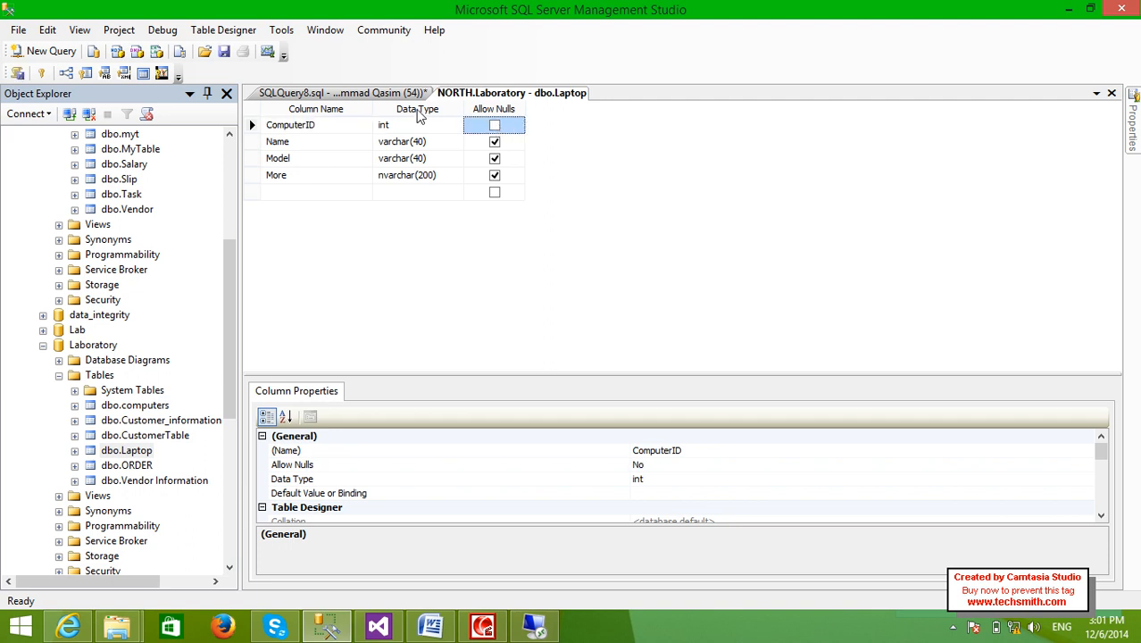
{"action": "left_click", "coordinate": [220, 71]}
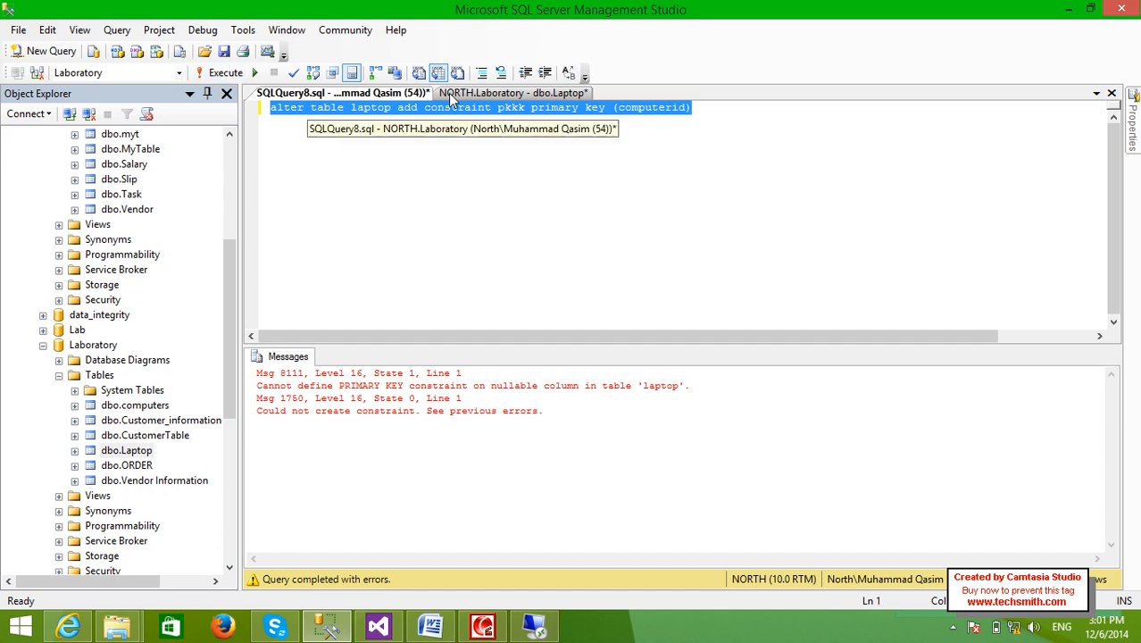
{"action": "left_click", "coordinate": [513, 92]}
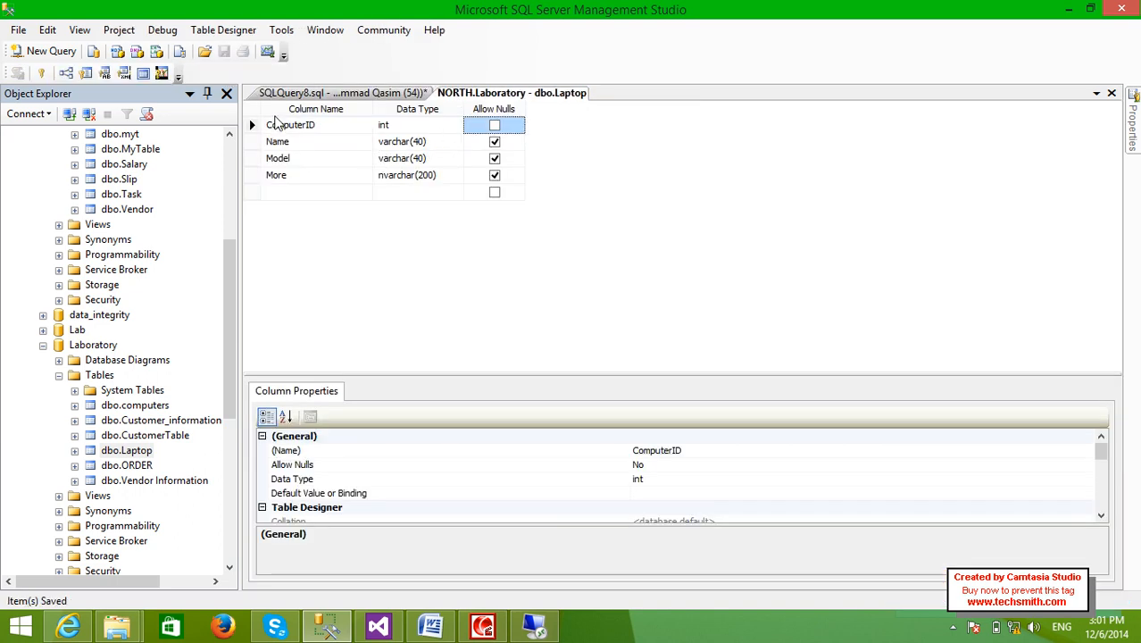
{"action": "left_click", "coordinate": [218, 72]}
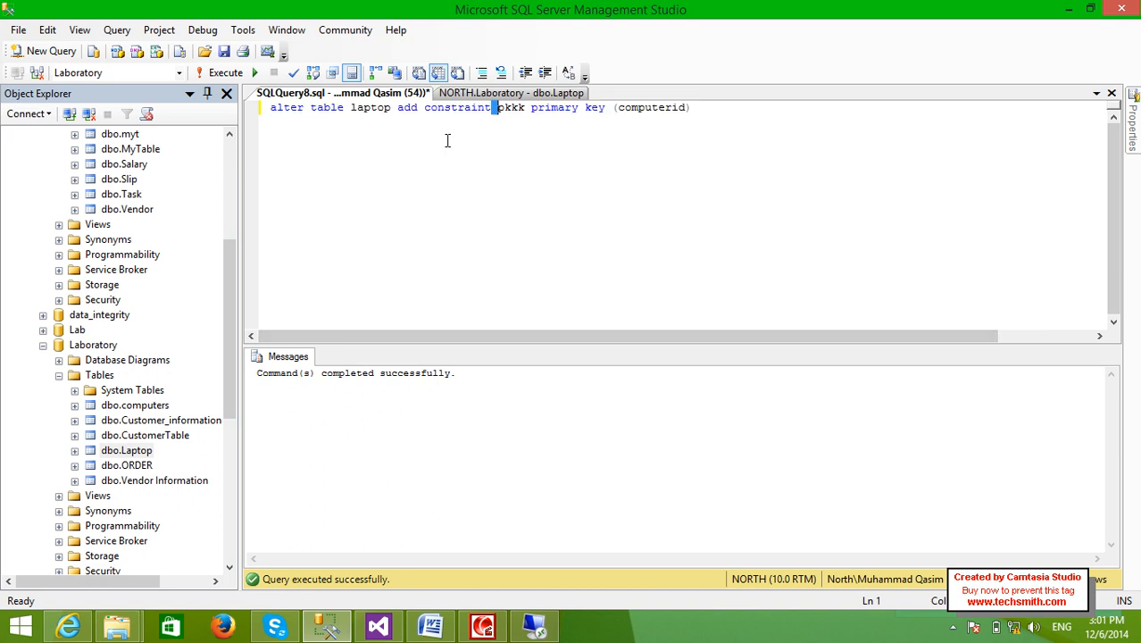
{"action": "mouse_move", "coordinate": [103, 398]}
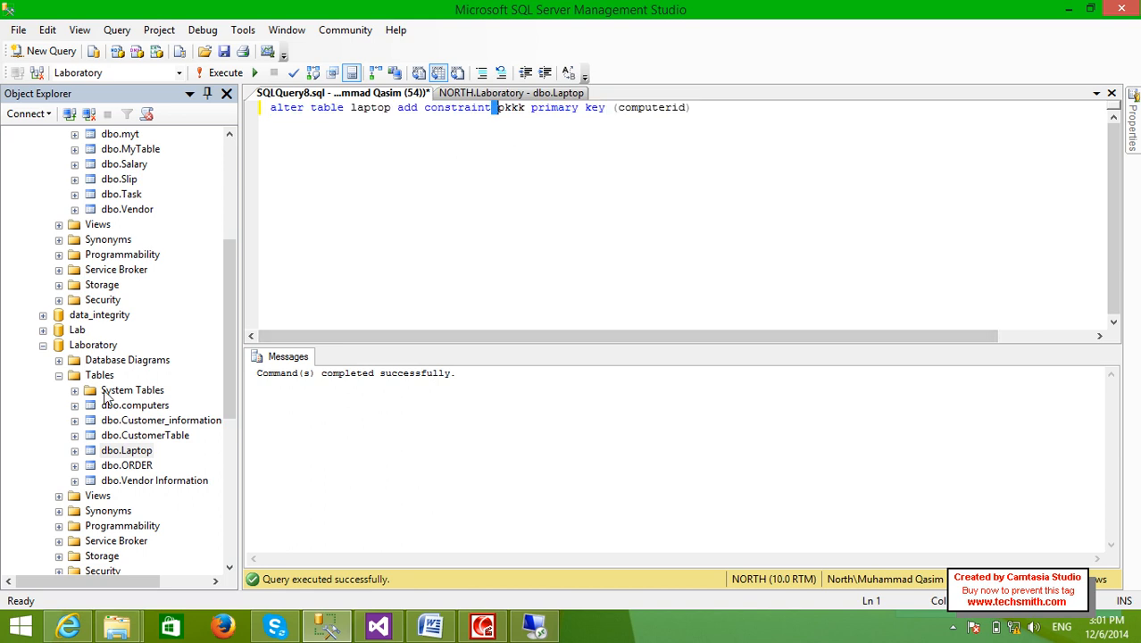
- Edit Laptop's top 200 rows and start a new row with a ComputerID value
{"action": "right_click", "coordinate": [127, 450]}
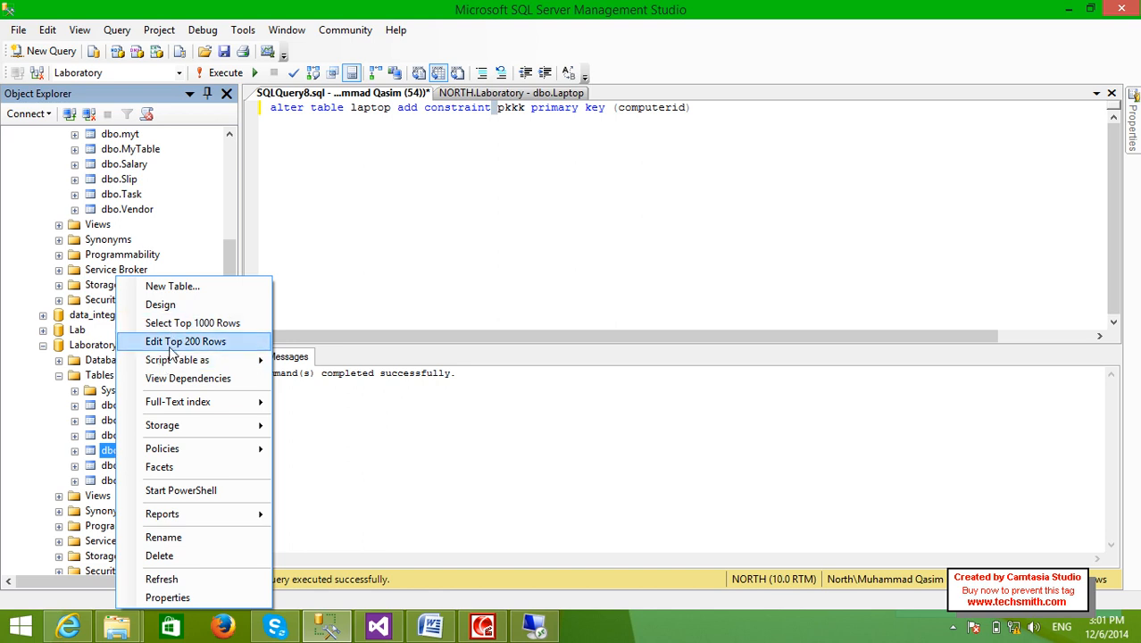
{"action": "left_click", "coordinate": [186, 341]}
{"action": "type", "text": "1"}
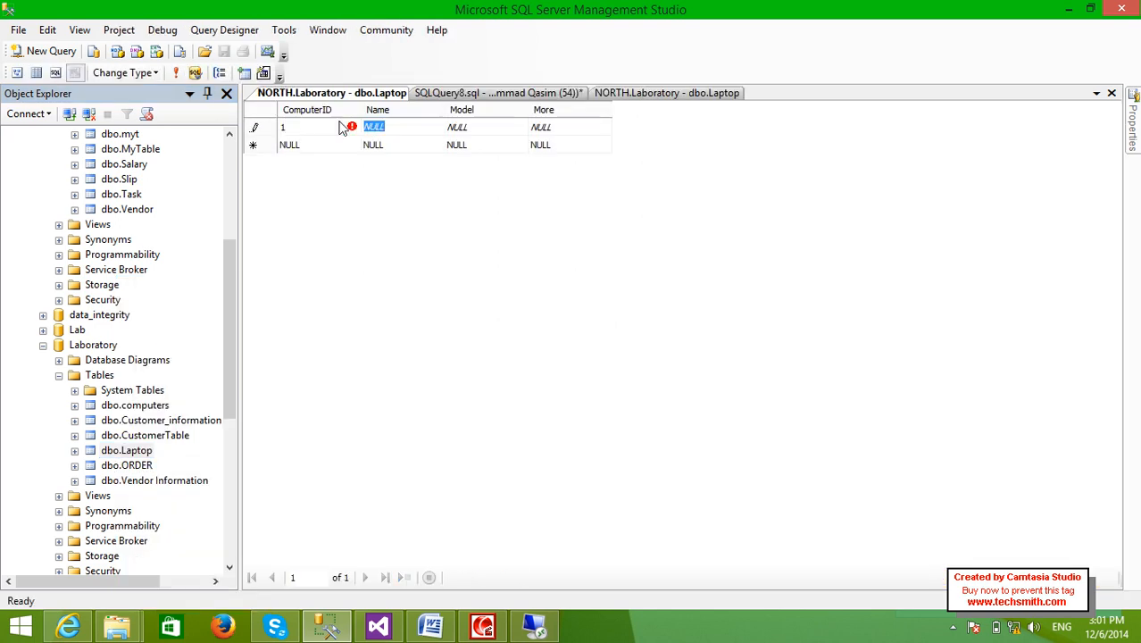
{"action": "type", "text": "3"}
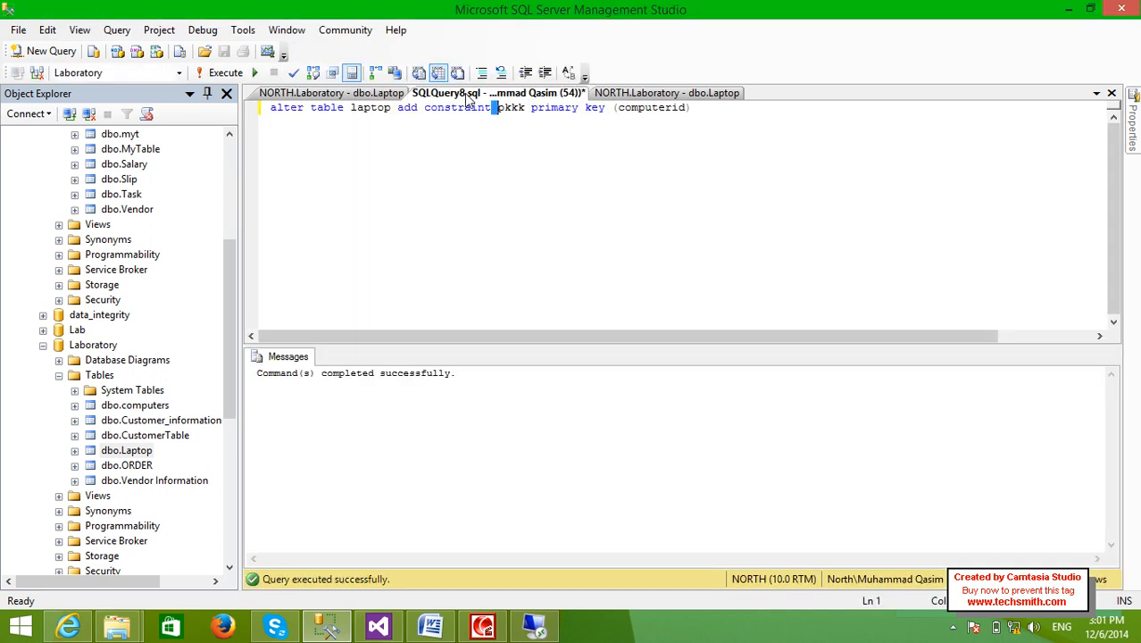
{"action": "left_click", "coordinate": [666, 93]}
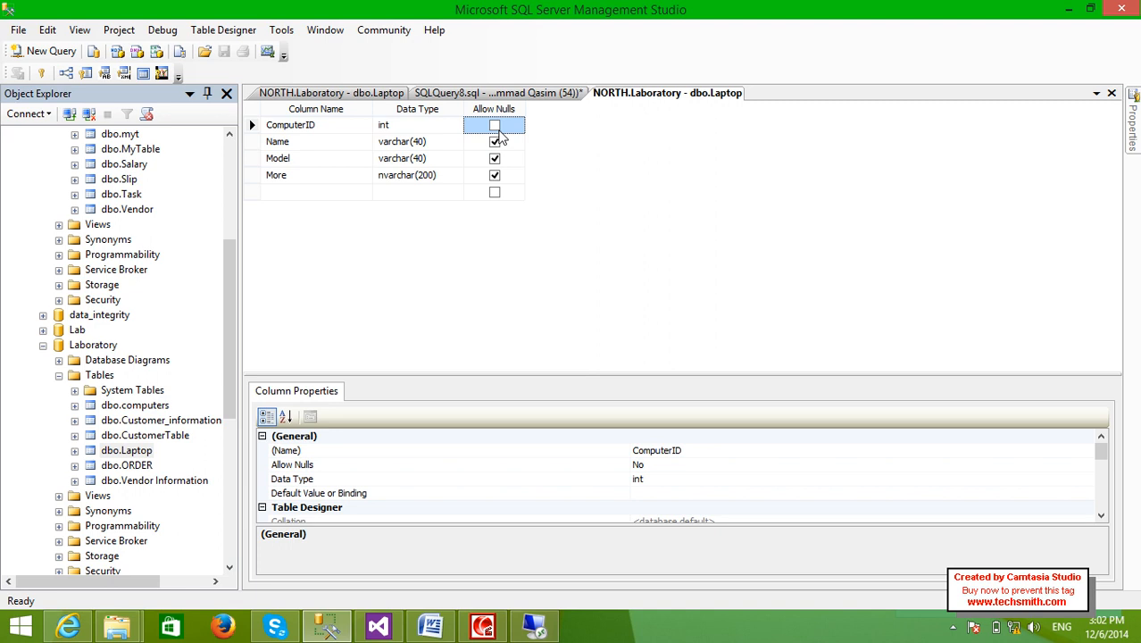
{"action": "left_click", "coordinate": [498, 93]}
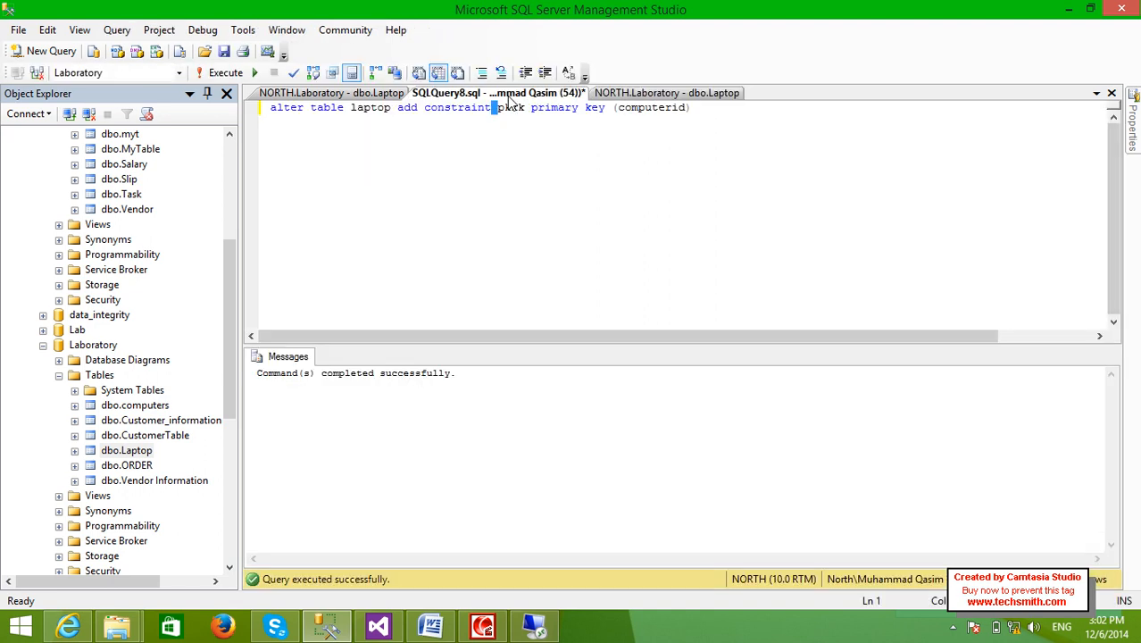